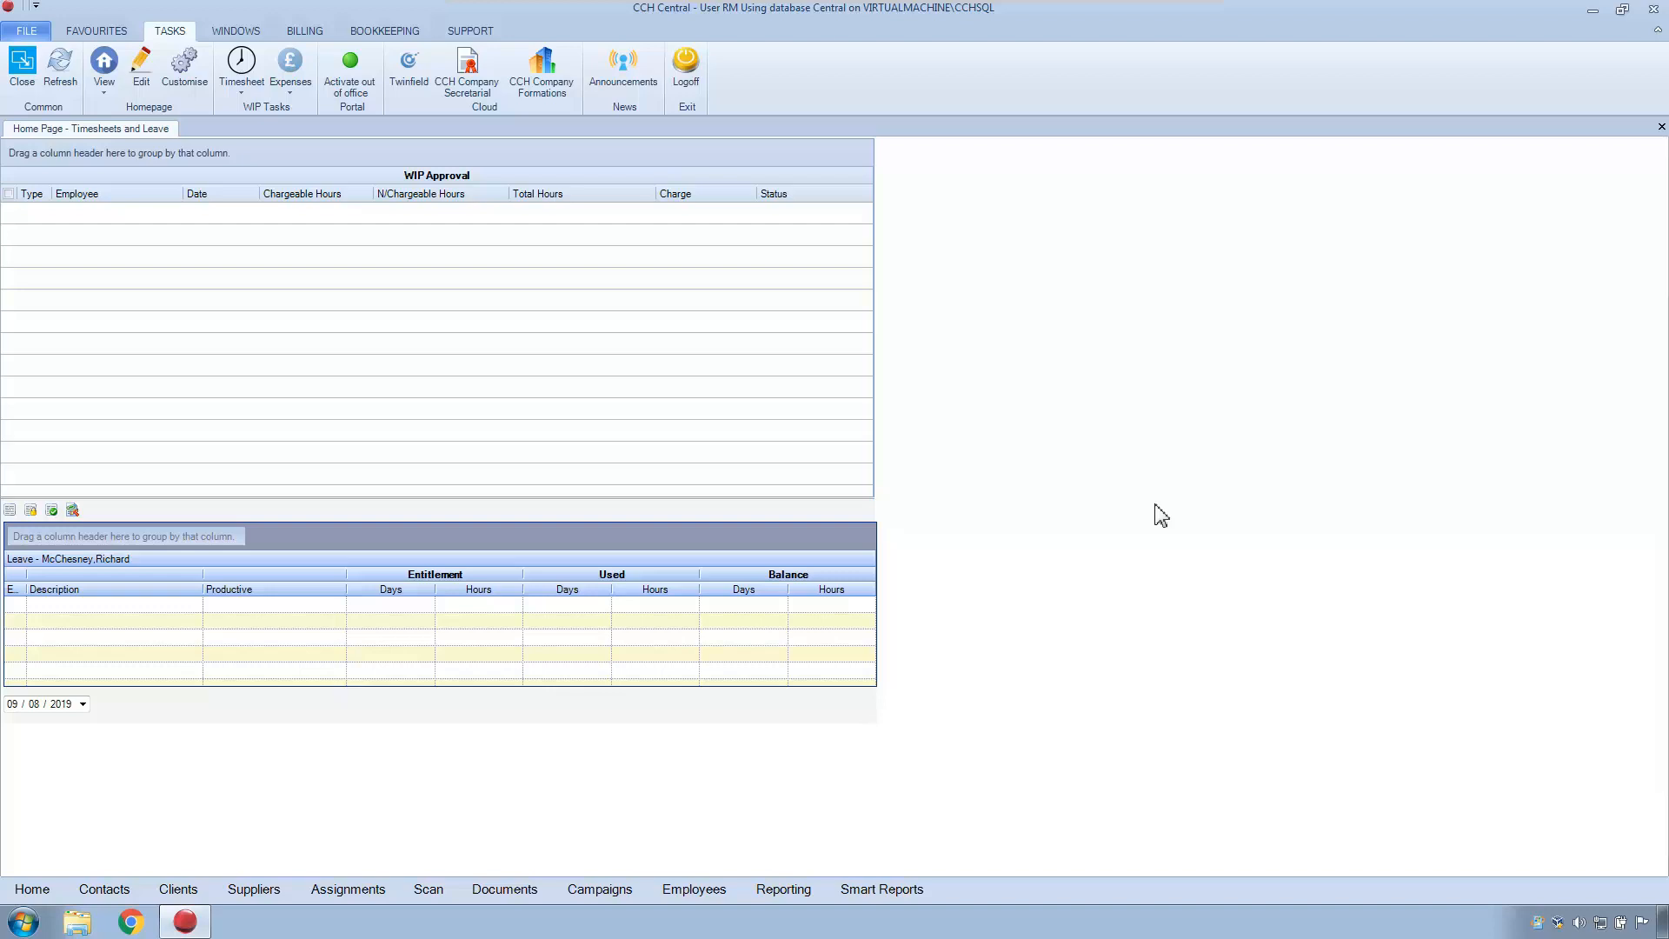
{"action": "mouse_move", "coordinate": [1099, 487]}
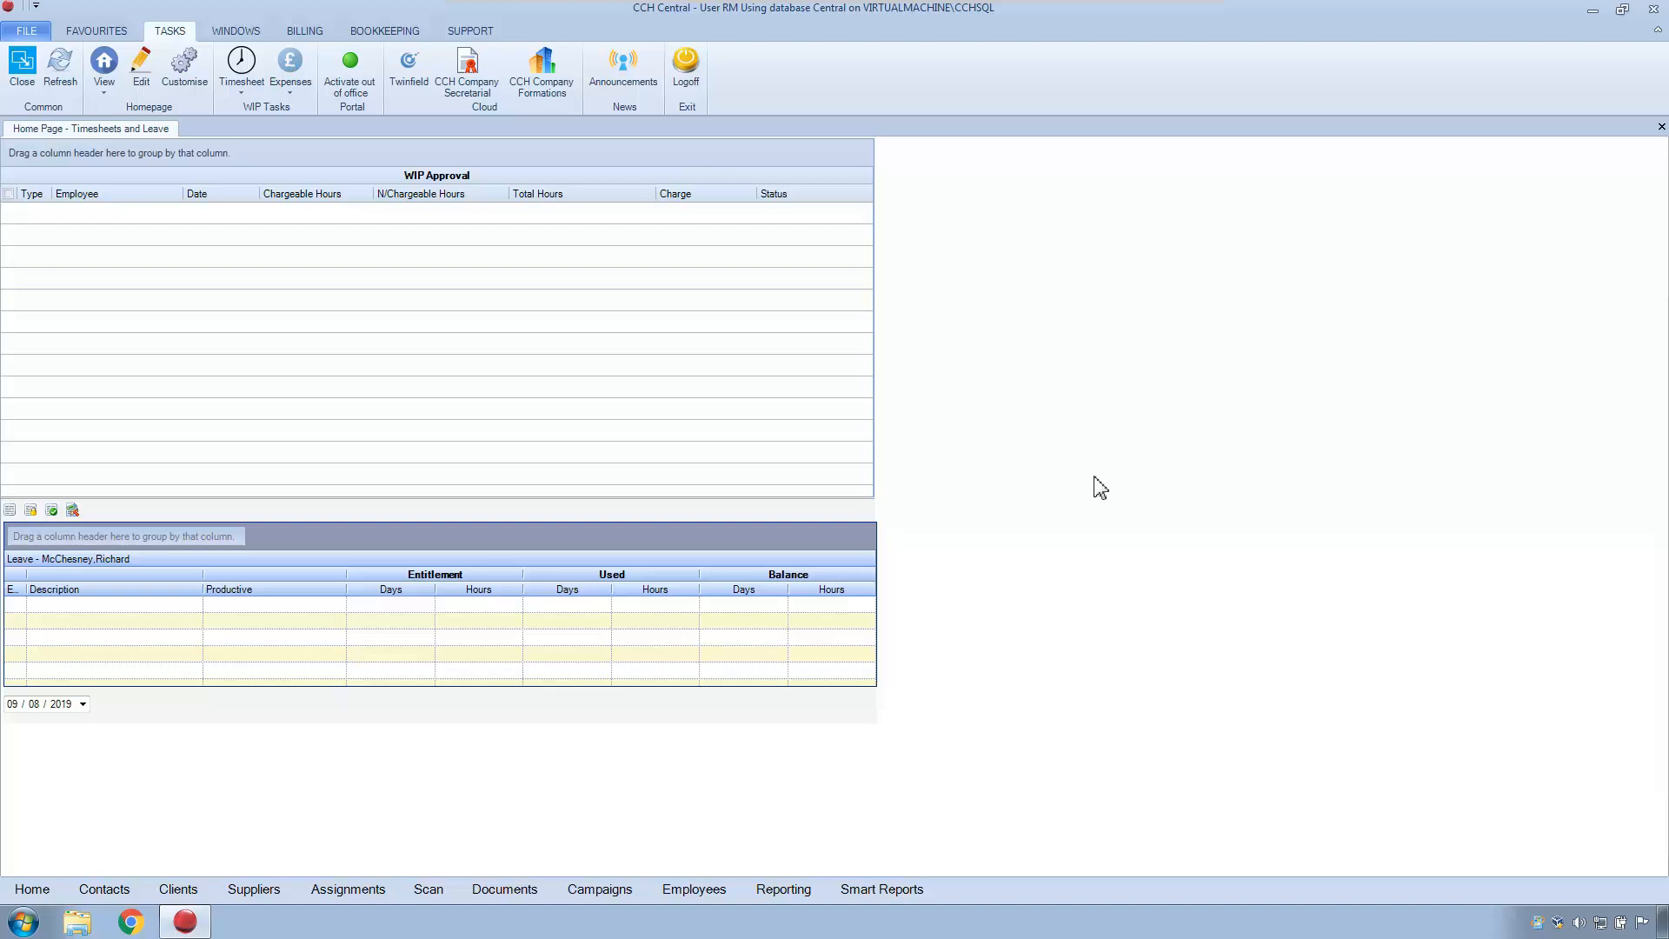
{"action": "mouse_move", "coordinate": [1125, 469]}
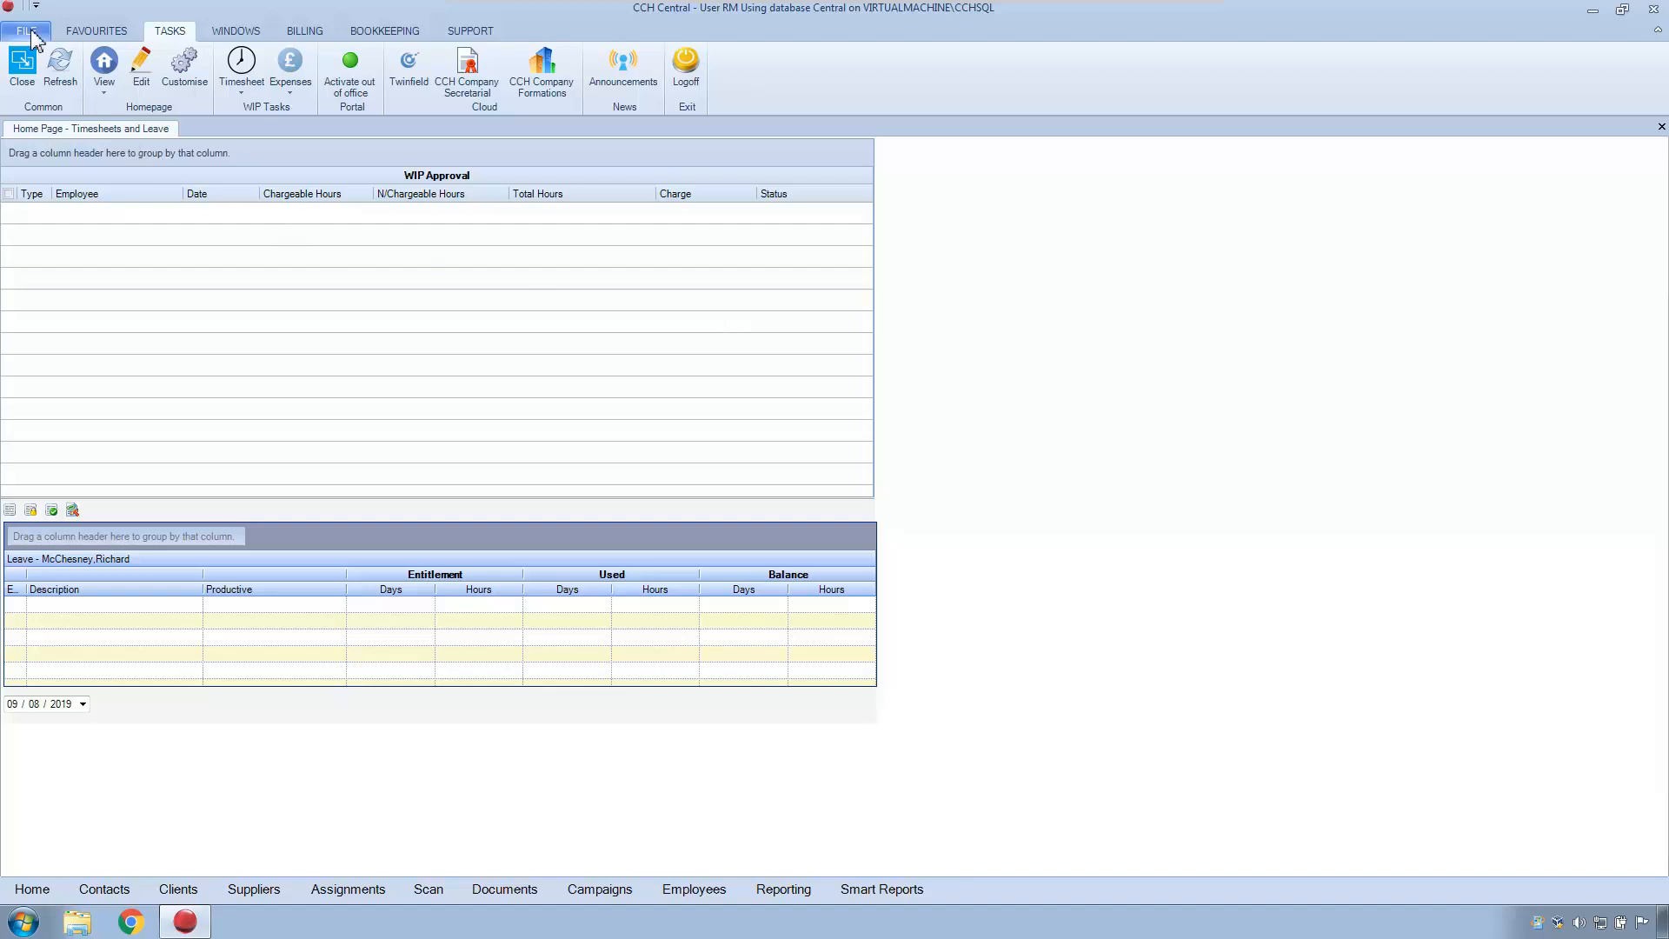
Reach Portal Activation via FILE > Maintenance > Portal, showing portal rm1 and its clientspace address.
{"action": "left_click", "coordinate": [27, 30]}
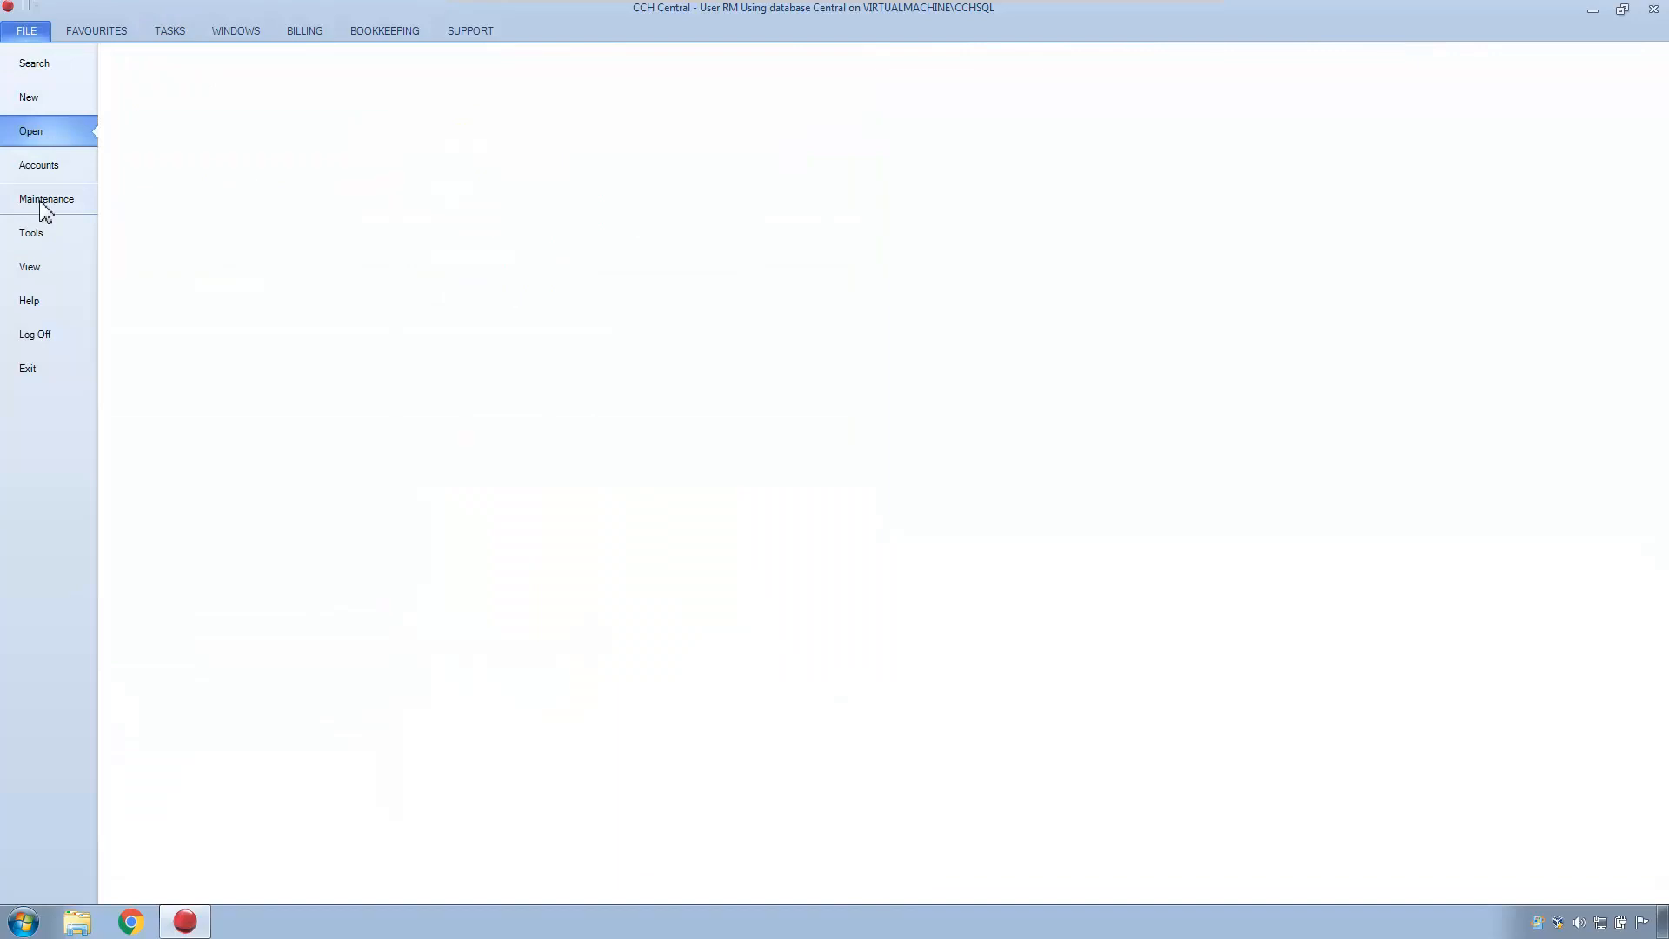
{"action": "left_click", "coordinate": [46, 199]}
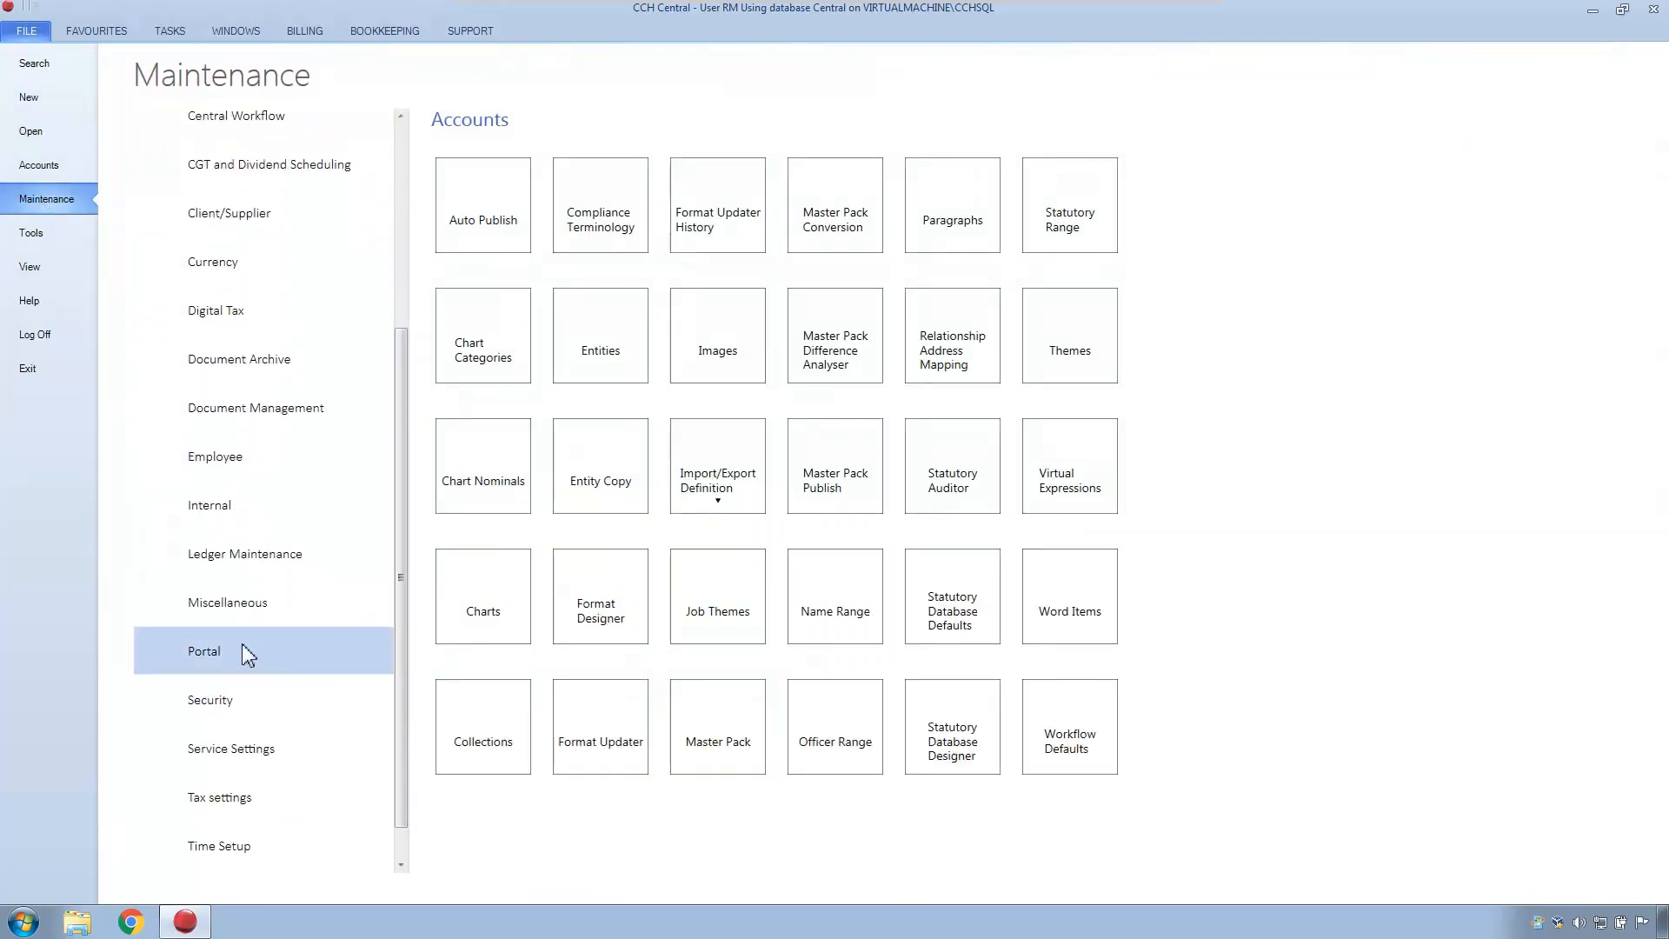
{"action": "left_click", "coordinate": [203, 650]}
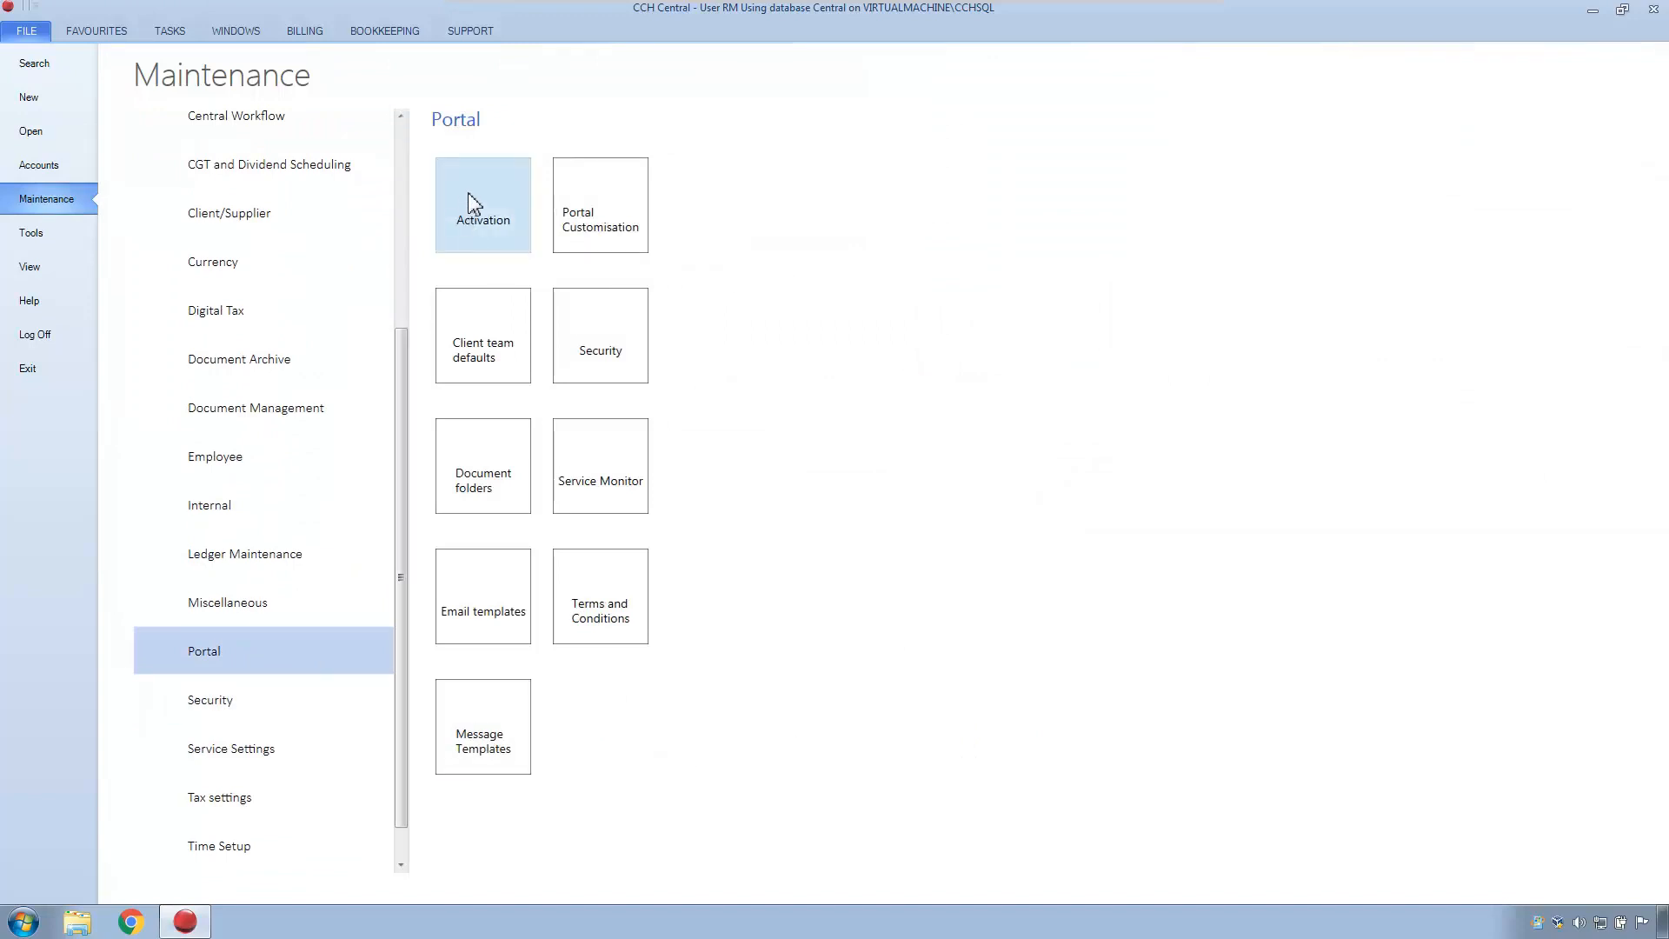
{"action": "left_click", "coordinate": [481, 204]}
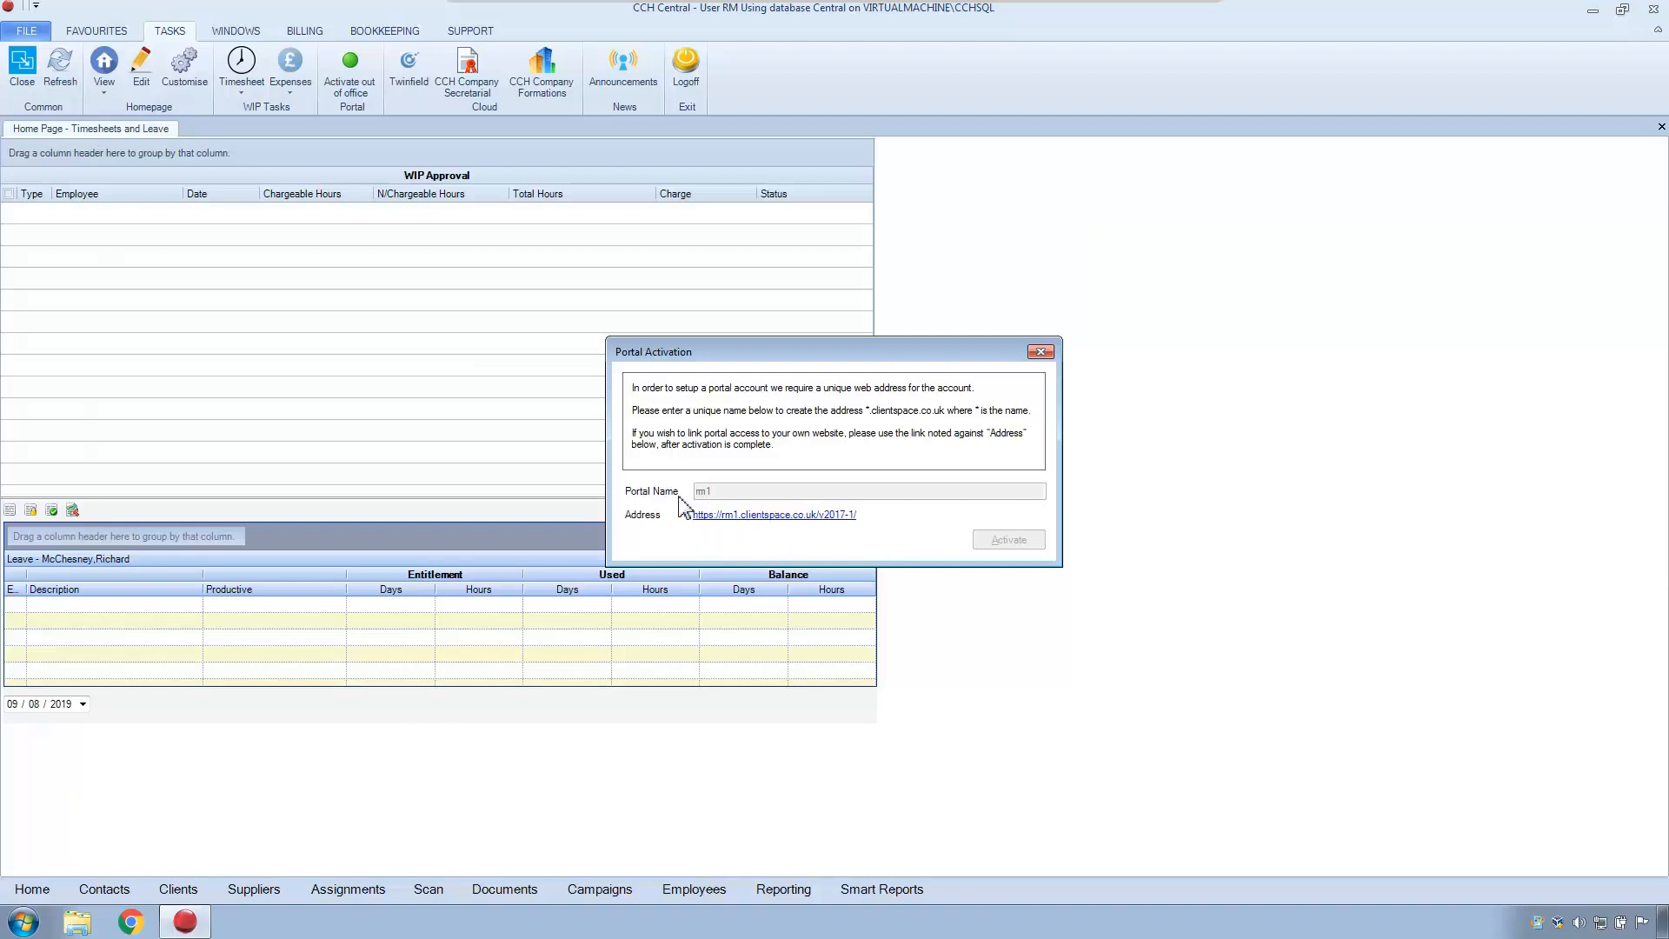
{"action": "mouse_move", "coordinate": [724, 506]}
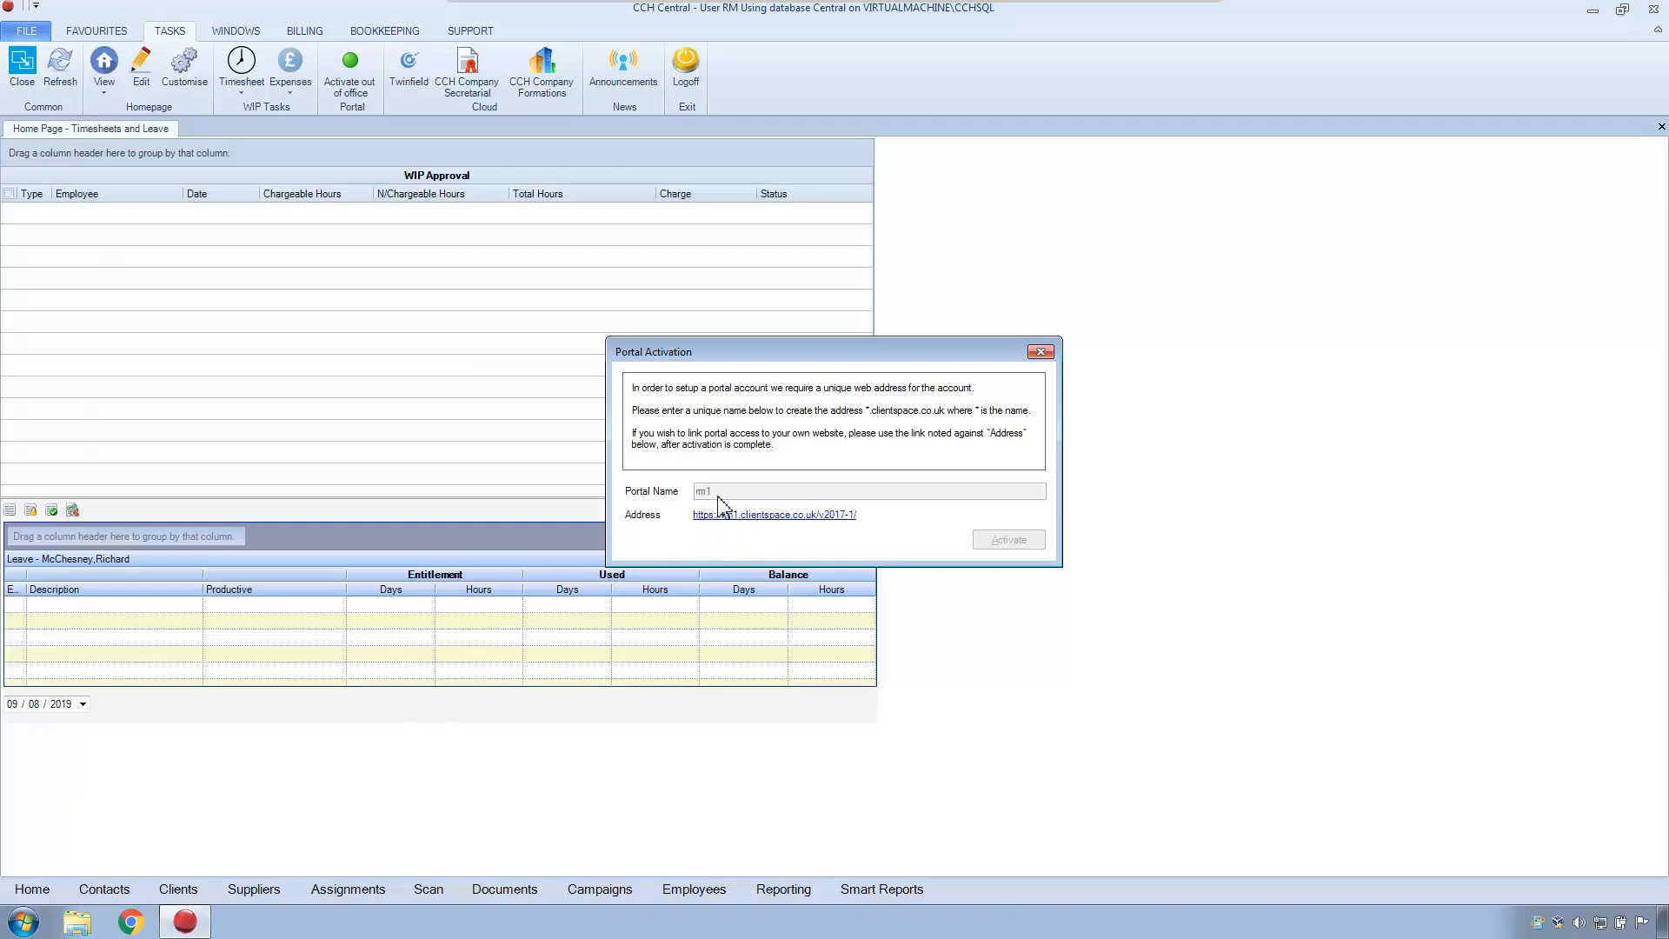
{"action": "mouse_move", "coordinate": [753, 497]}
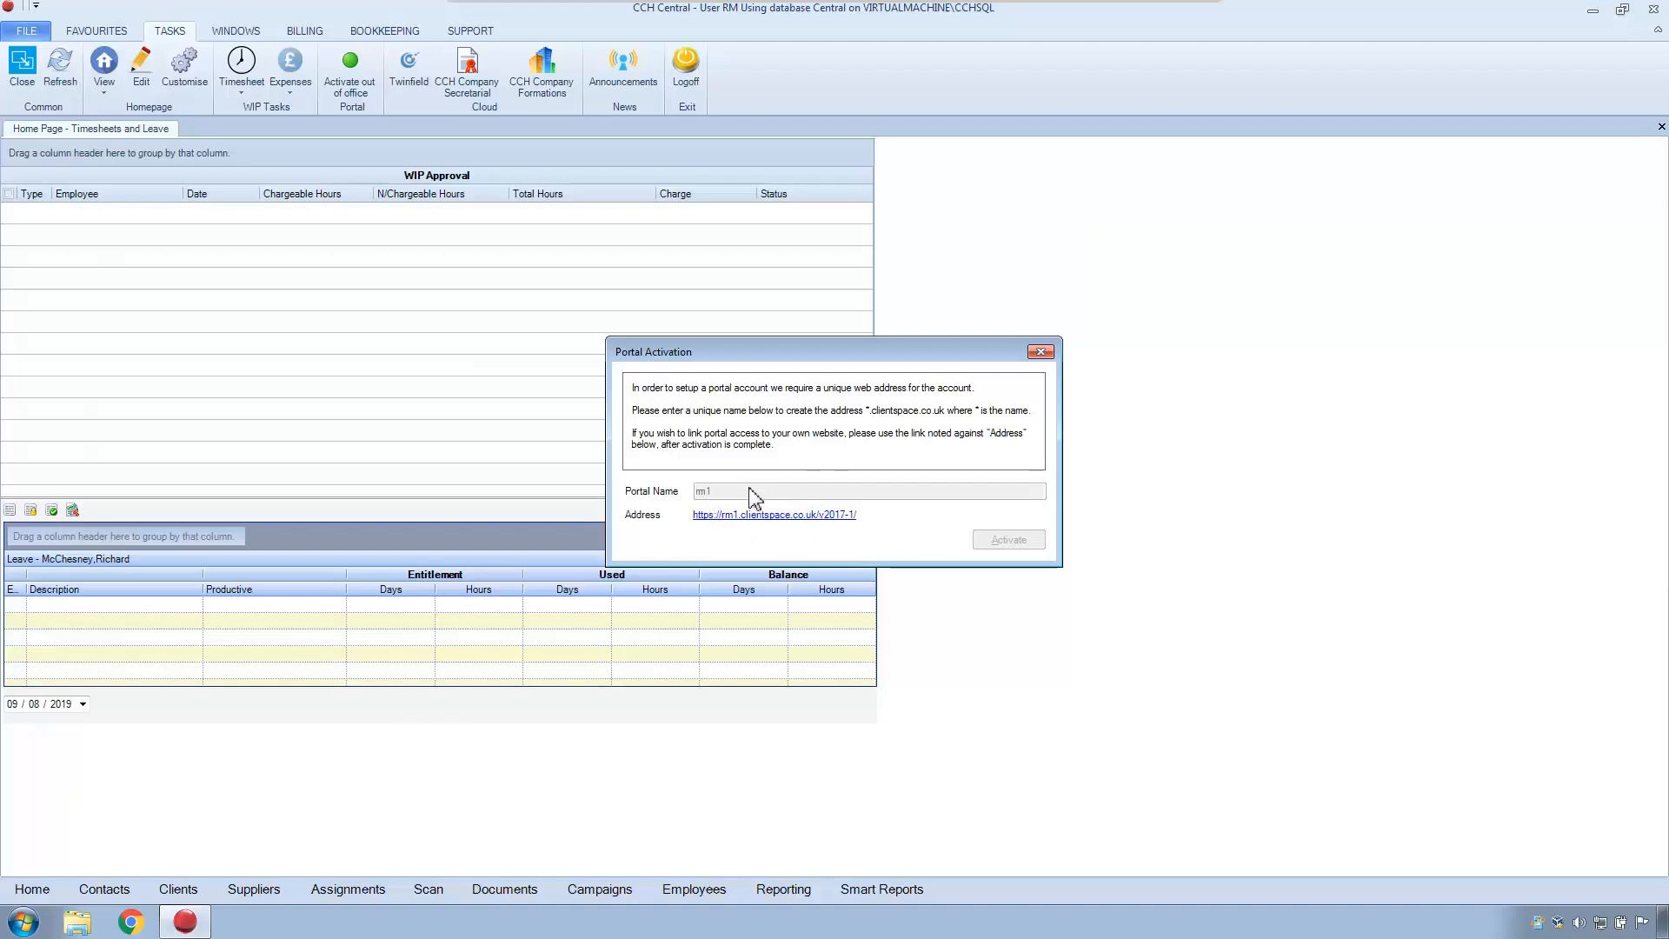
Follow the Address link to load the rm1 Clientspace login page for Accountants R Us.
{"action": "left_click", "coordinate": [774, 514]}
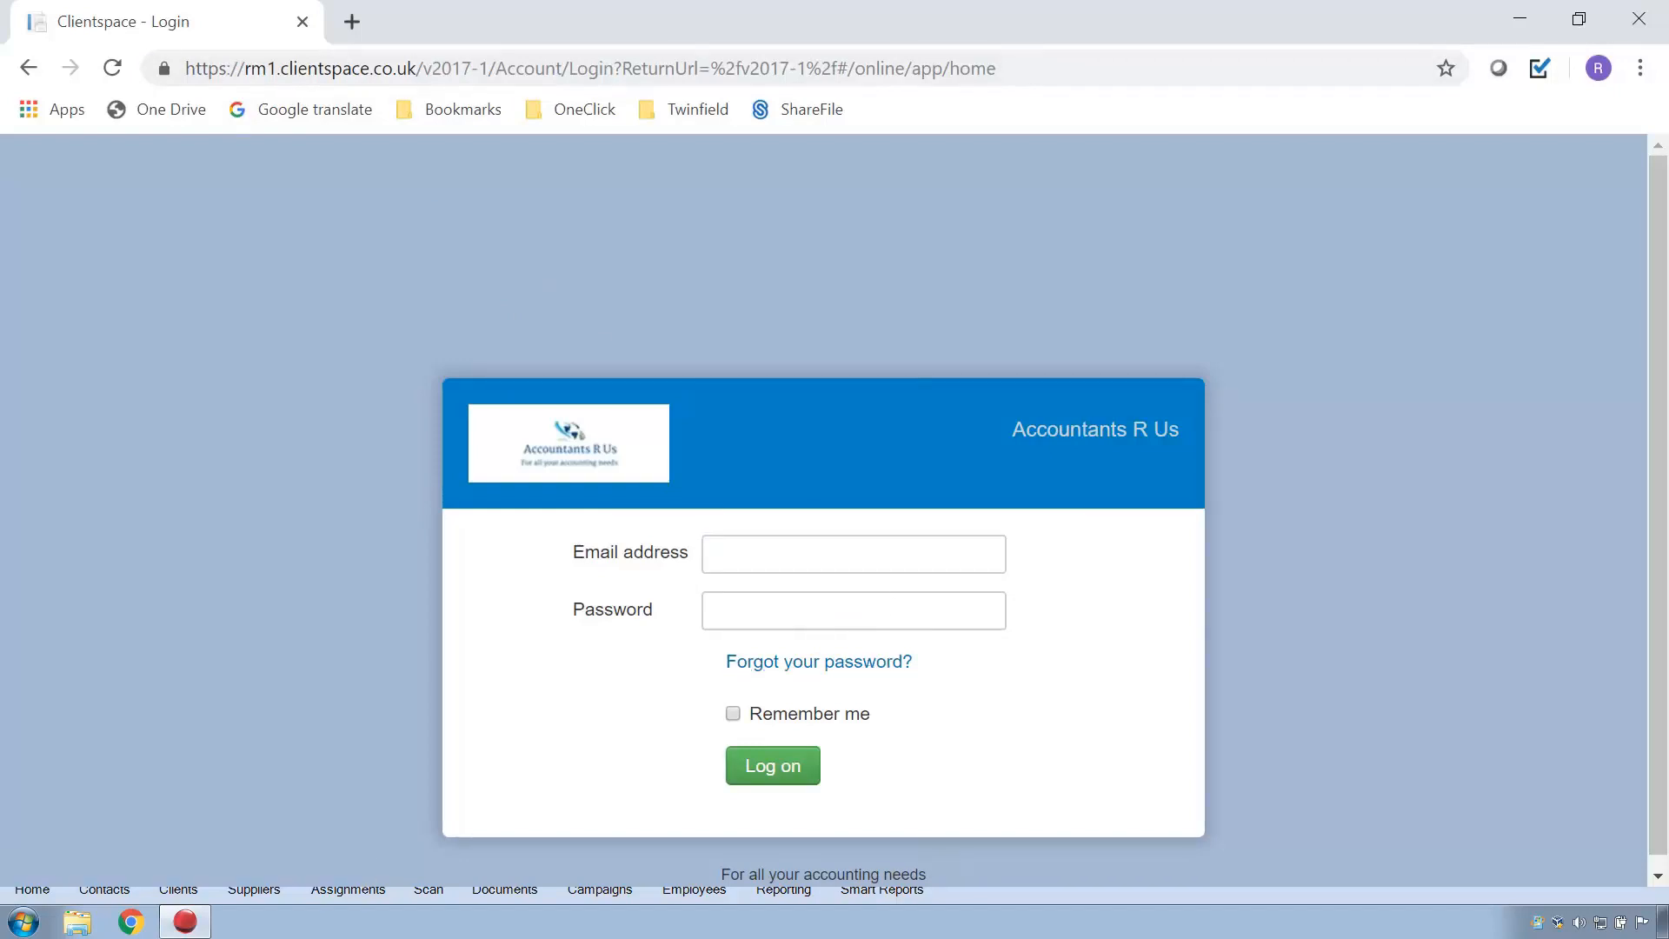
{"action": "mouse_move", "coordinate": [1517, 19]}
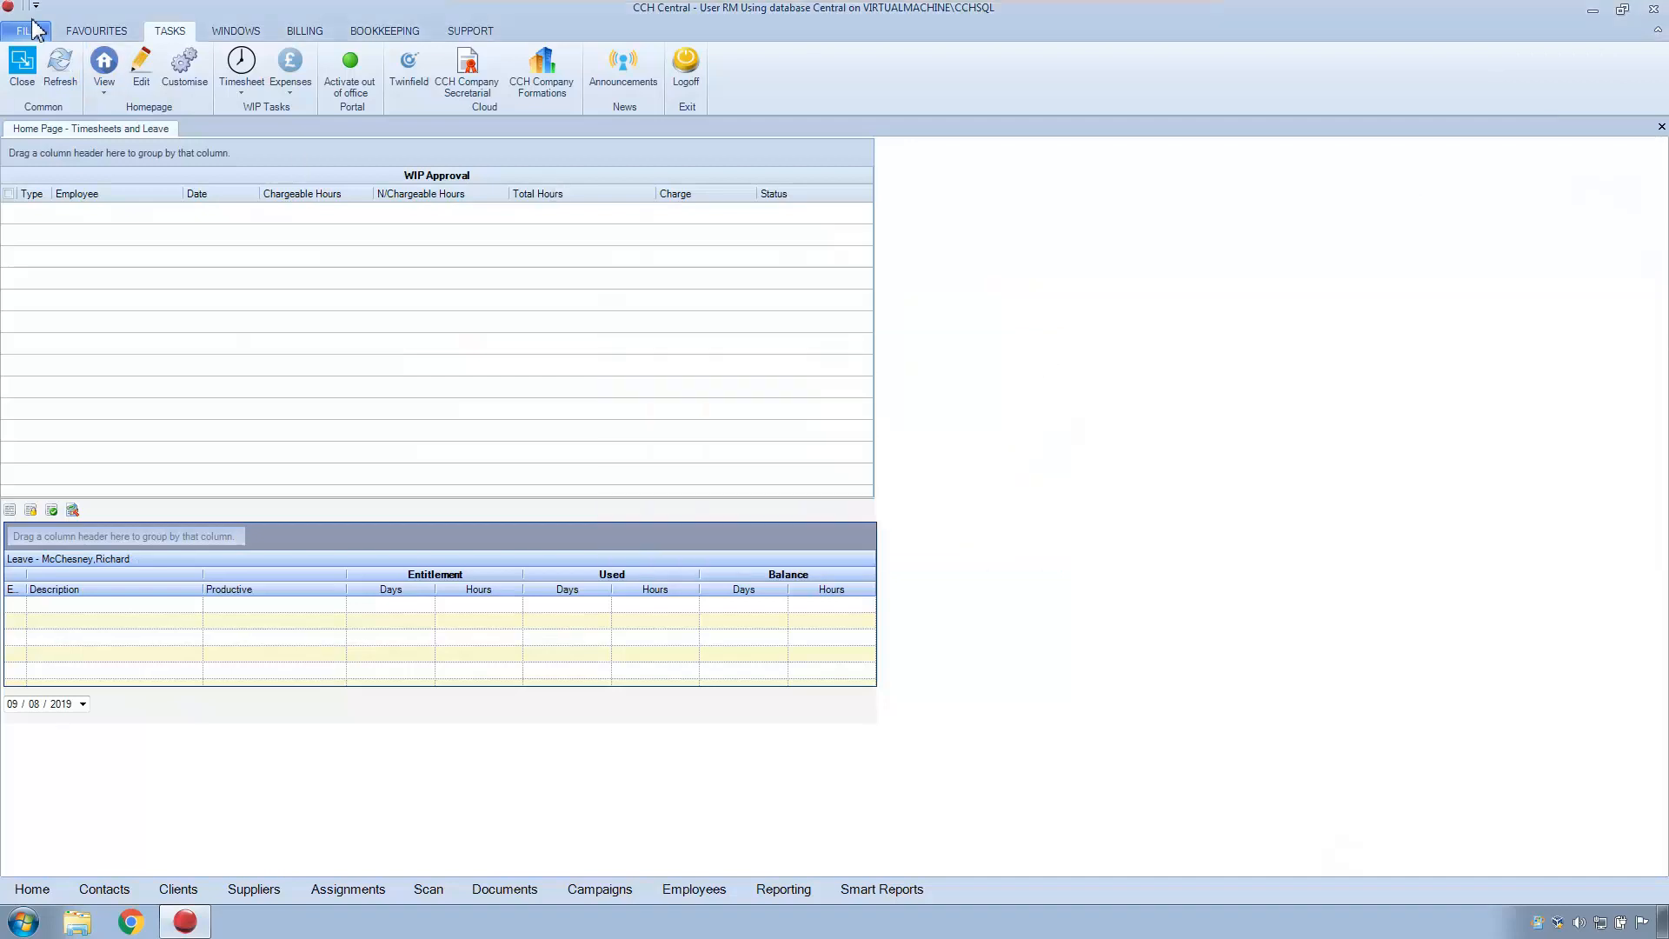
Reach Portal customisation via FILE > Maintenance, showing practice name Accountants R Us, footer, banner and logo.
{"action": "left_click", "coordinate": [25, 29]}
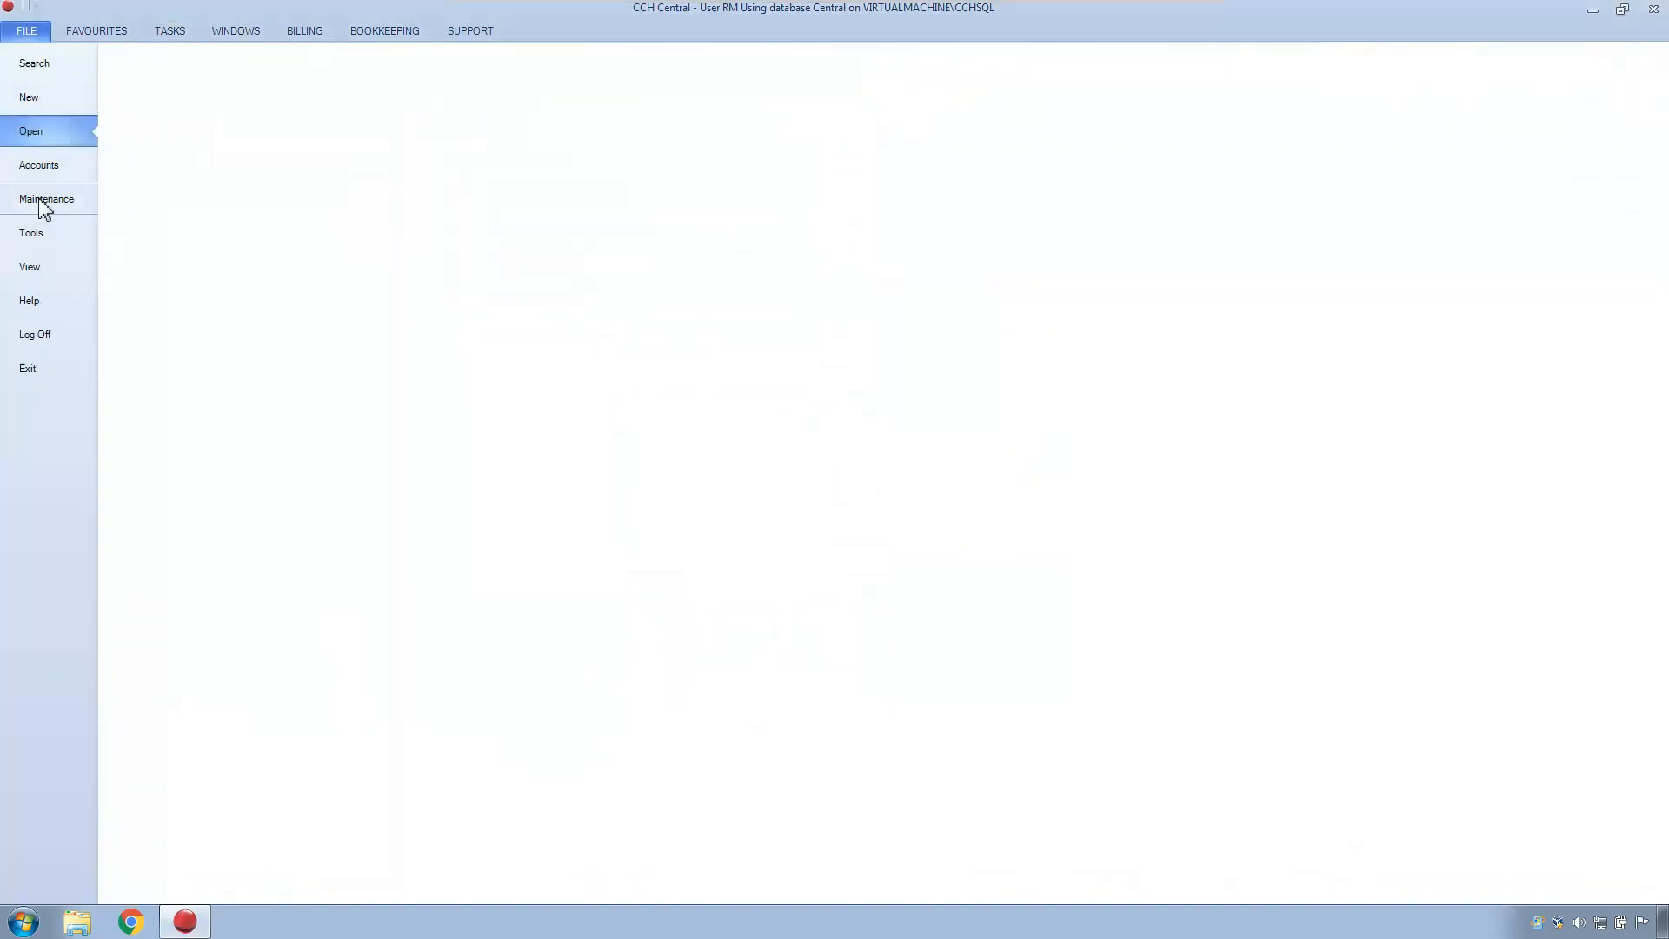
{"action": "left_click", "coordinate": [46, 199]}
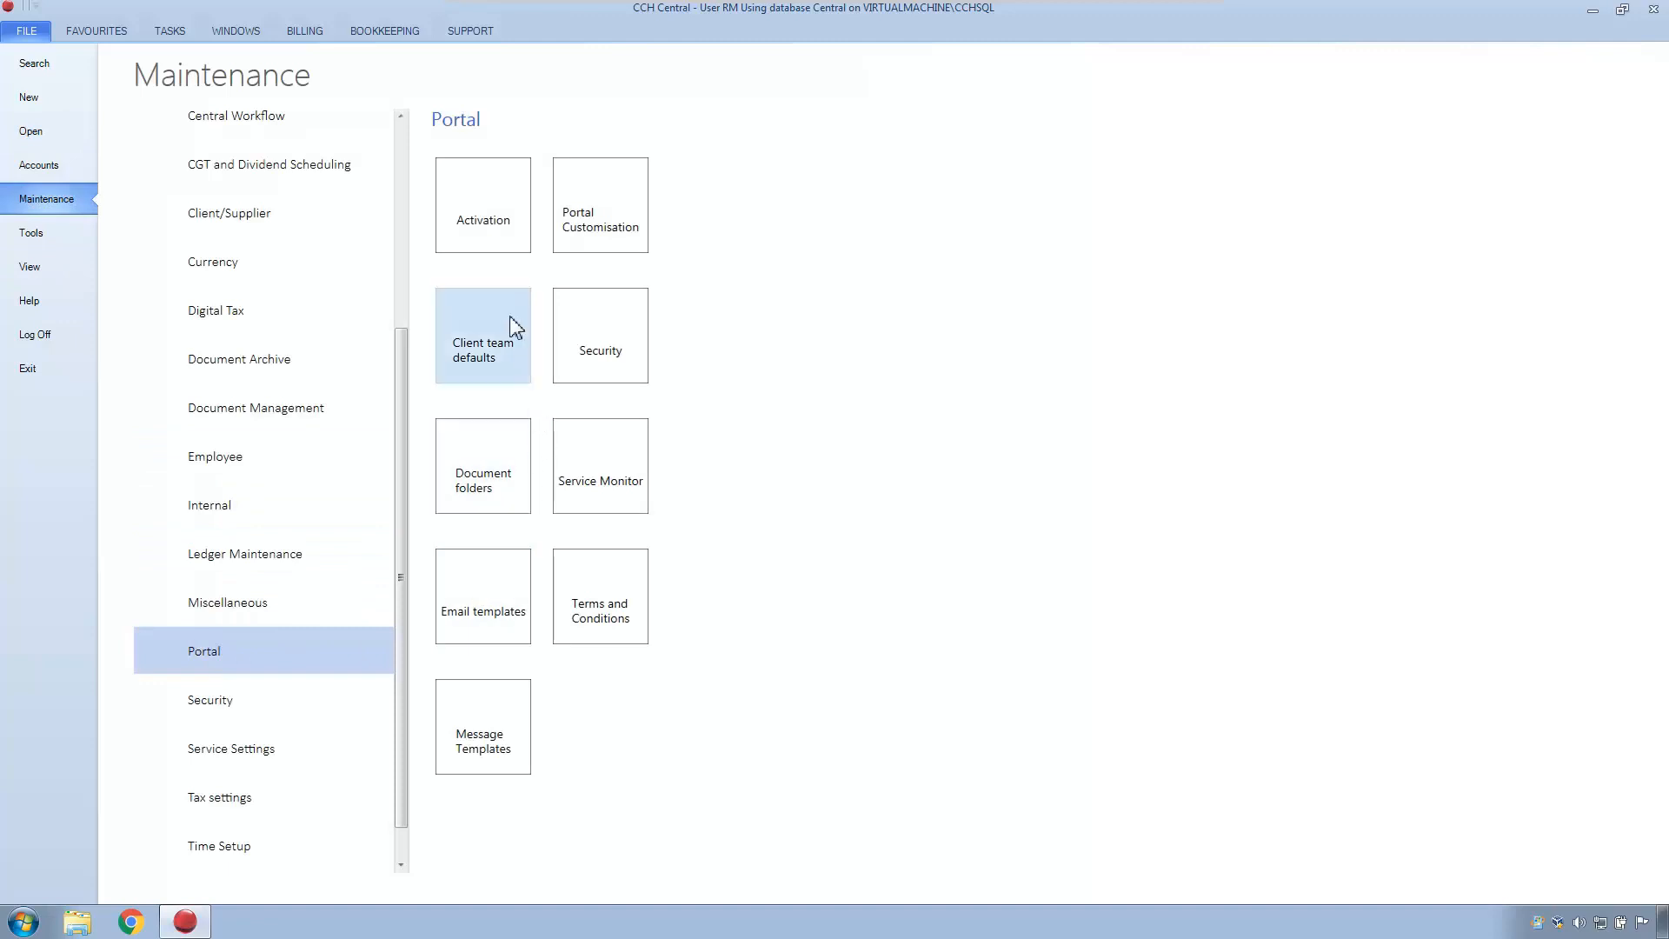
{"action": "mouse_move", "coordinate": [596, 208]}
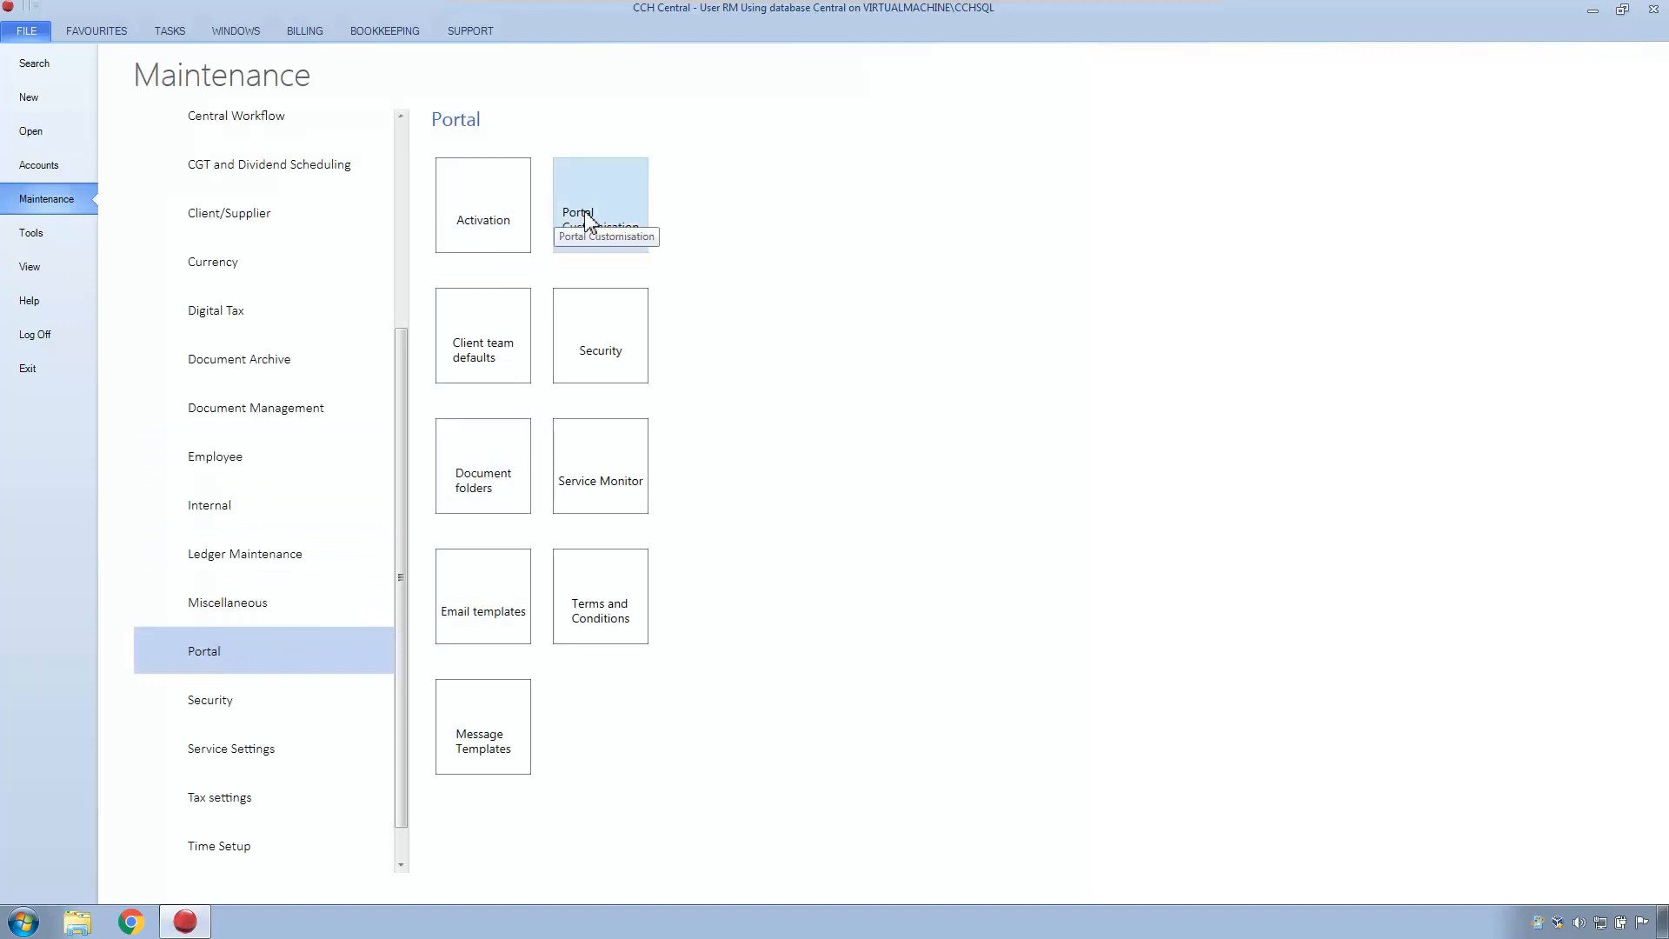
{"action": "left_click", "coordinate": [599, 202]}
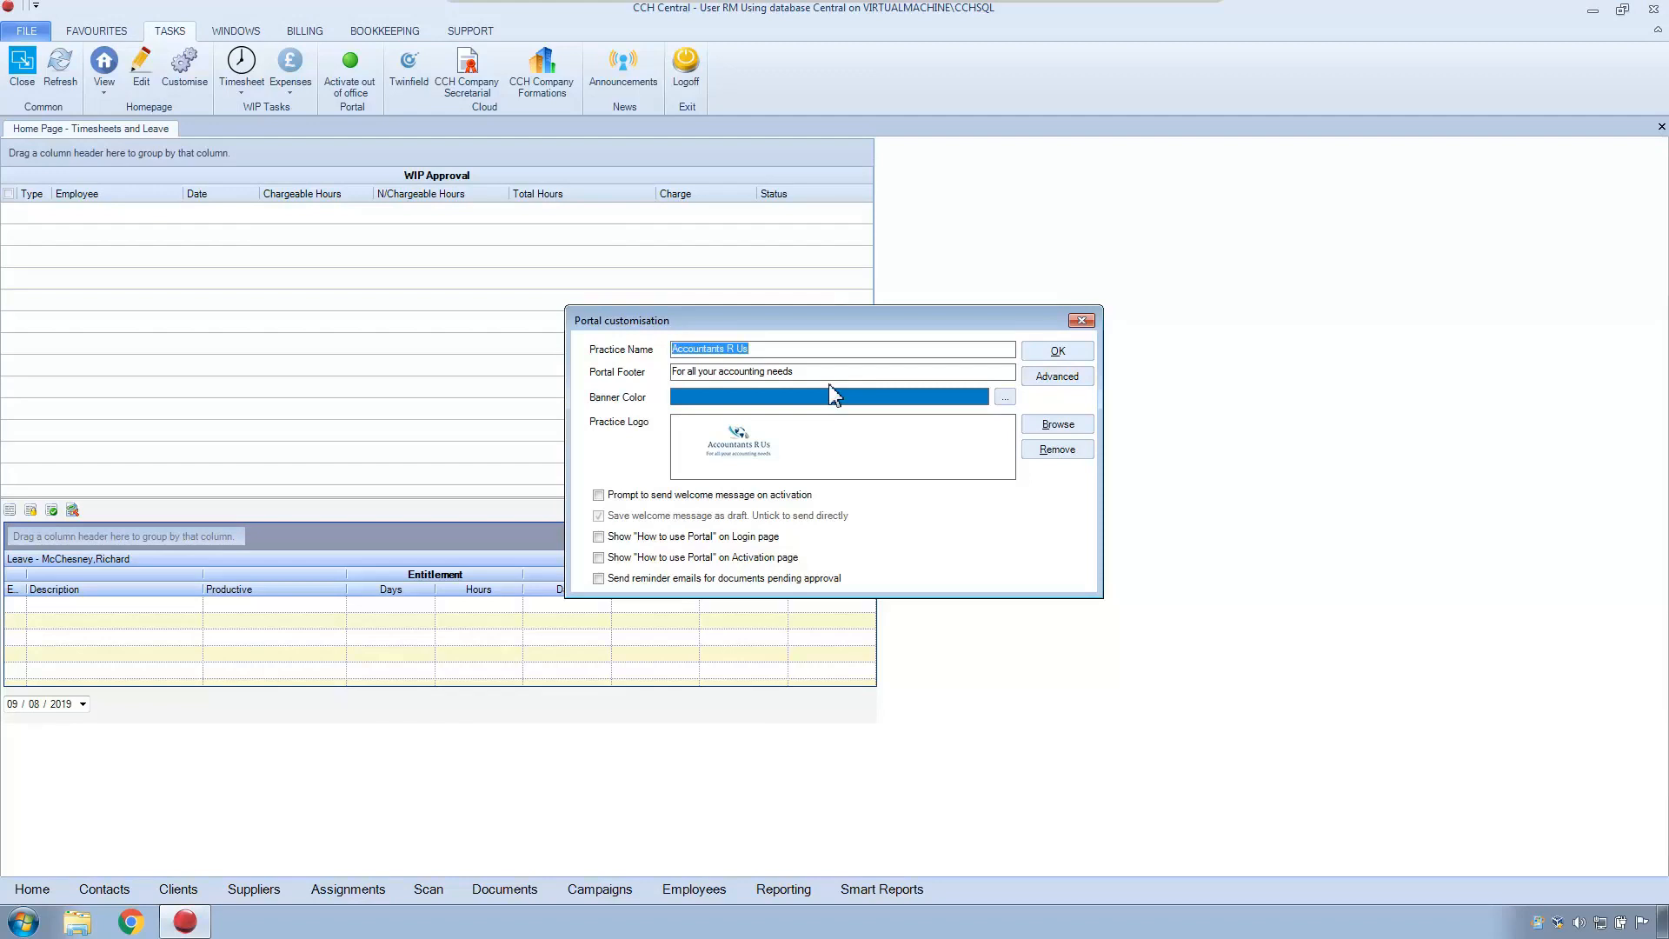
{"action": "mouse_move", "coordinate": [721, 466]}
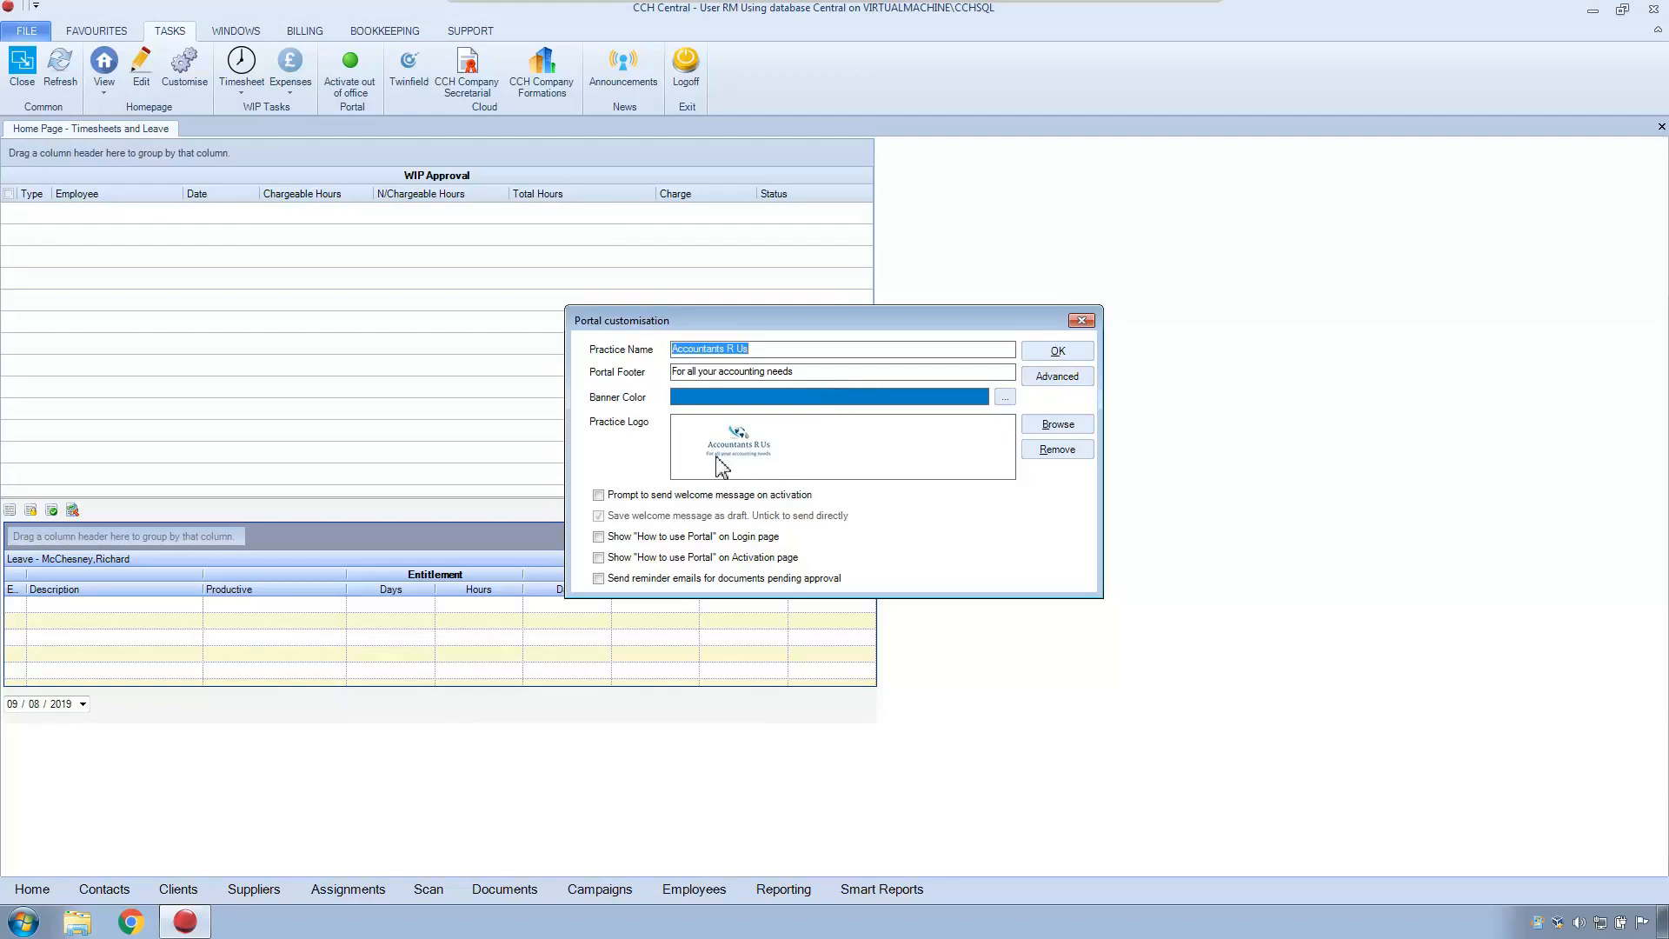
{"action": "mouse_move", "coordinate": [985, 396]}
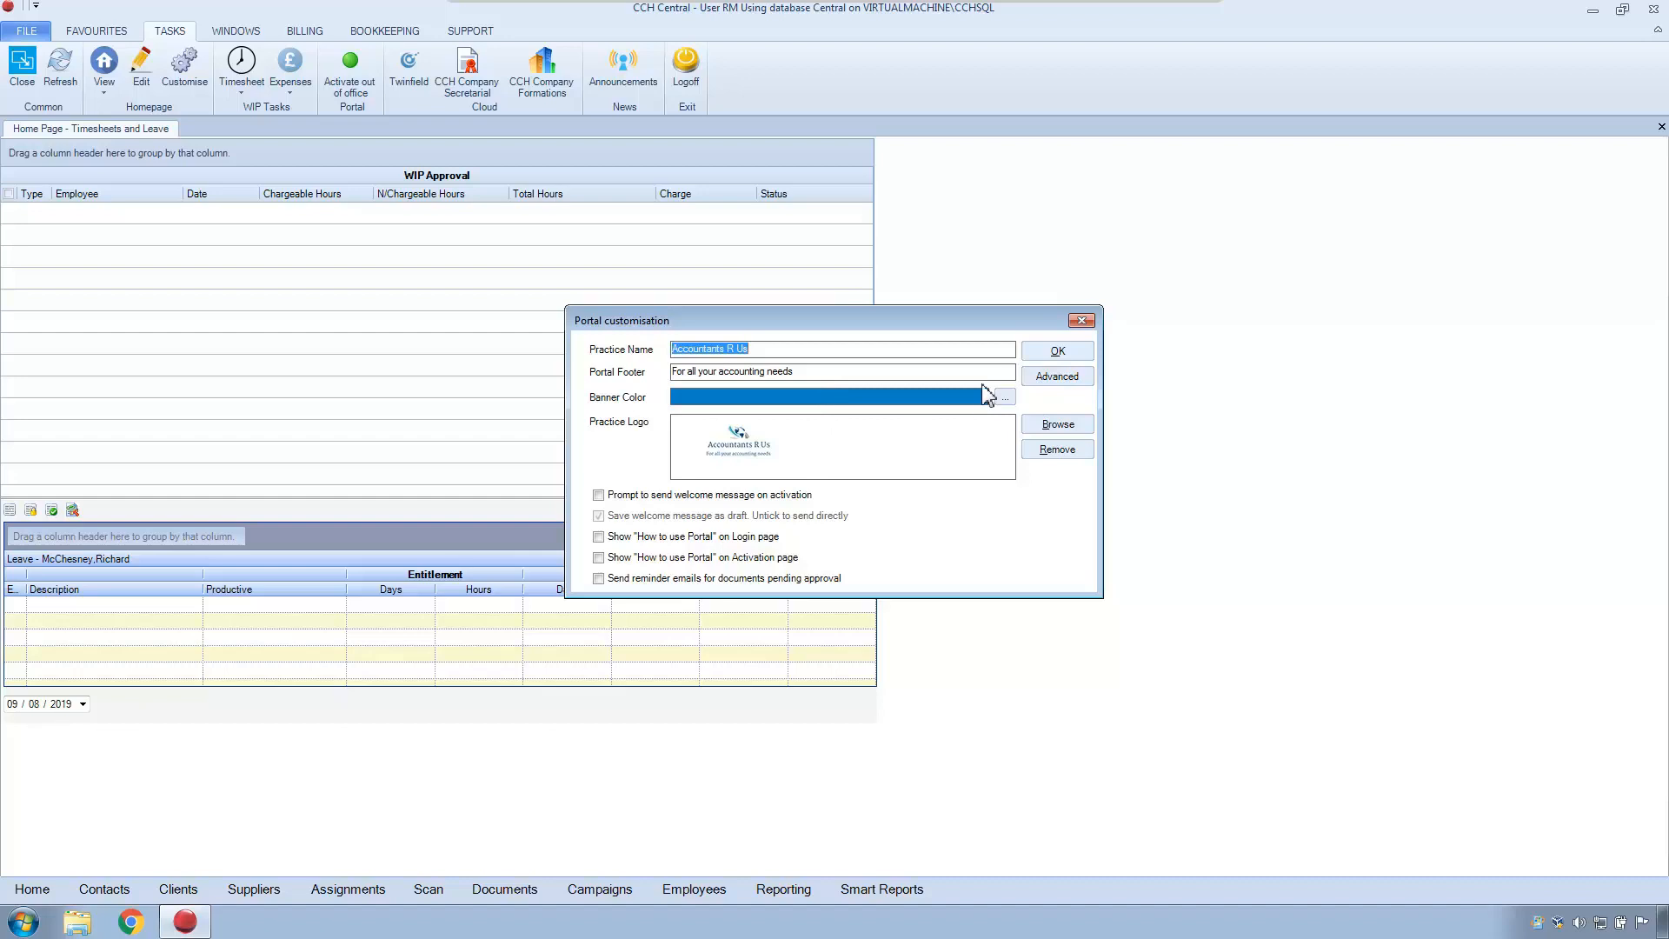
Close Portal customisation and bring up portal Security settings with password rules and activation expiry.
{"action": "left_click", "coordinate": [1080, 319]}
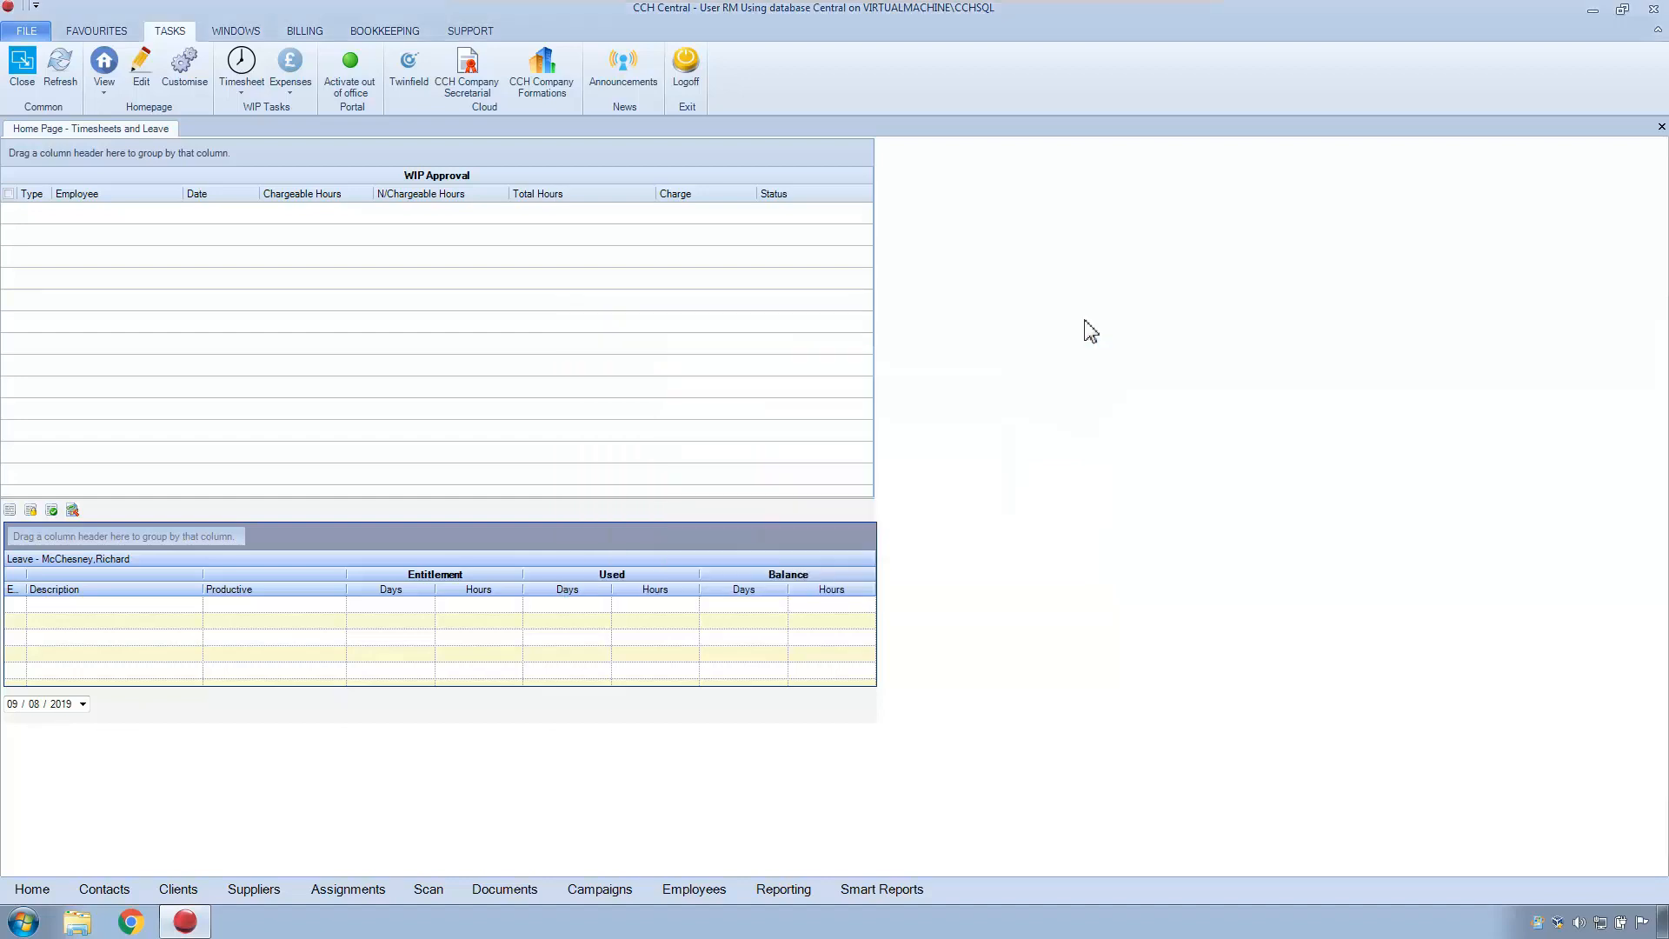
{"action": "left_click", "coordinate": [26, 29]}
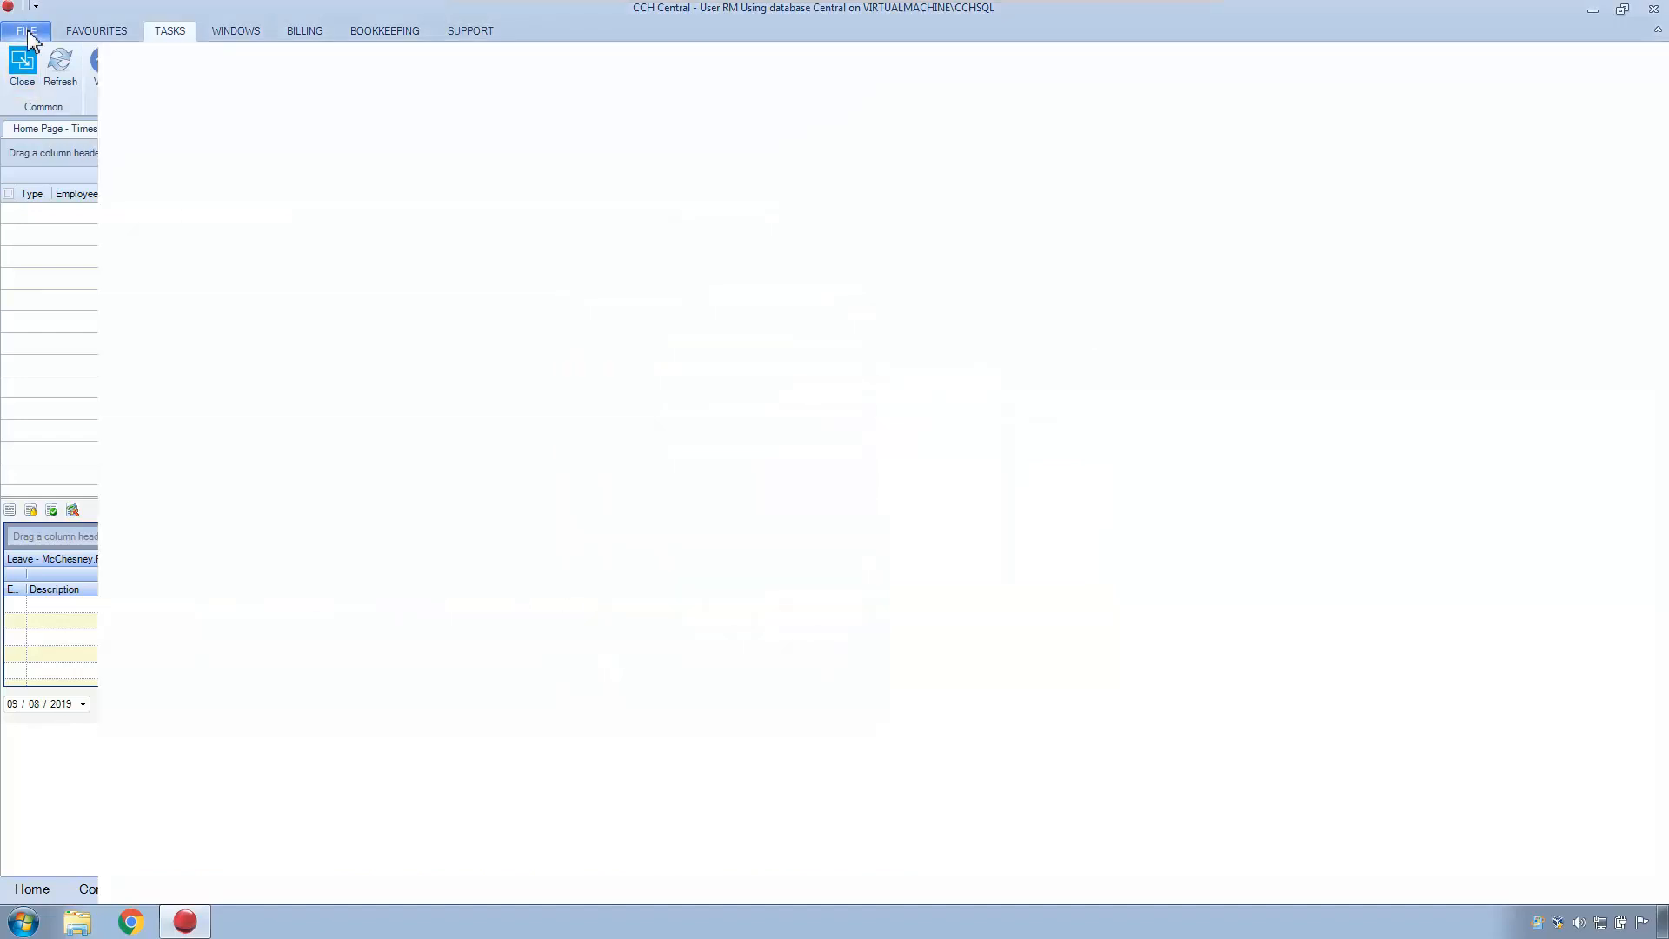
{"action": "left_click", "coordinate": [27, 30]}
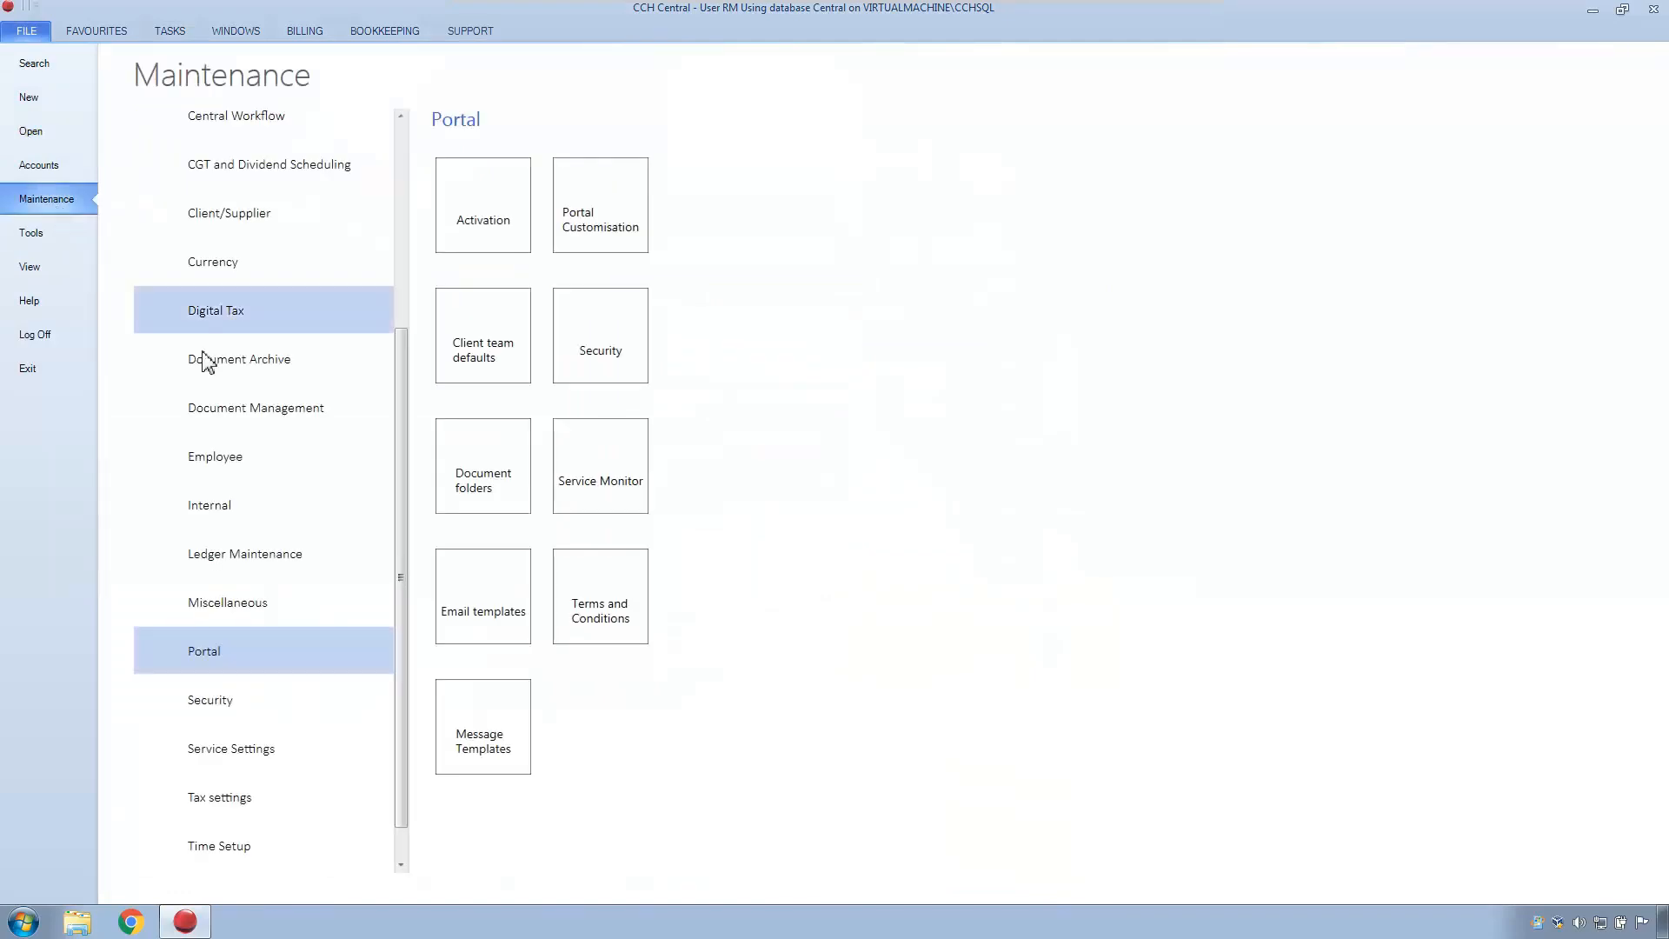
{"action": "mouse_move", "coordinate": [599, 335]}
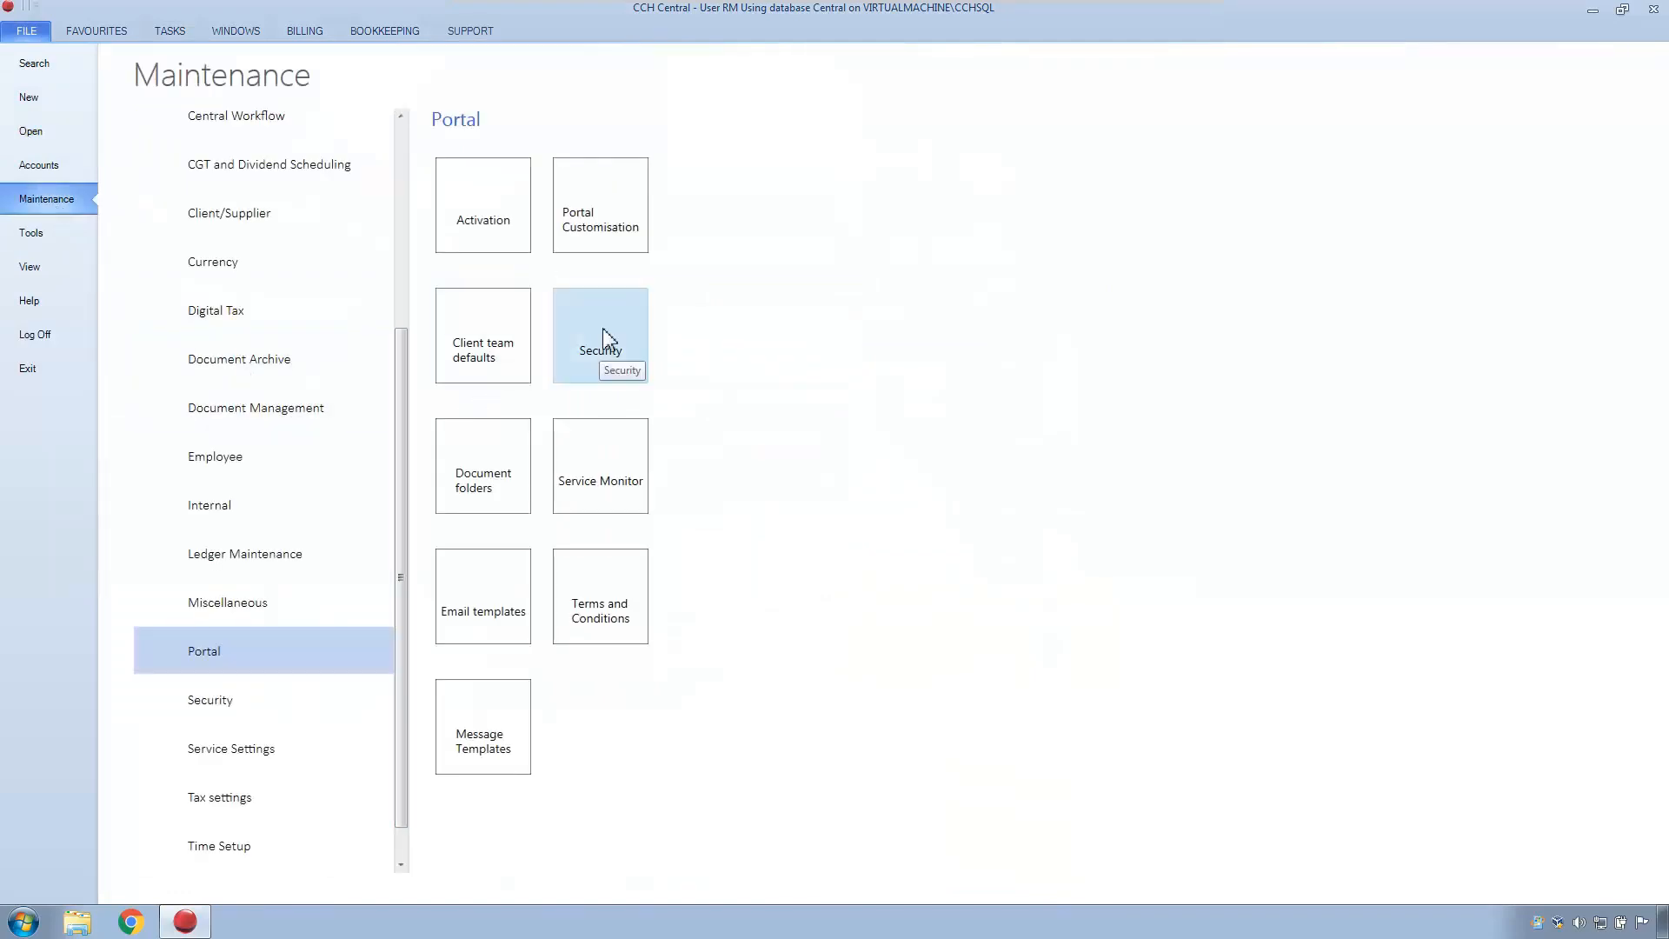
{"action": "left_click", "coordinate": [599, 335]}
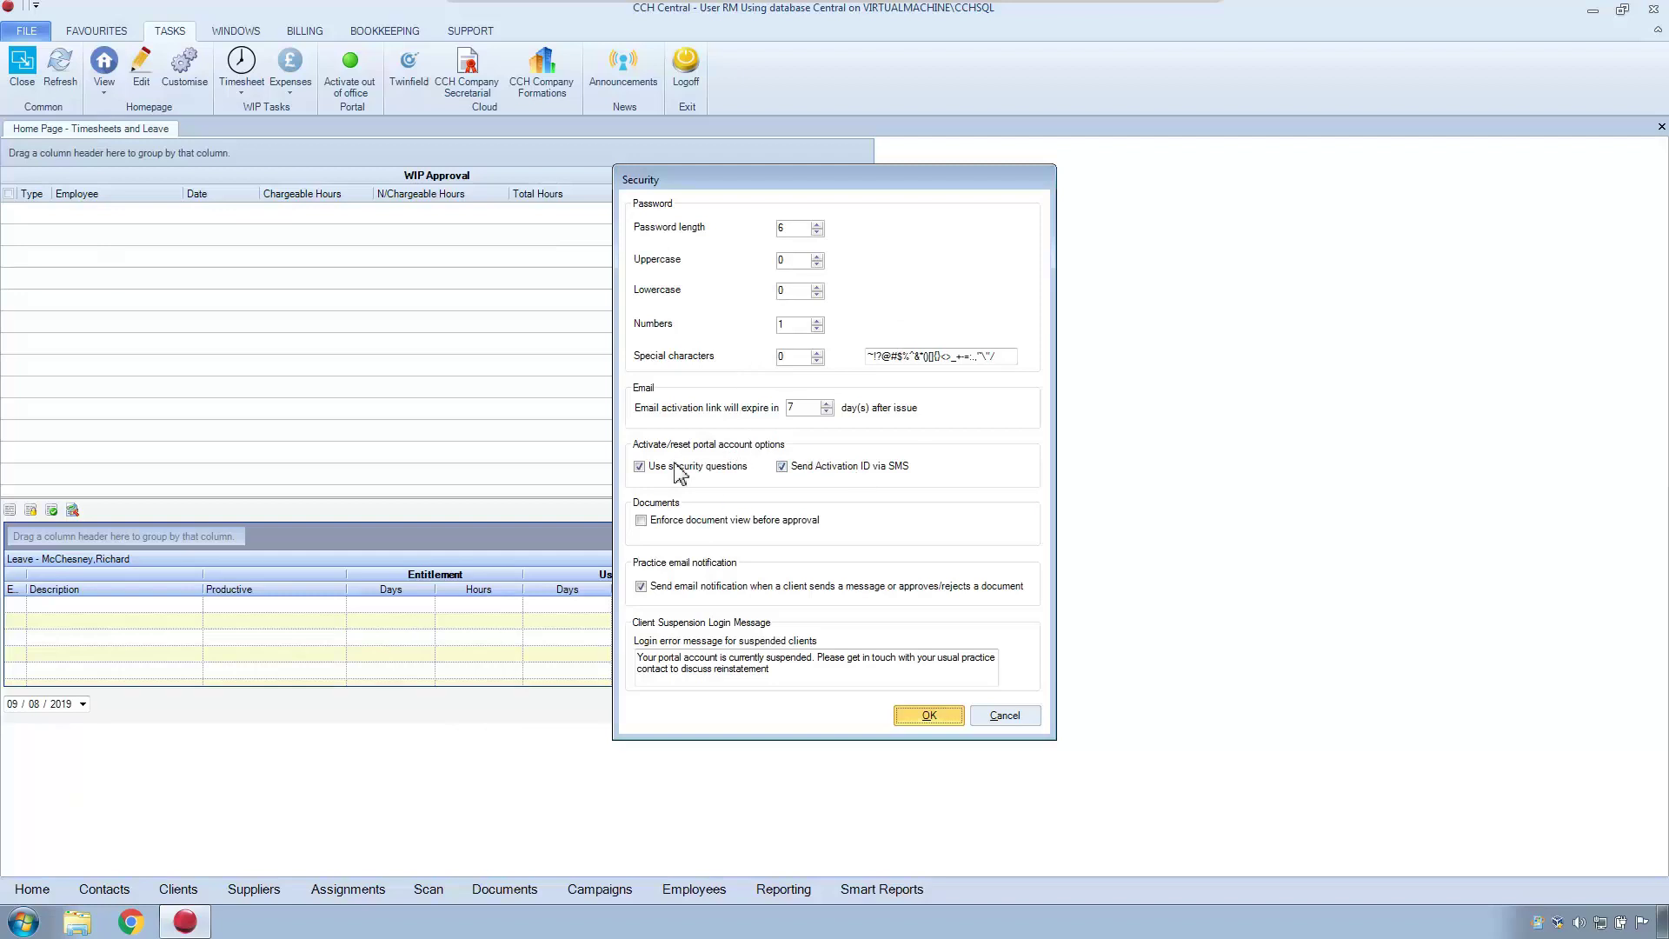
{"action": "mouse_move", "coordinate": [836, 488]}
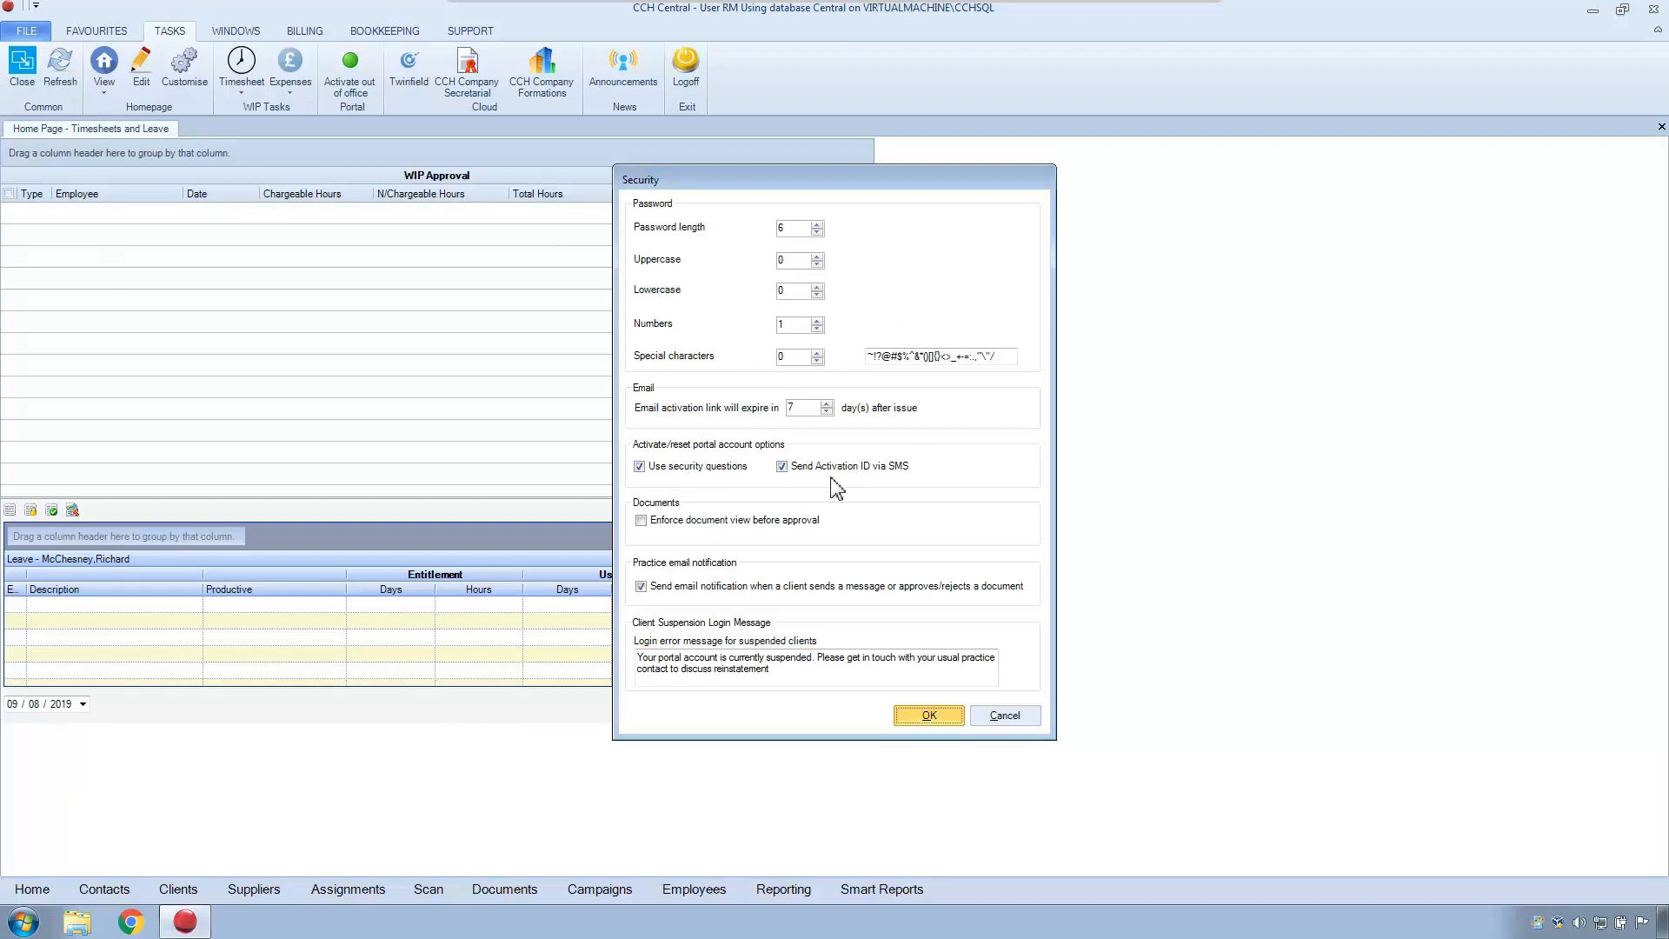
{"action": "mouse_move", "coordinate": [783, 610]}
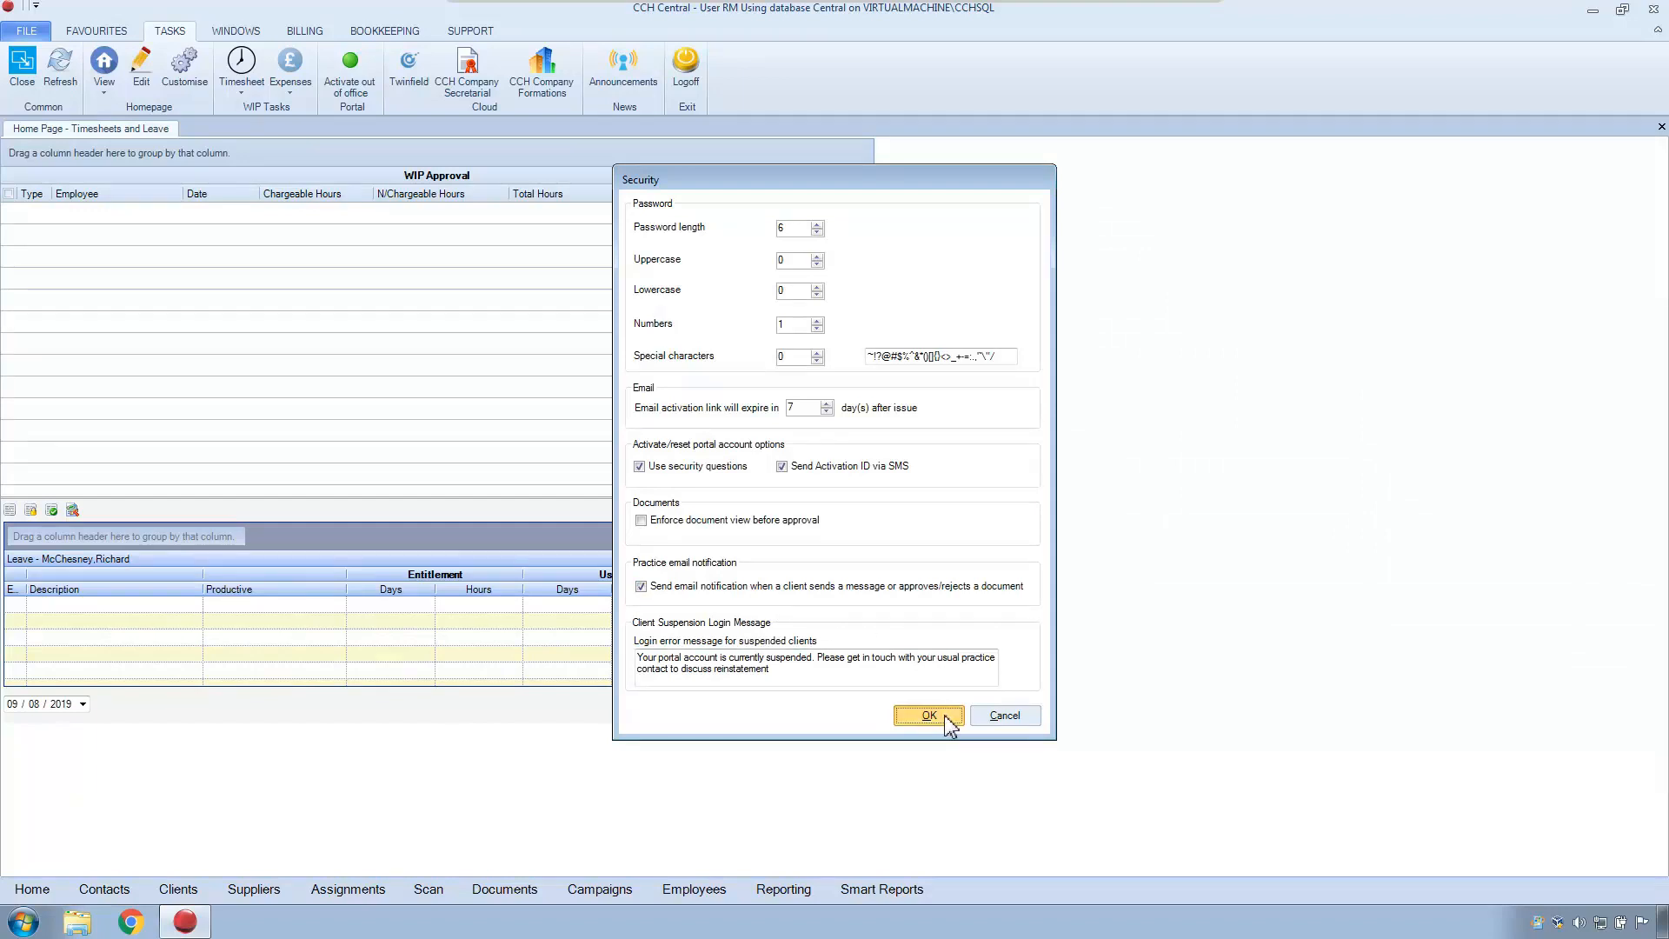
Confirm the Security settings with OK and return to the Portal maintenance options.
{"action": "left_click", "coordinate": [928, 714]}
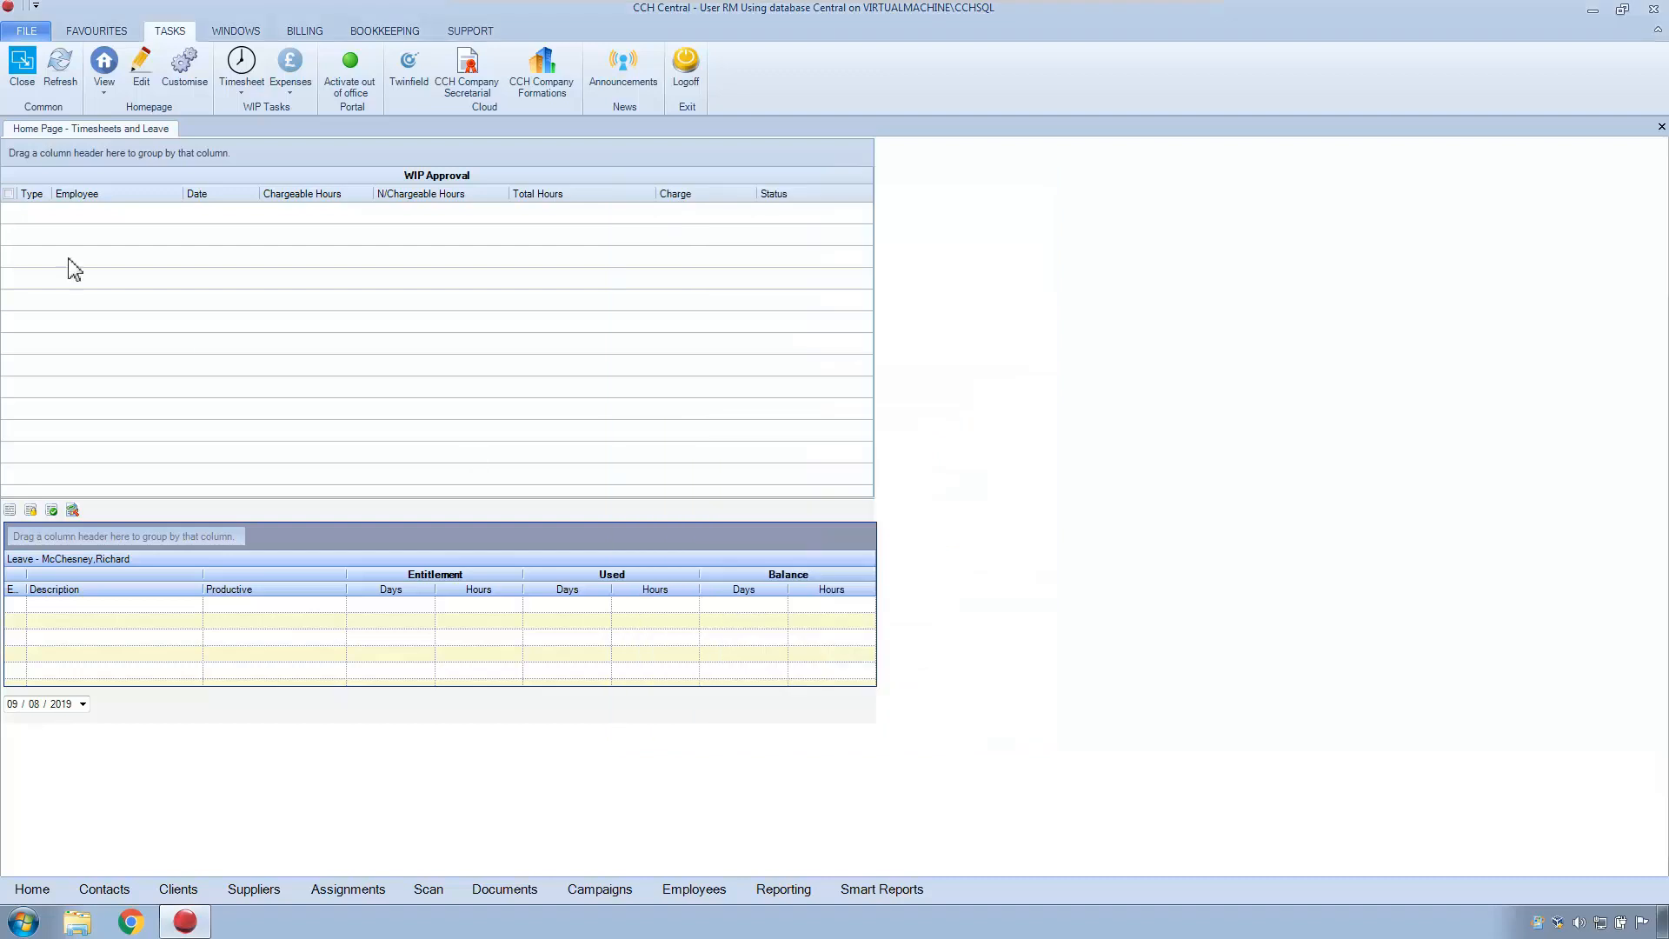
{"action": "left_click", "coordinate": [26, 29]}
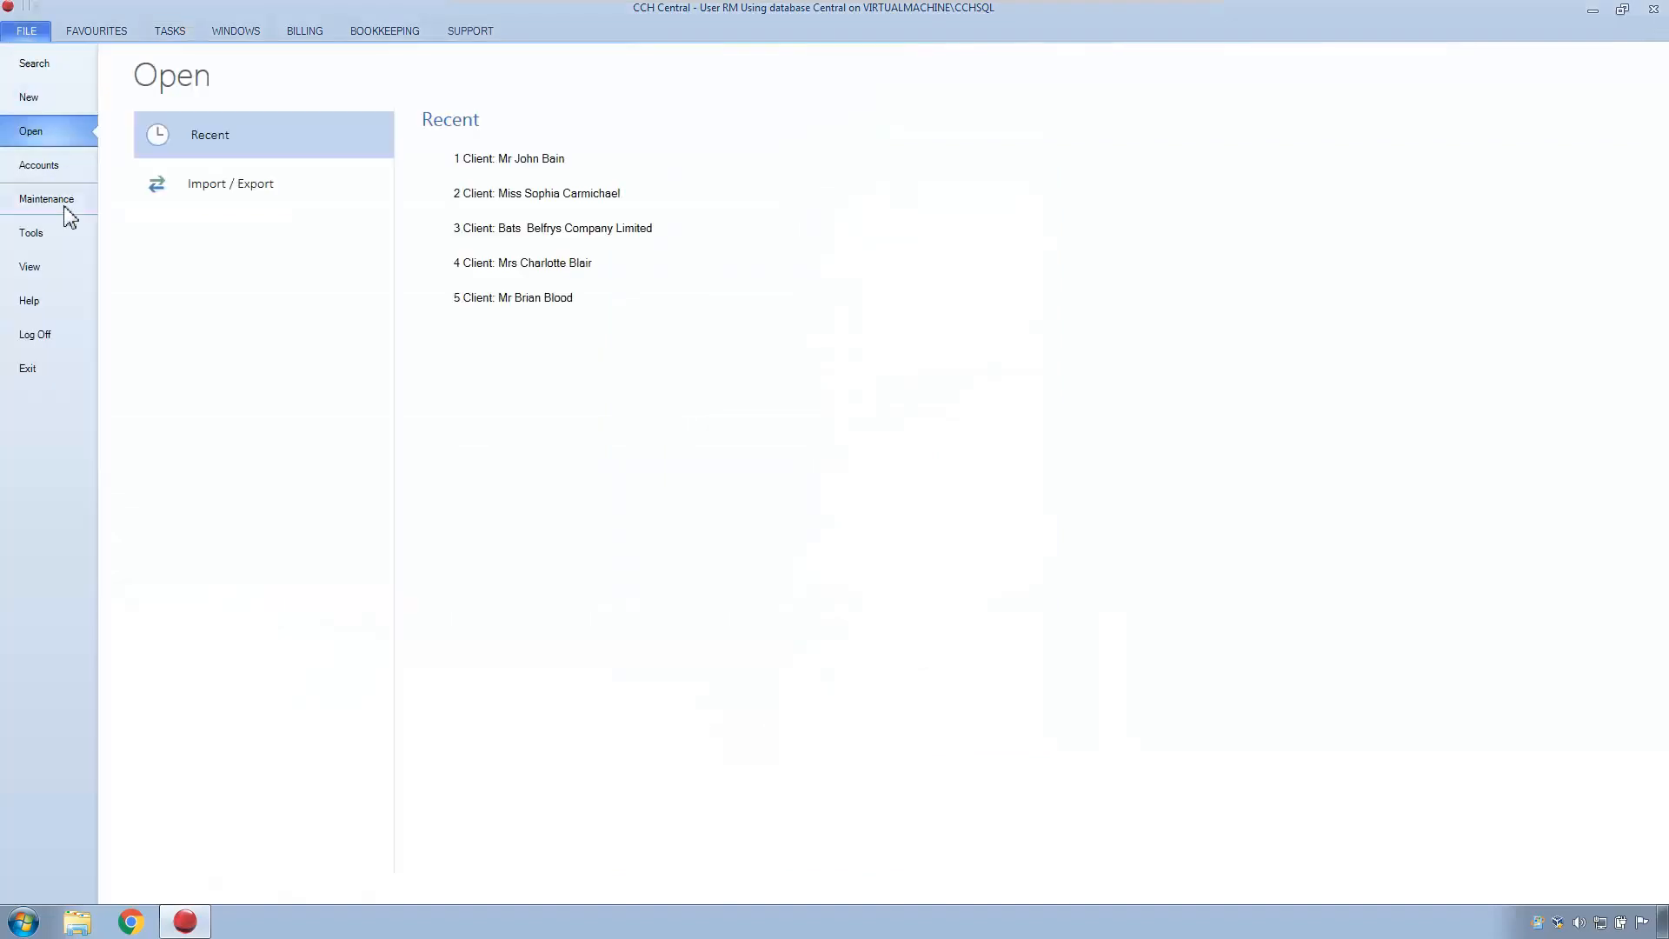
{"action": "left_click", "coordinate": [46, 199]}
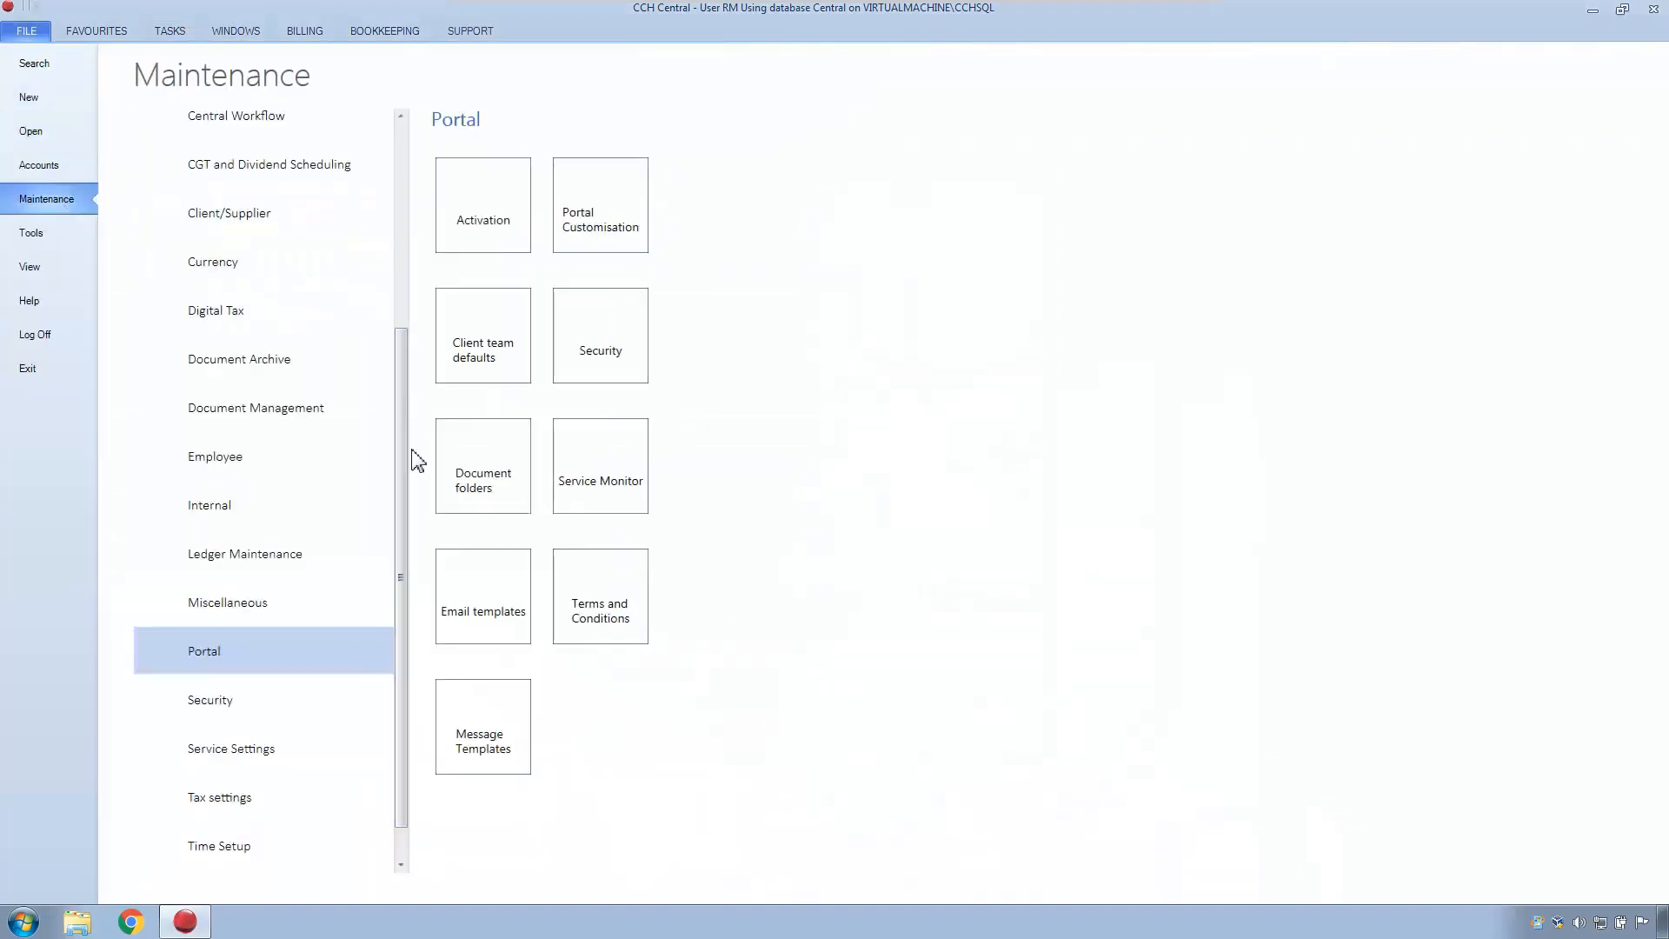
{"action": "mouse_move", "coordinate": [482, 597]}
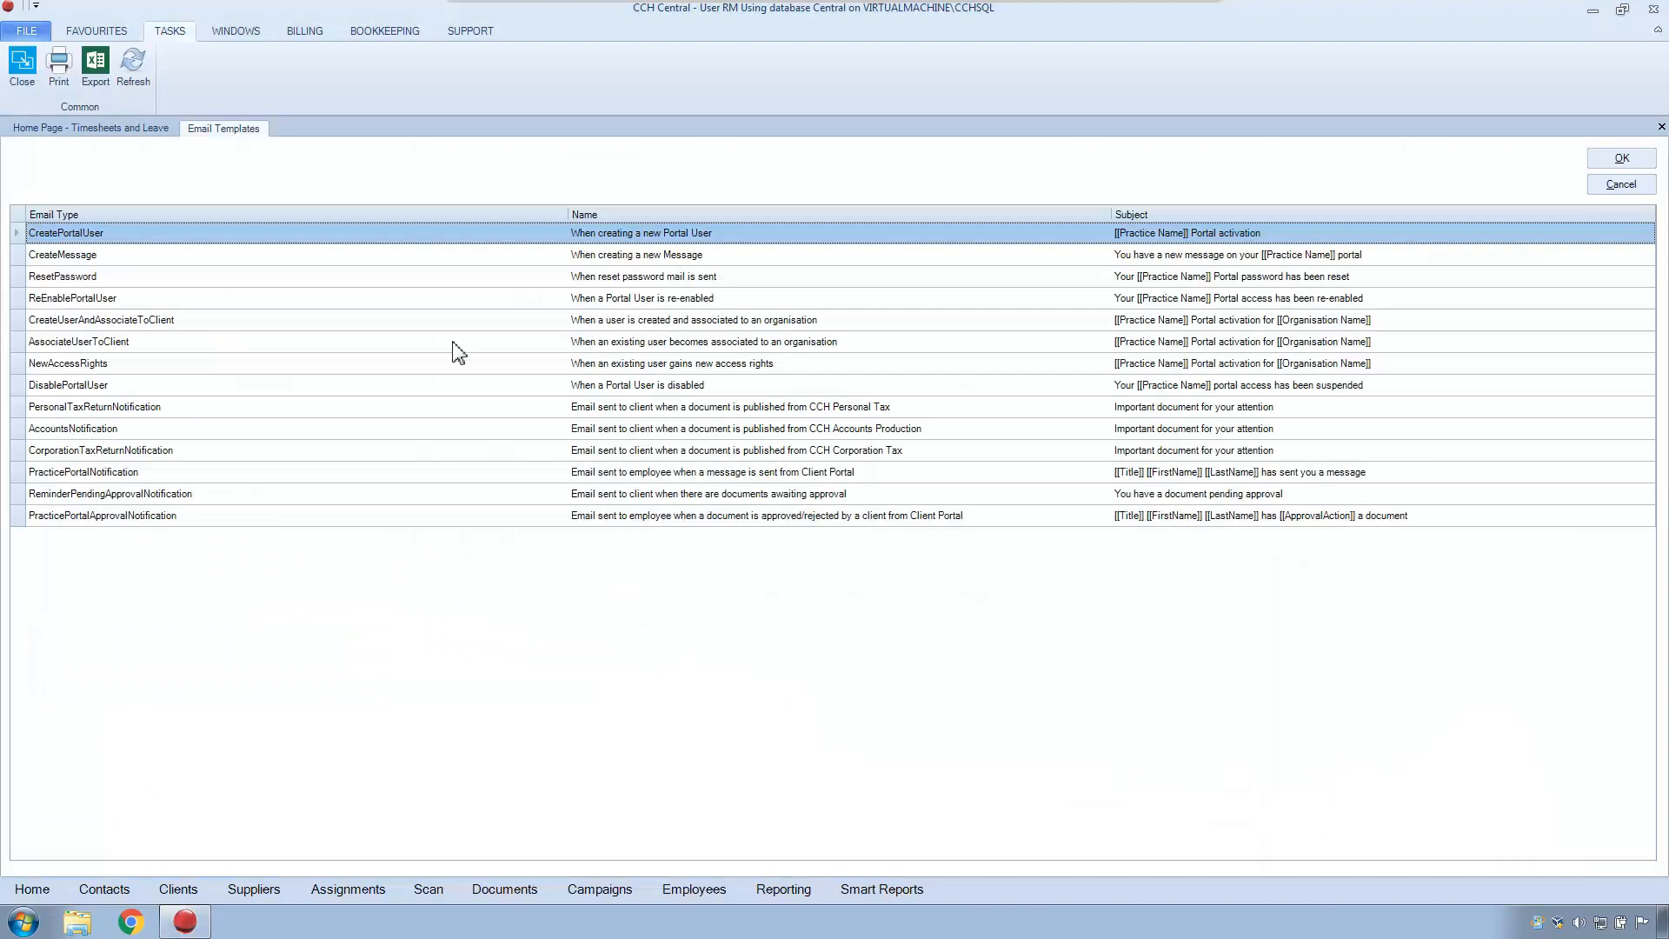
{"action": "mouse_move", "coordinate": [514, 239]}
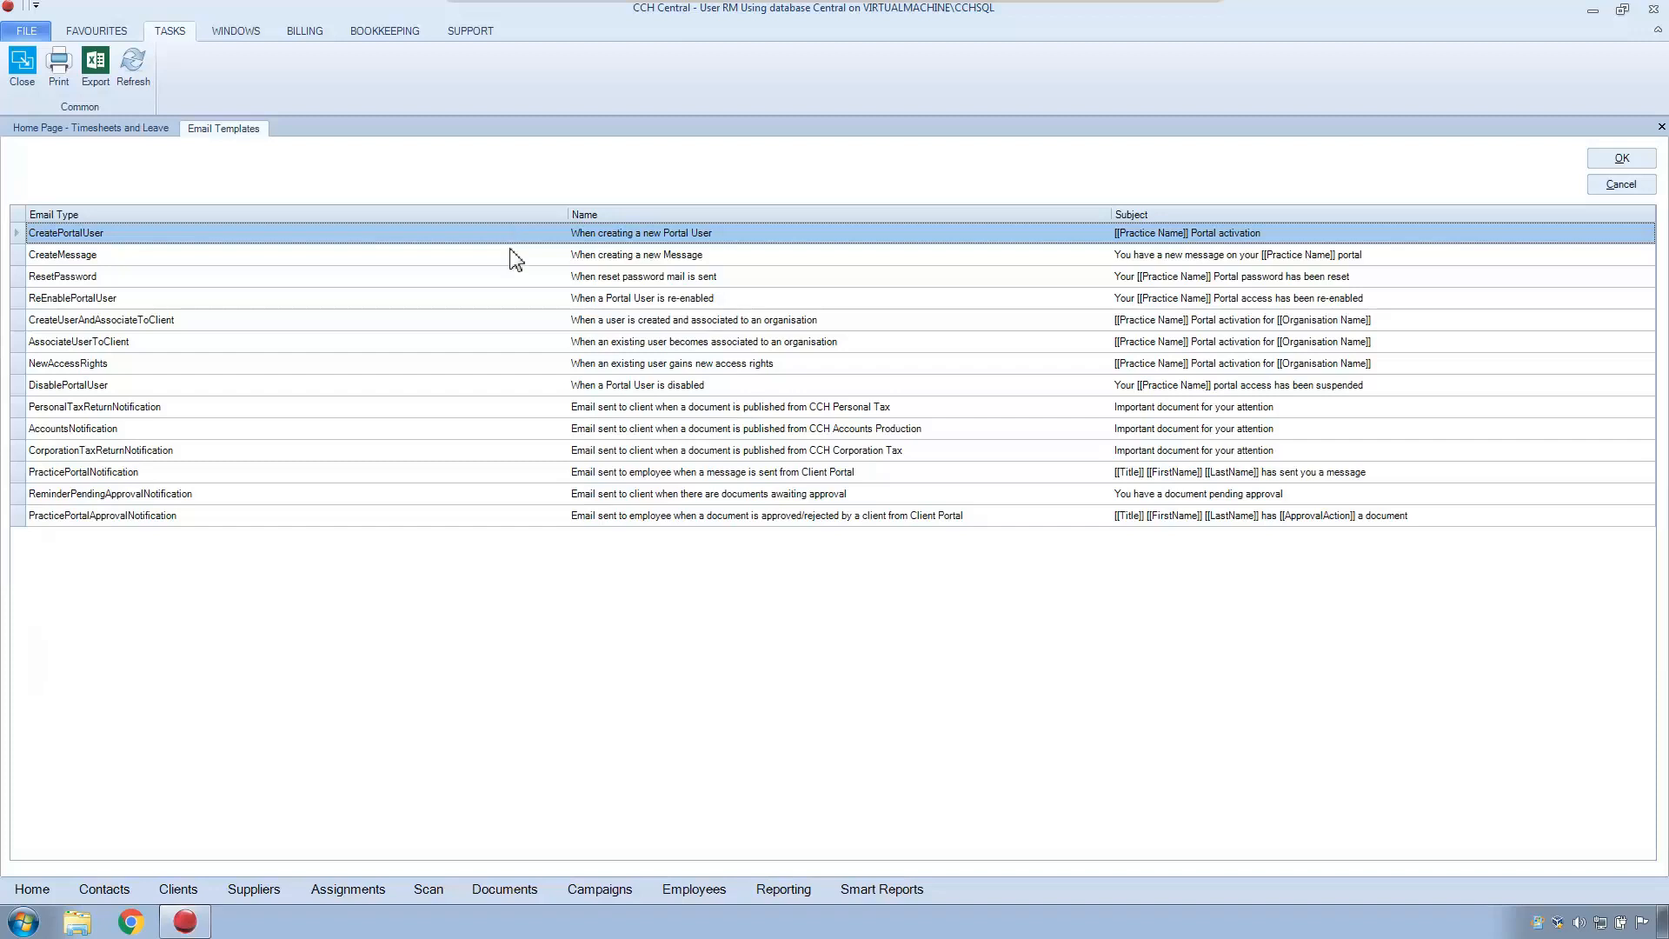
{"action": "mouse_move", "coordinate": [510, 243]}
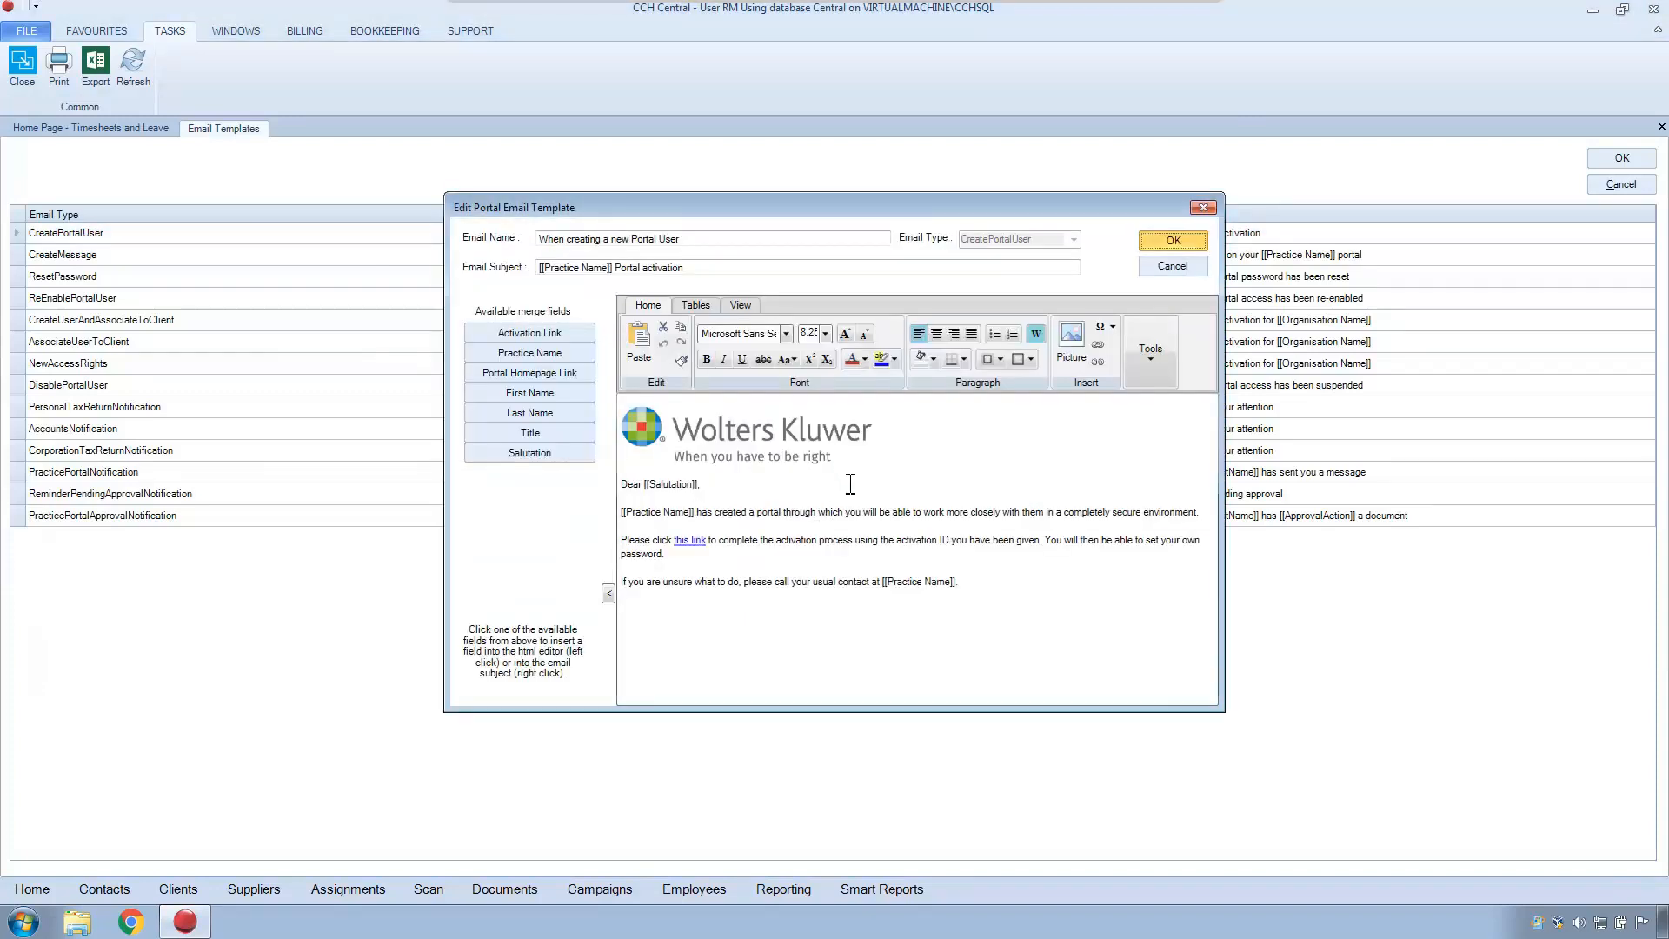
{"action": "mouse_move", "coordinate": [726, 630]}
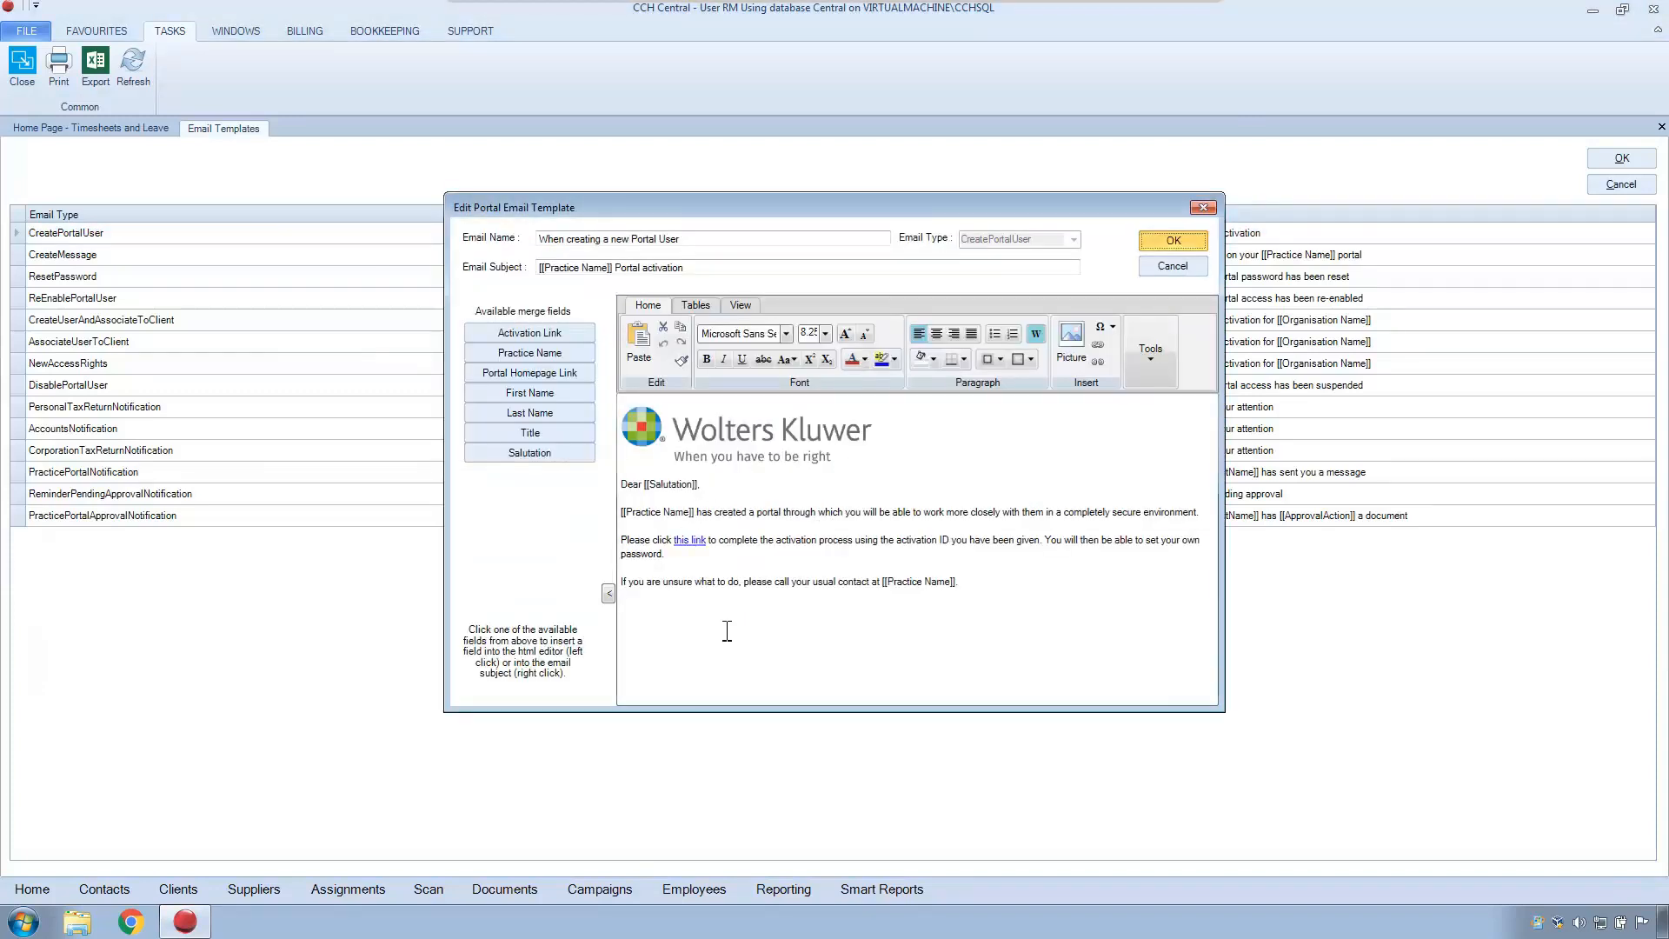
{"action": "mouse_move", "coordinate": [998, 546]}
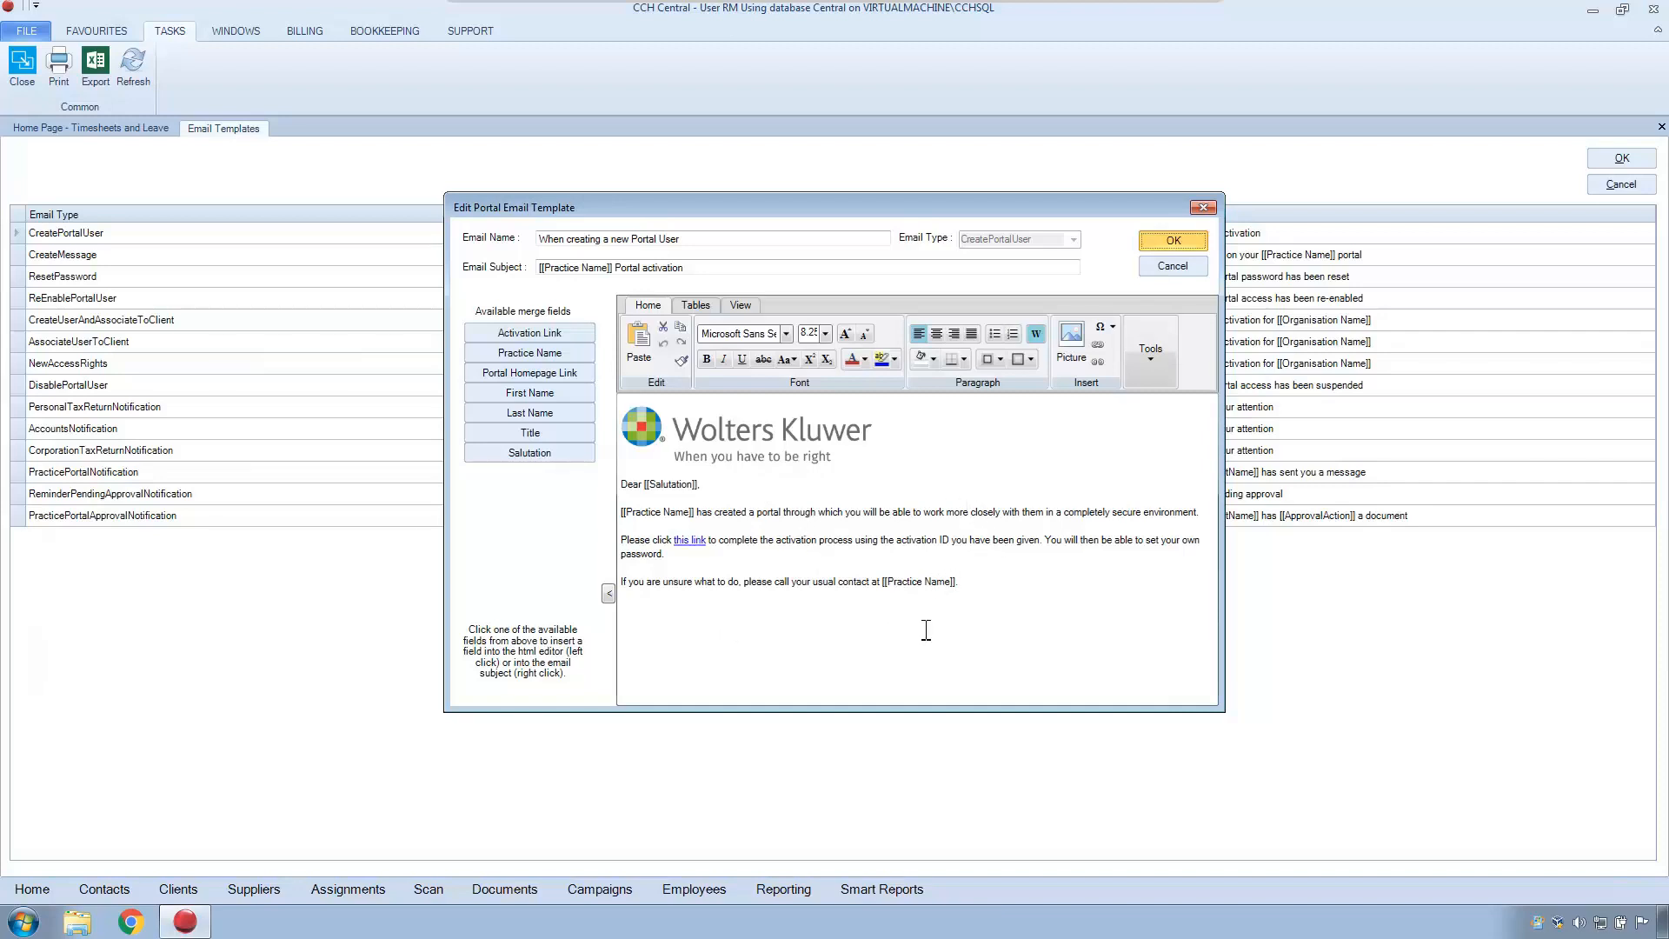
{"action": "mouse_move", "coordinate": [950, 605]}
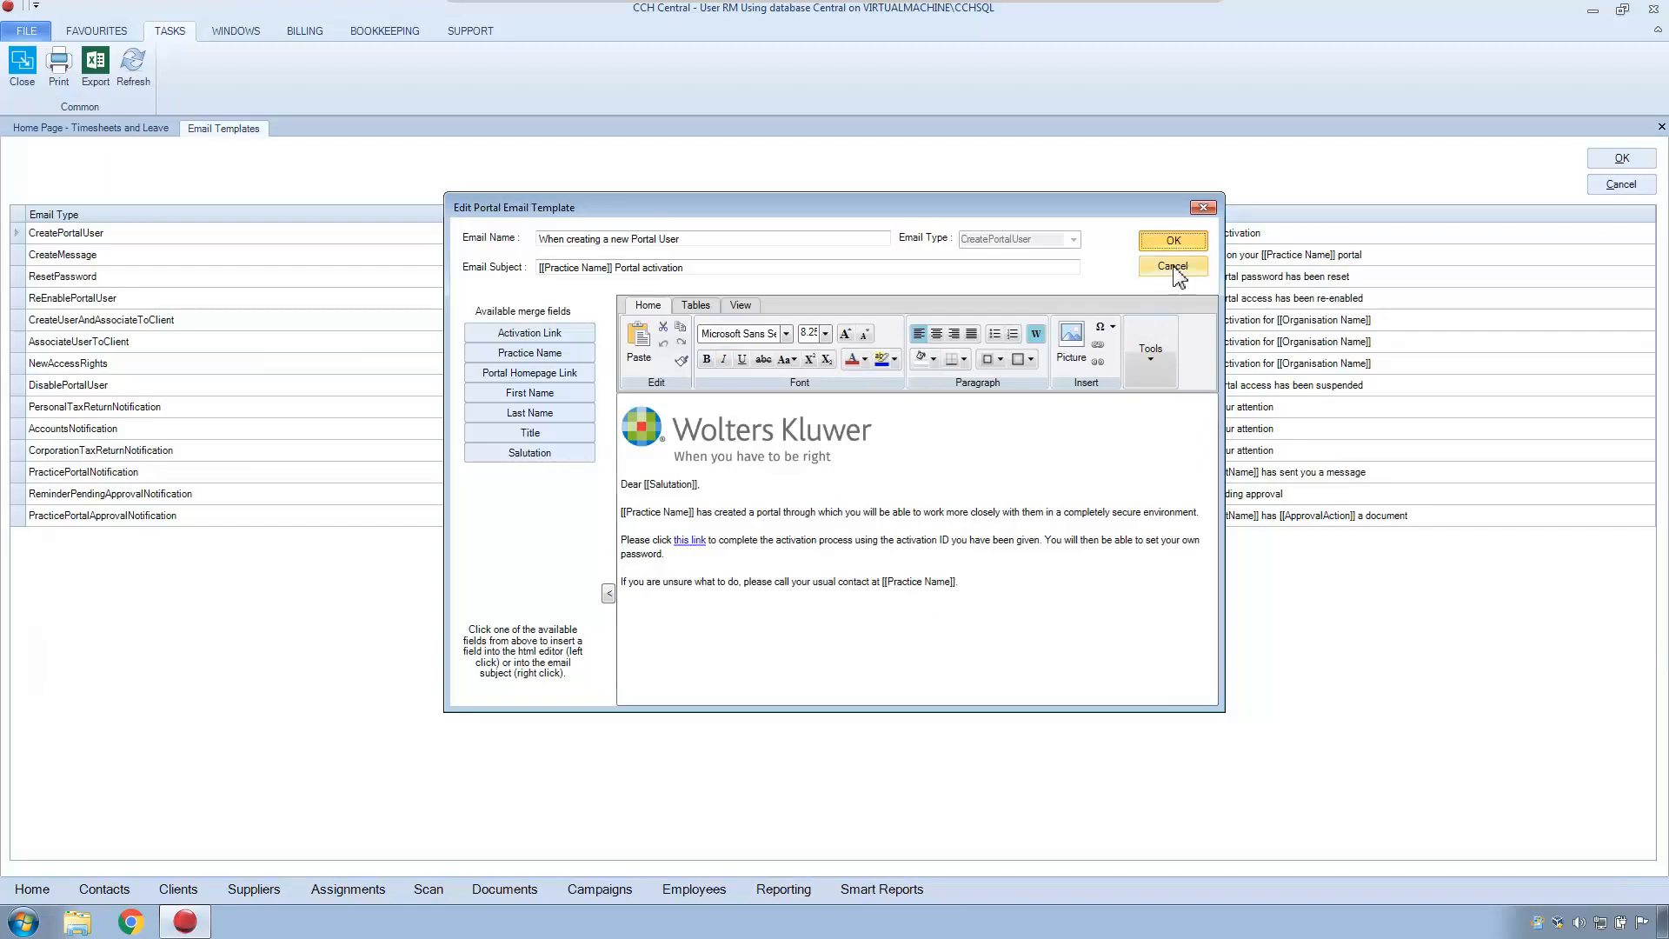
Cancel out of the CreatePortalUser and CreateMessage templates, leaving both unchanged.
{"action": "left_click", "coordinate": [1171, 266]}
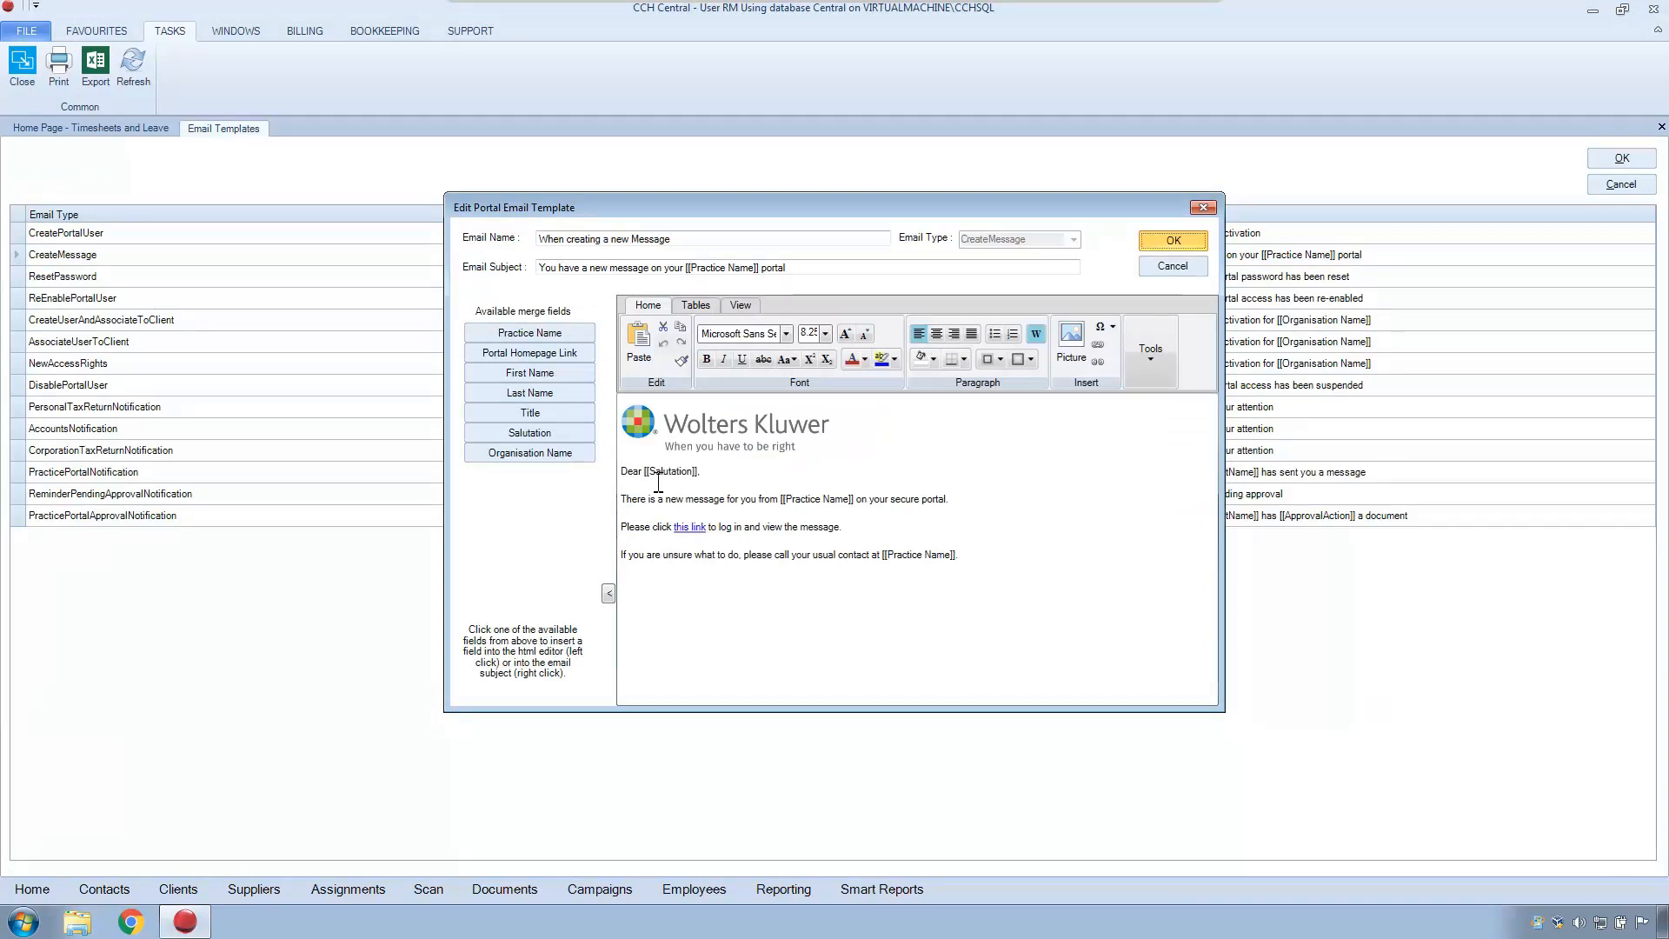
{"action": "mouse_move", "coordinate": [1171, 266]}
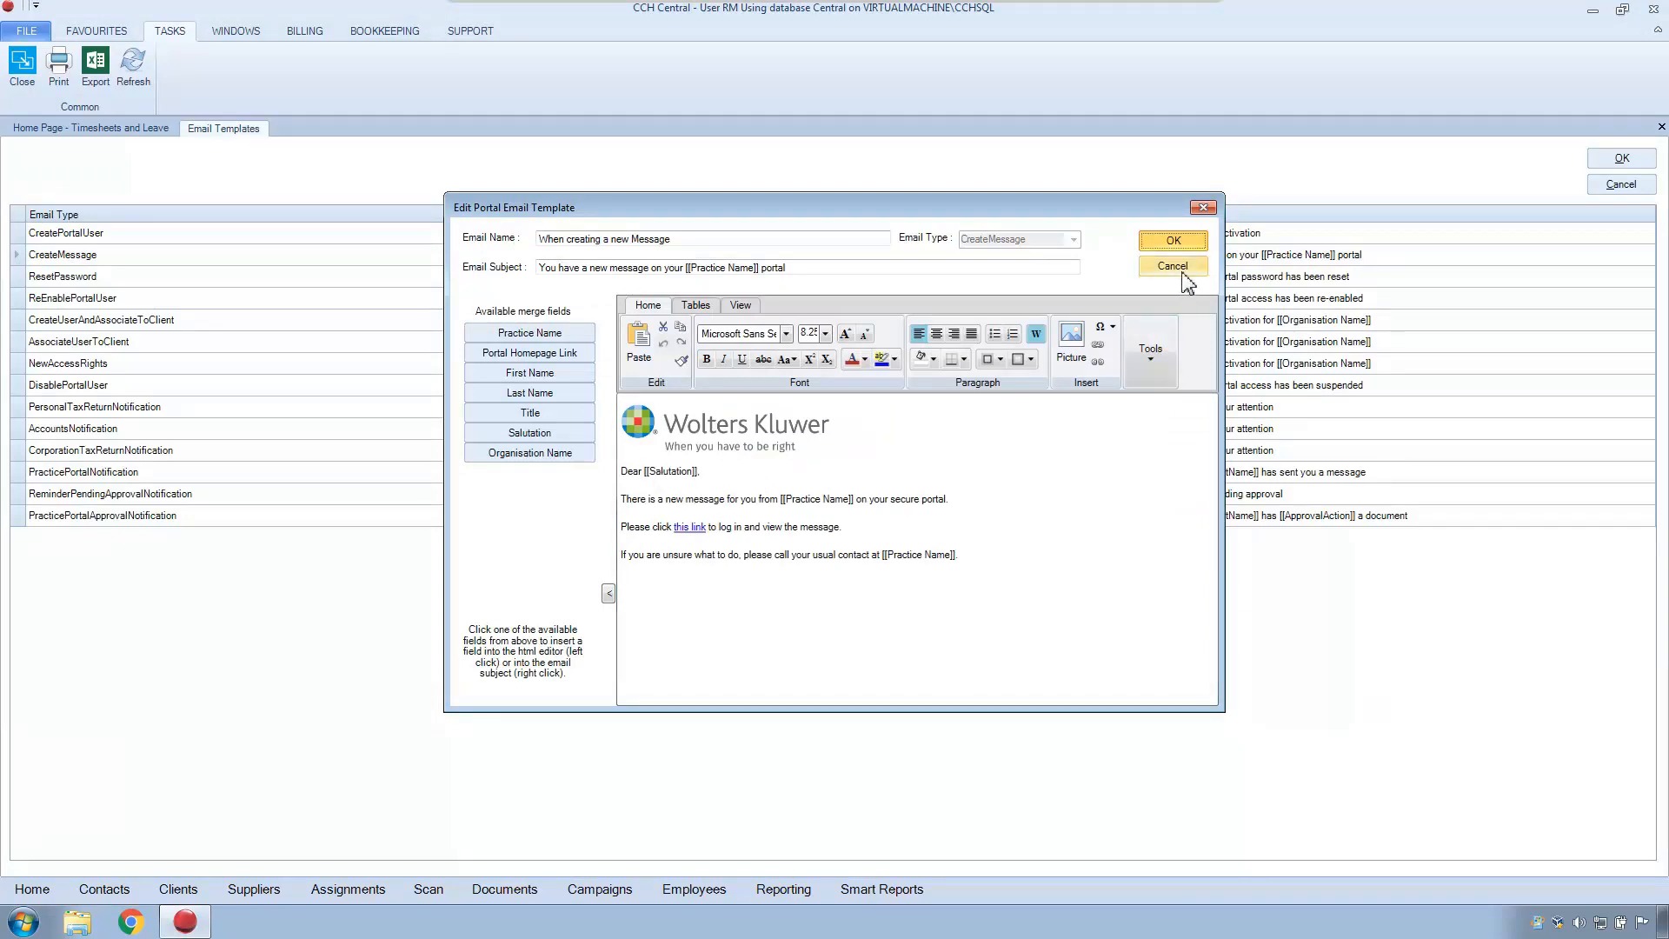
{"action": "left_click", "coordinate": [1171, 266]}
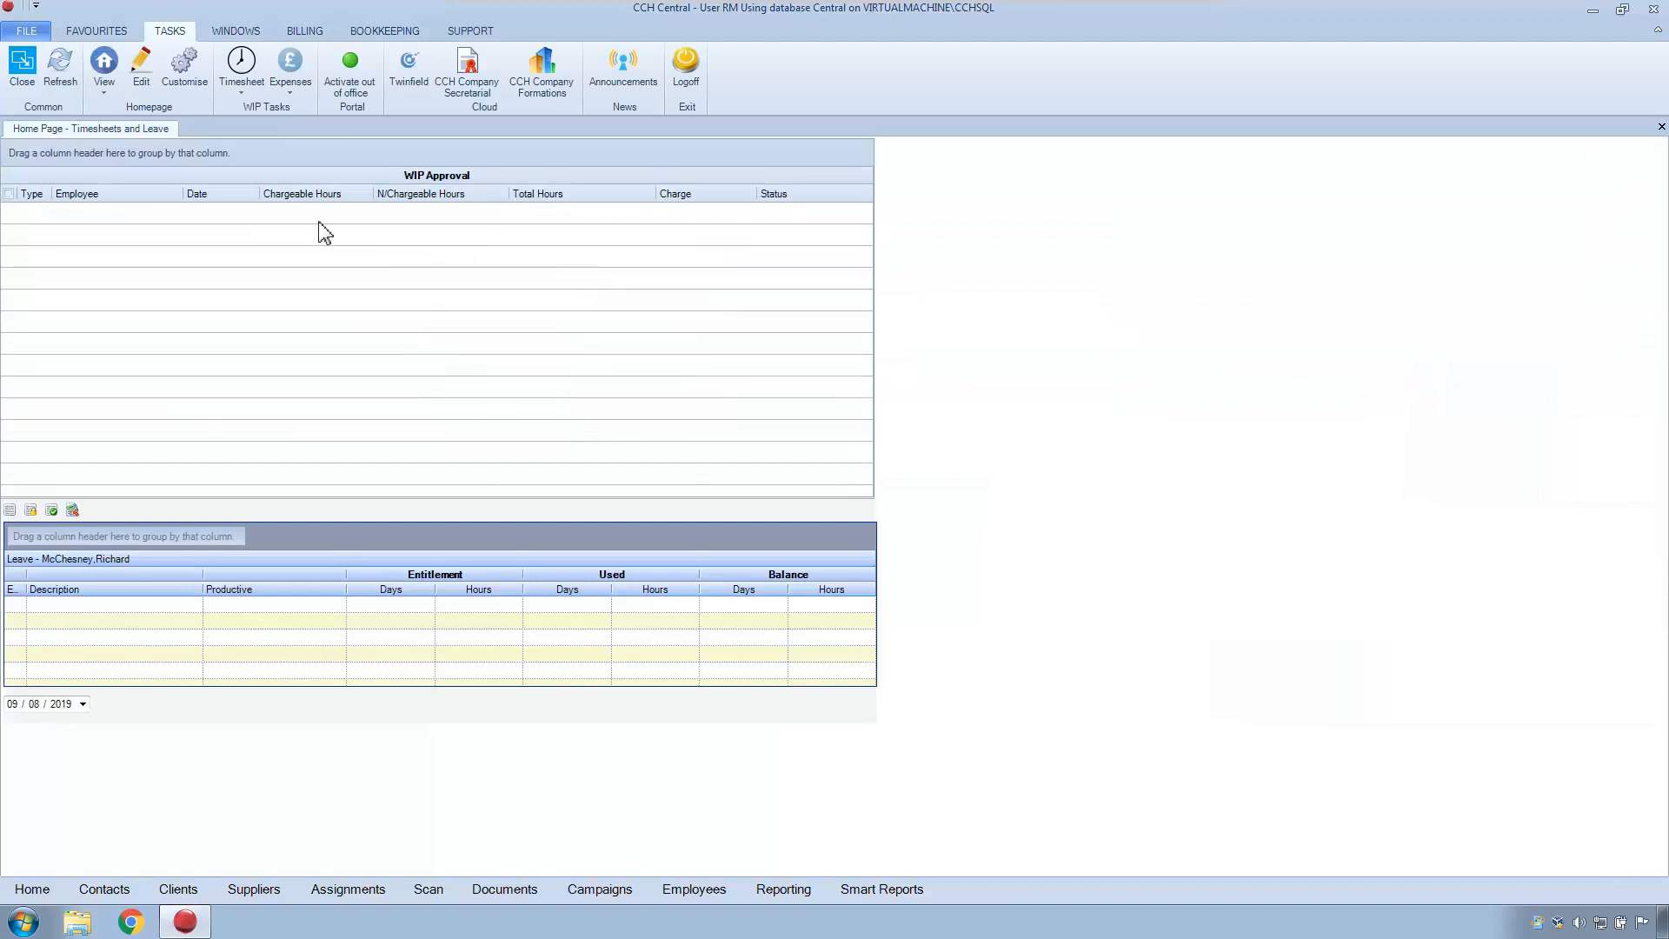
Bring up Portal Terms and Conditions from Maintenance and review the T&C v1 wording.
{"action": "left_click", "coordinate": [27, 29]}
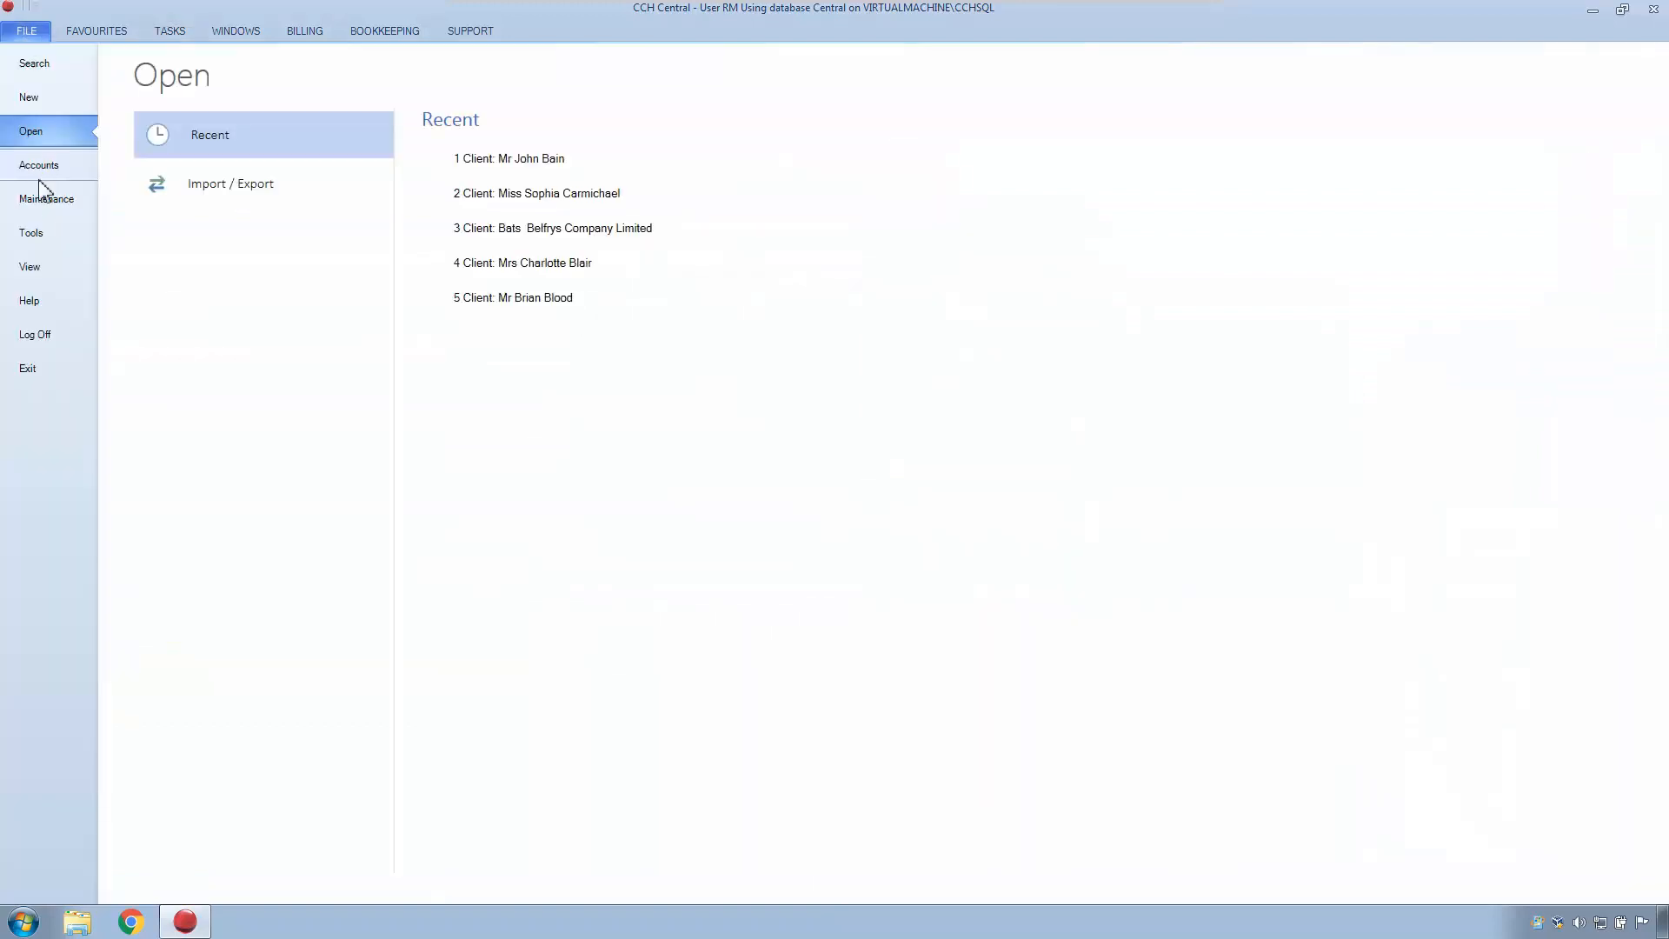
{"action": "left_click", "coordinate": [44, 199]}
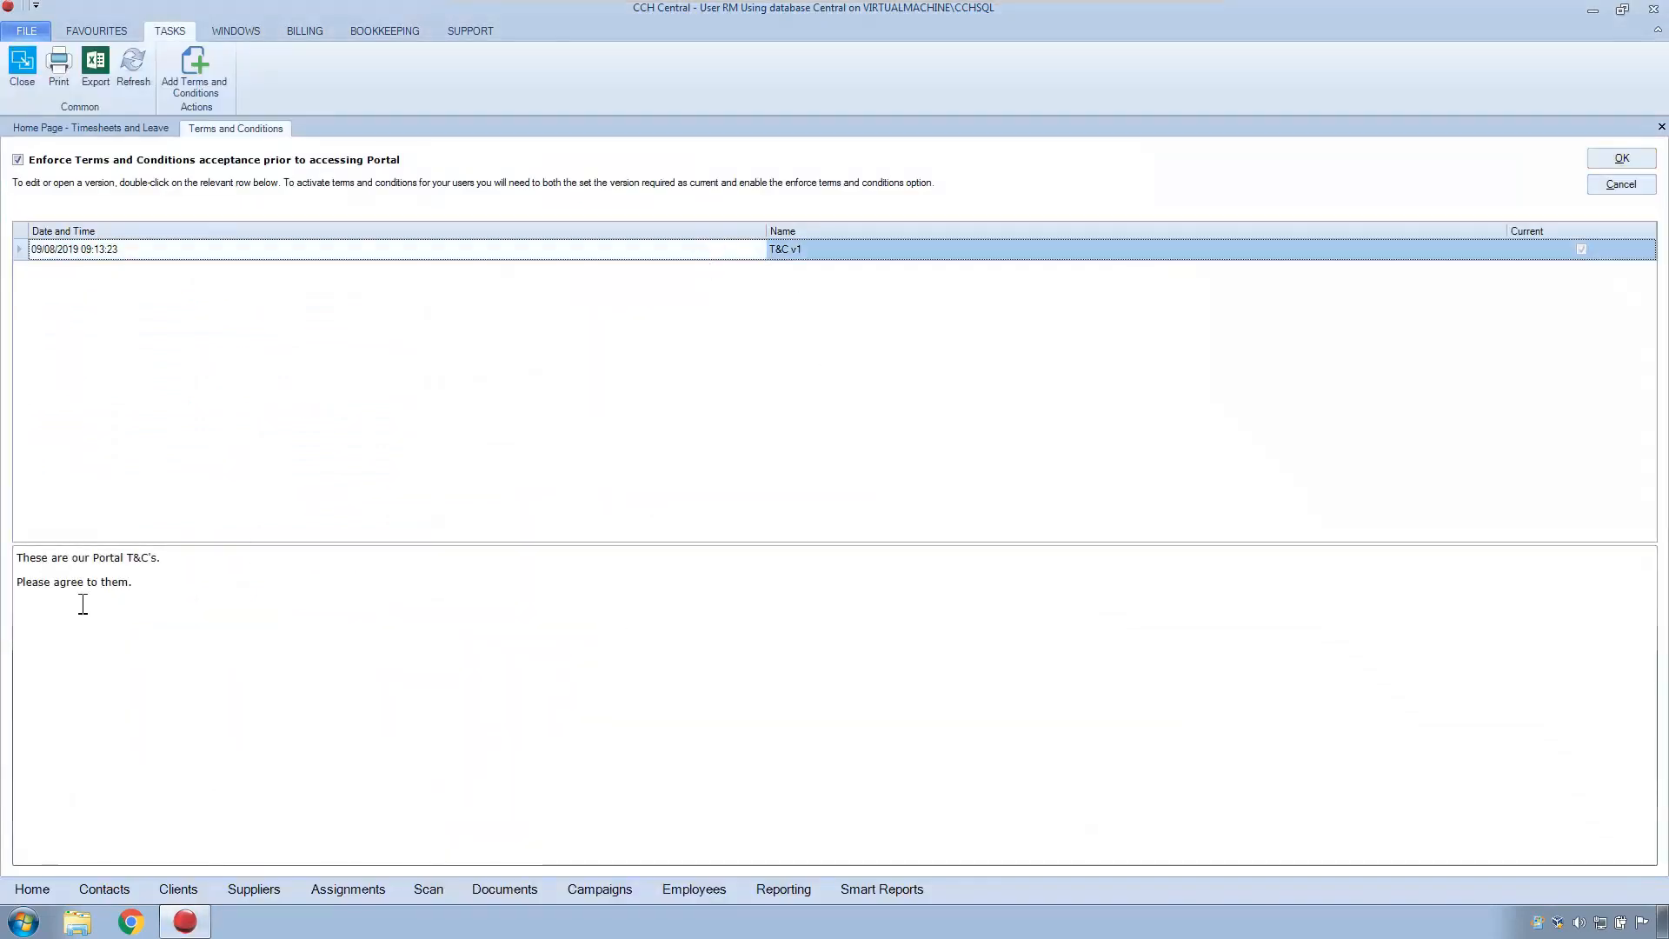
{"action": "mouse_move", "coordinate": [139, 615]}
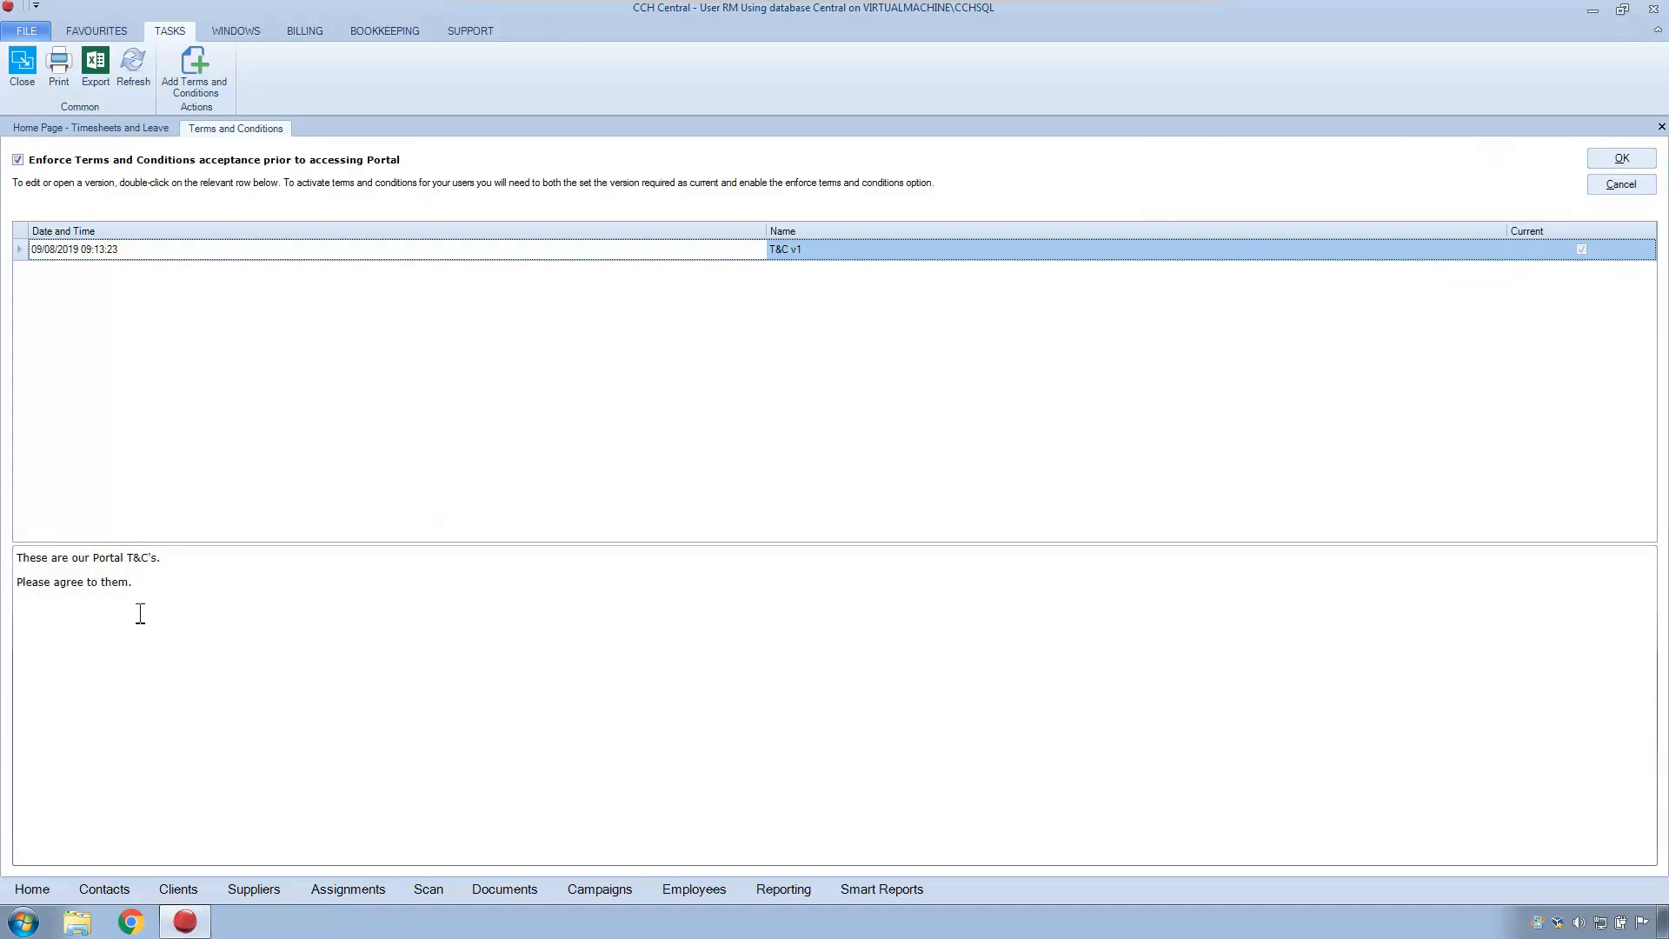
{"action": "mouse_move", "coordinate": [180, 616]}
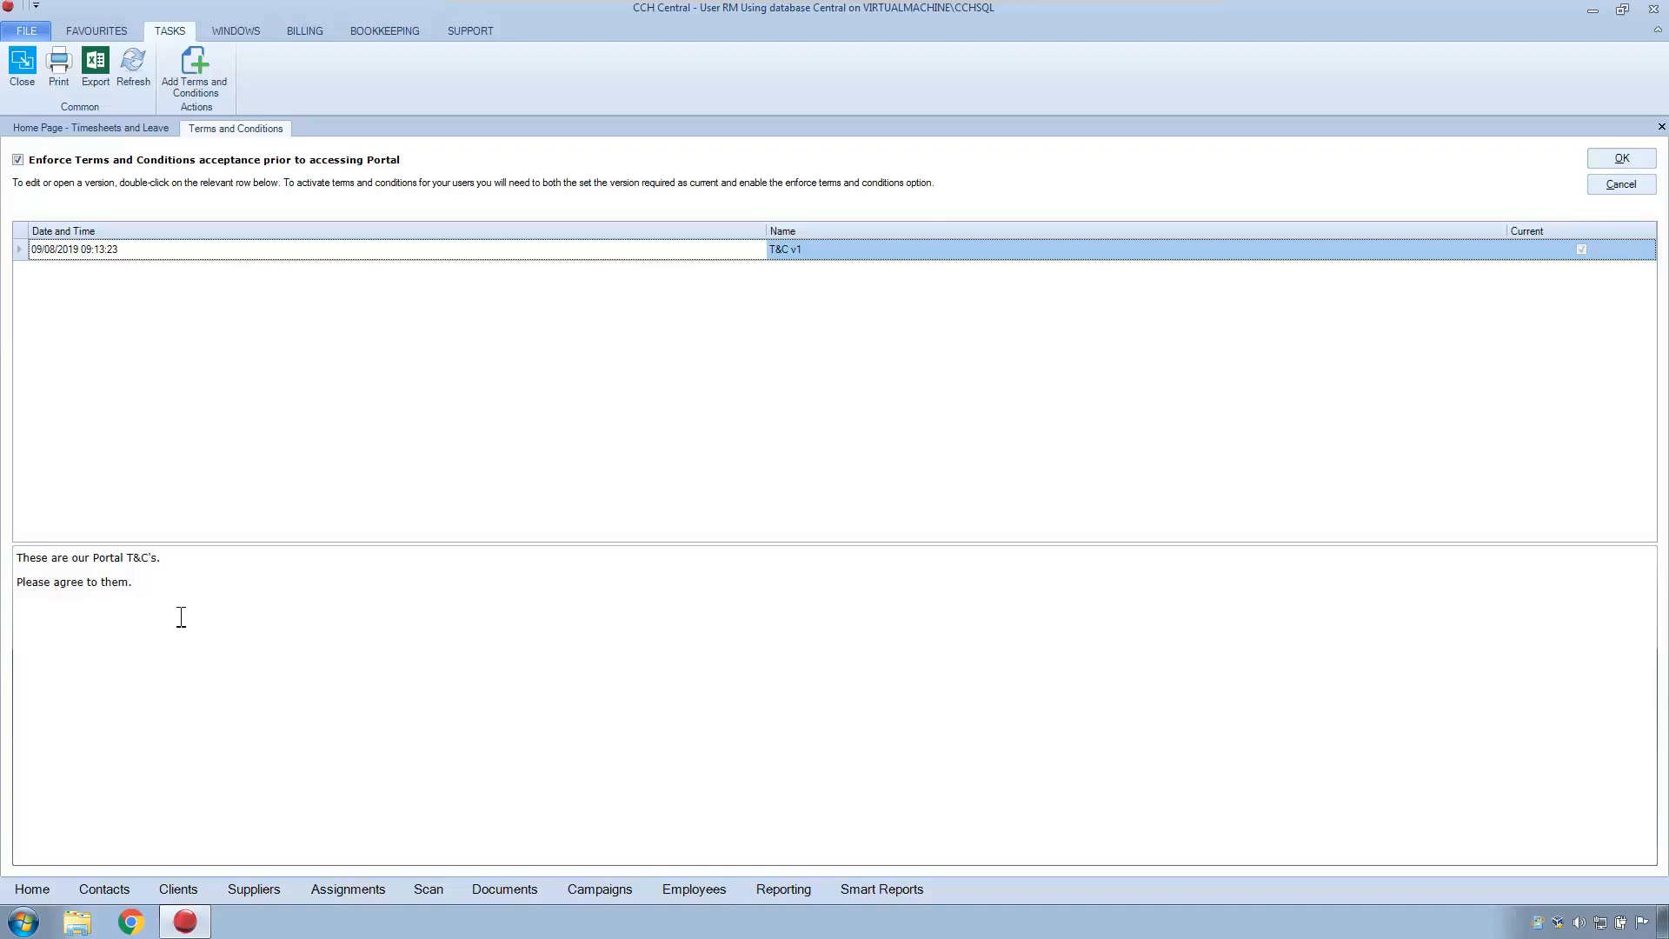
{"action": "mouse_move", "coordinate": [130, 603]}
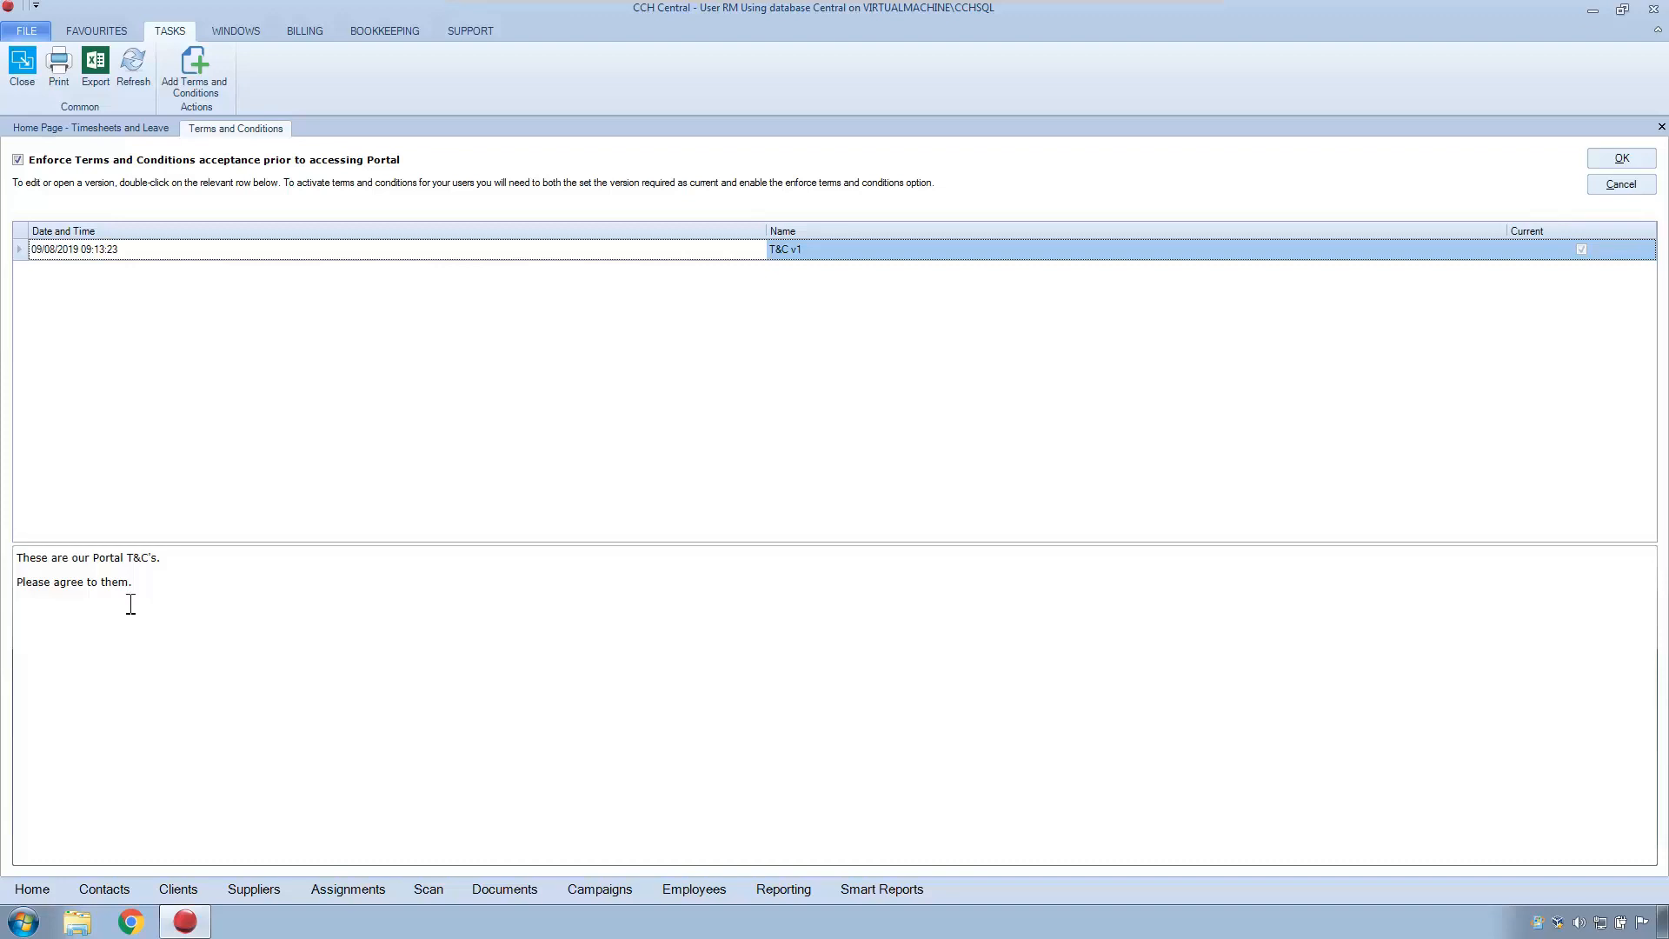
{"action": "mouse_move", "coordinate": [227, 589]}
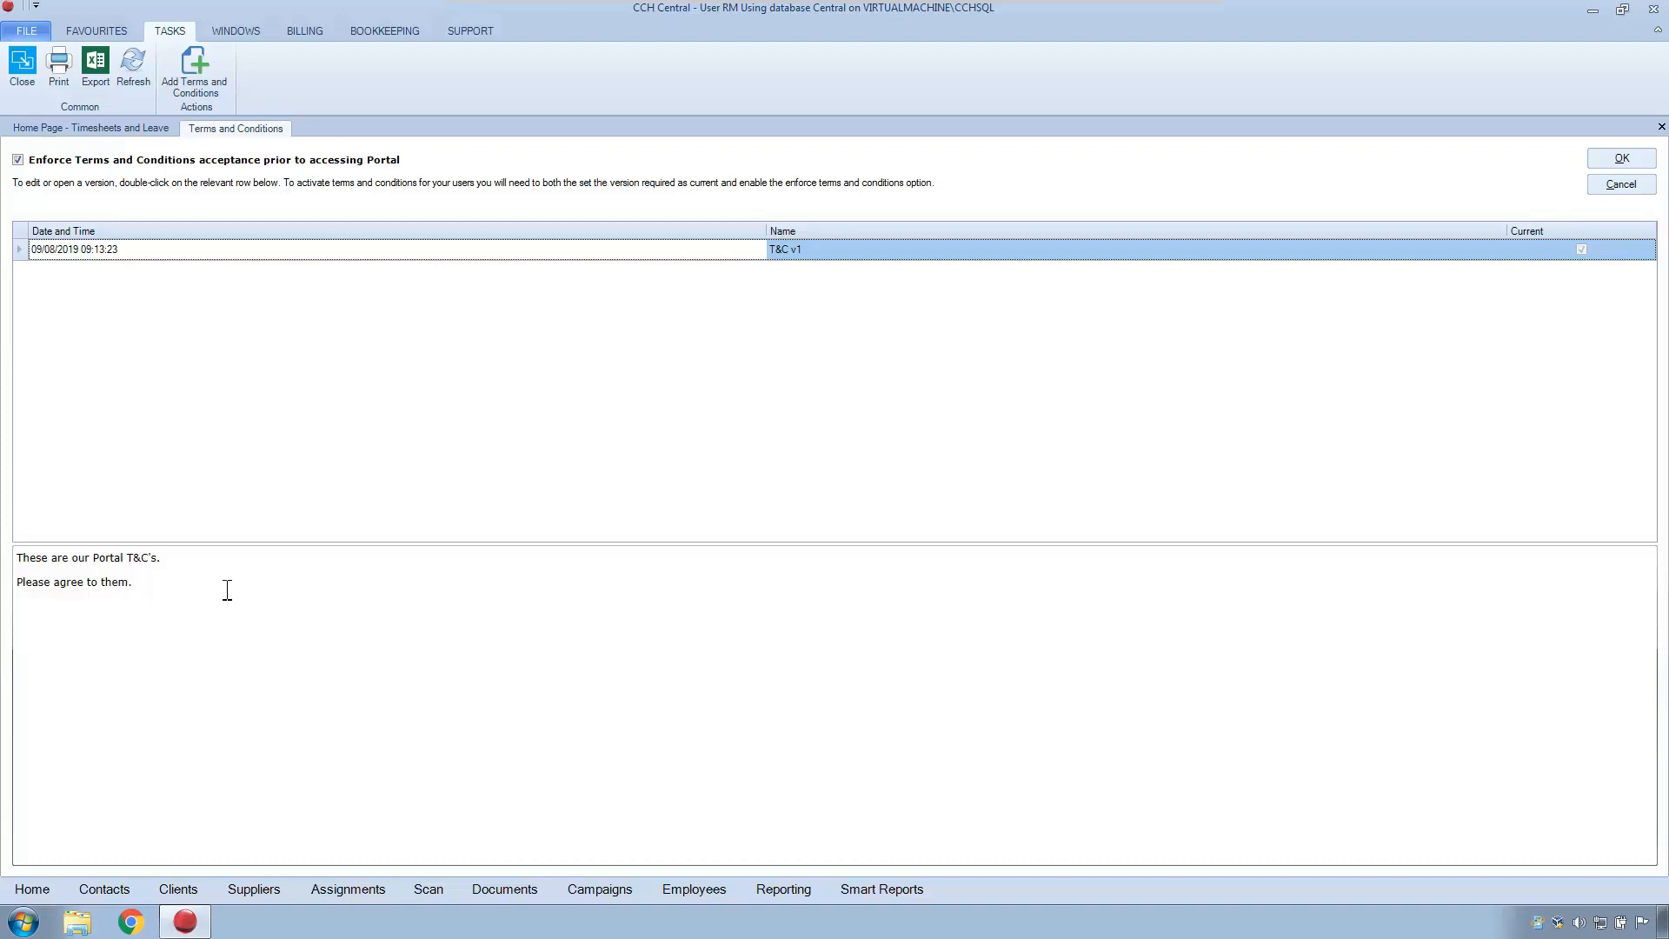
{"action": "mouse_move", "coordinate": [77, 561]}
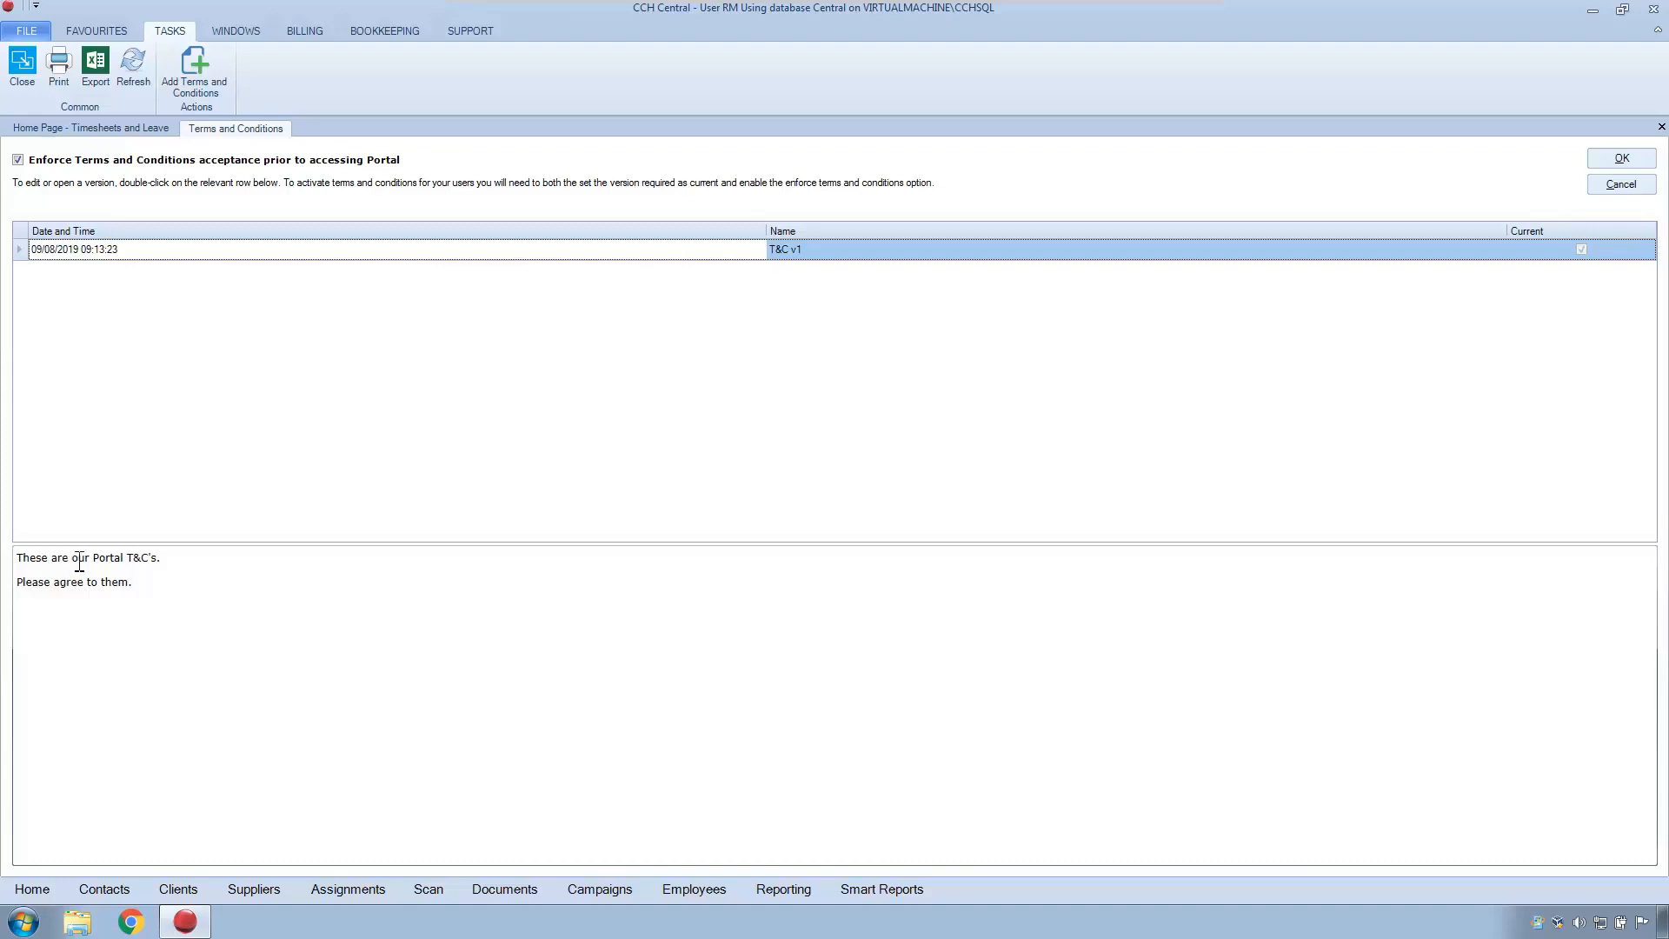
{"action": "double_click", "coordinate": [106, 556]}
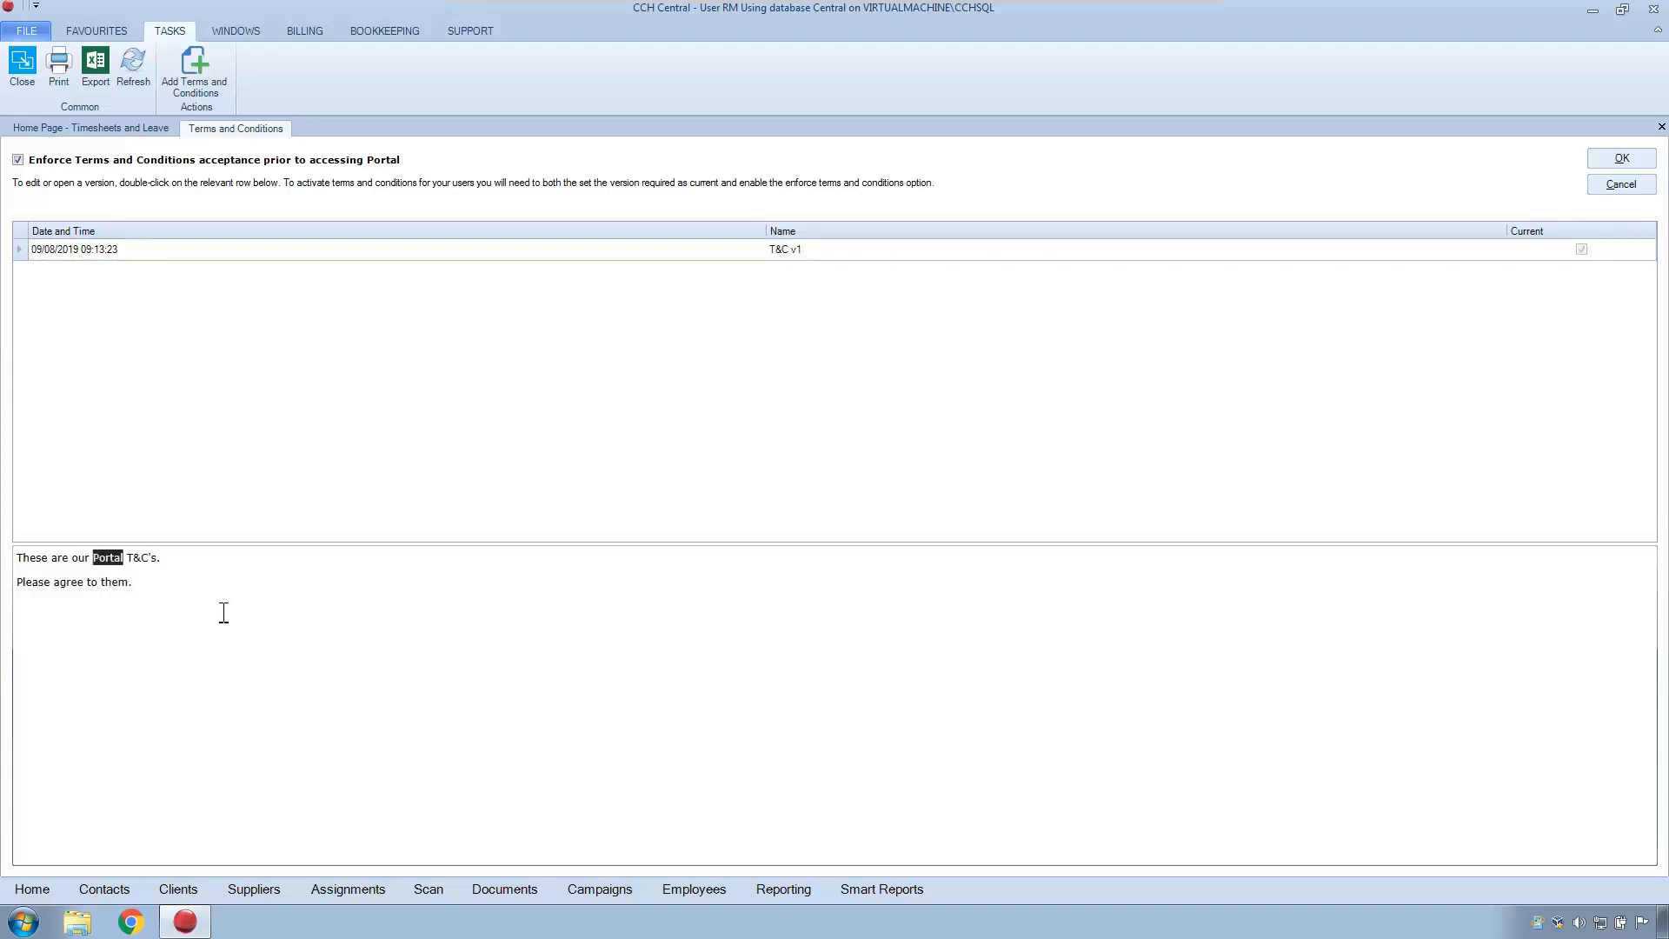
{"action": "mouse_move", "coordinate": [227, 628]}
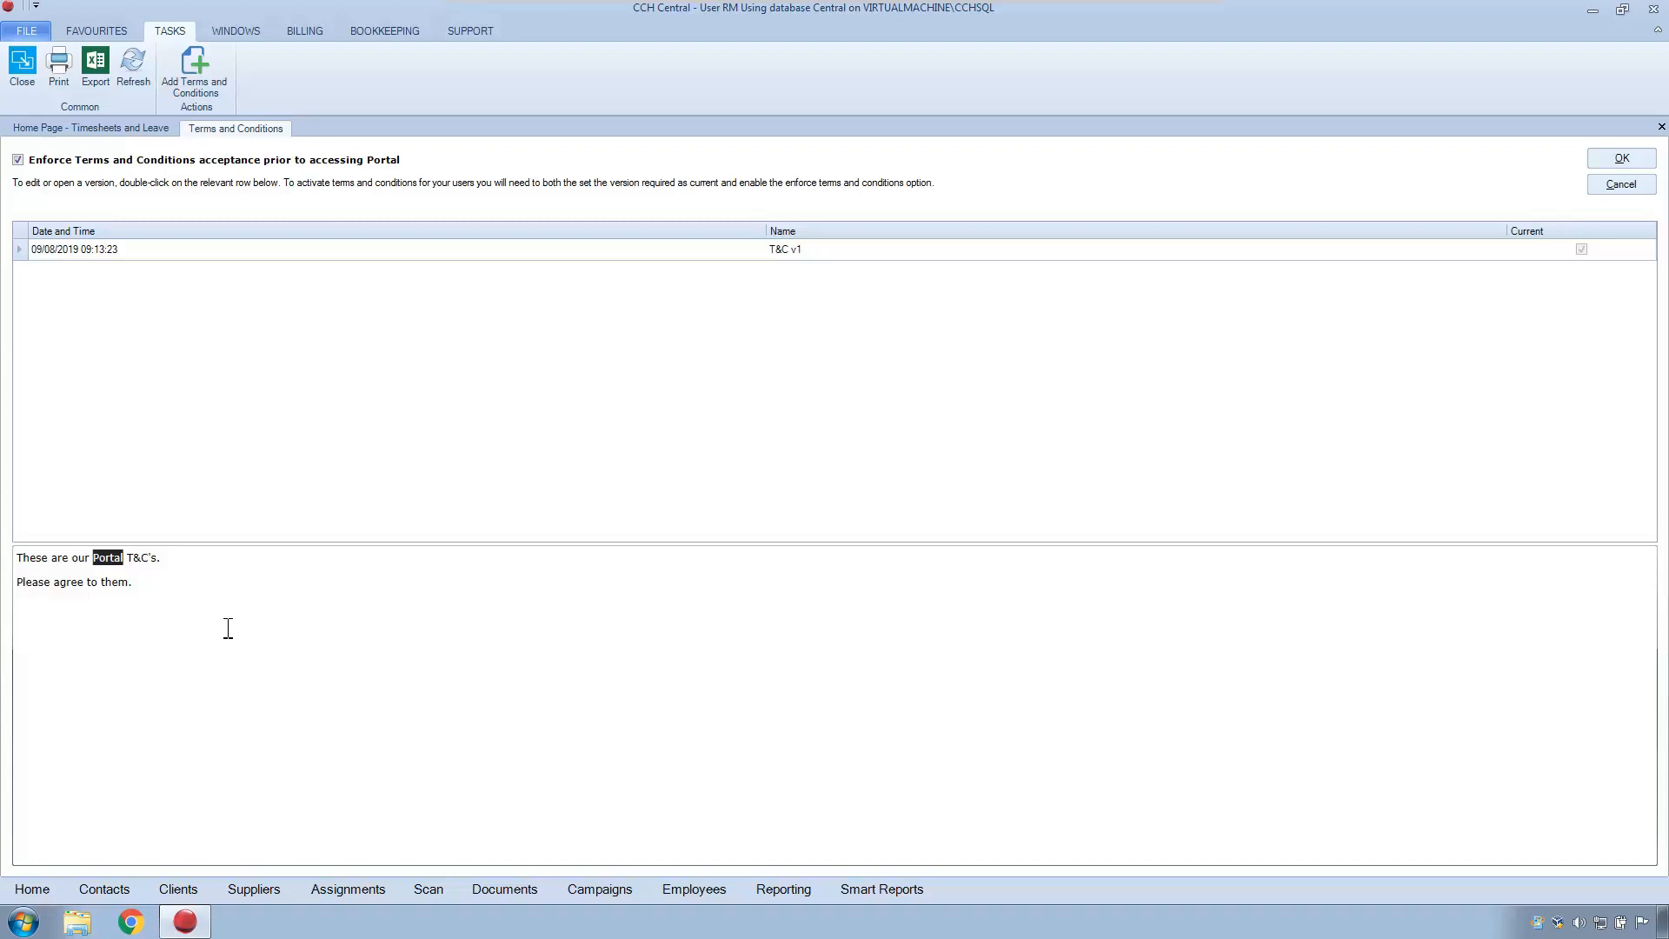
{"action": "mouse_move", "coordinate": [426, 602]}
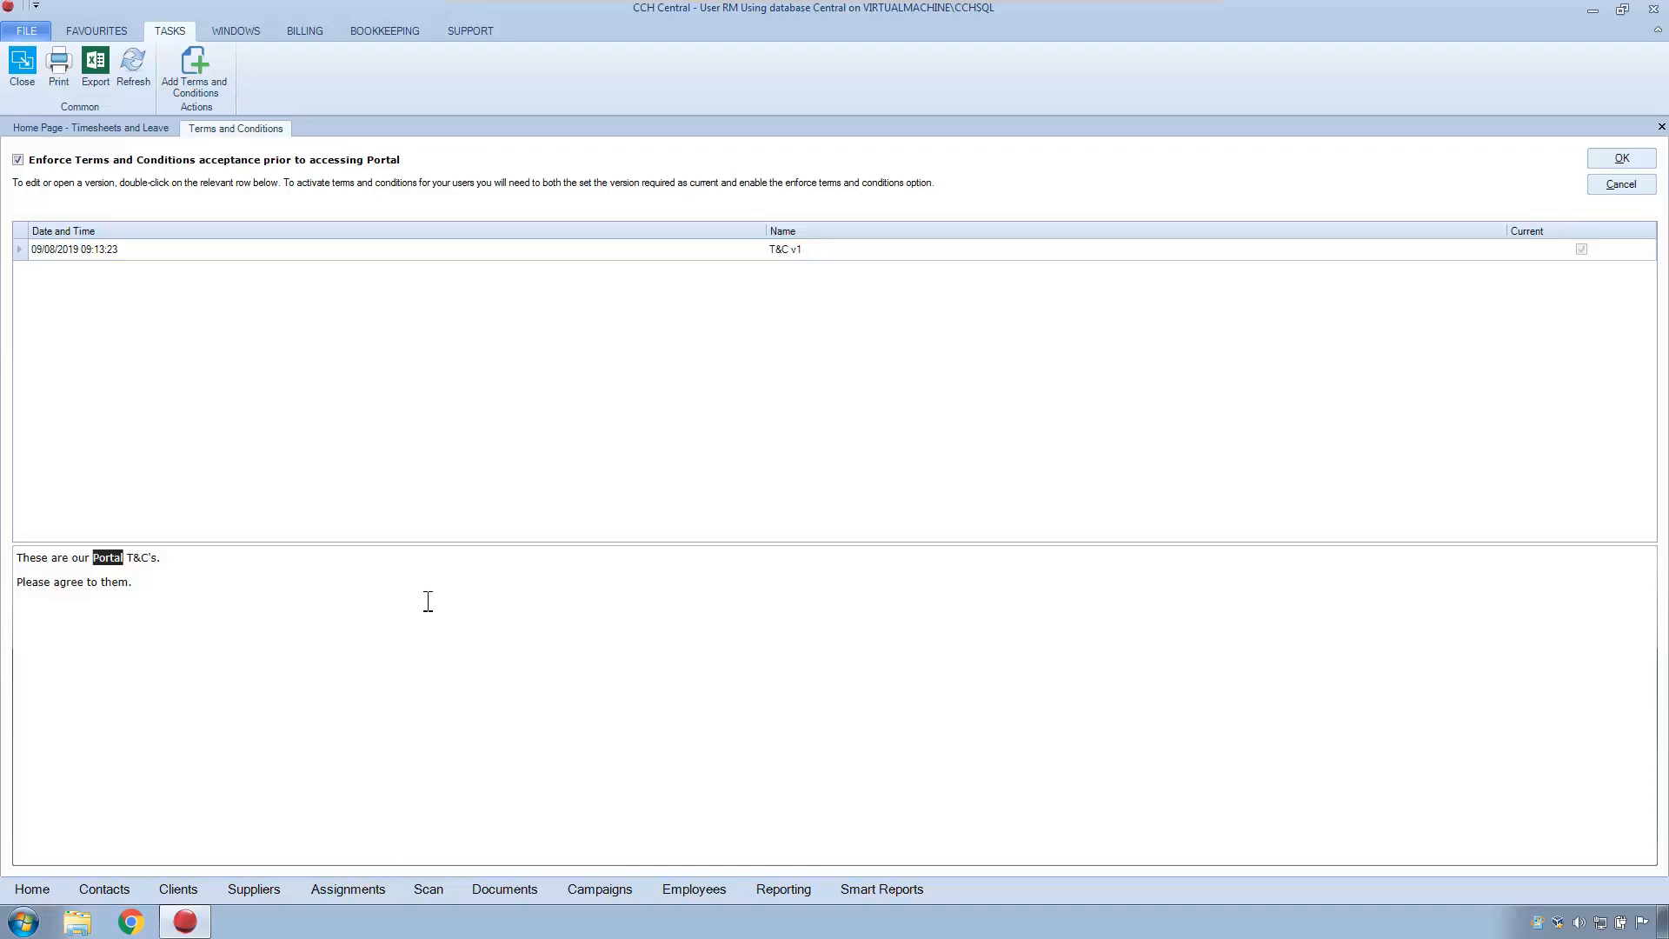
{"action": "mouse_move", "coordinate": [1416, 405]}
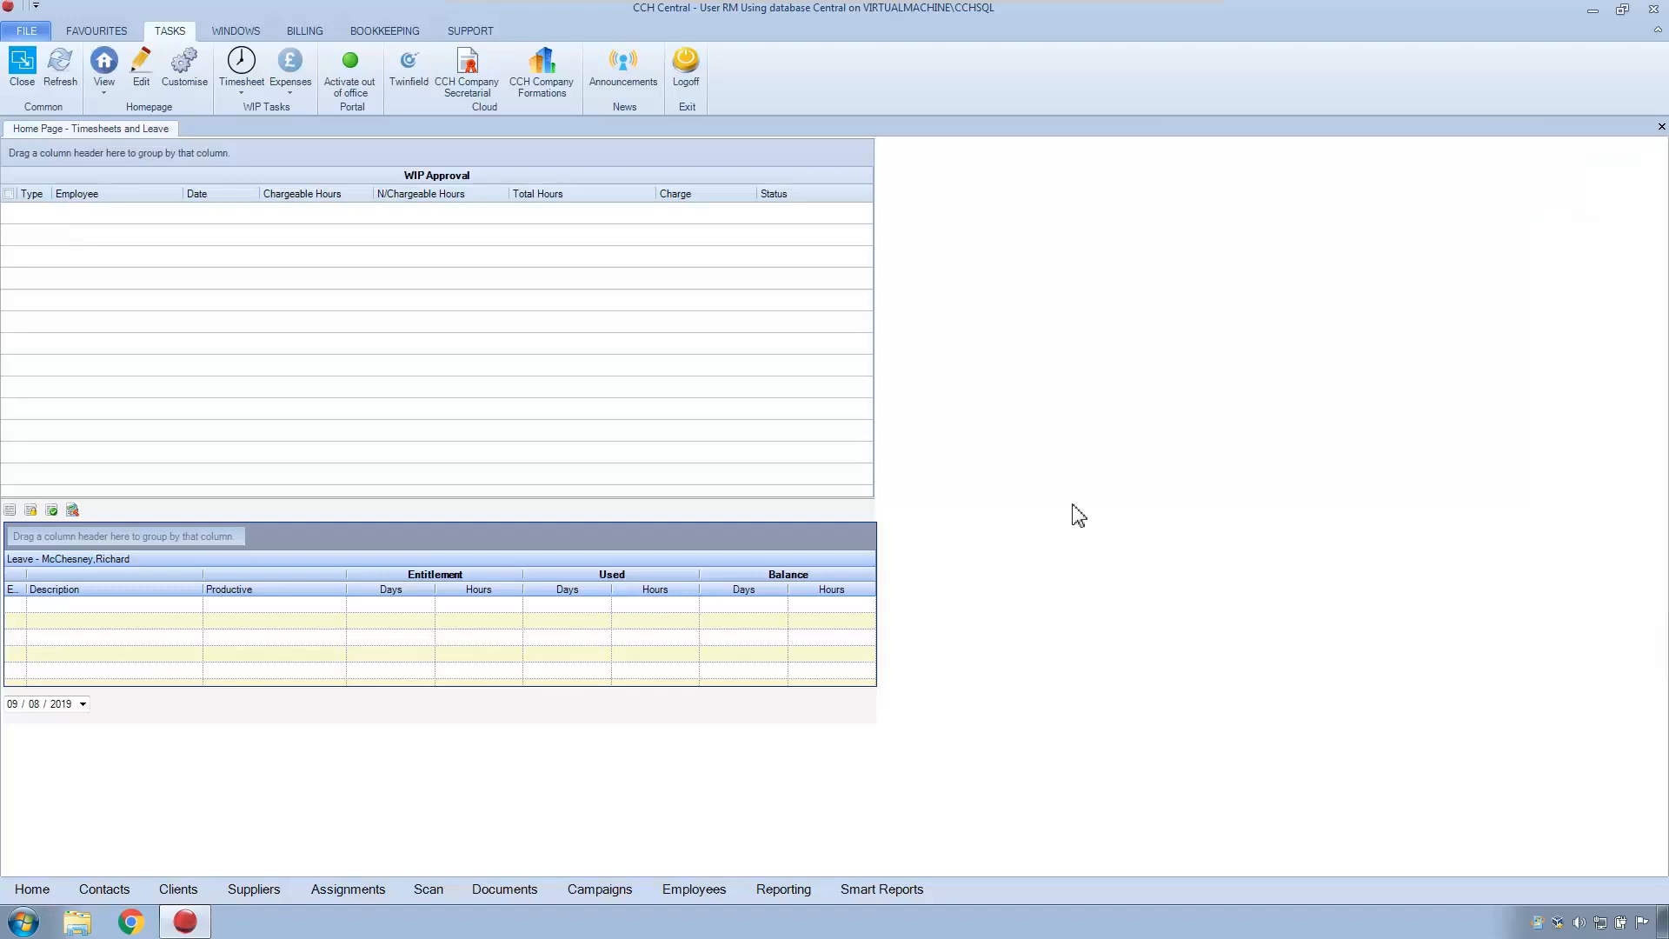
{"action": "mouse_move", "coordinate": [773, 469]}
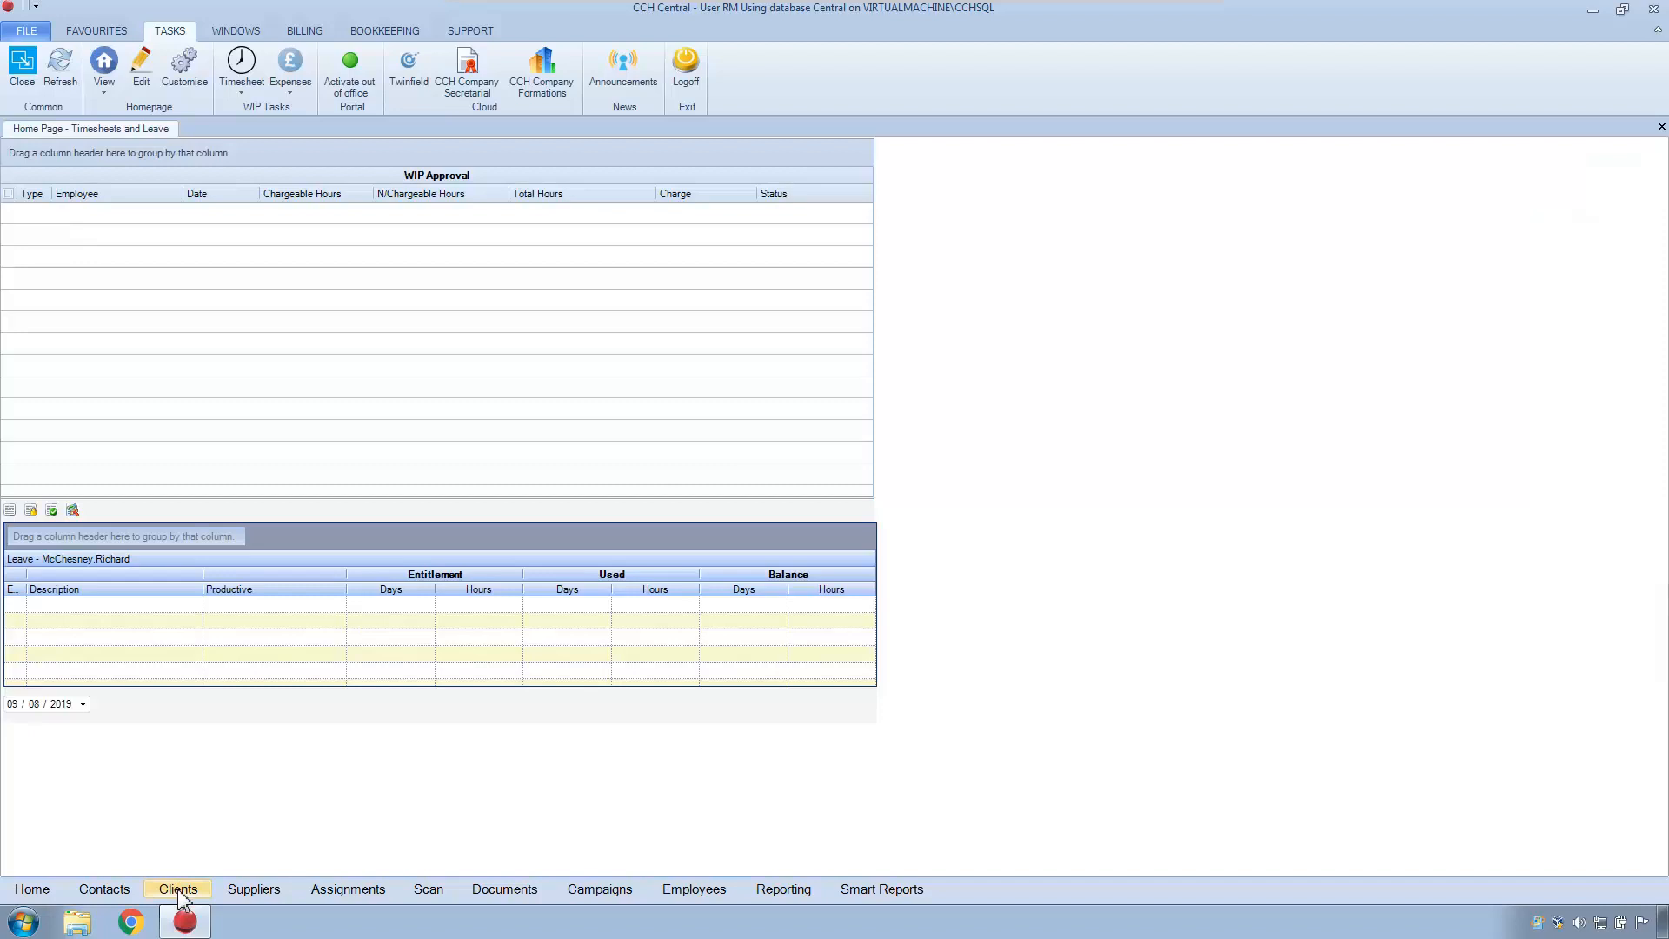
Search all clients in Find Clients grouped by portal status and inspect pending and not-activated clients.
{"action": "left_click", "coordinate": [177, 888]}
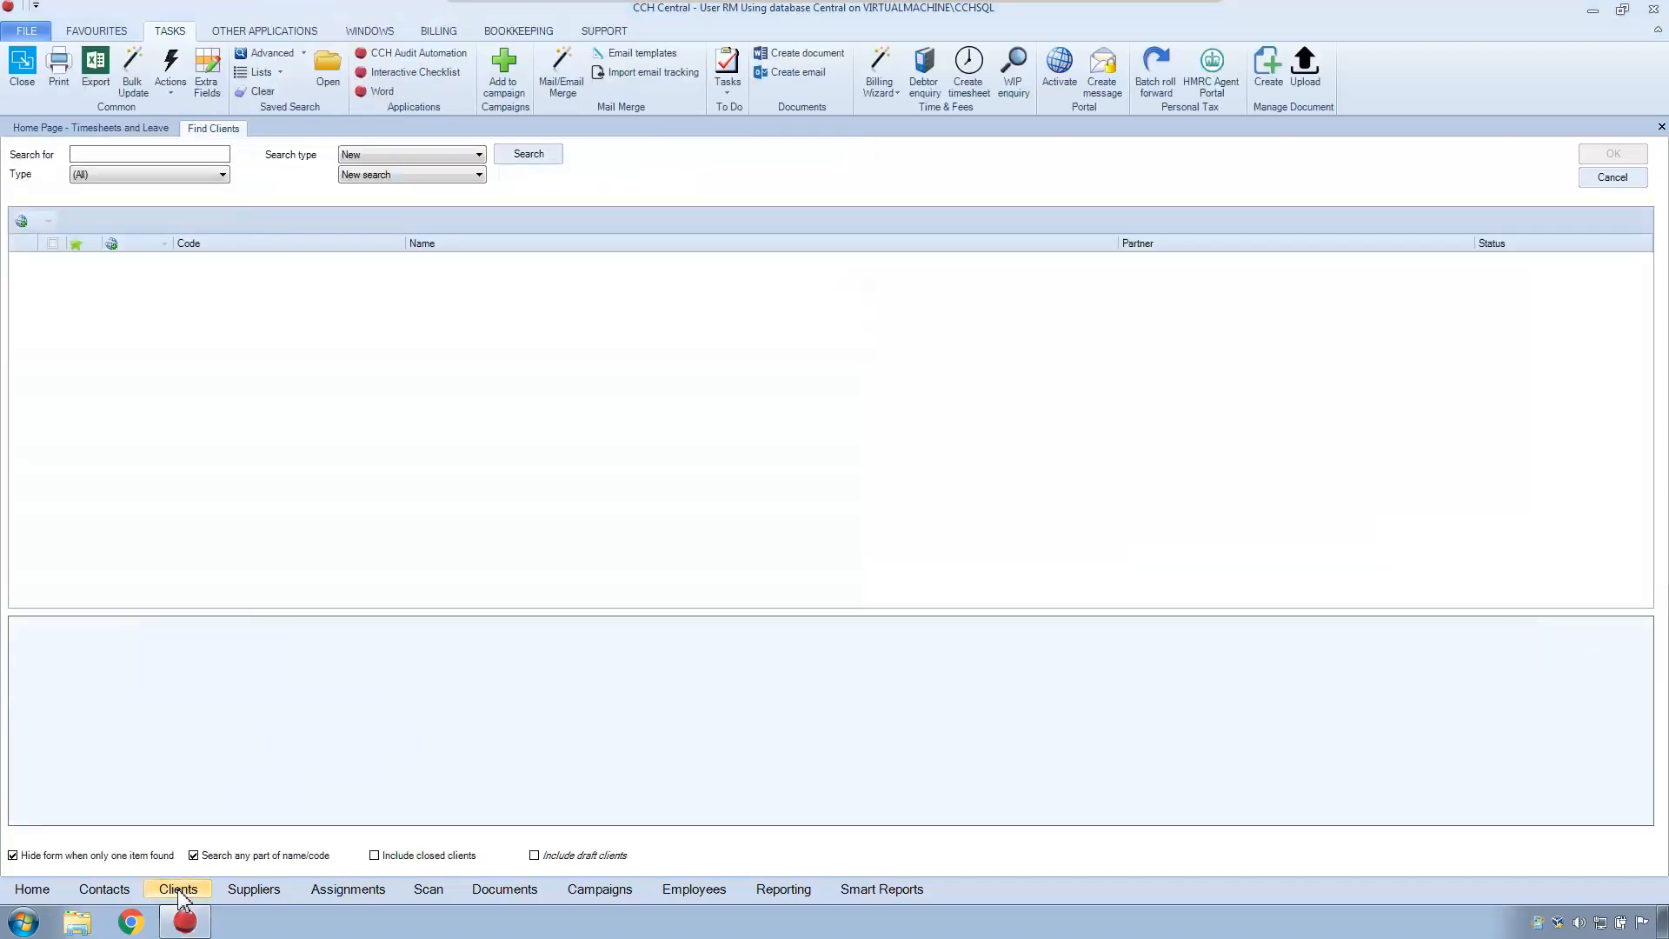
{"action": "left_click", "coordinate": [528, 155]}
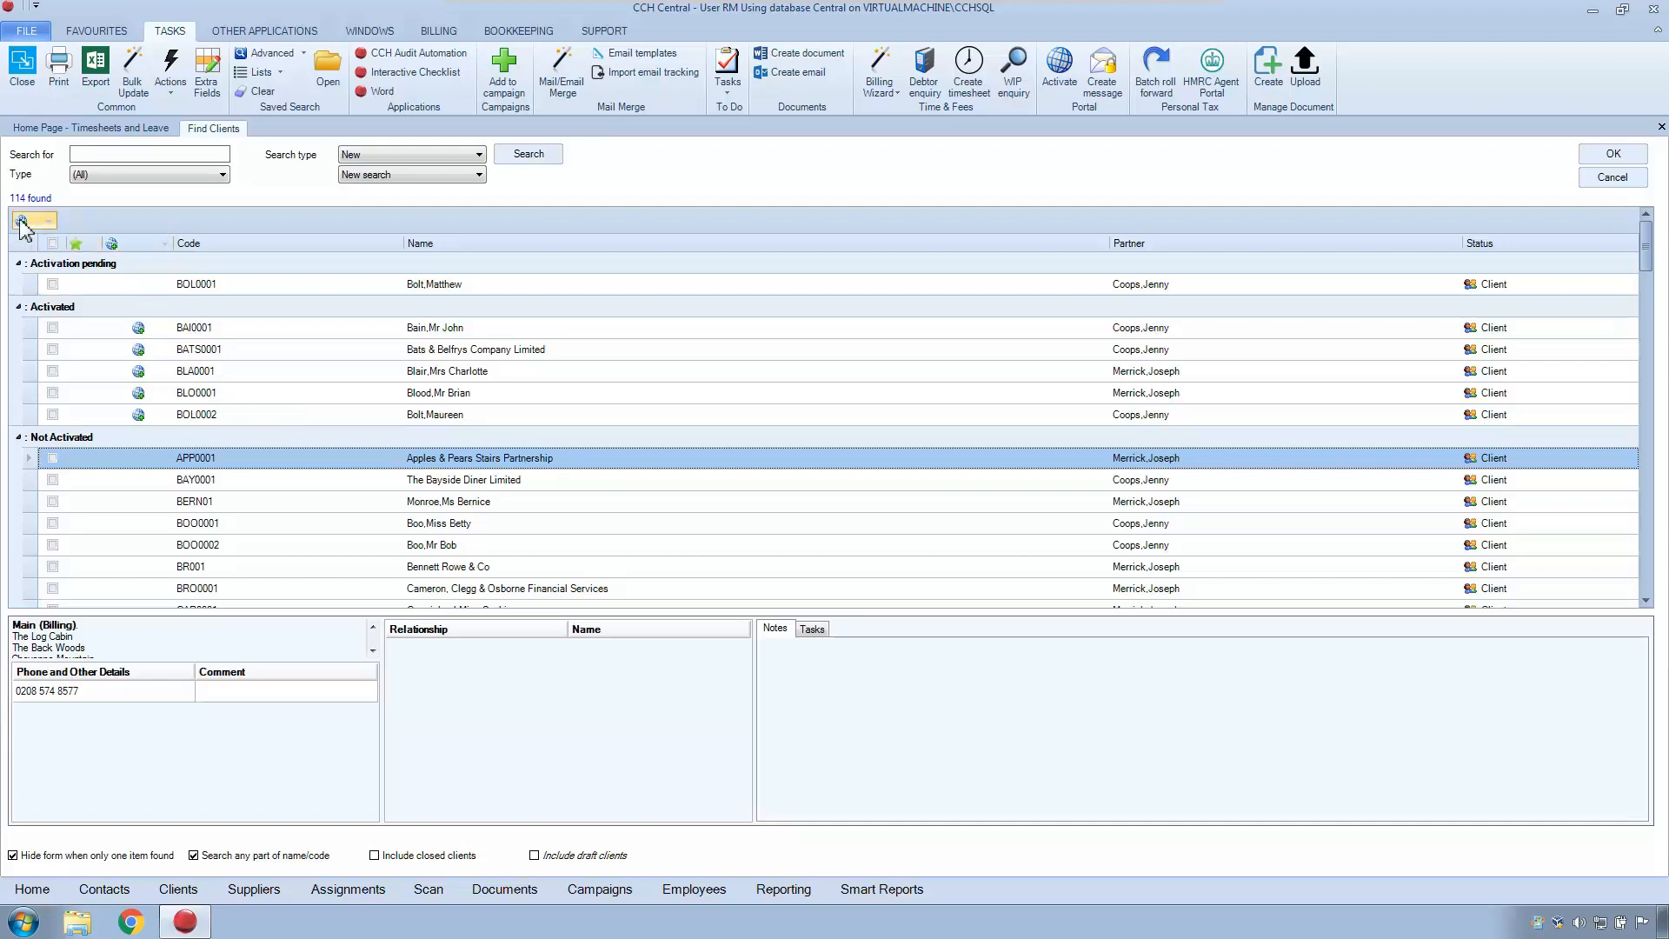
{"action": "left_click", "coordinate": [24, 220]}
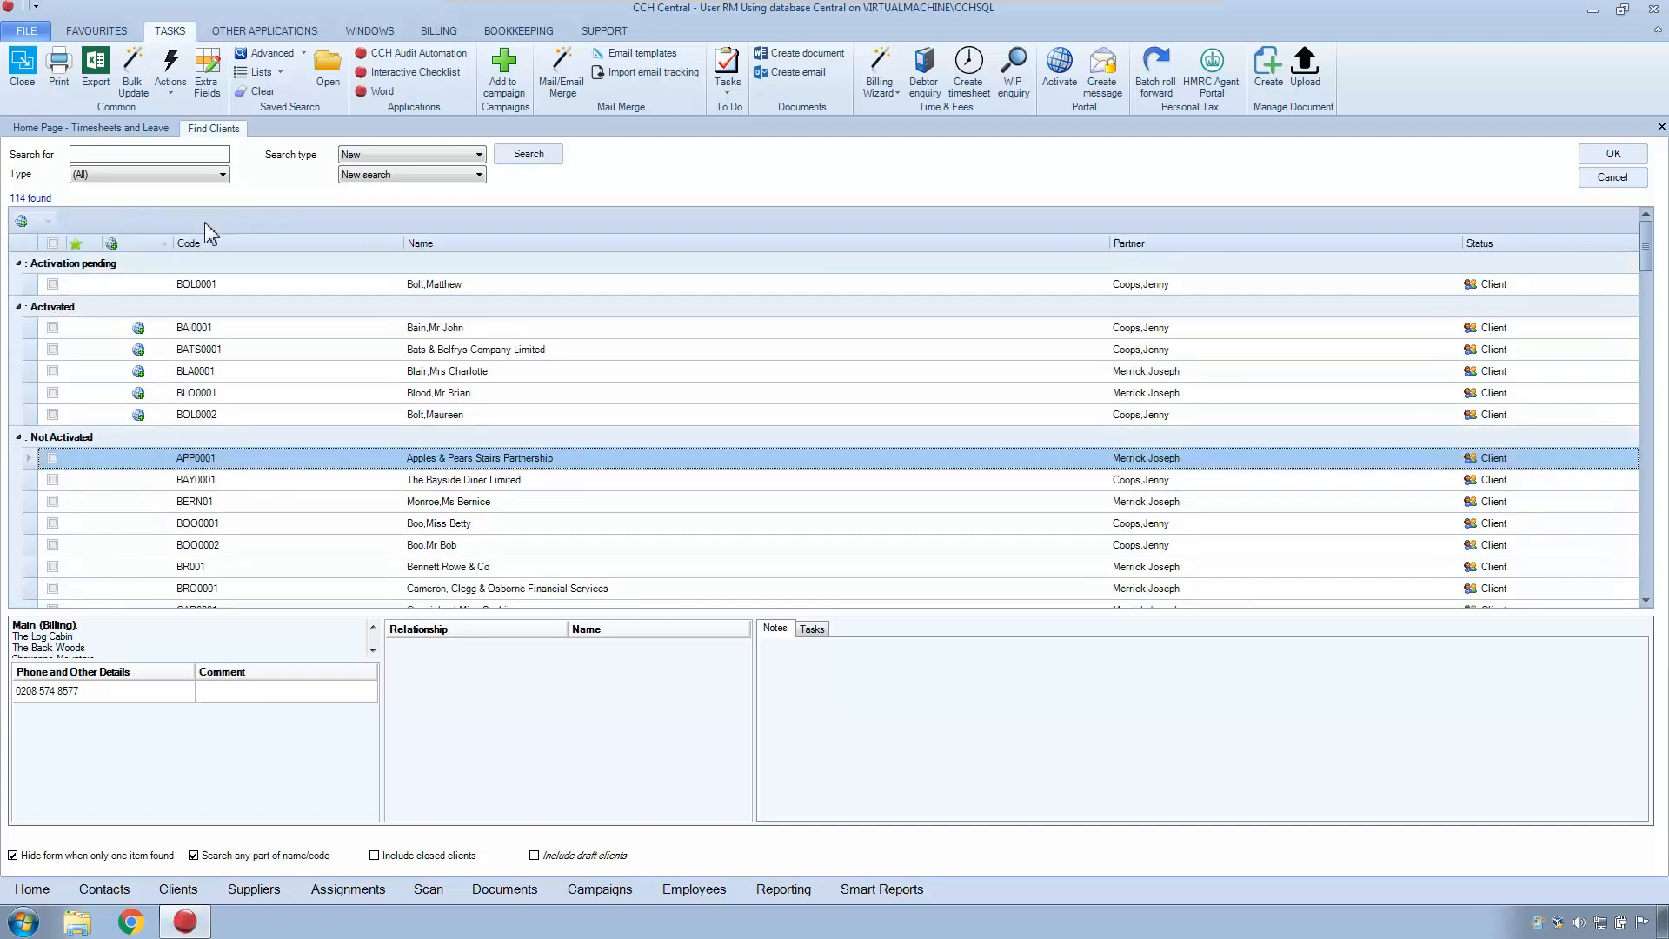
{"action": "mouse_move", "coordinate": [91, 285]}
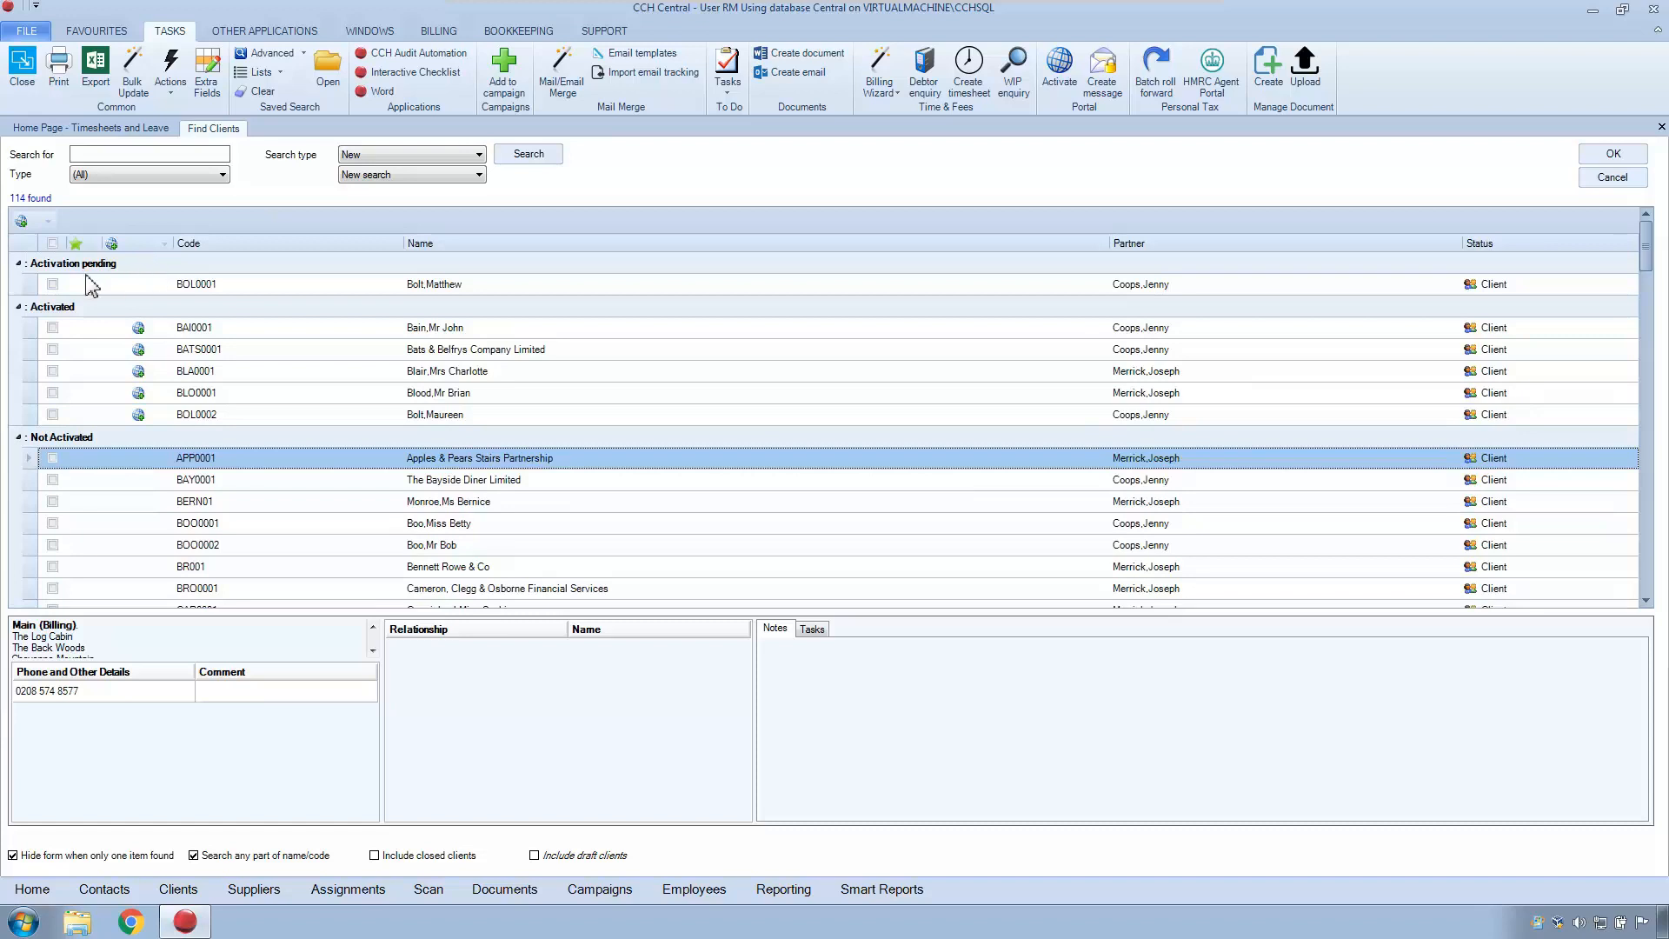
{"action": "left_click", "coordinate": [195, 283]}
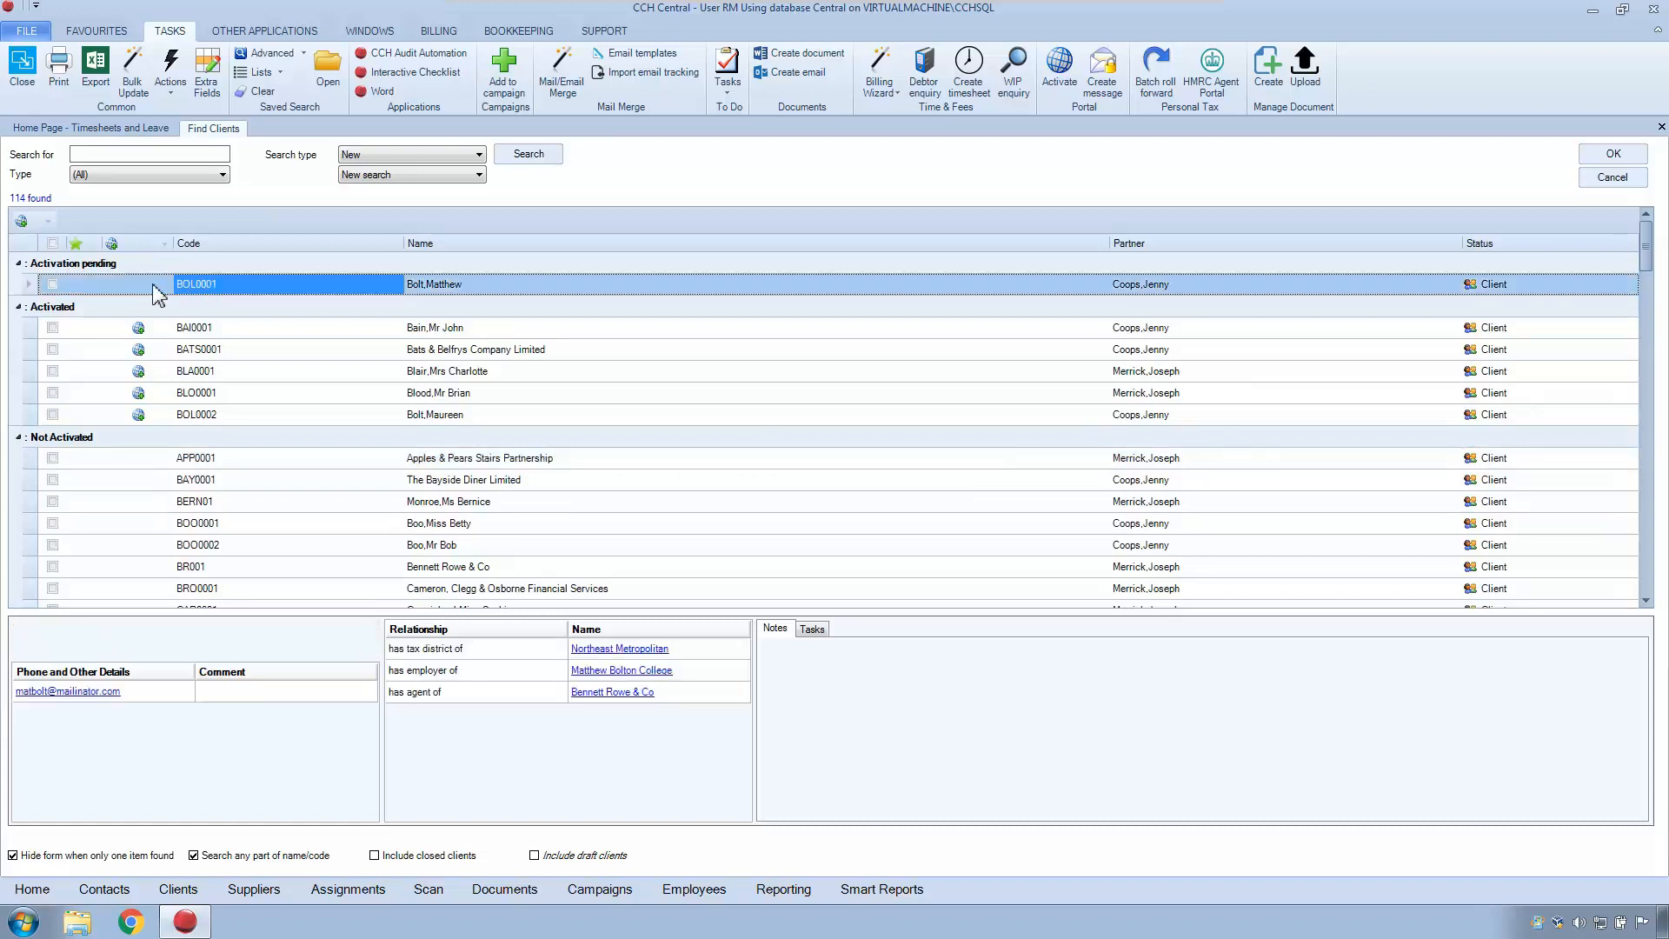
{"action": "mouse_move", "coordinate": [274, 290]}
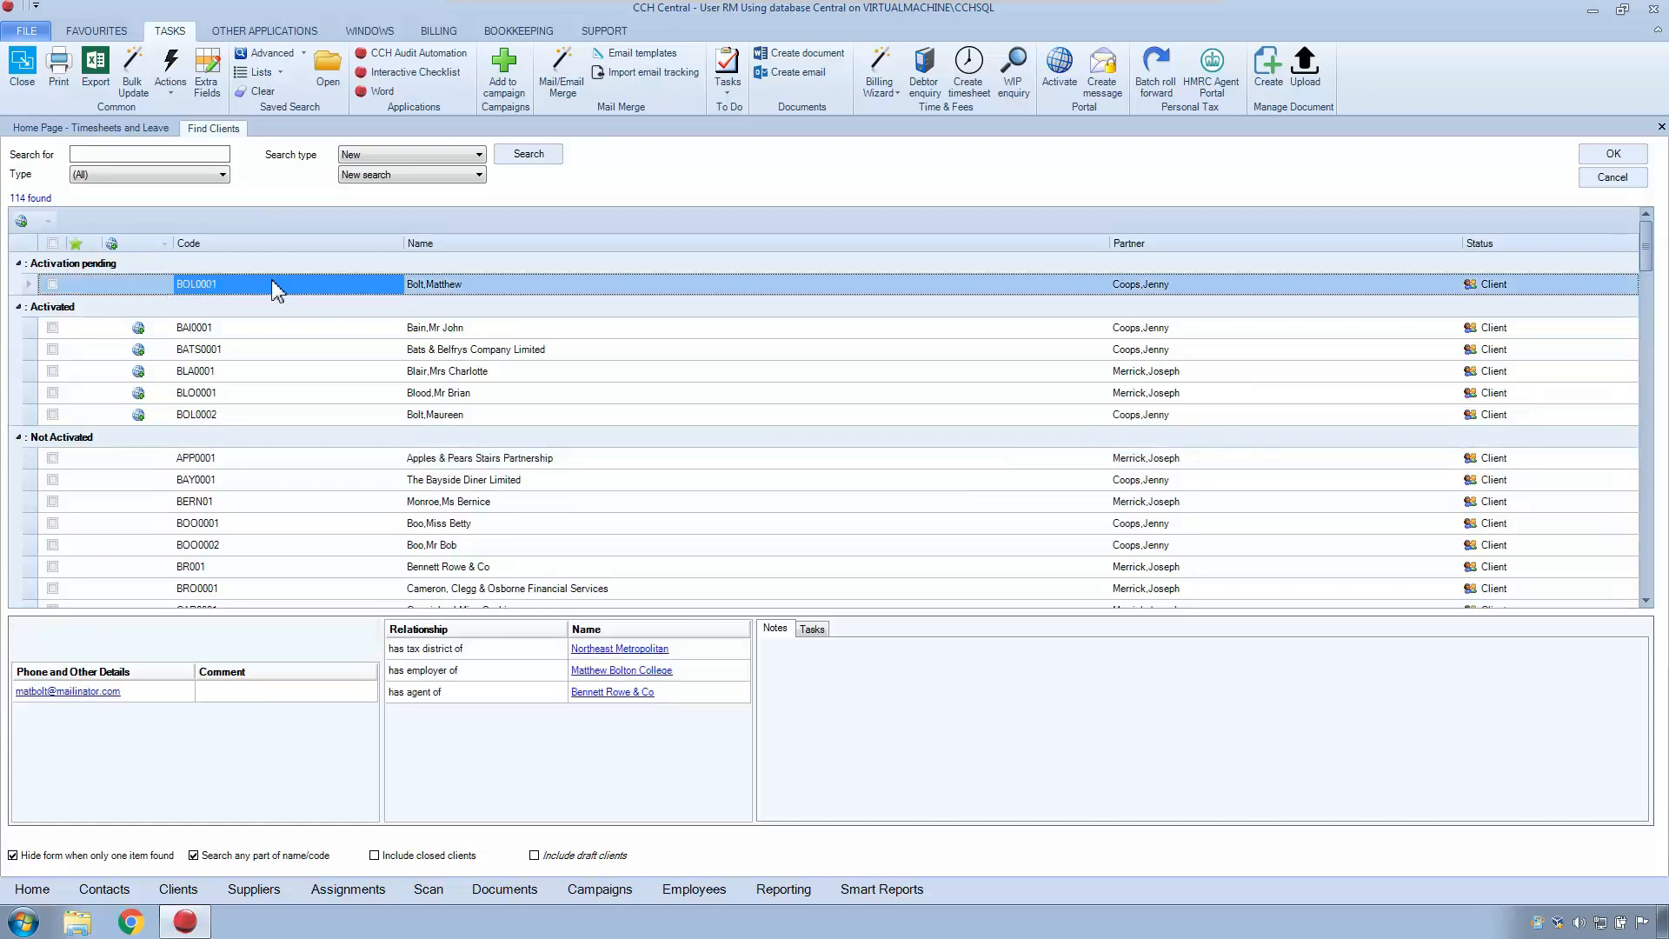
{"action": "mouse_move", "coordinate": [436, 305]}
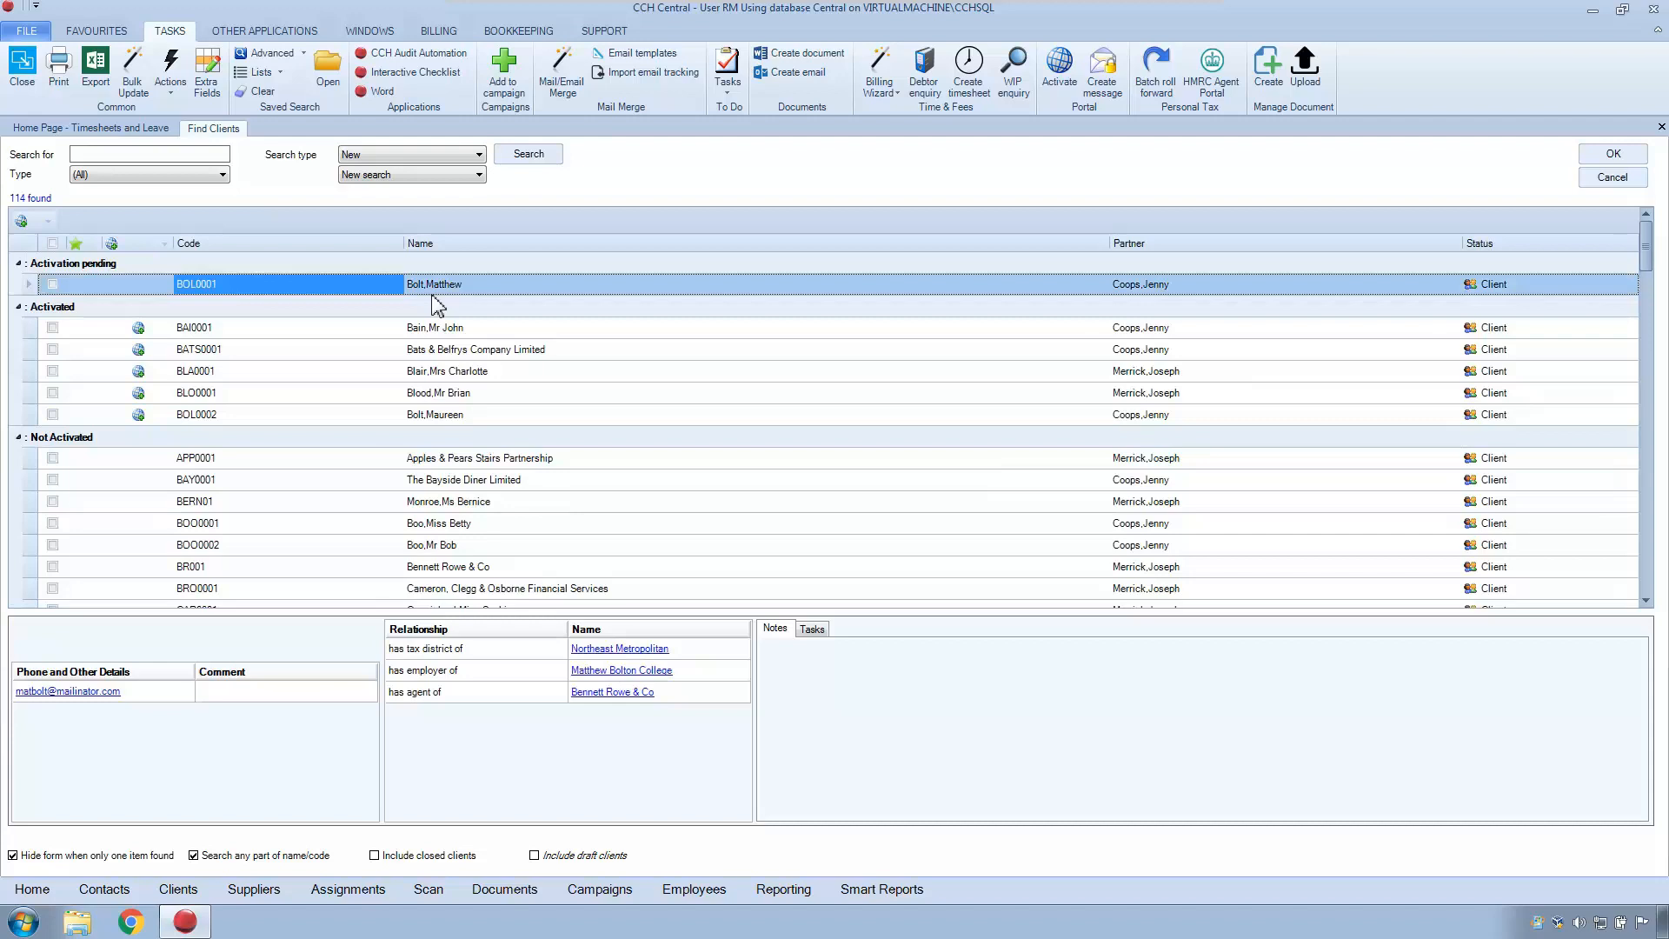
{"action": "mouse_move", "coordinate": [245, 426]}
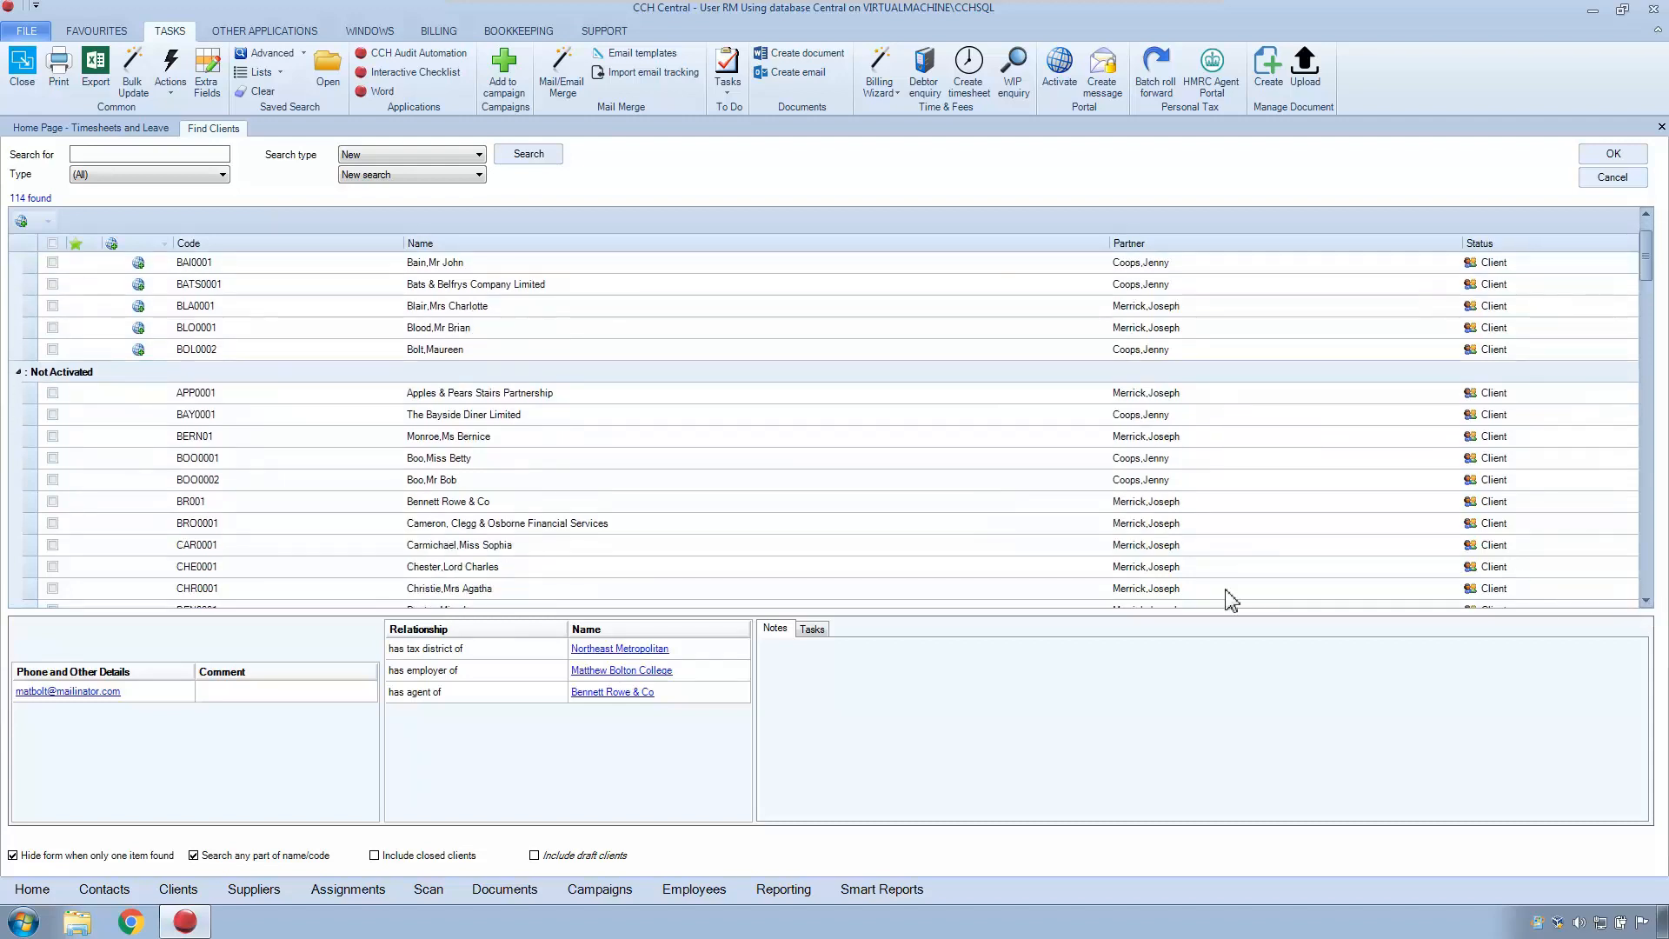
{"action": "left_click", "coordinate": [459, 544]}
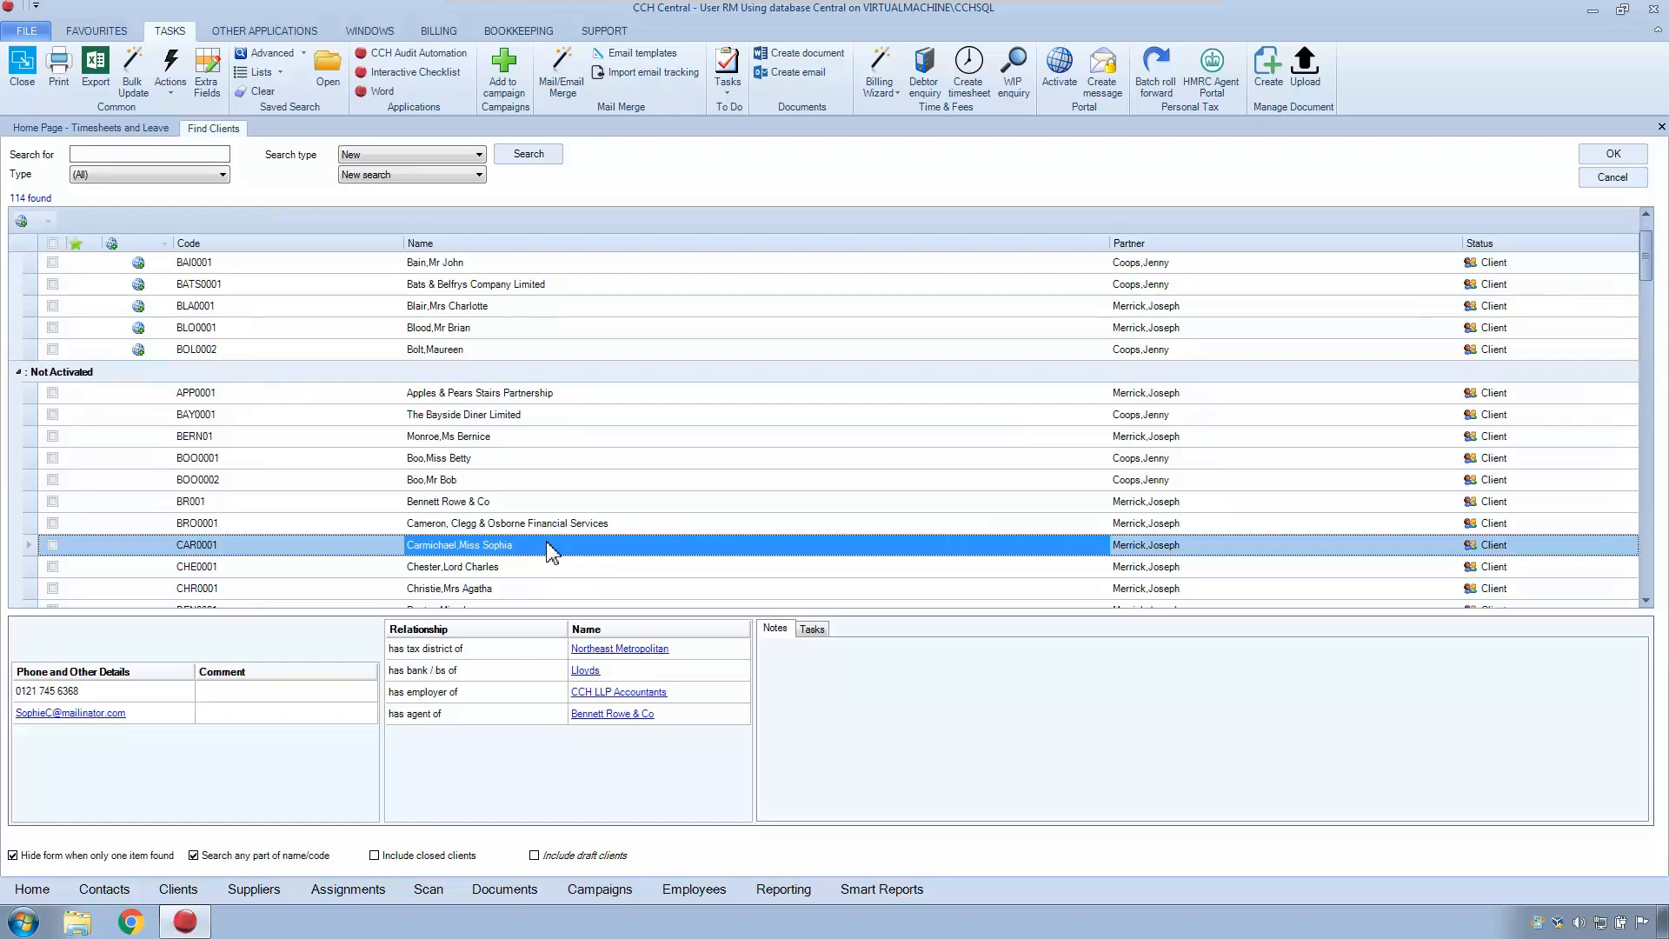
{"action": "mouse_move", "coordinate": [625, 426]}
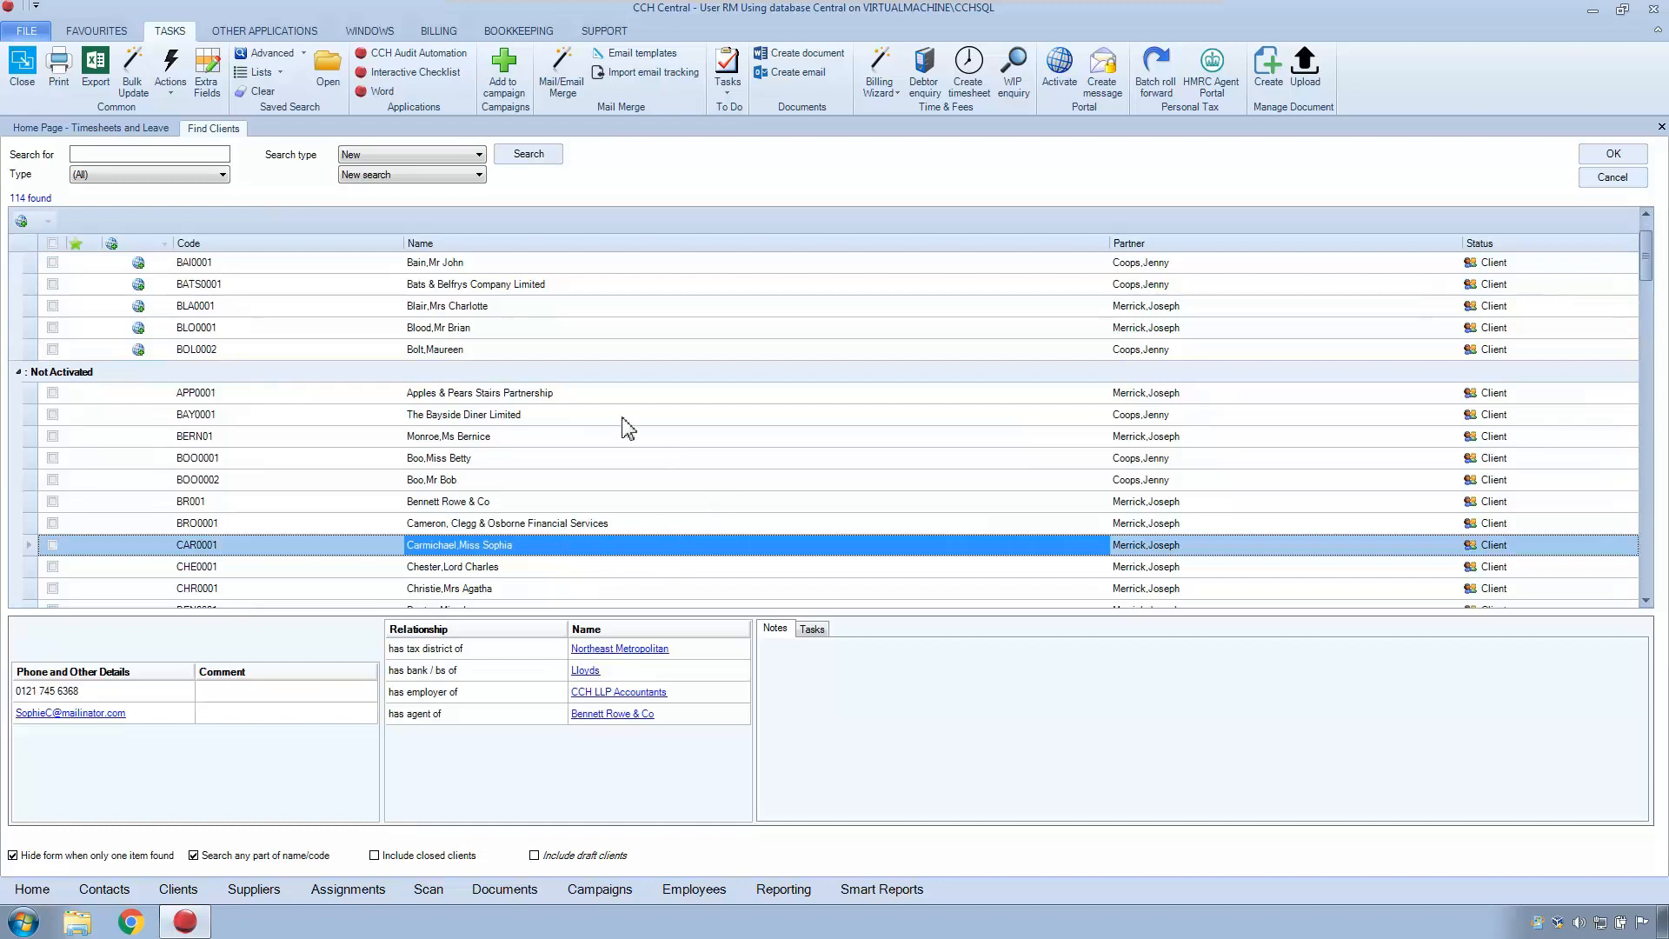
{"action": "mouse_move", "coordinate": [596, 431]}
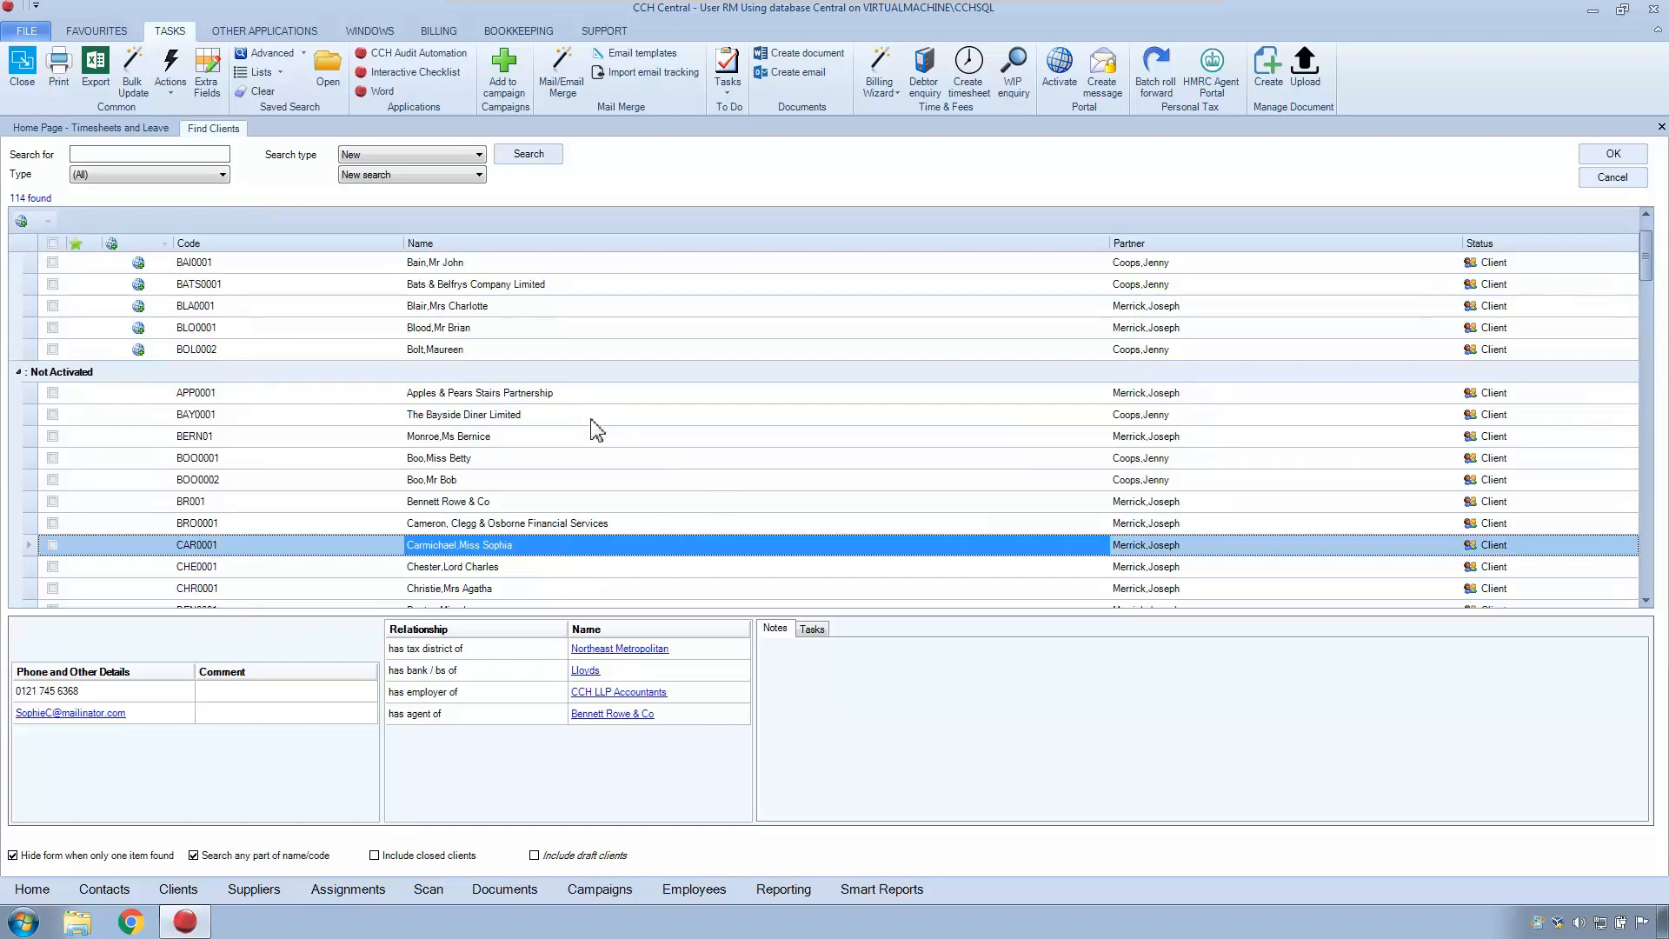
{"action": "mouse_move", "coordinate": [783, 889]}
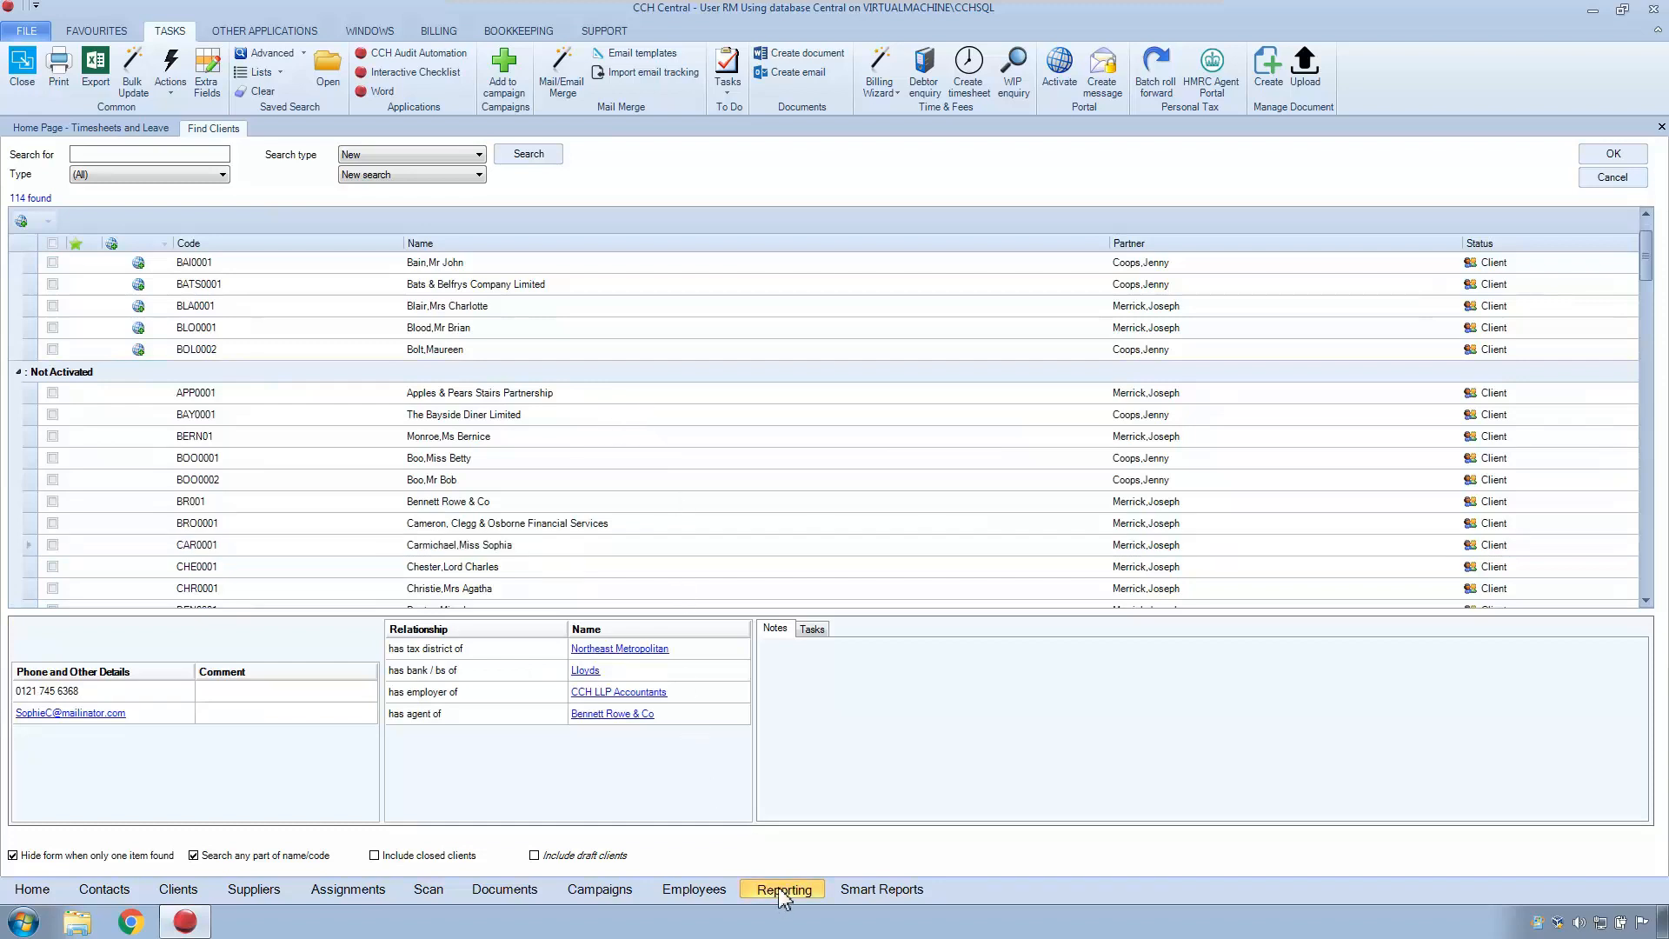
Run the CCH Portal client activation report from the Portal category in Reporting and preview its seven clients.
{"action": "left_click", "coordinate": [781, 889]}
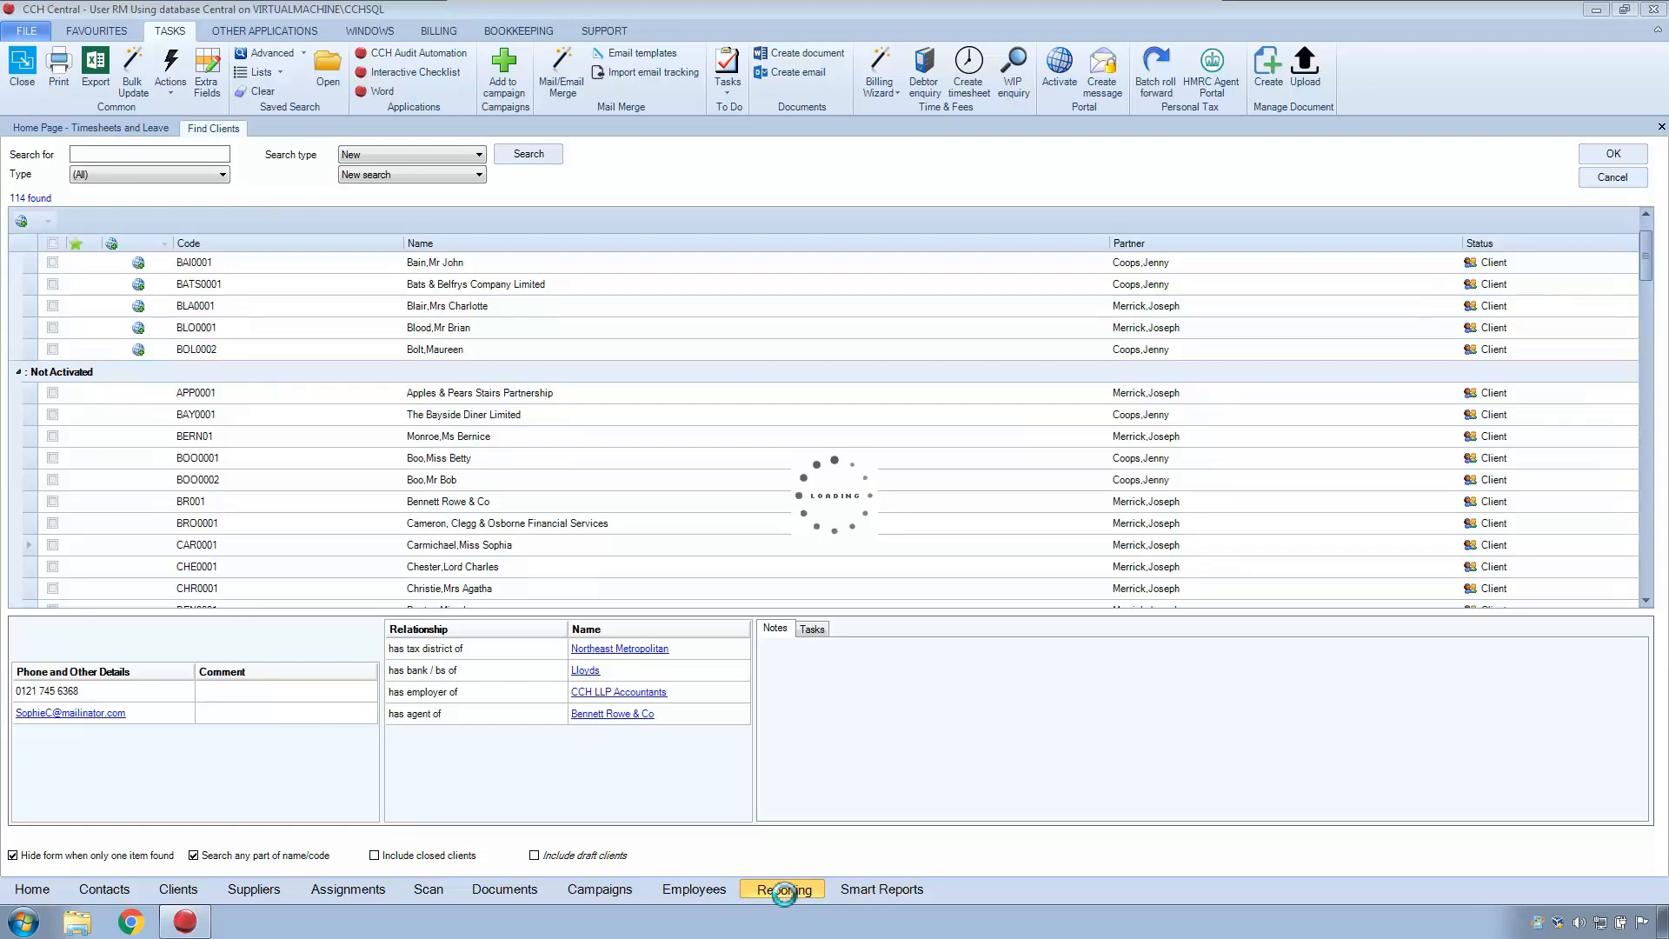
{"action": "left_click", "coordinate": [781, 888]}
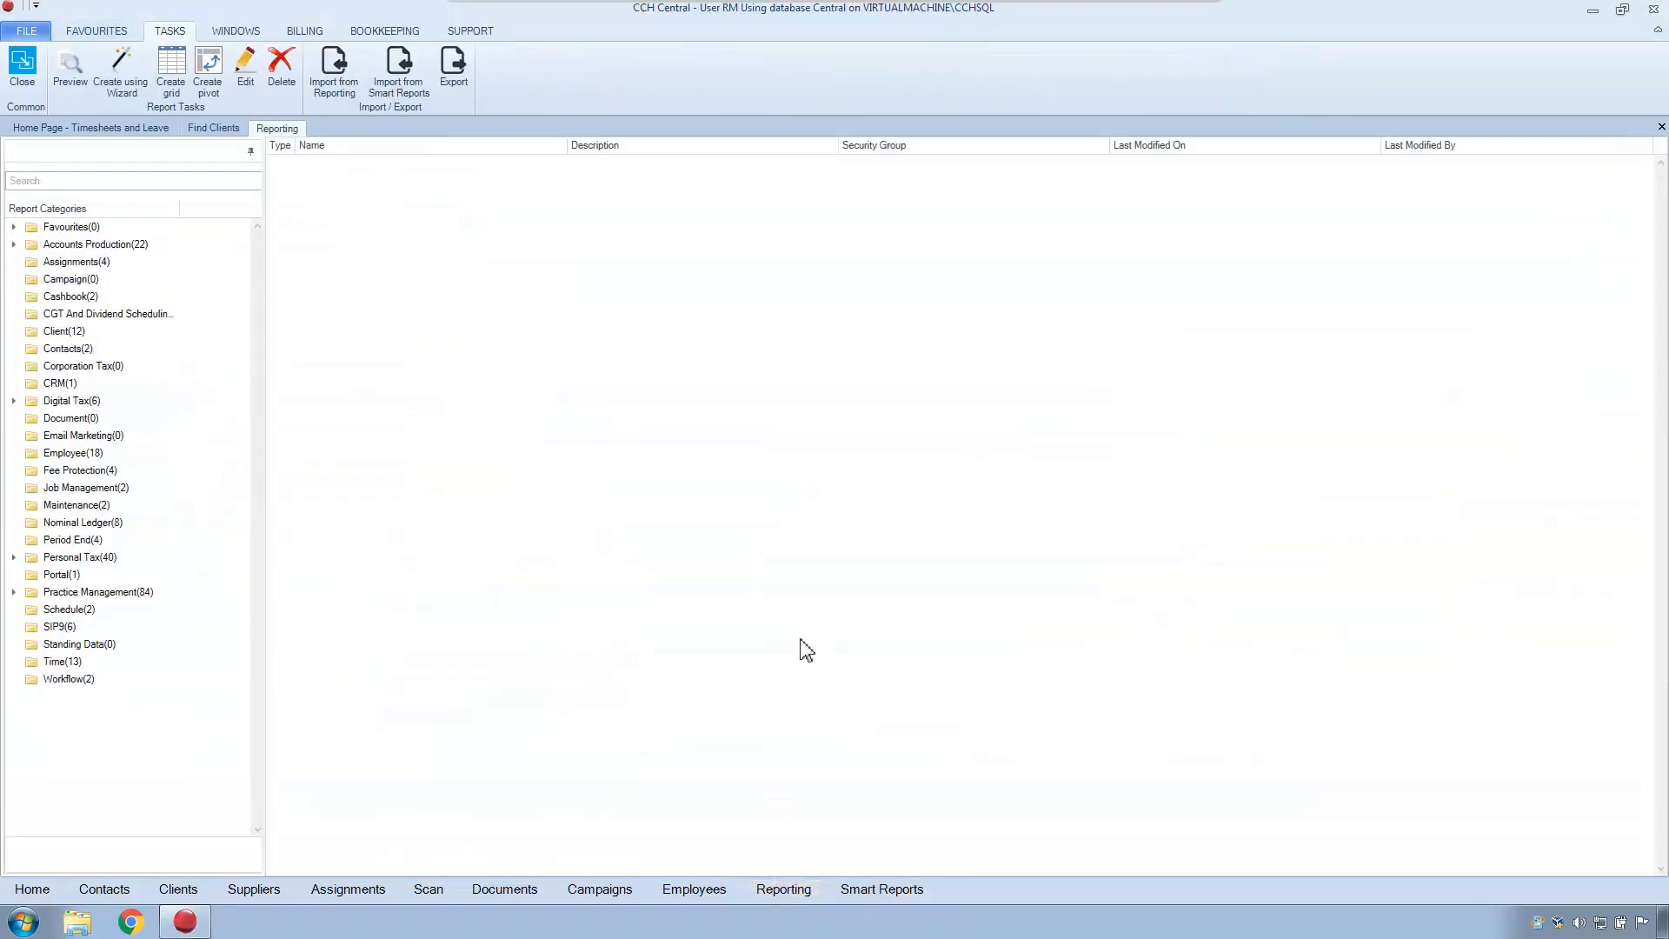
{"action": "mouse_move", "coordinate": [62, 575]}
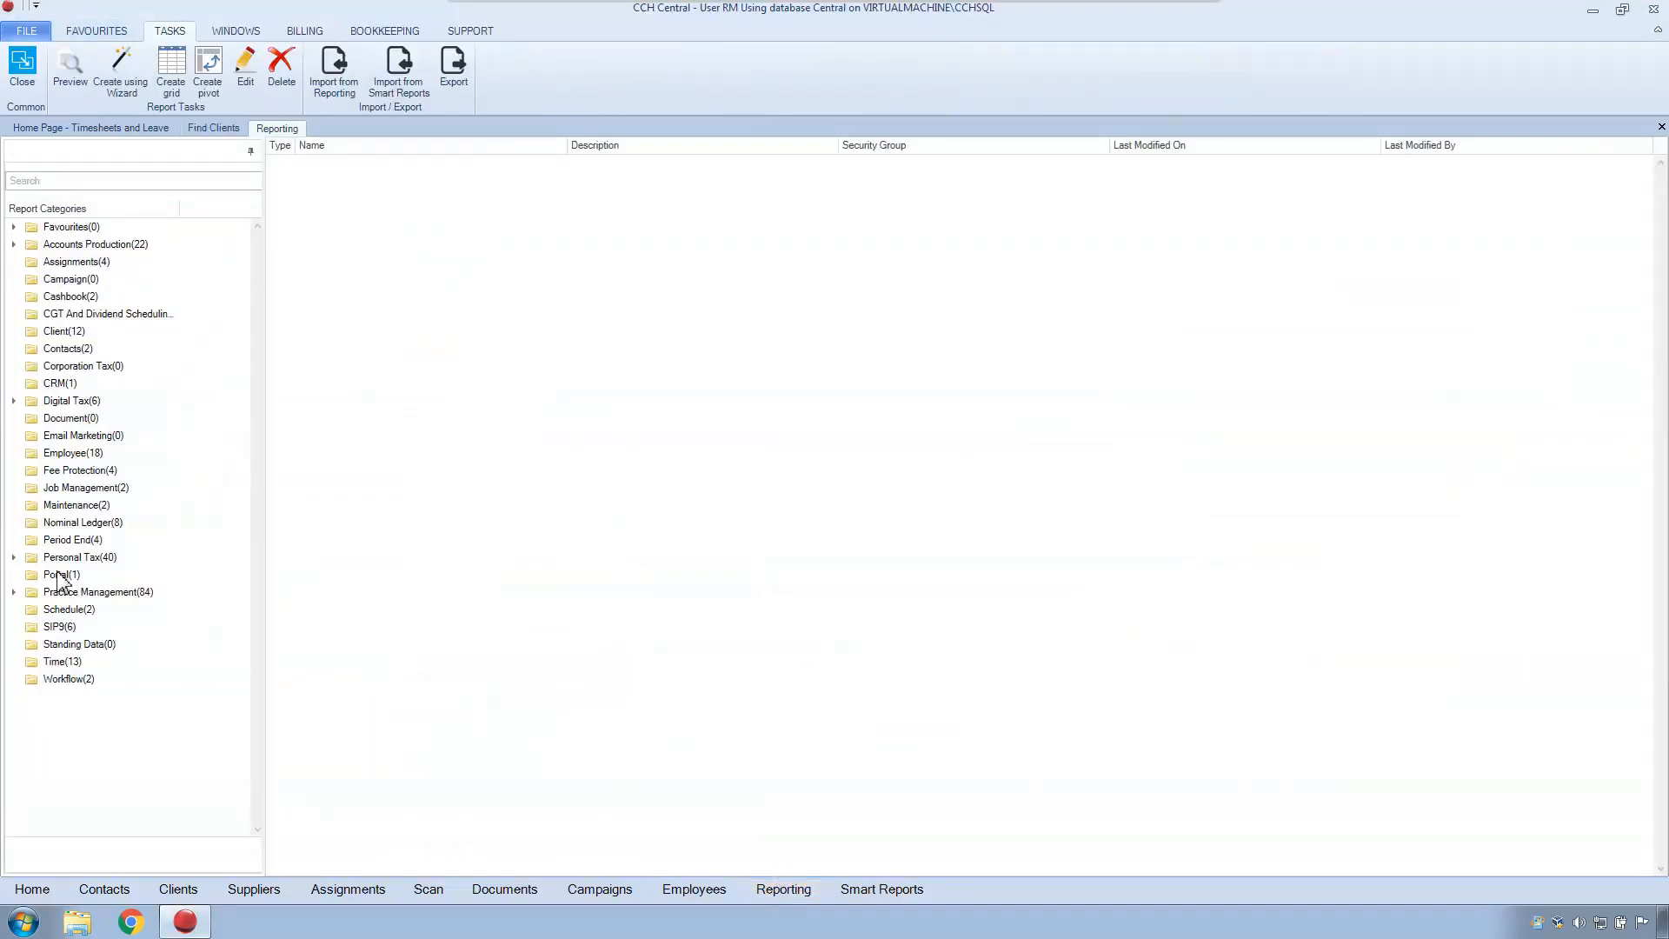
{"action": "left_click", "coordinate": [61, 574]}
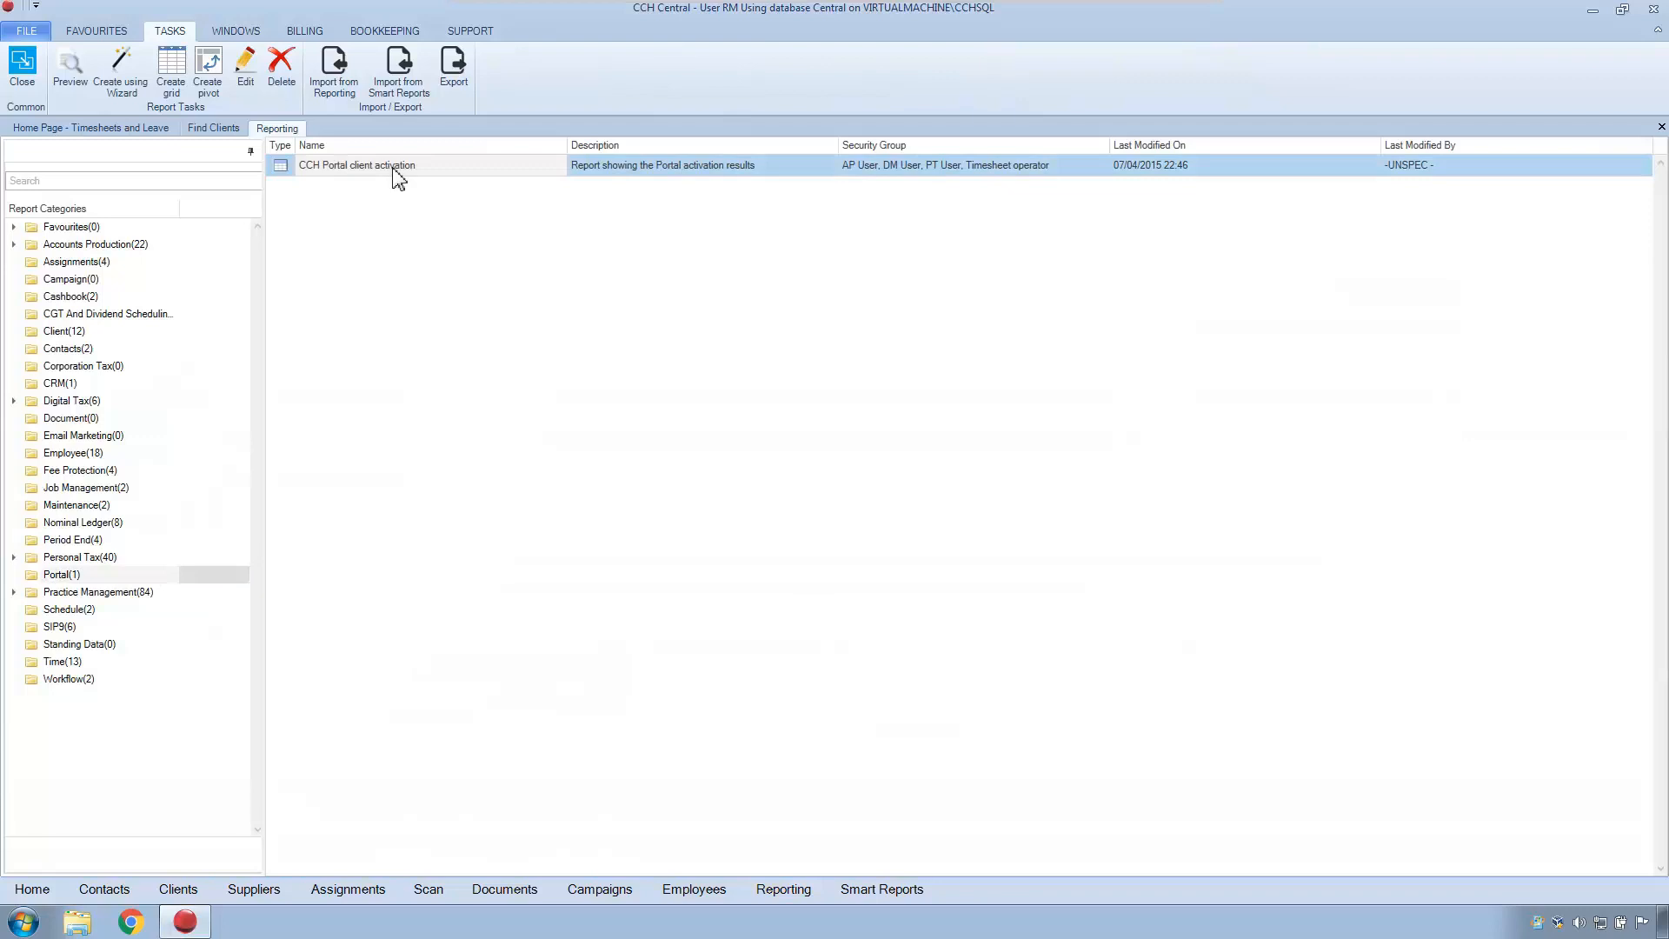
{"action": "double_click", "coordinate": [356, 165]}
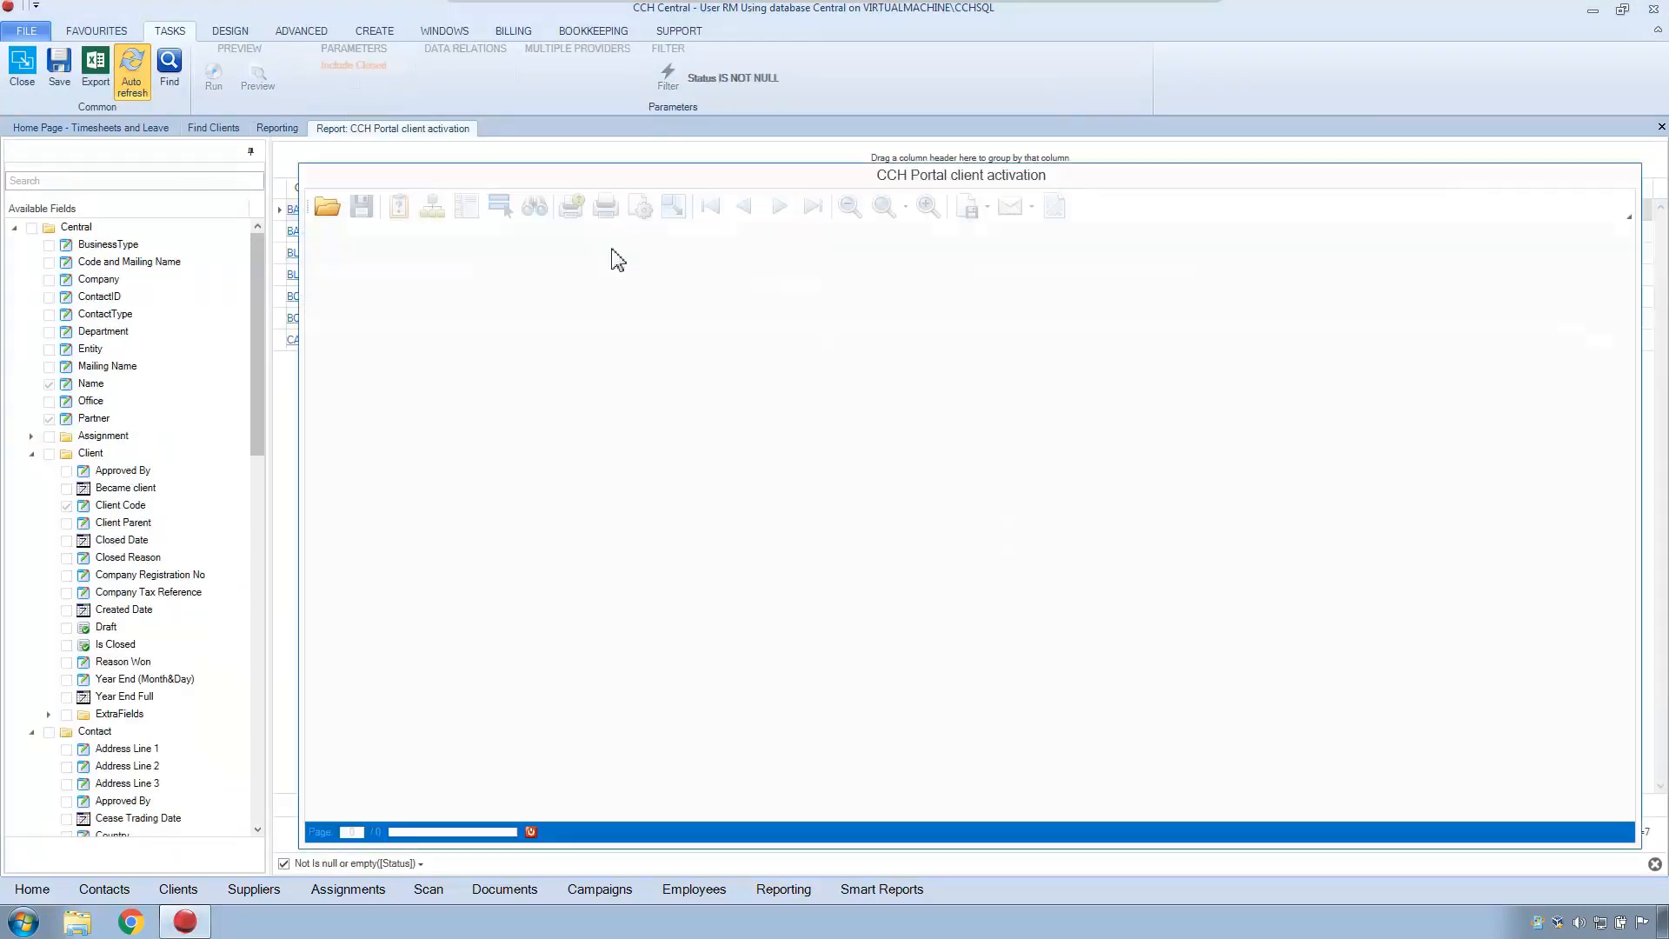
{"action": "left_click", "coordinate": [213, 66]}
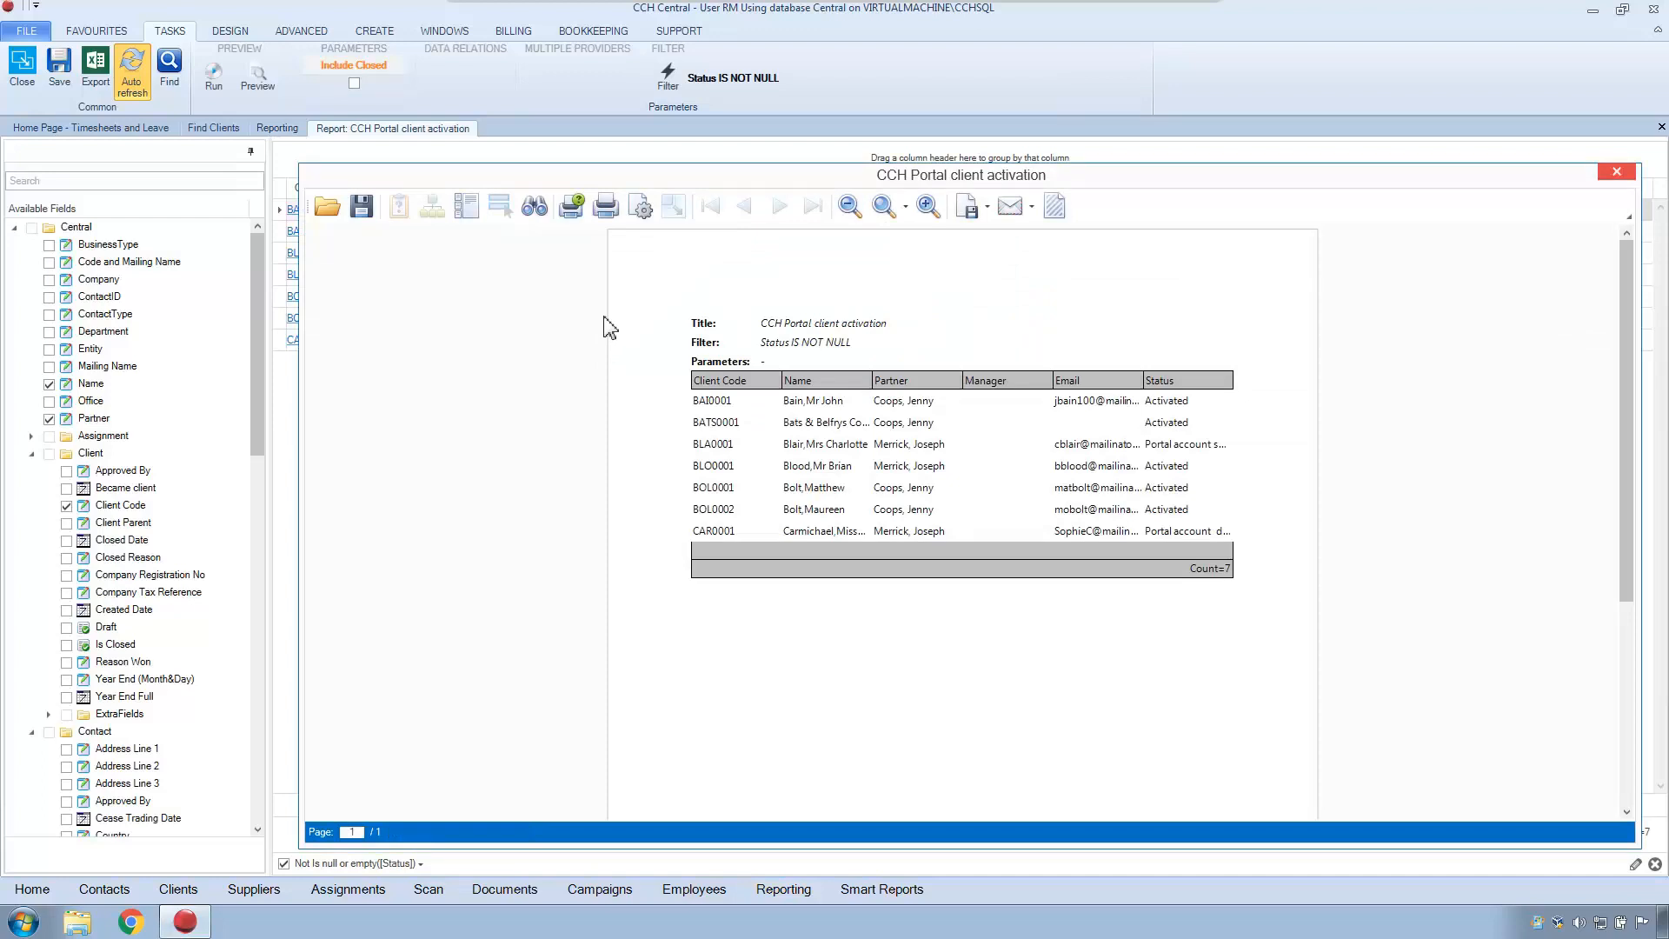
{"action": "mouse_move", "coordinate": [1615, 171]}
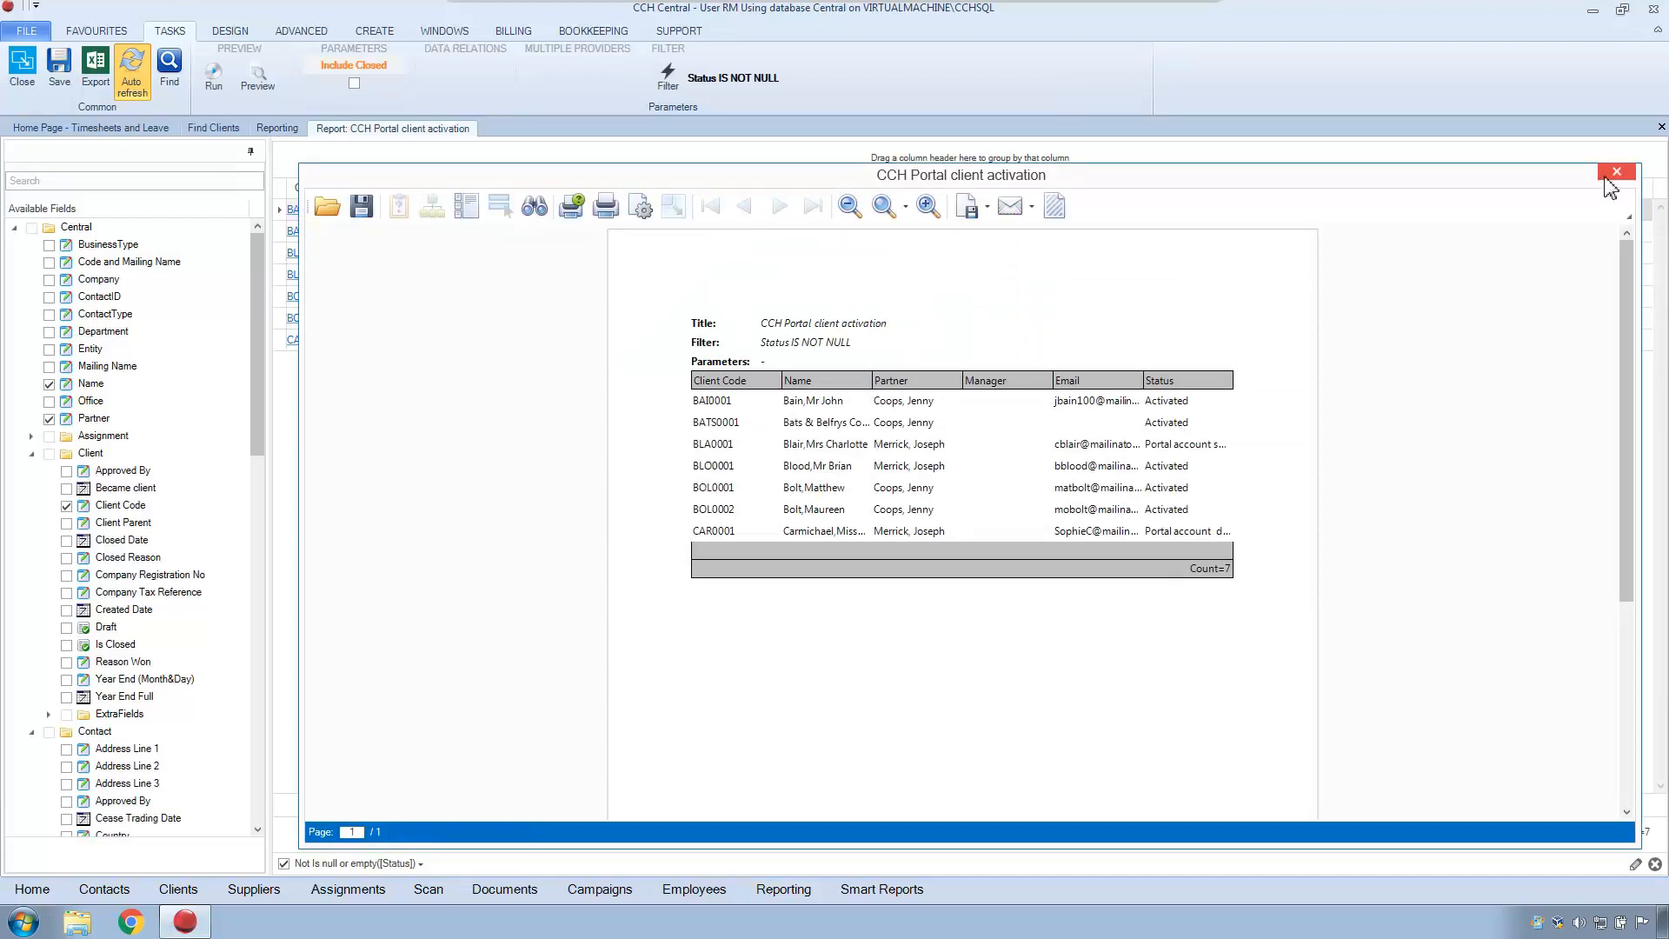
{"action": "left_click", "coordinate": [1617, 171]}
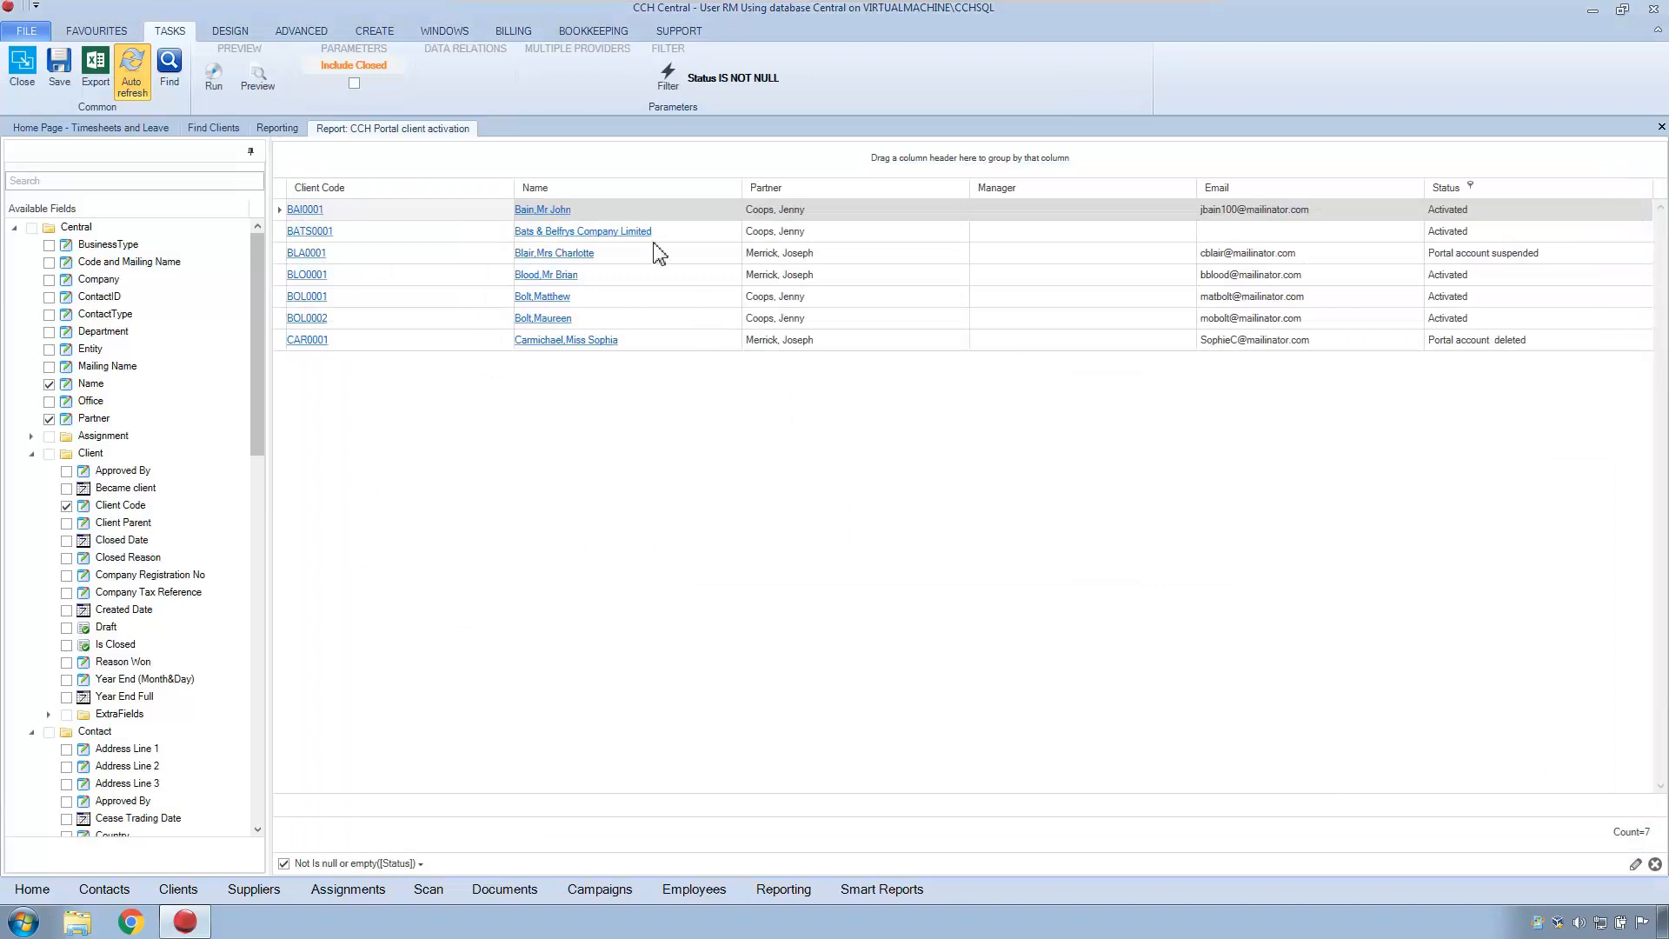
{"action": "mouse_move", "coordinate": [662, 346]}
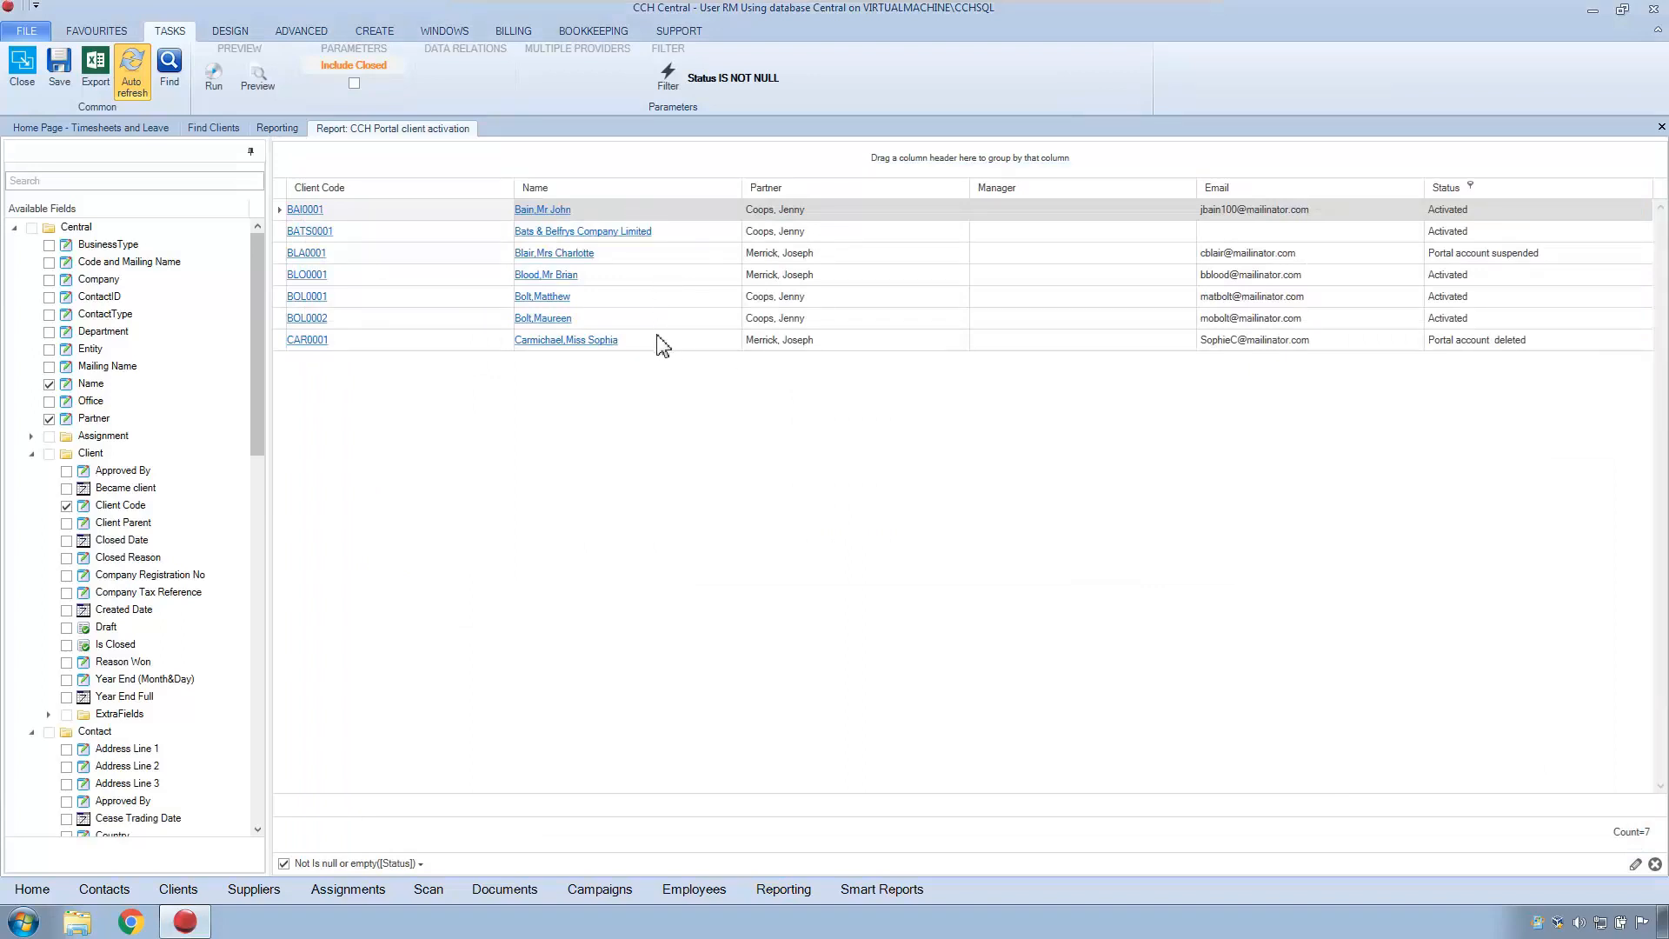
{"action": "mouse_move", "coordinate": [1323, 262]}
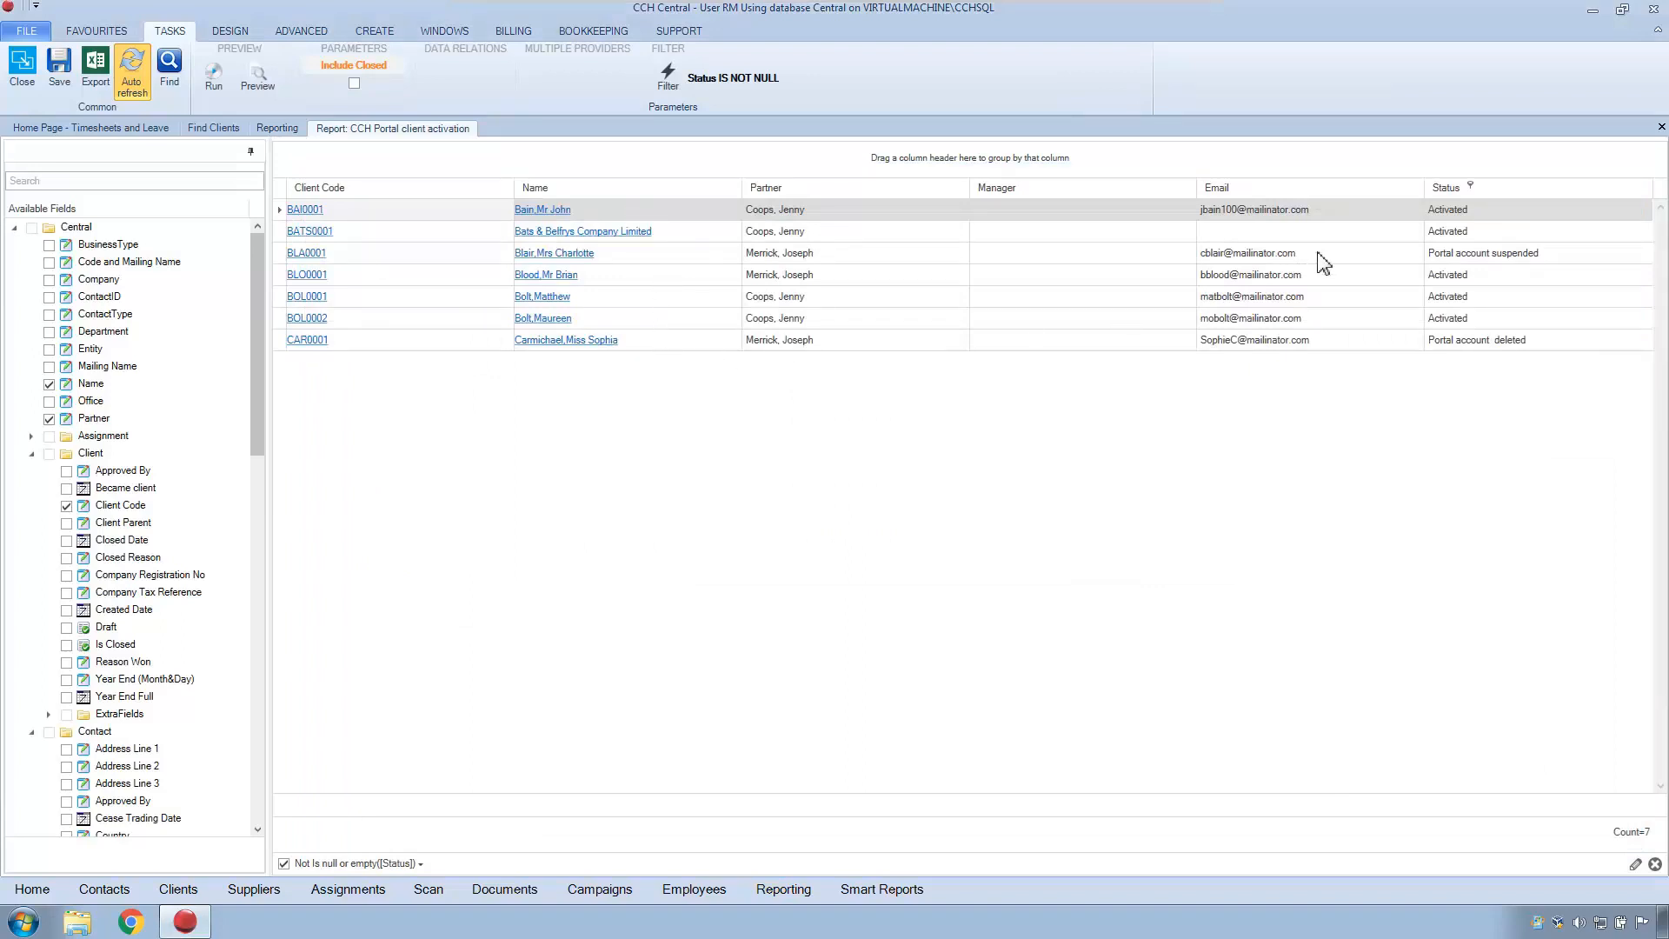
{"action": "left_click", "coordinate": [554, 252]}
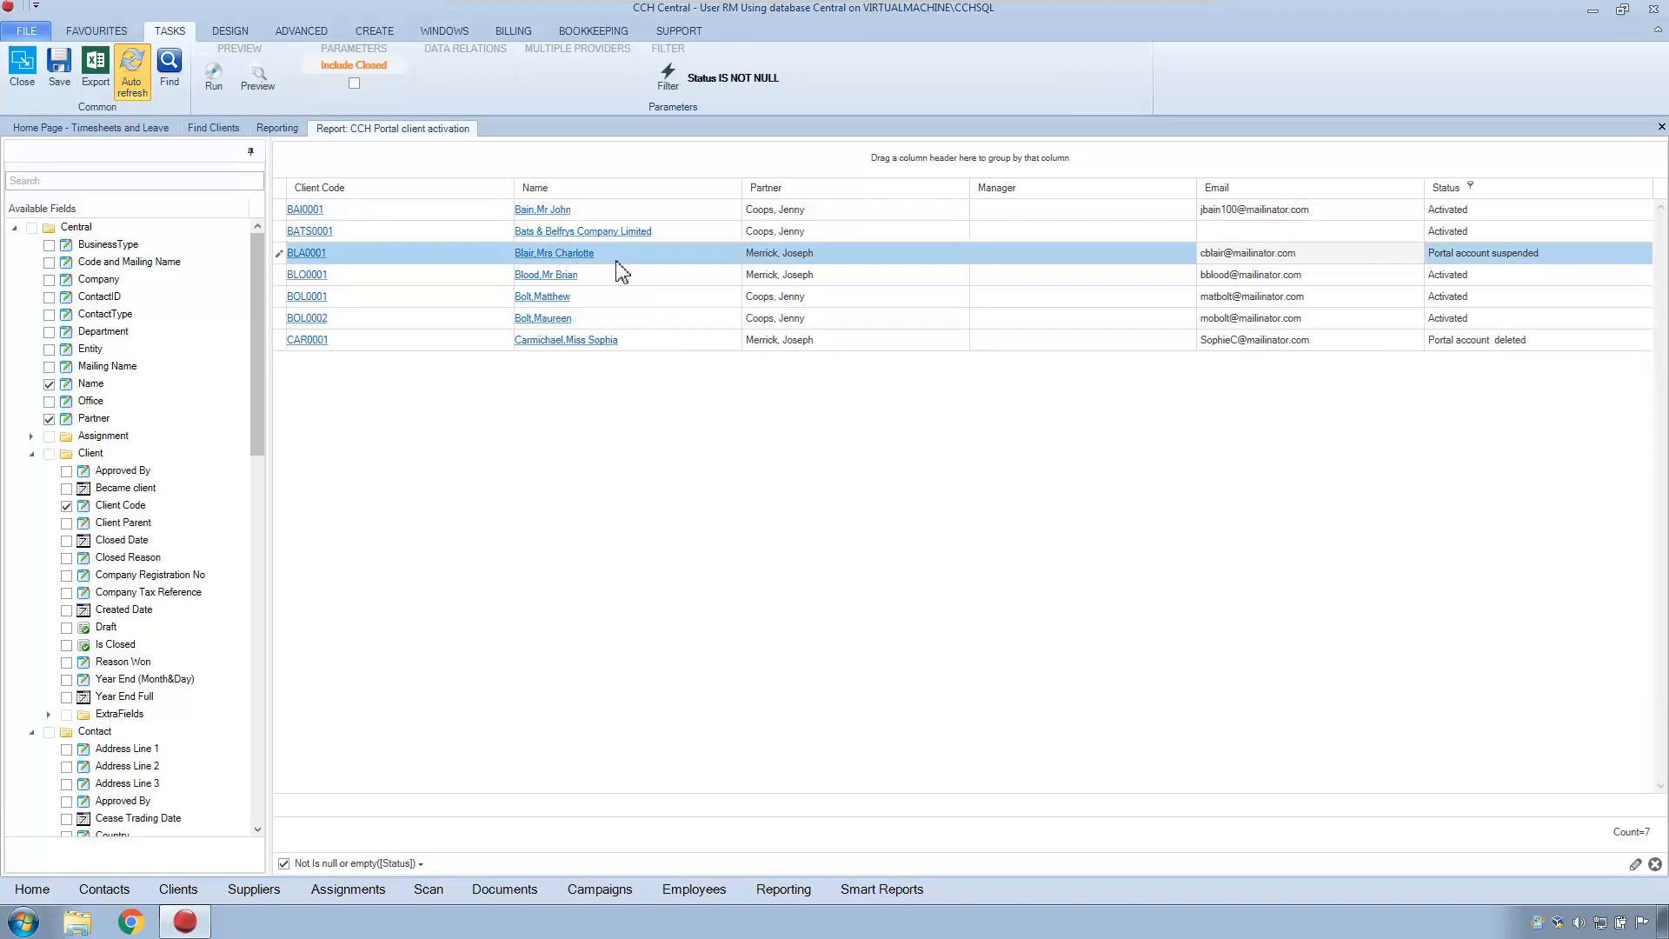
{"action": "mouse_move", "coordinate": [1354, 266]}
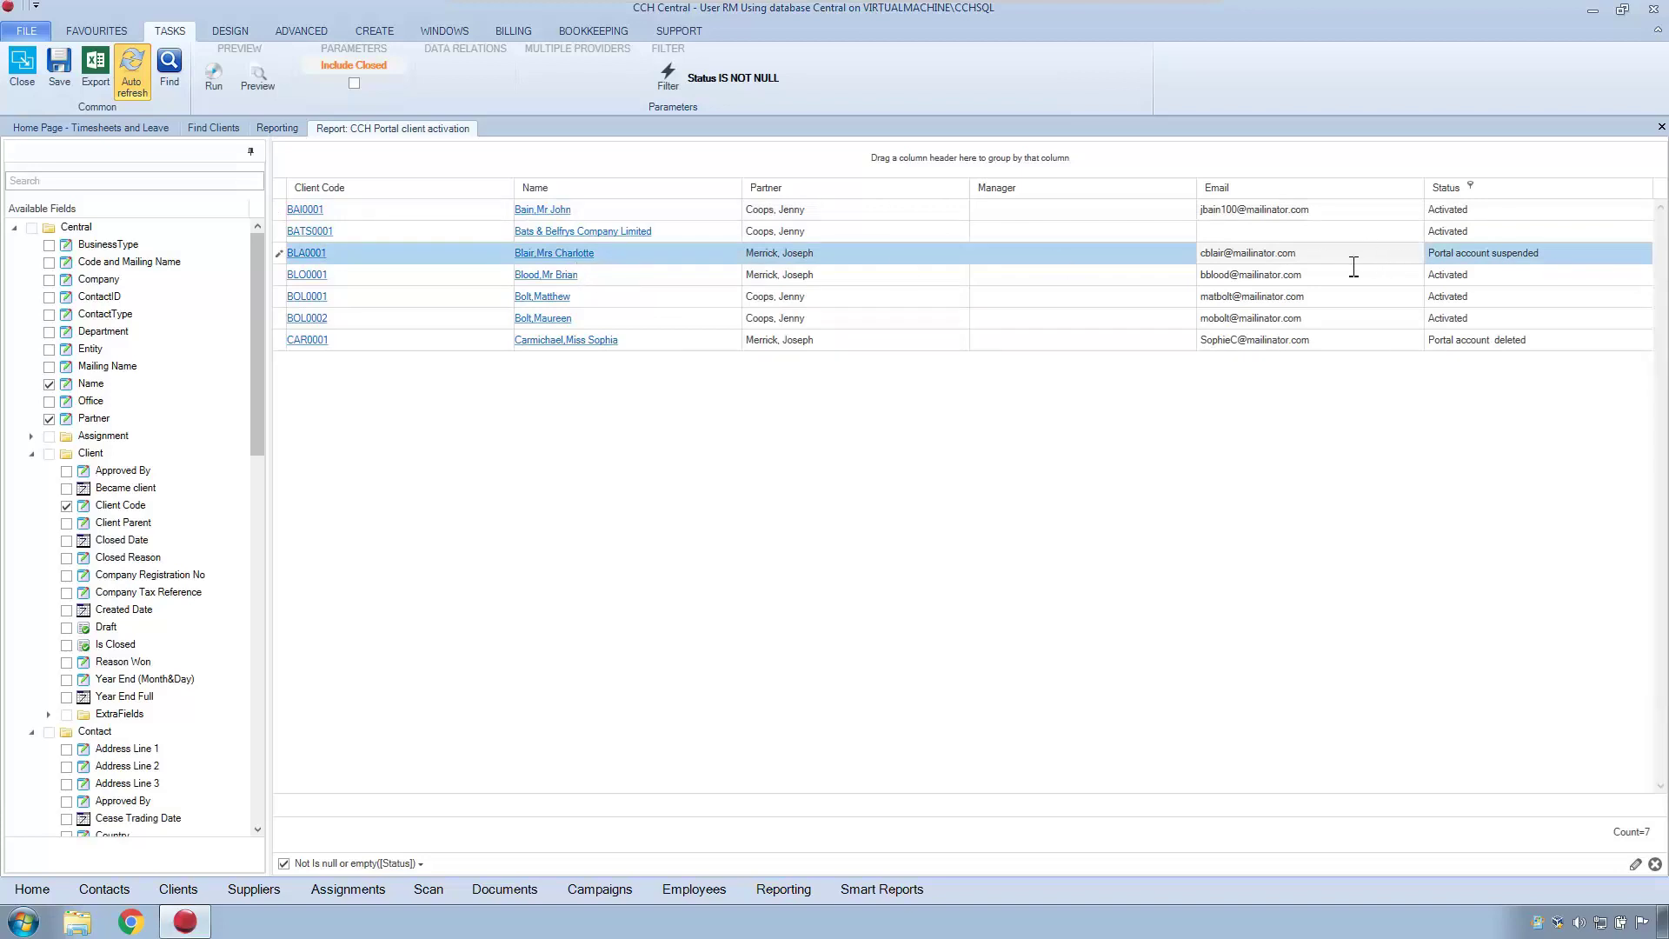
{"action": "mouse_move", "coordinate": [1570, 263]}
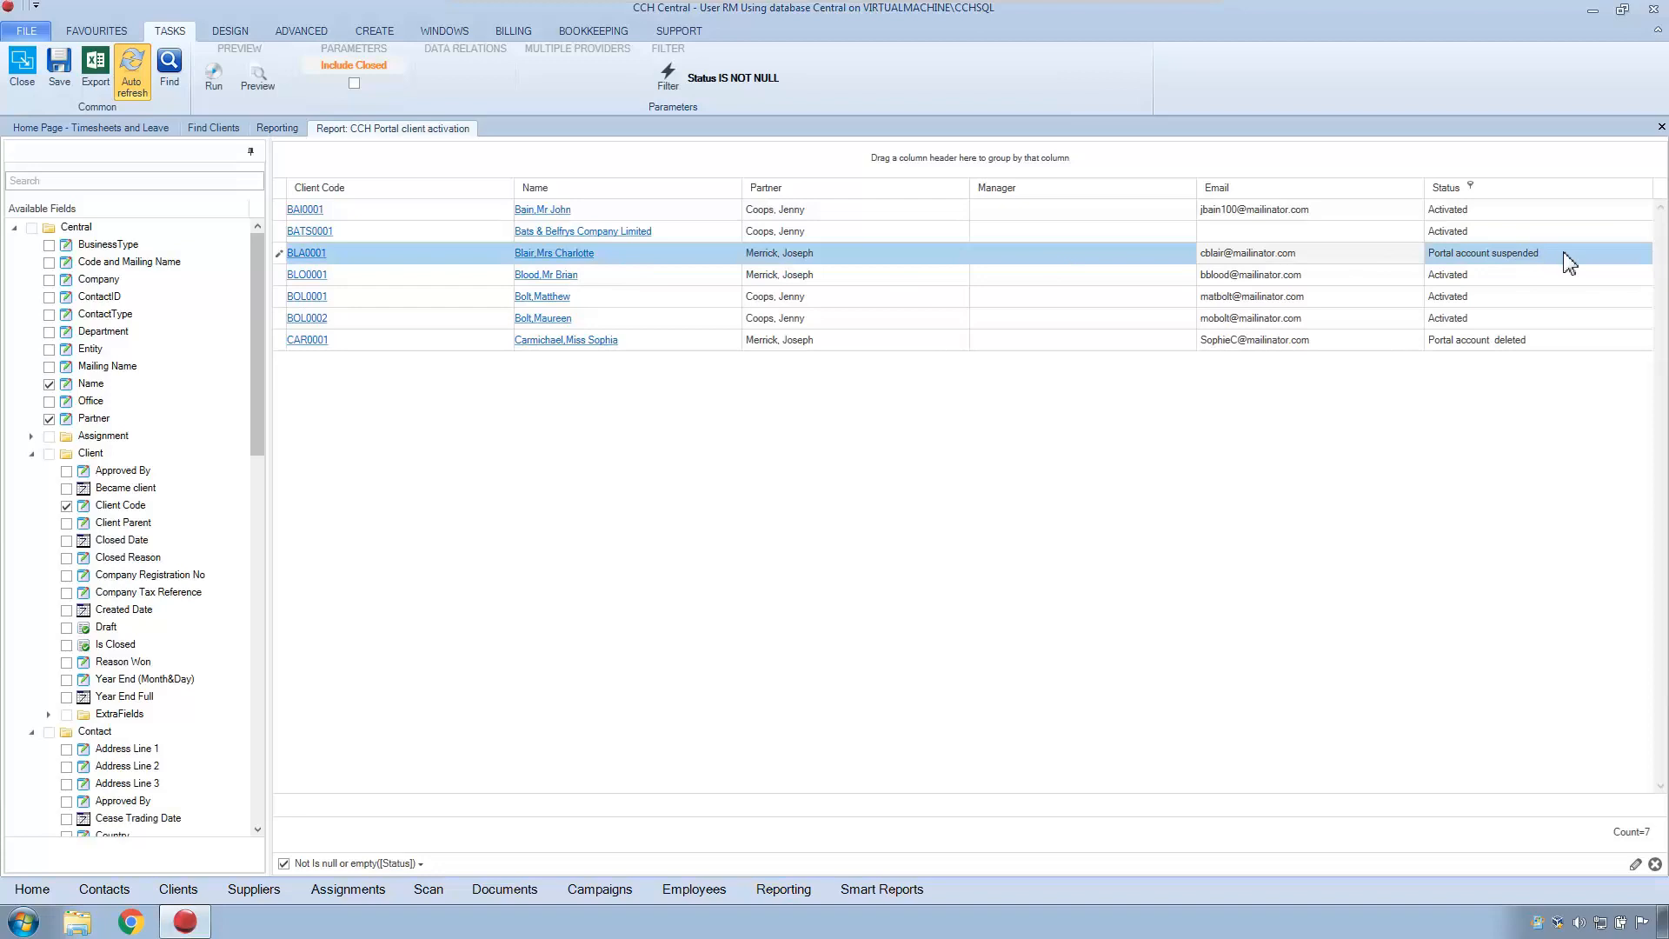
{"action": "mouse_move", "coordinate": [1317, 365]}
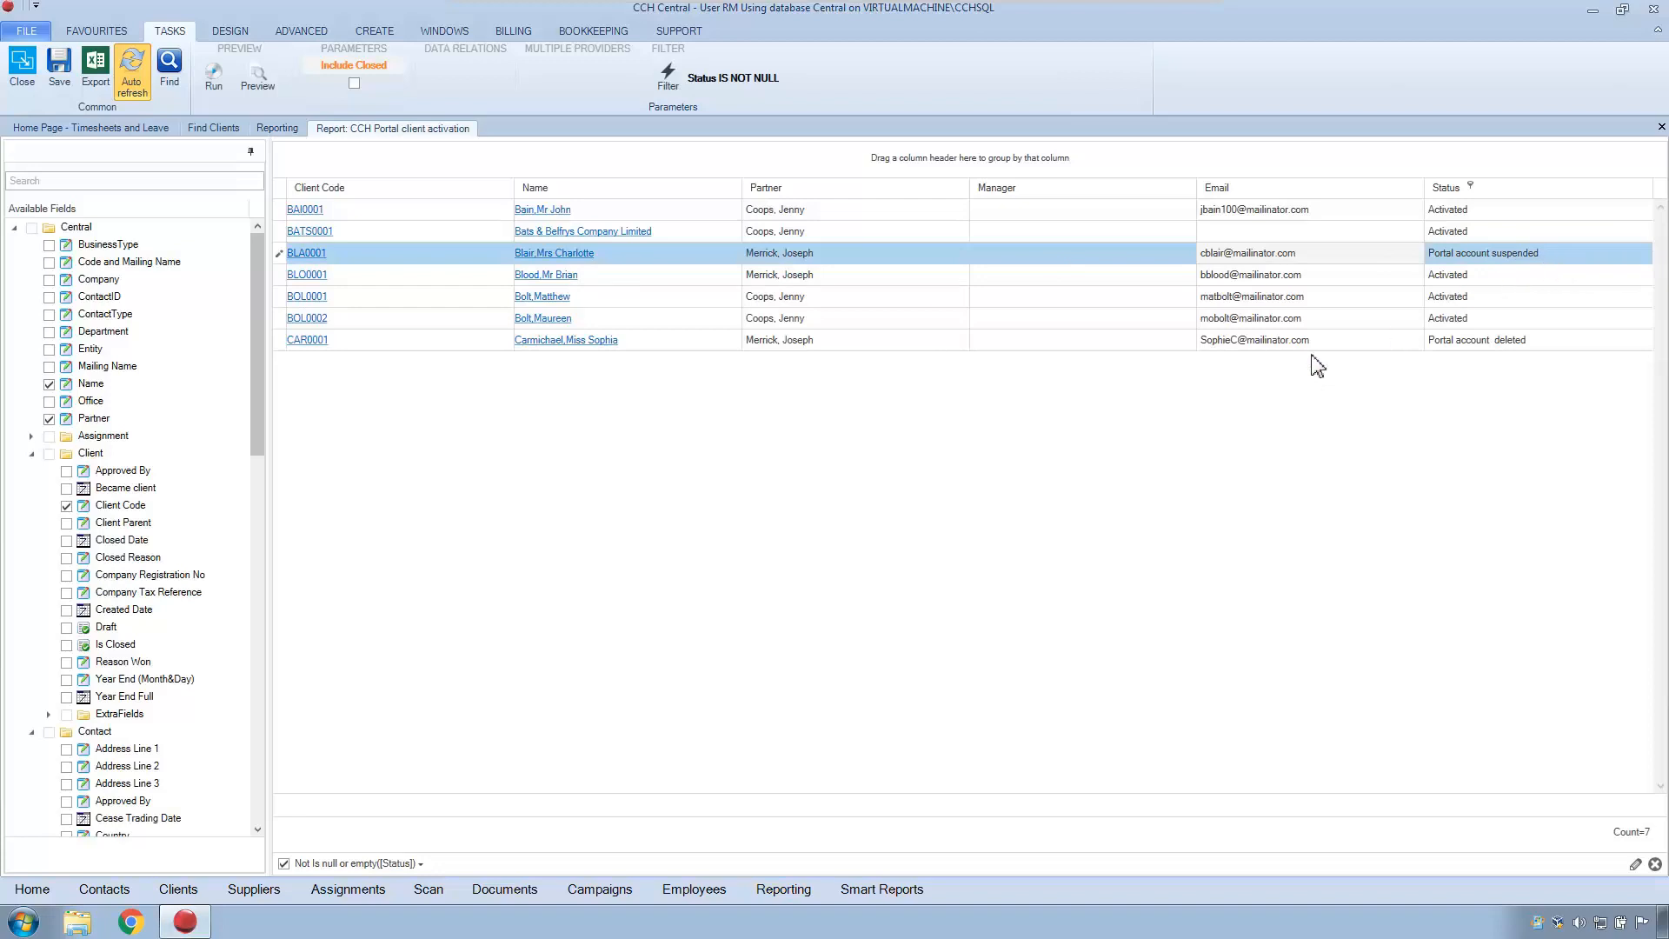
{"action": "left_click", "coordinate": [566, 340]}
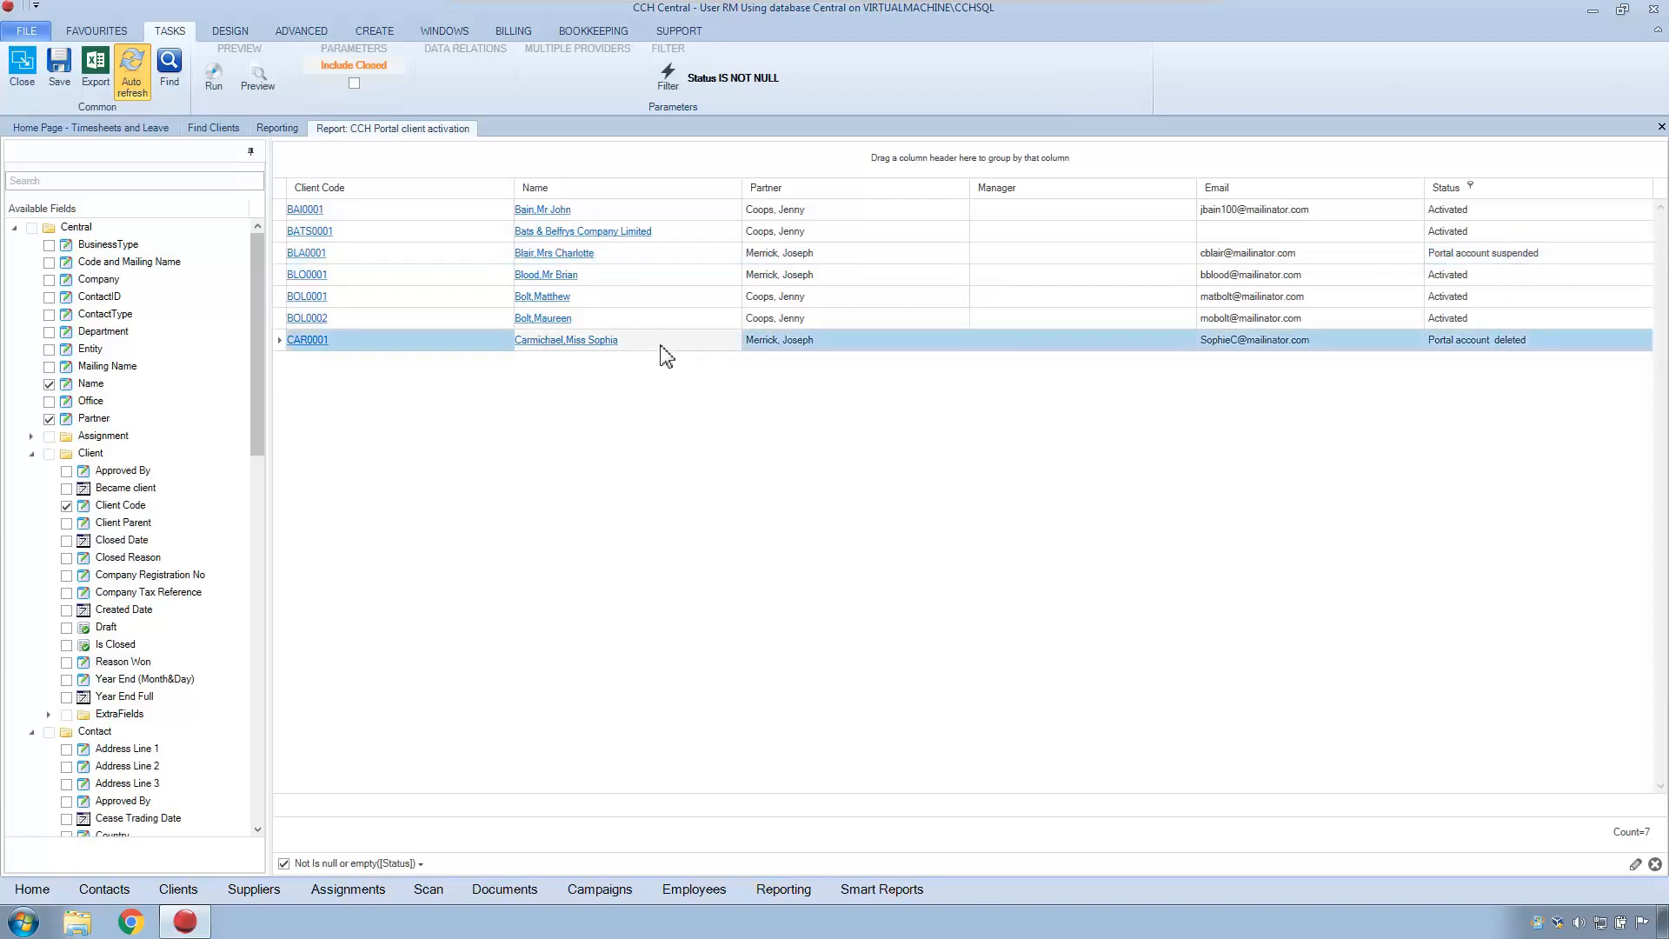
{"action": "mouse_move", "coordinate": [1526, 351]}
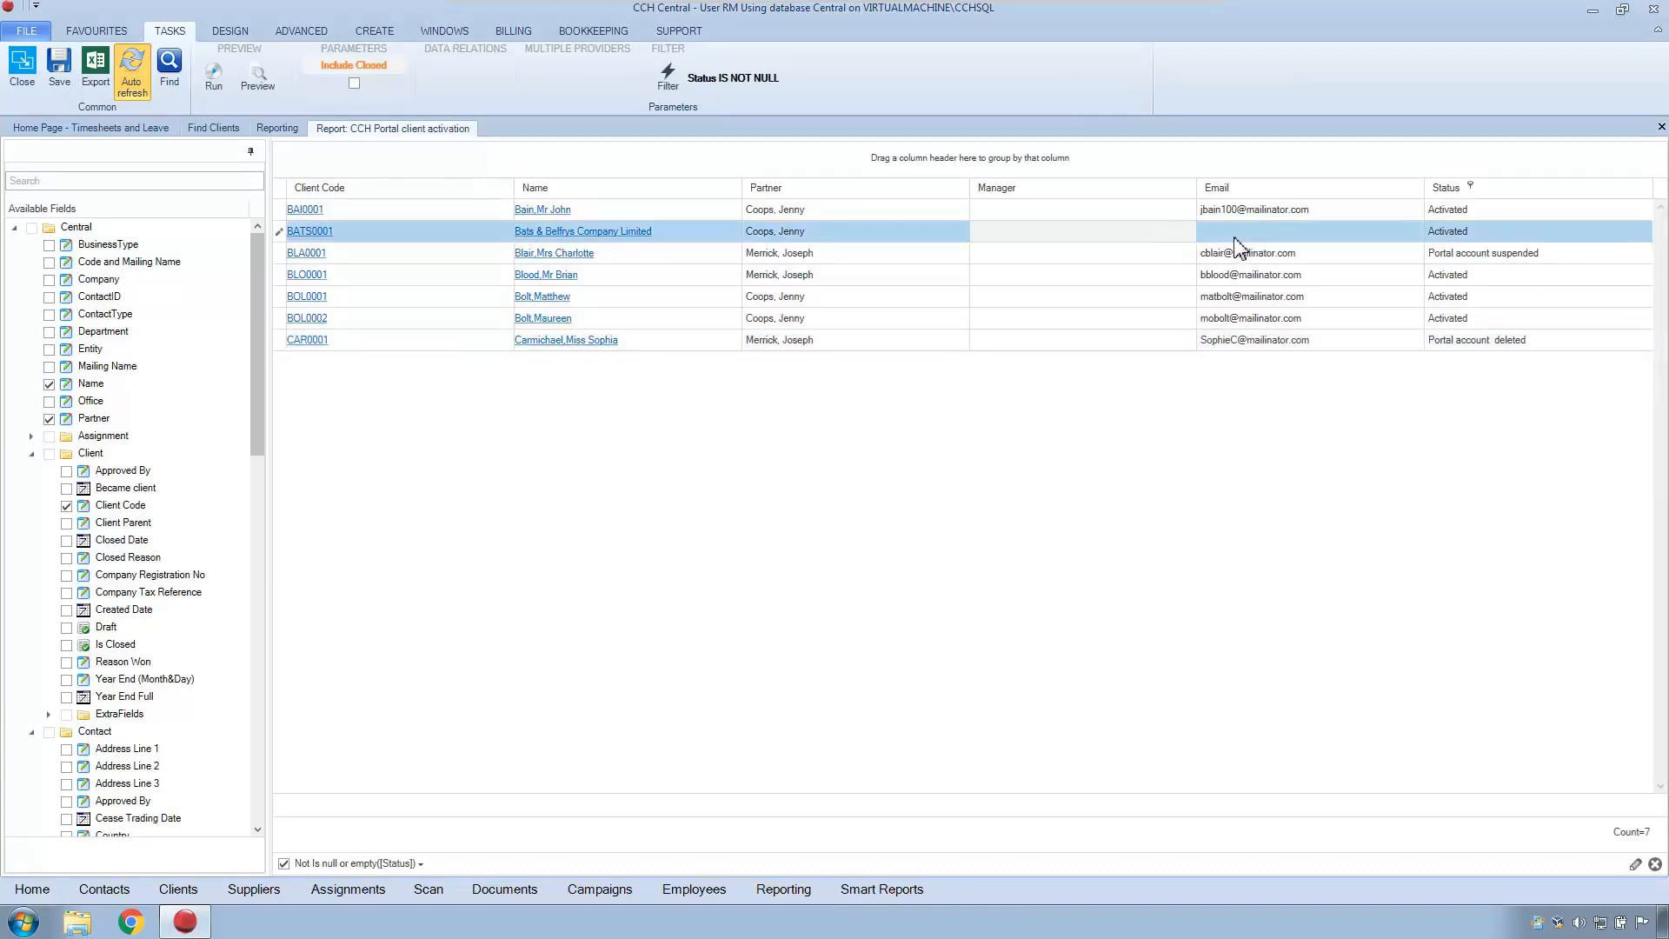
{"action": "mouse_move", "coordinate": [1307, 247]}
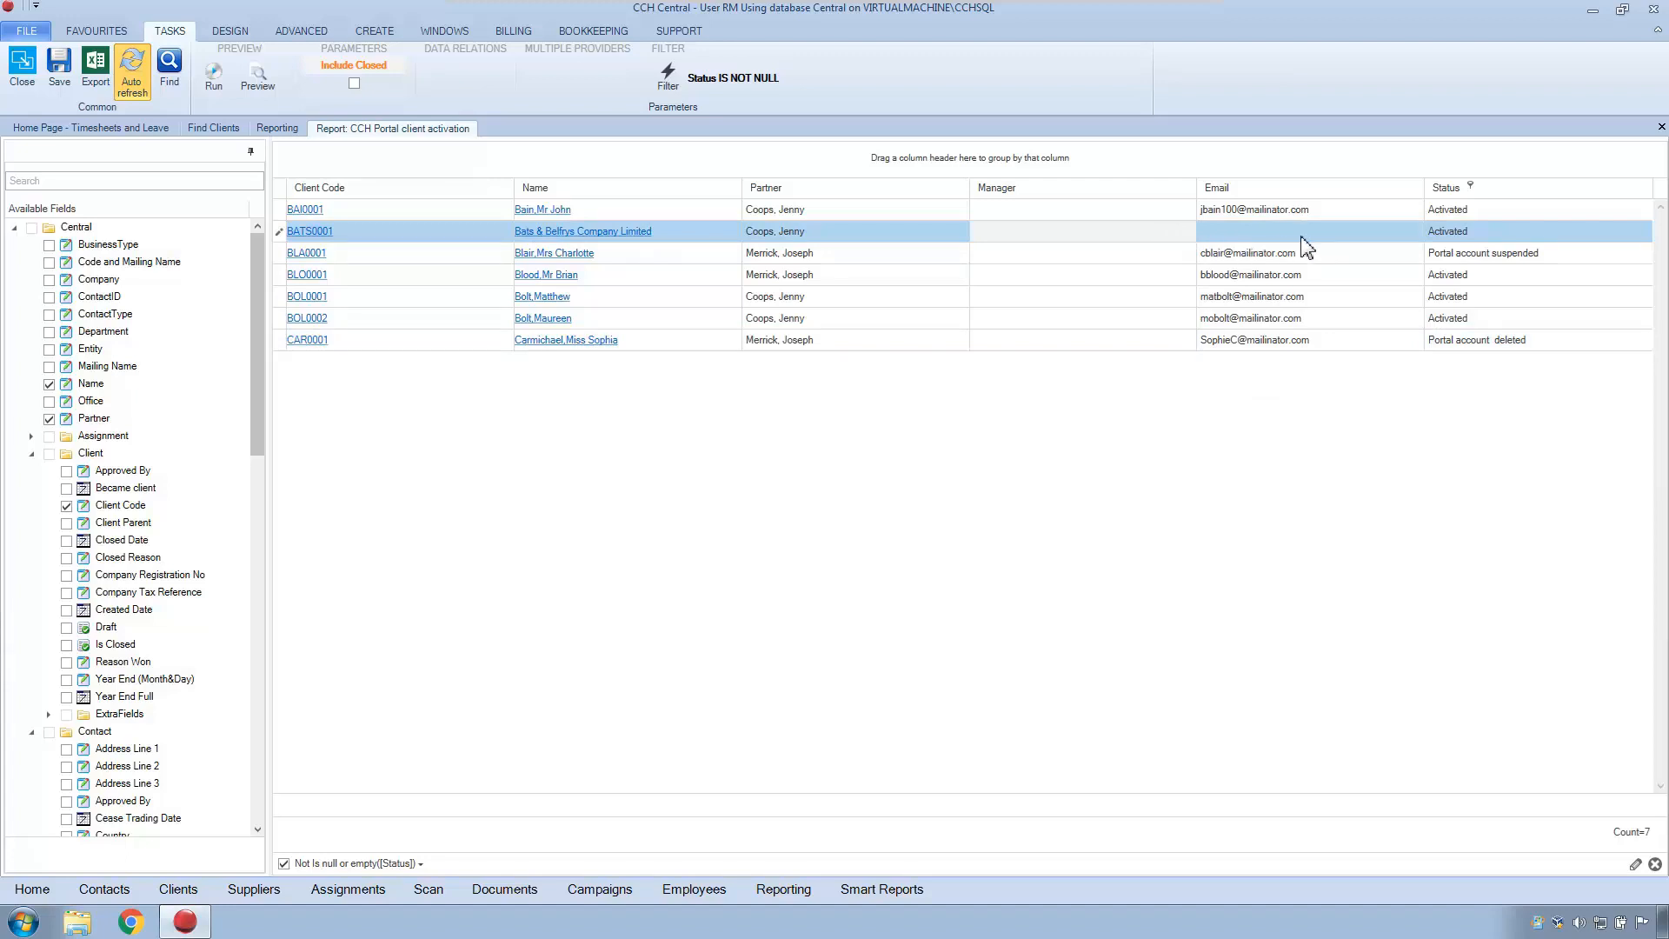
{"action": "mouse_move", "coordinate": [1257, 247]}
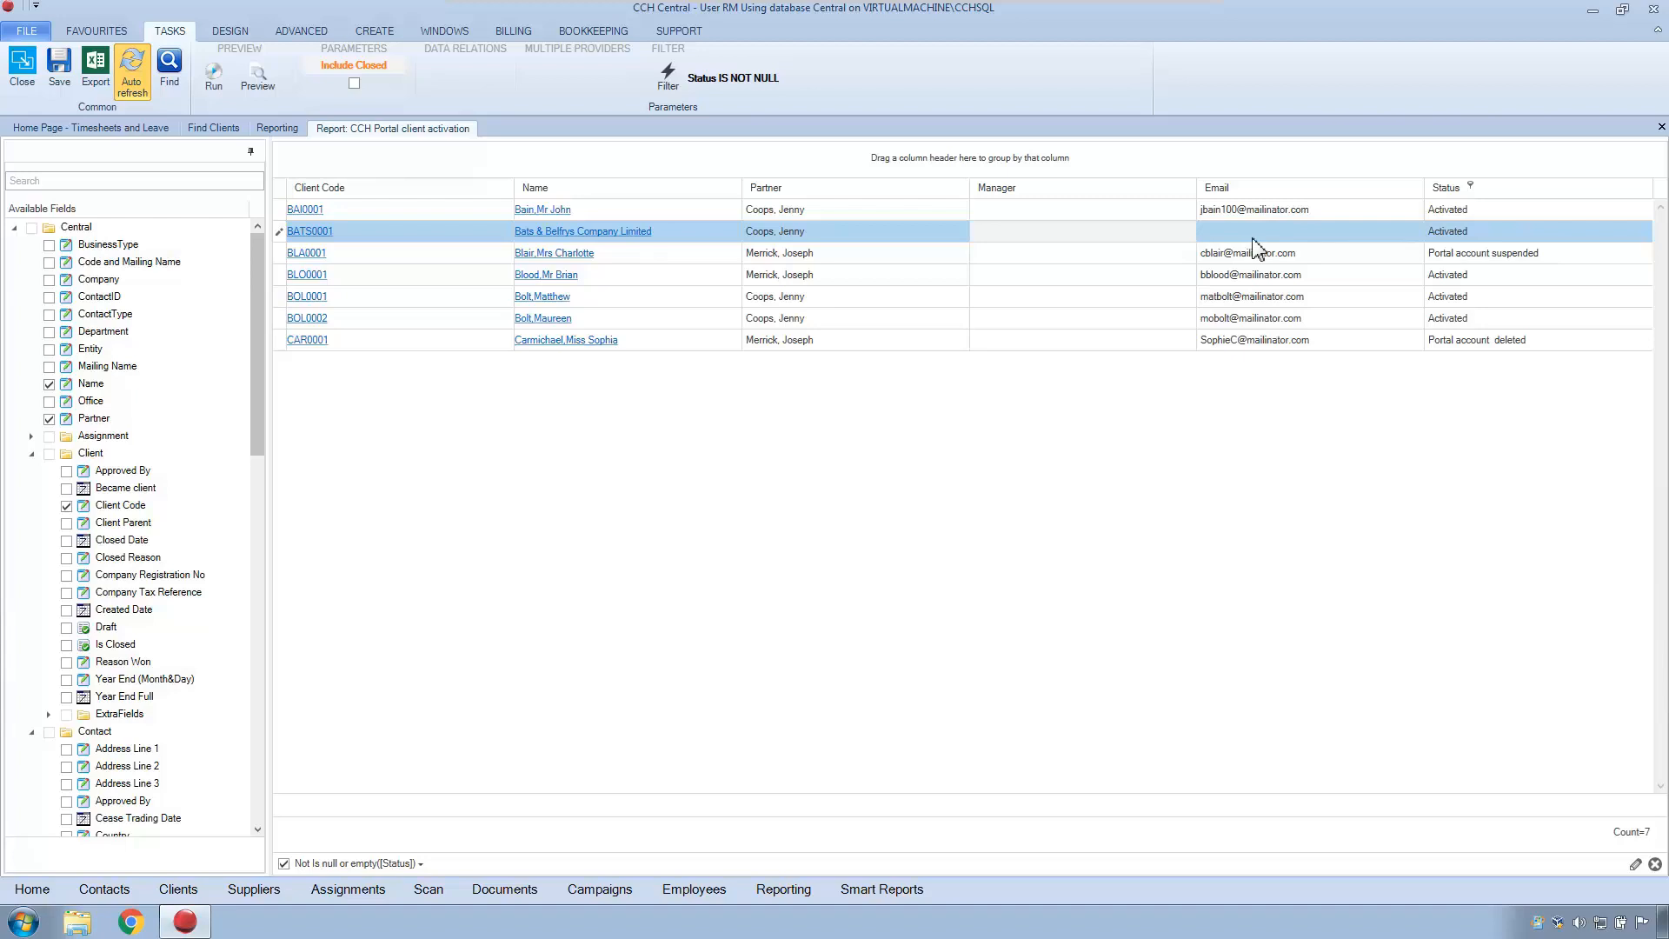
{"action": "mouse_move", "coordinate": [1260, 217]}
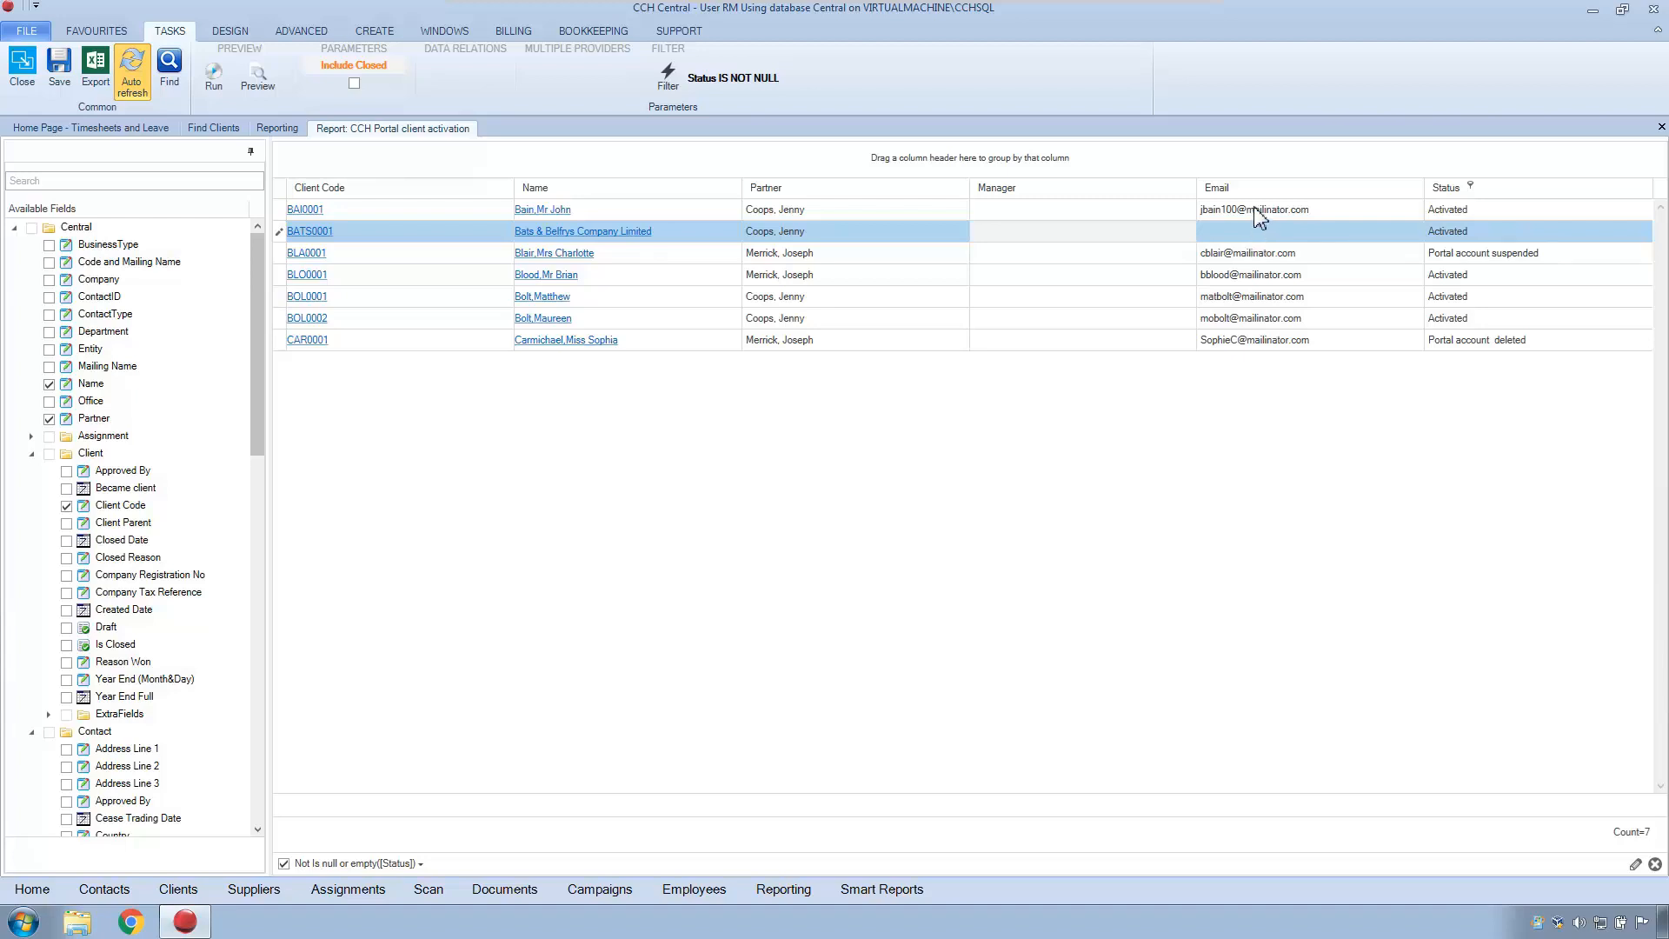
{"action": "mouse_move", "coordinate": [1270, 255]}
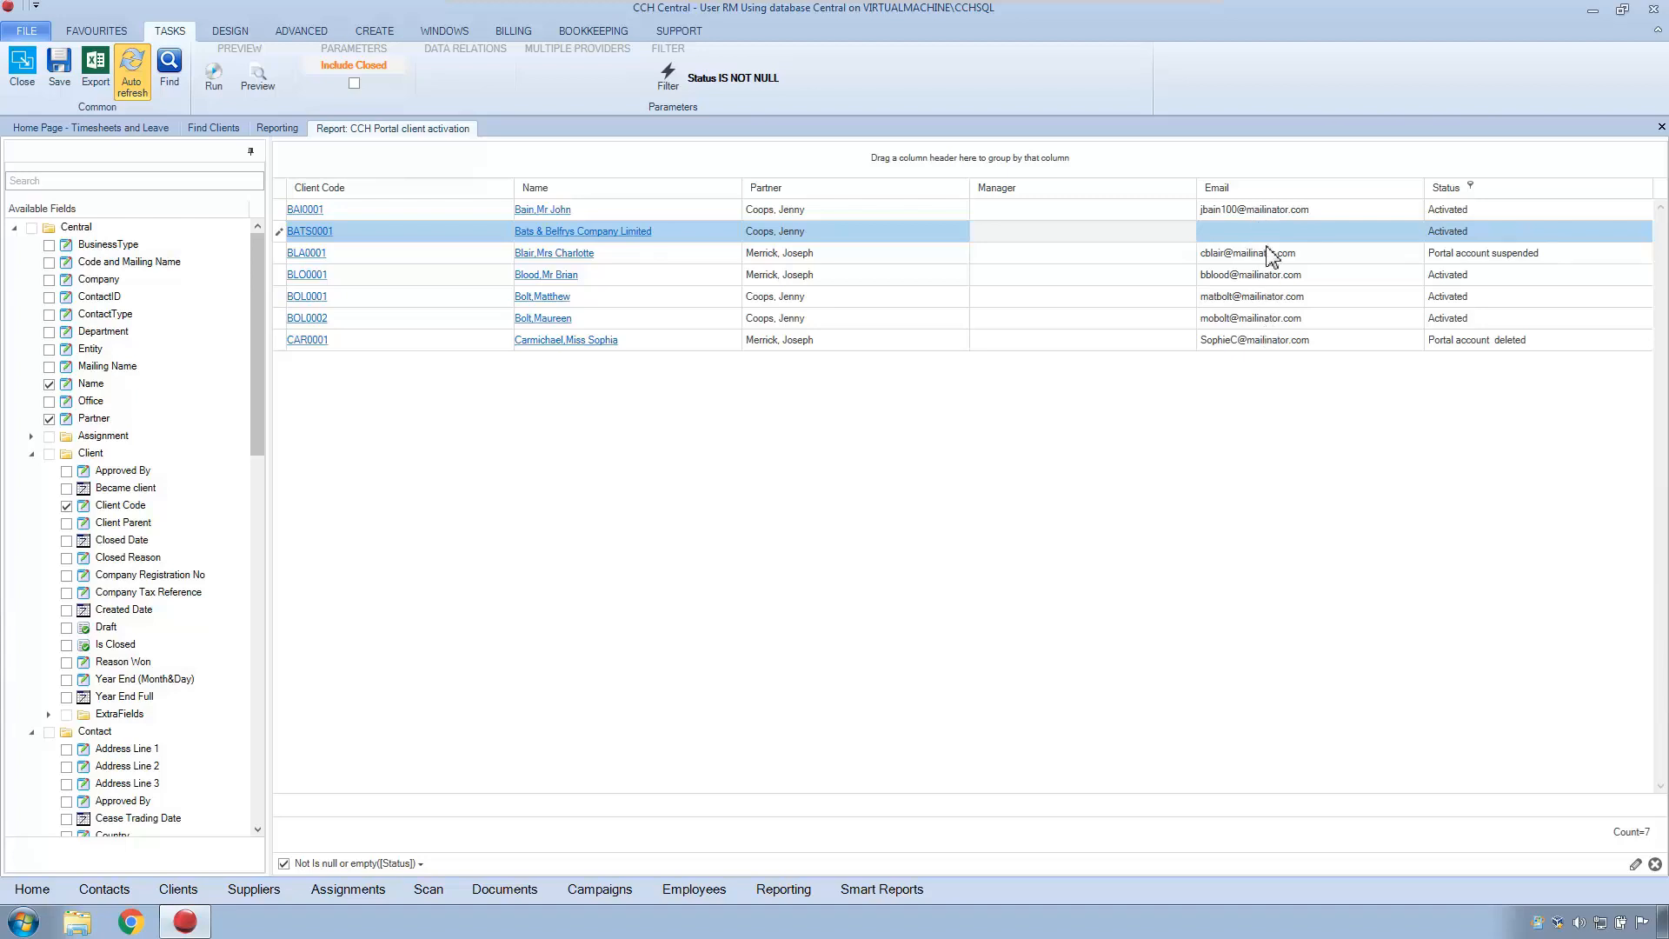
{"action": "mouse_move", "coordinate": [1229, 286]}
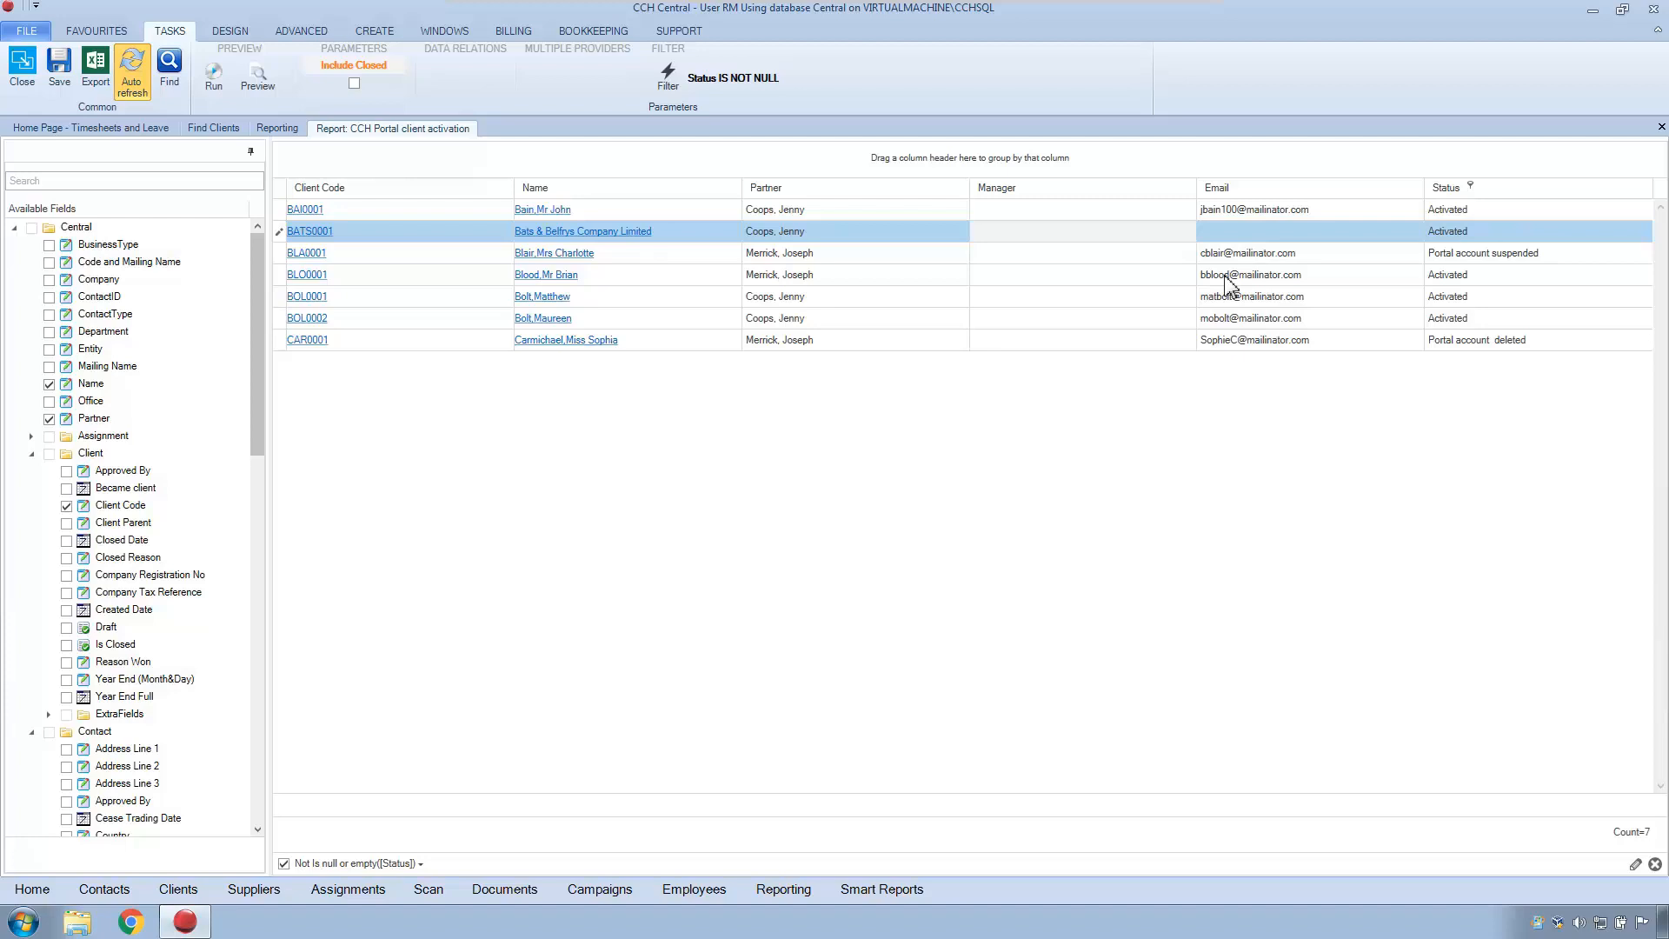
{"action": "mouse_move", "coordinate": [1043, 322]}
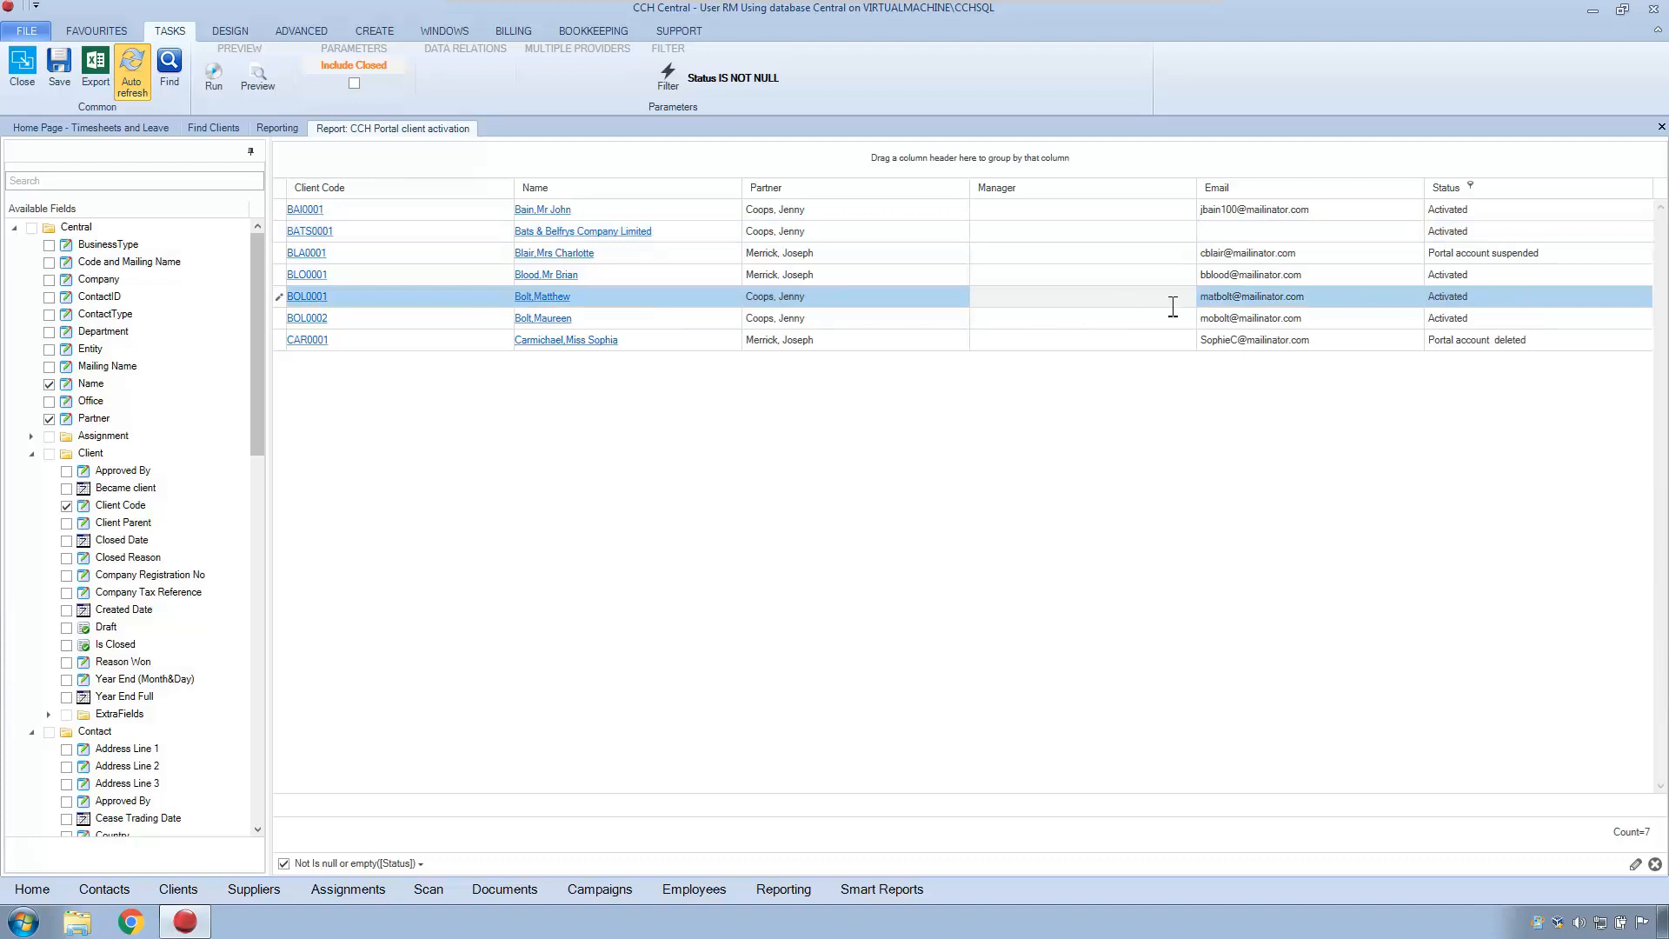
{"action": "mouse_move", "coordinate": [1479, 220]}
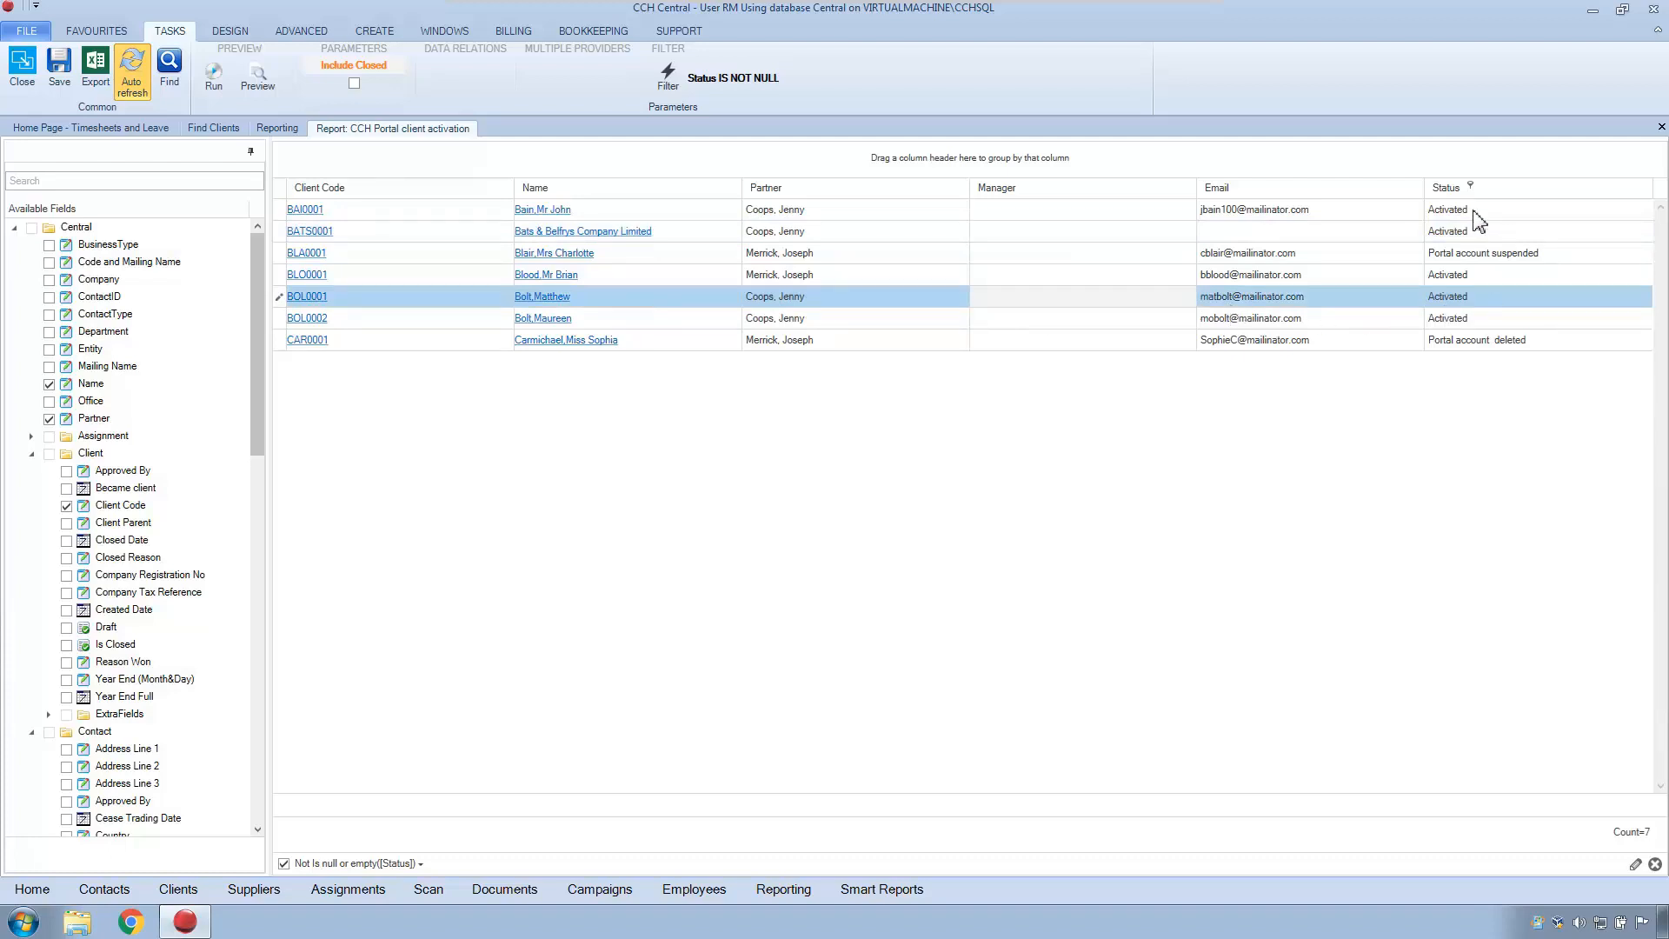
{"action": "mouse_move", "coordinate": [1475, 308]}
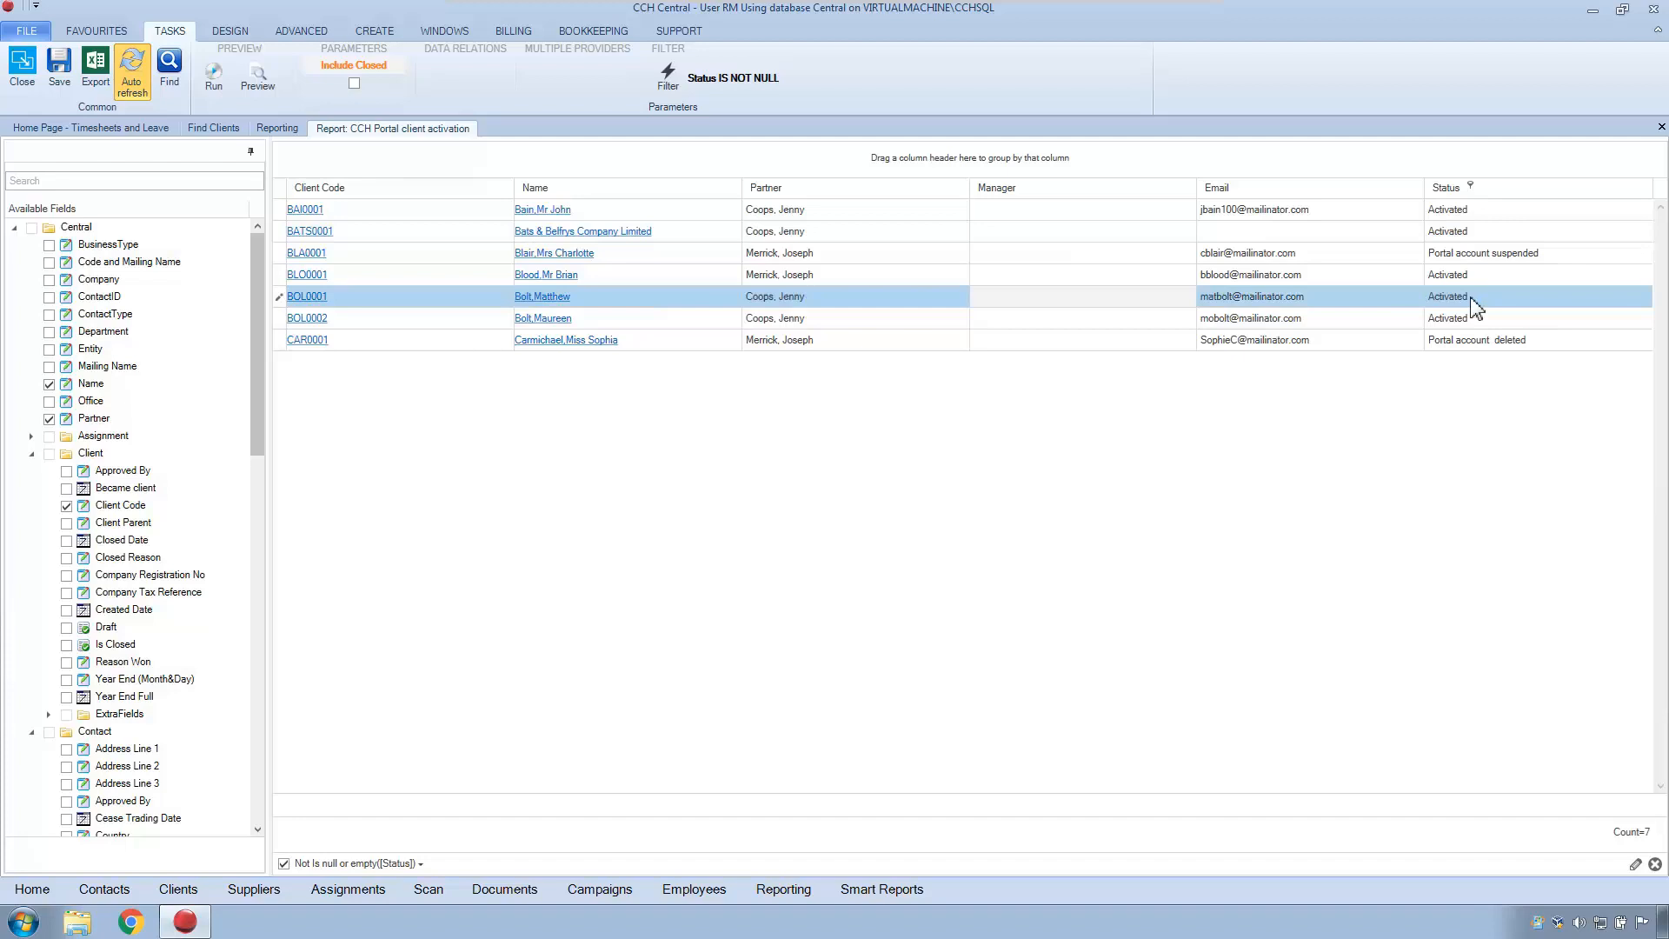
{"action": "mouse_move", "coordinate": [262, 359]}
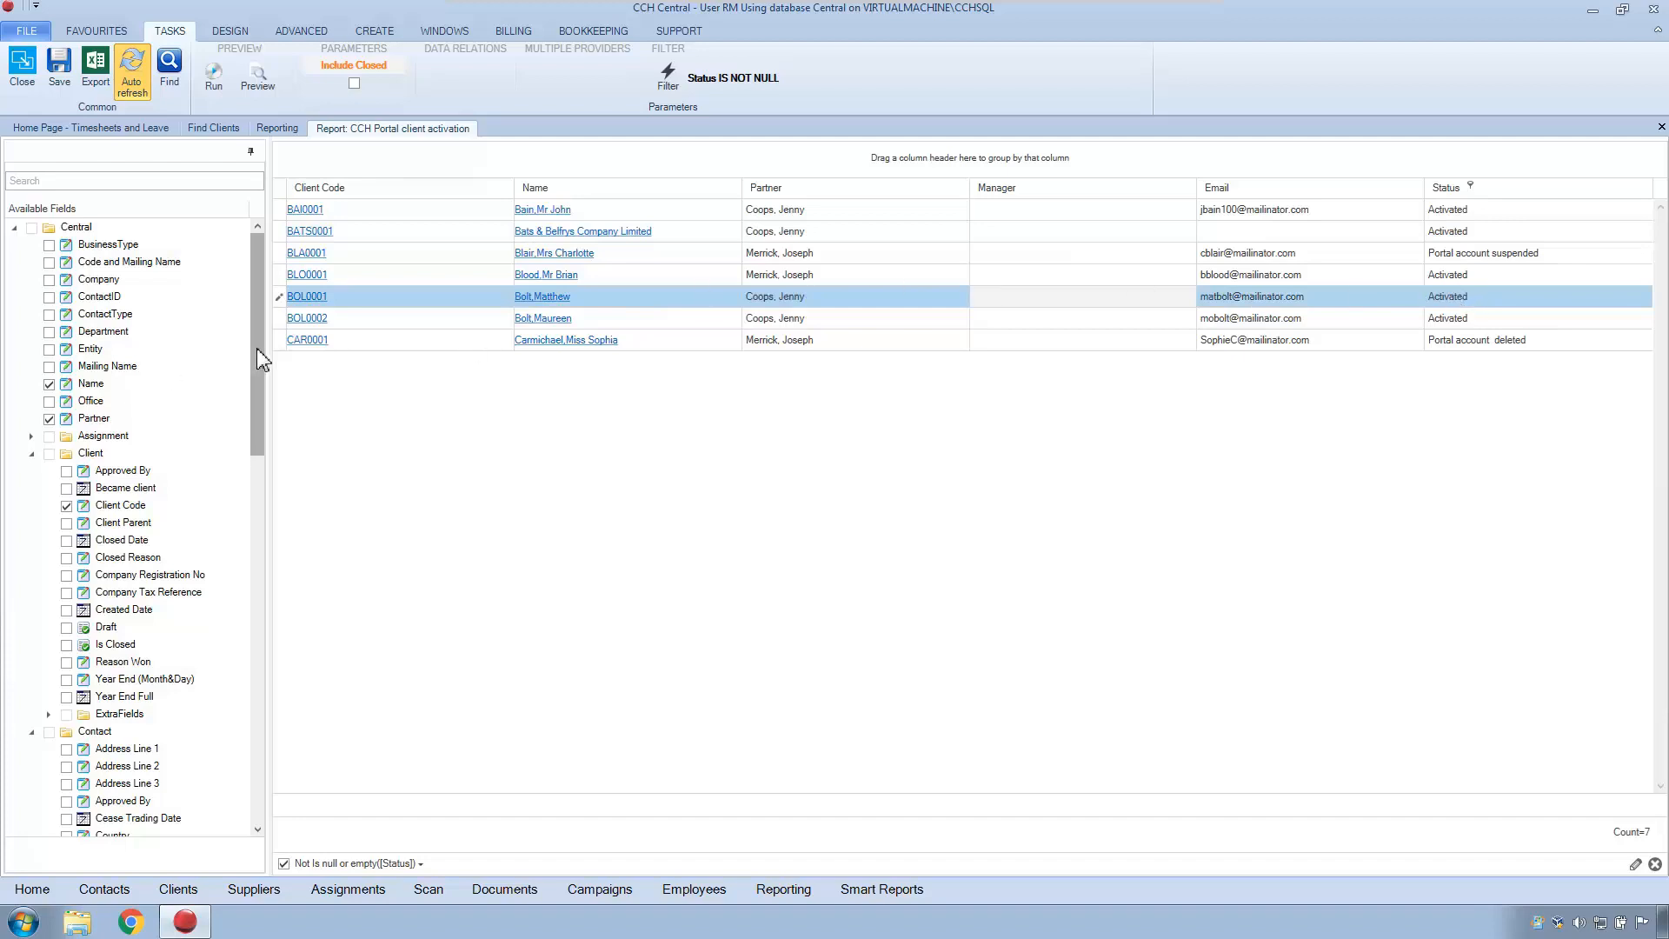
{"action": "scroll", "scroll_direction": "down", "scroll_amount": 3}
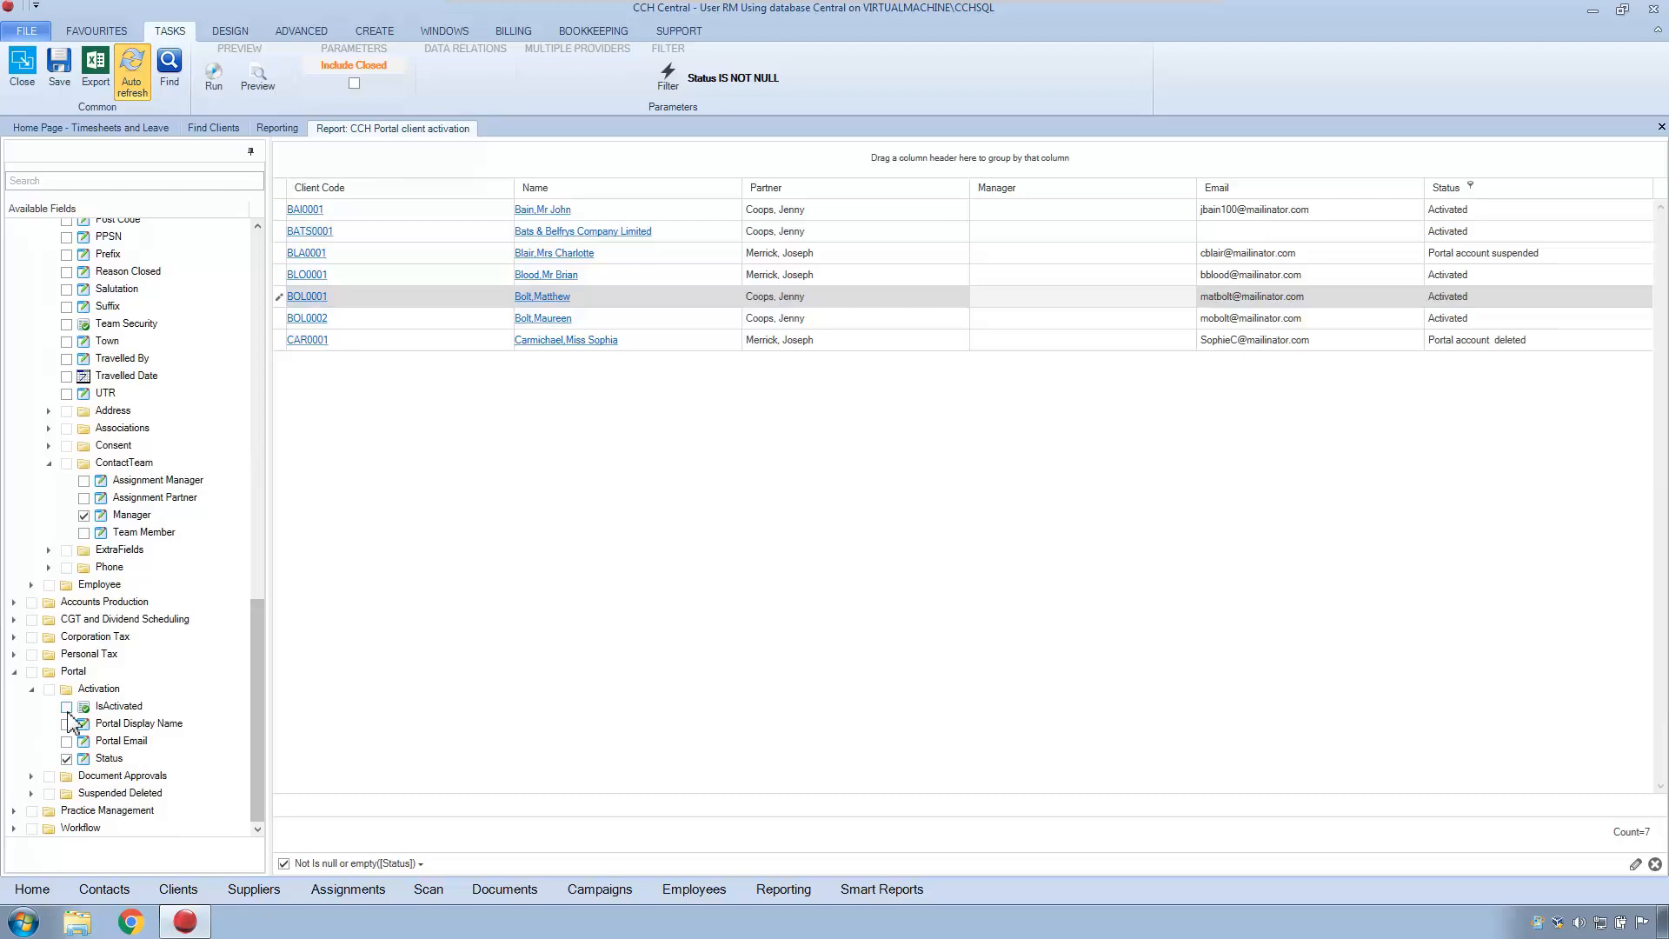
{"action": "left_click", "coordinate": [67, 706]}
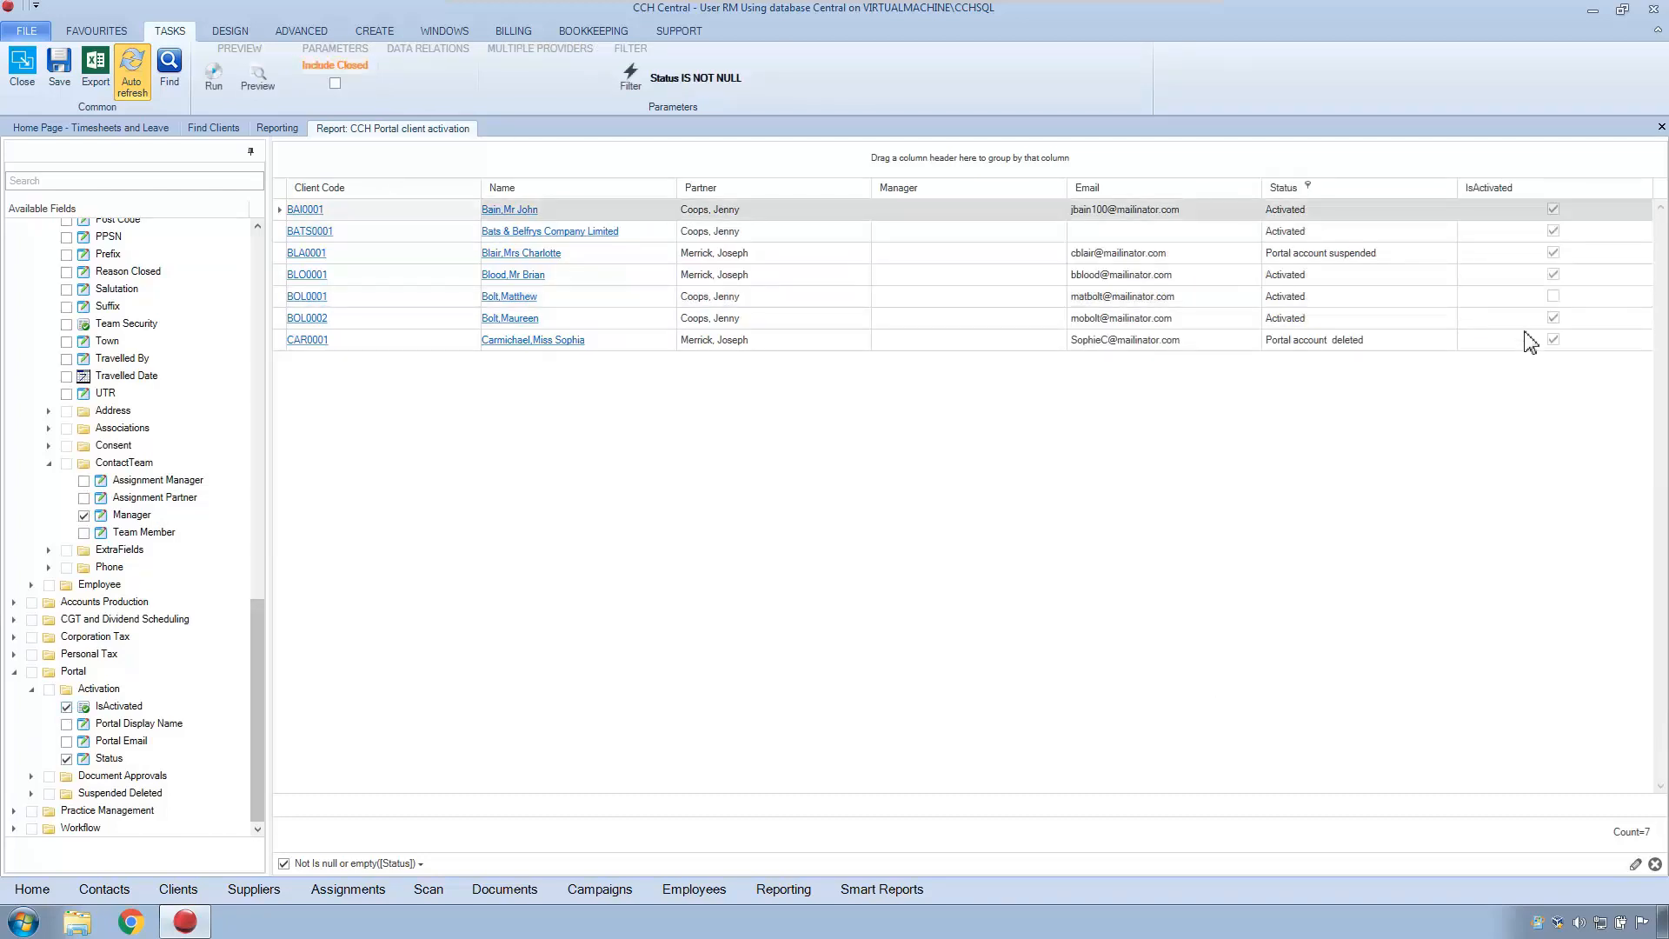
{"action": "mouse_move", "coordinate": [1532, 303]}
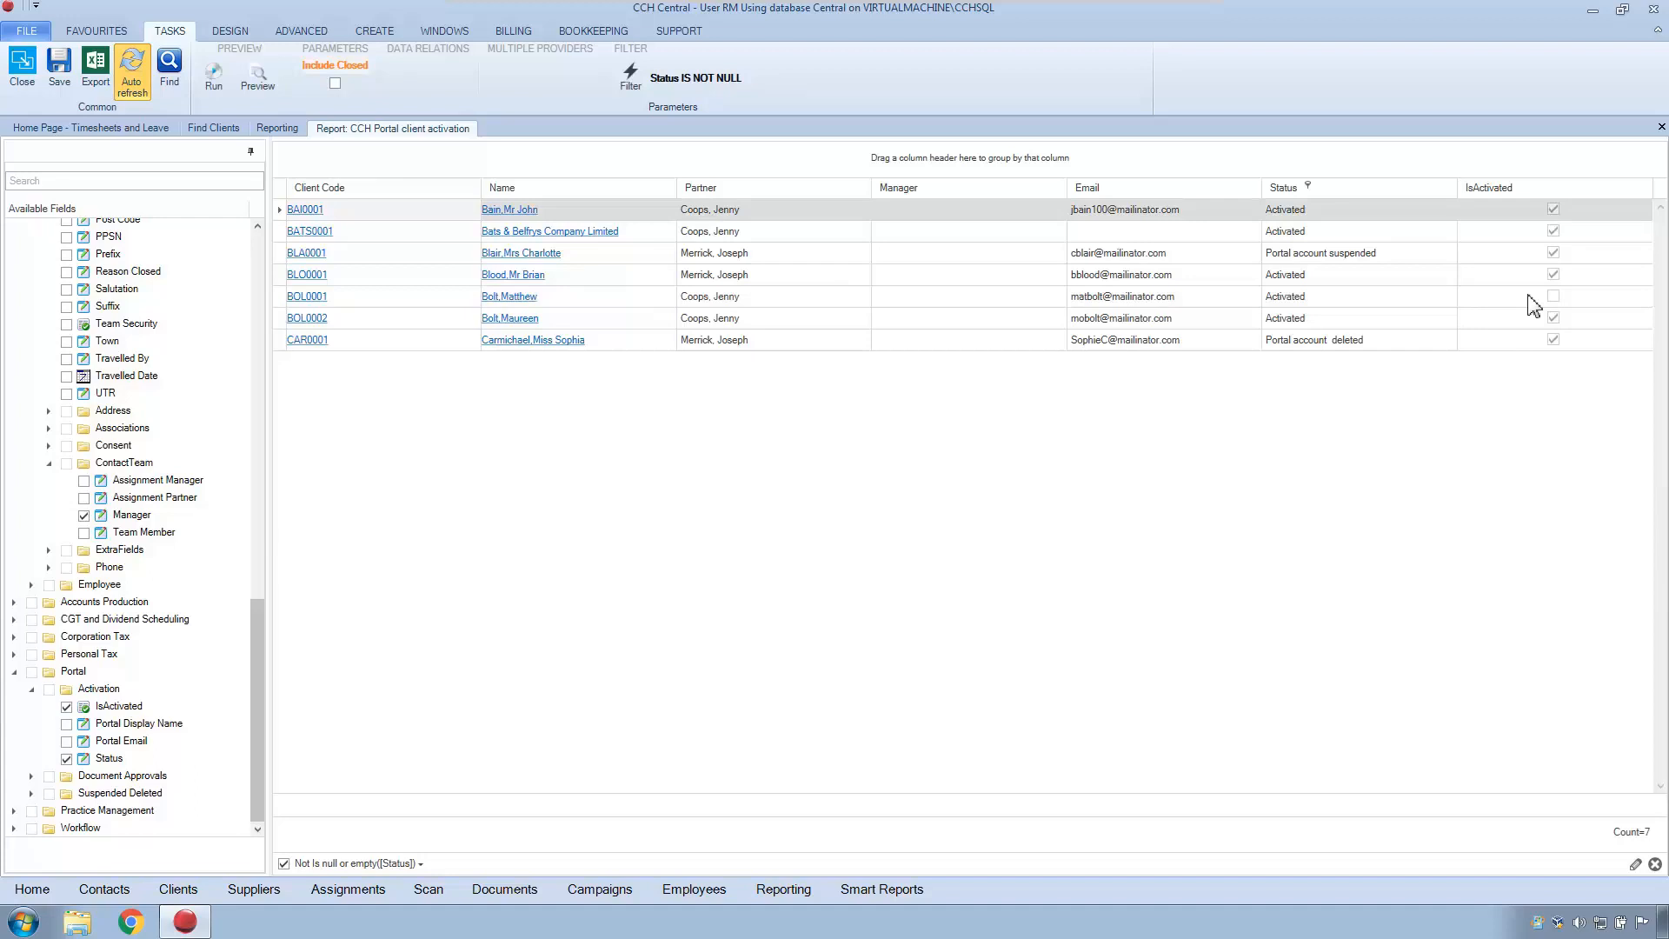
{"action": "mouse_move", "coordinate": [1512, 326]}
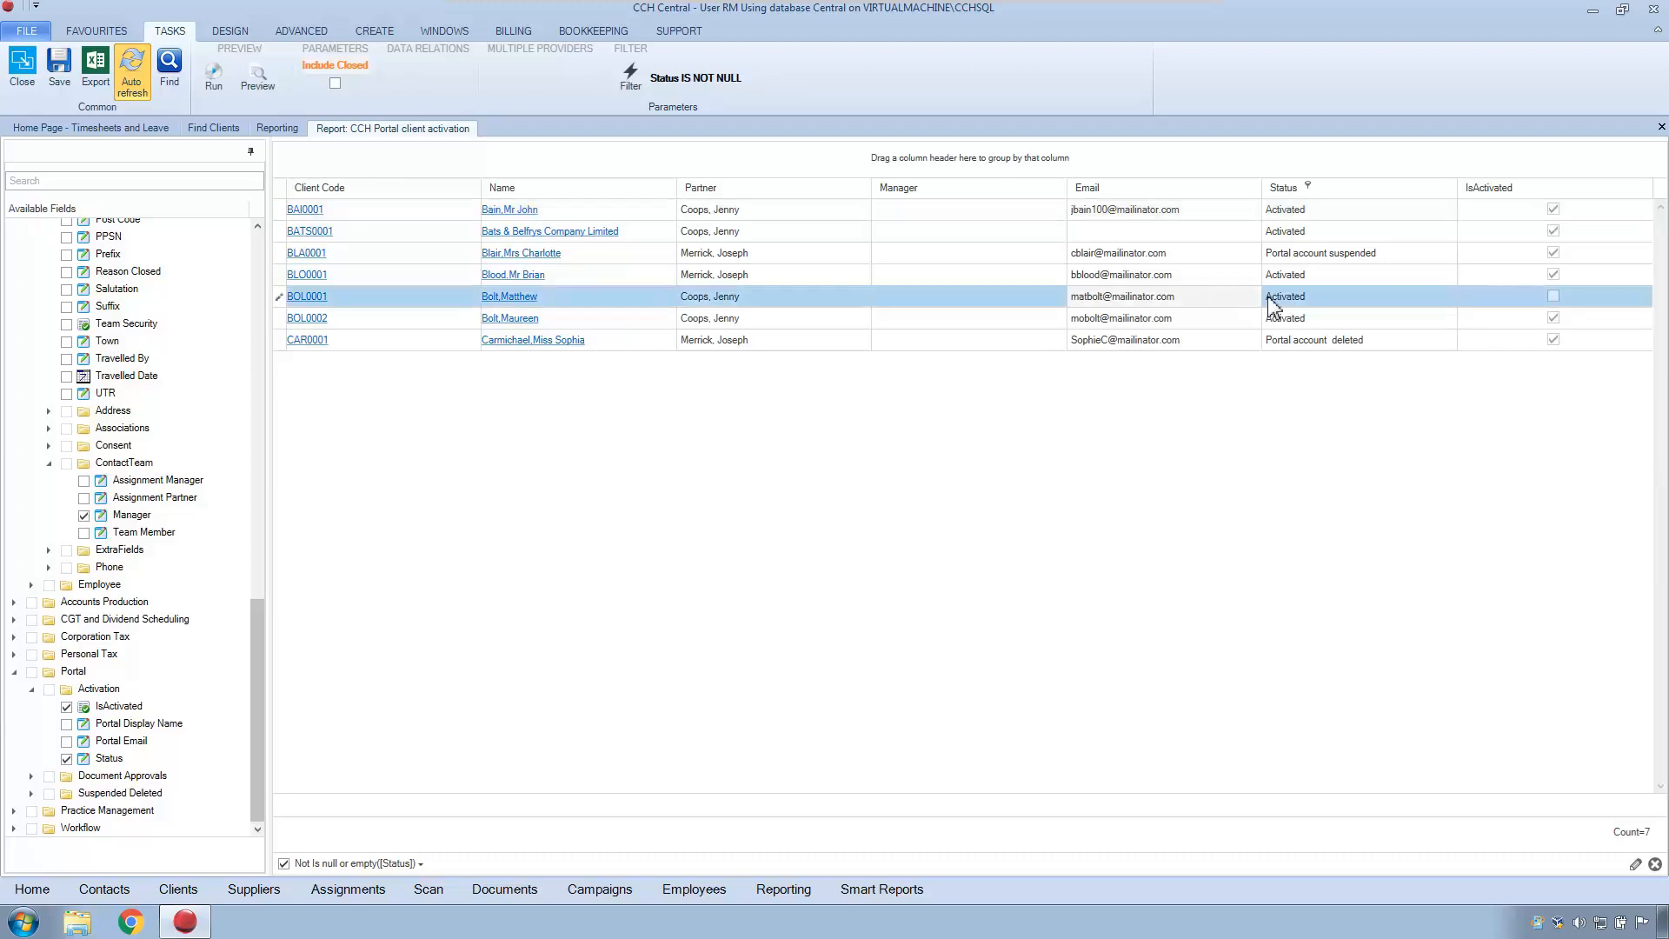
{"action": "mouse_move", "coordinate": [970, 312]}
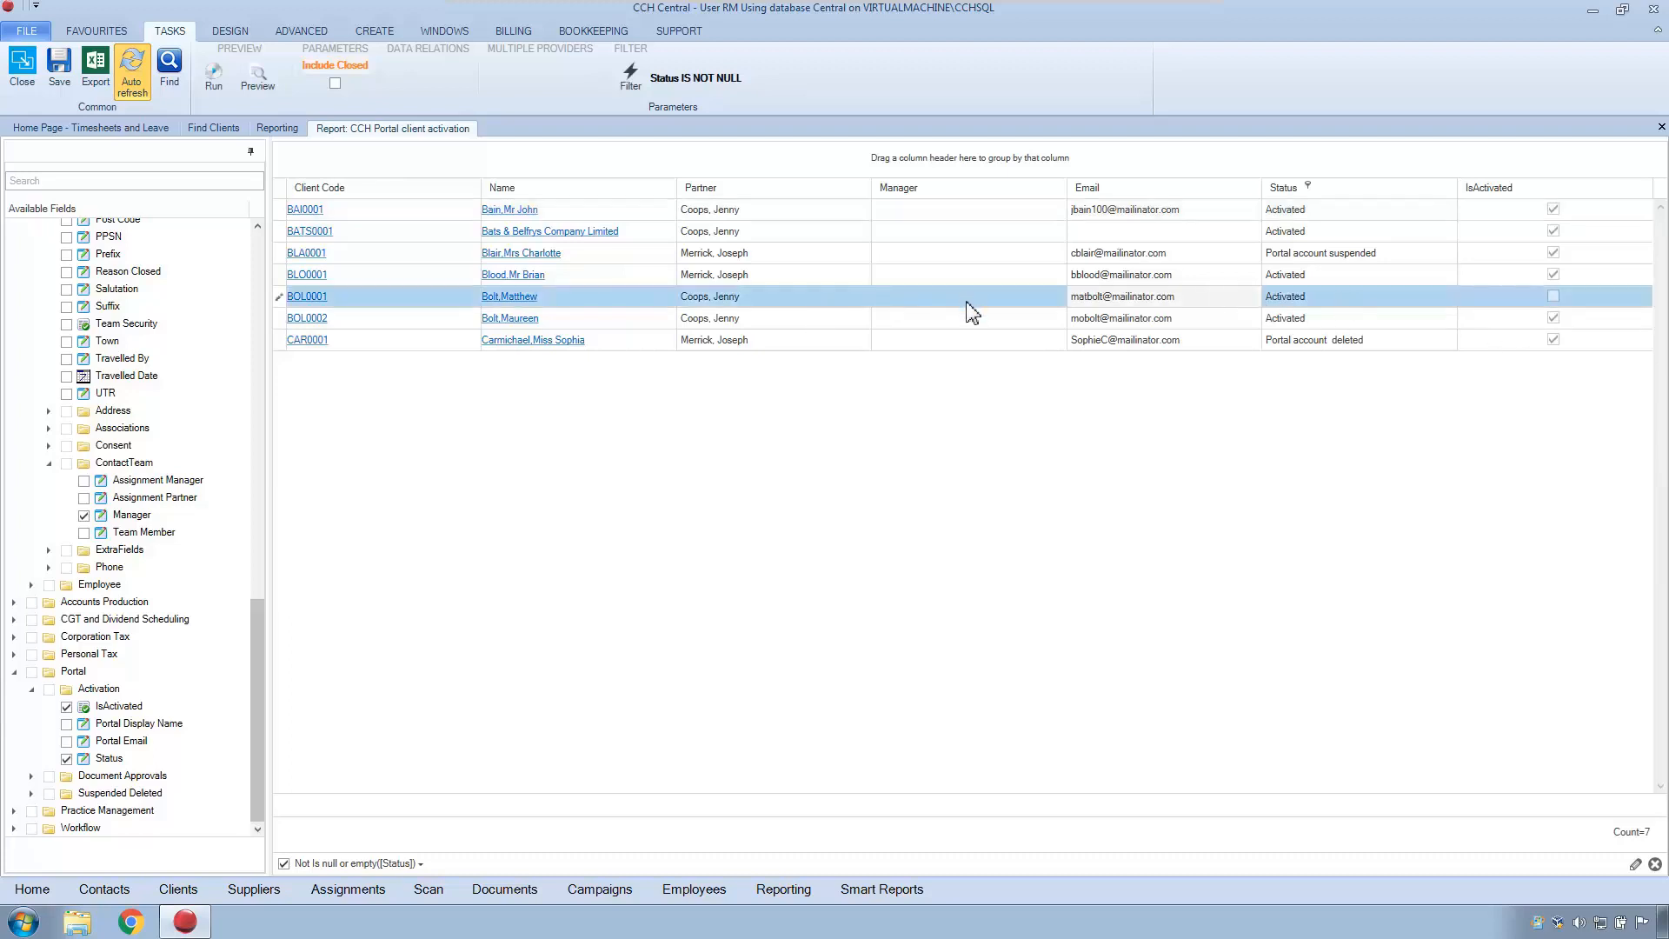
{"action": "mouse_move", "coordinate": [1407, 312]}
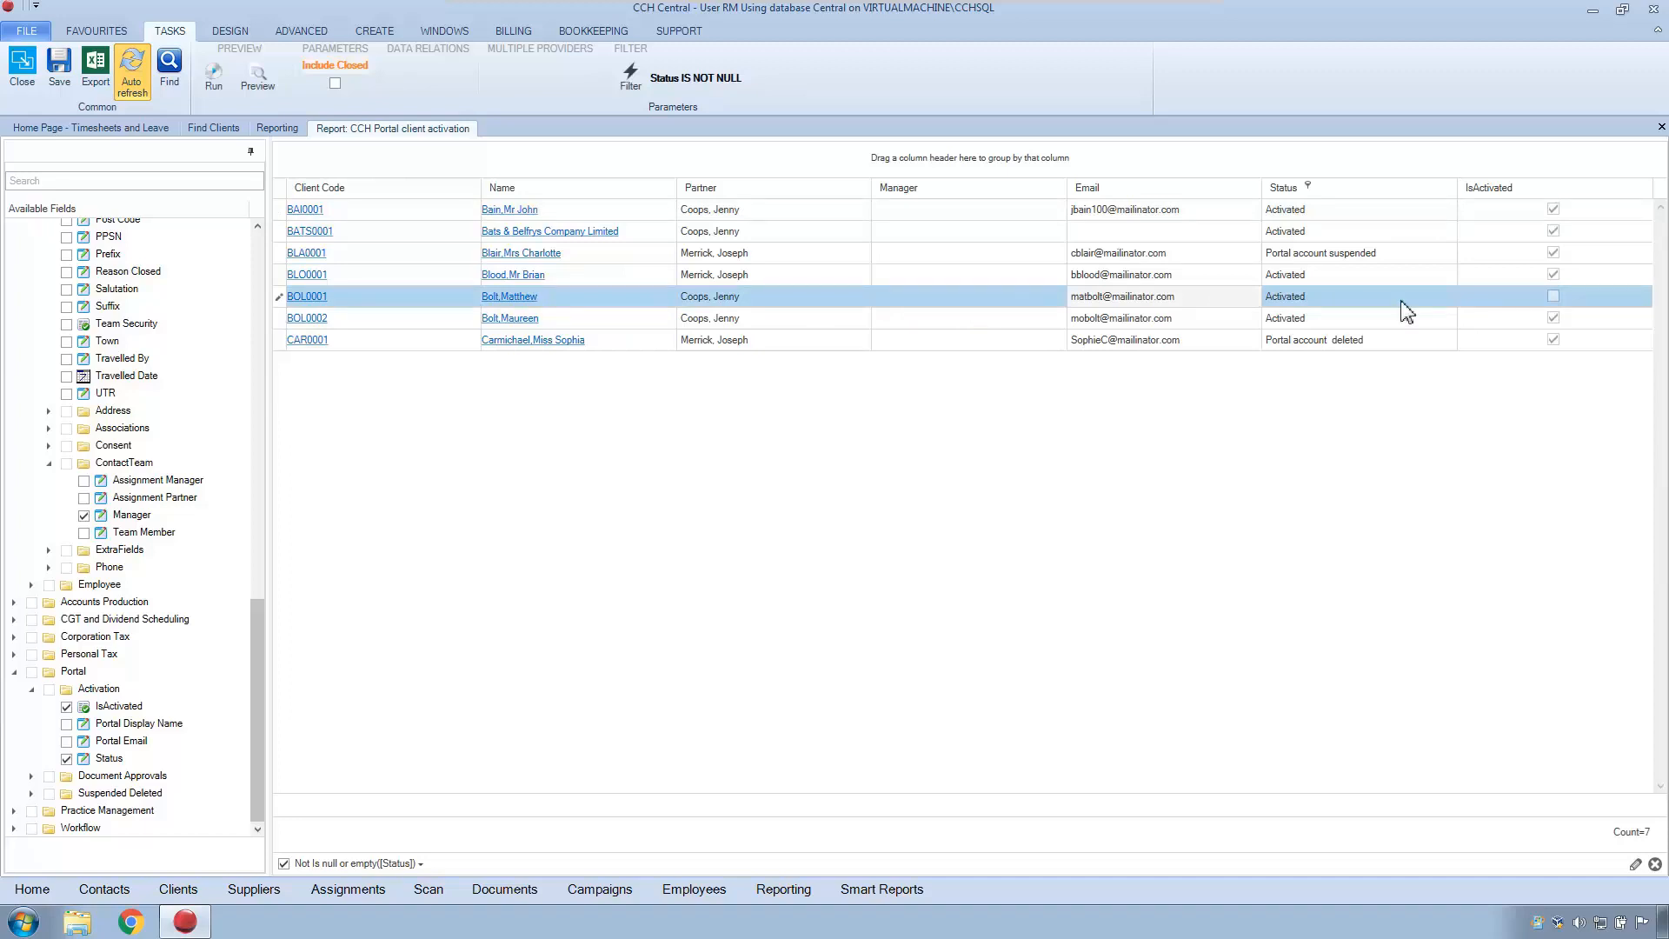
{"action": "mouse_move", "coordinate": [1384, 274]}
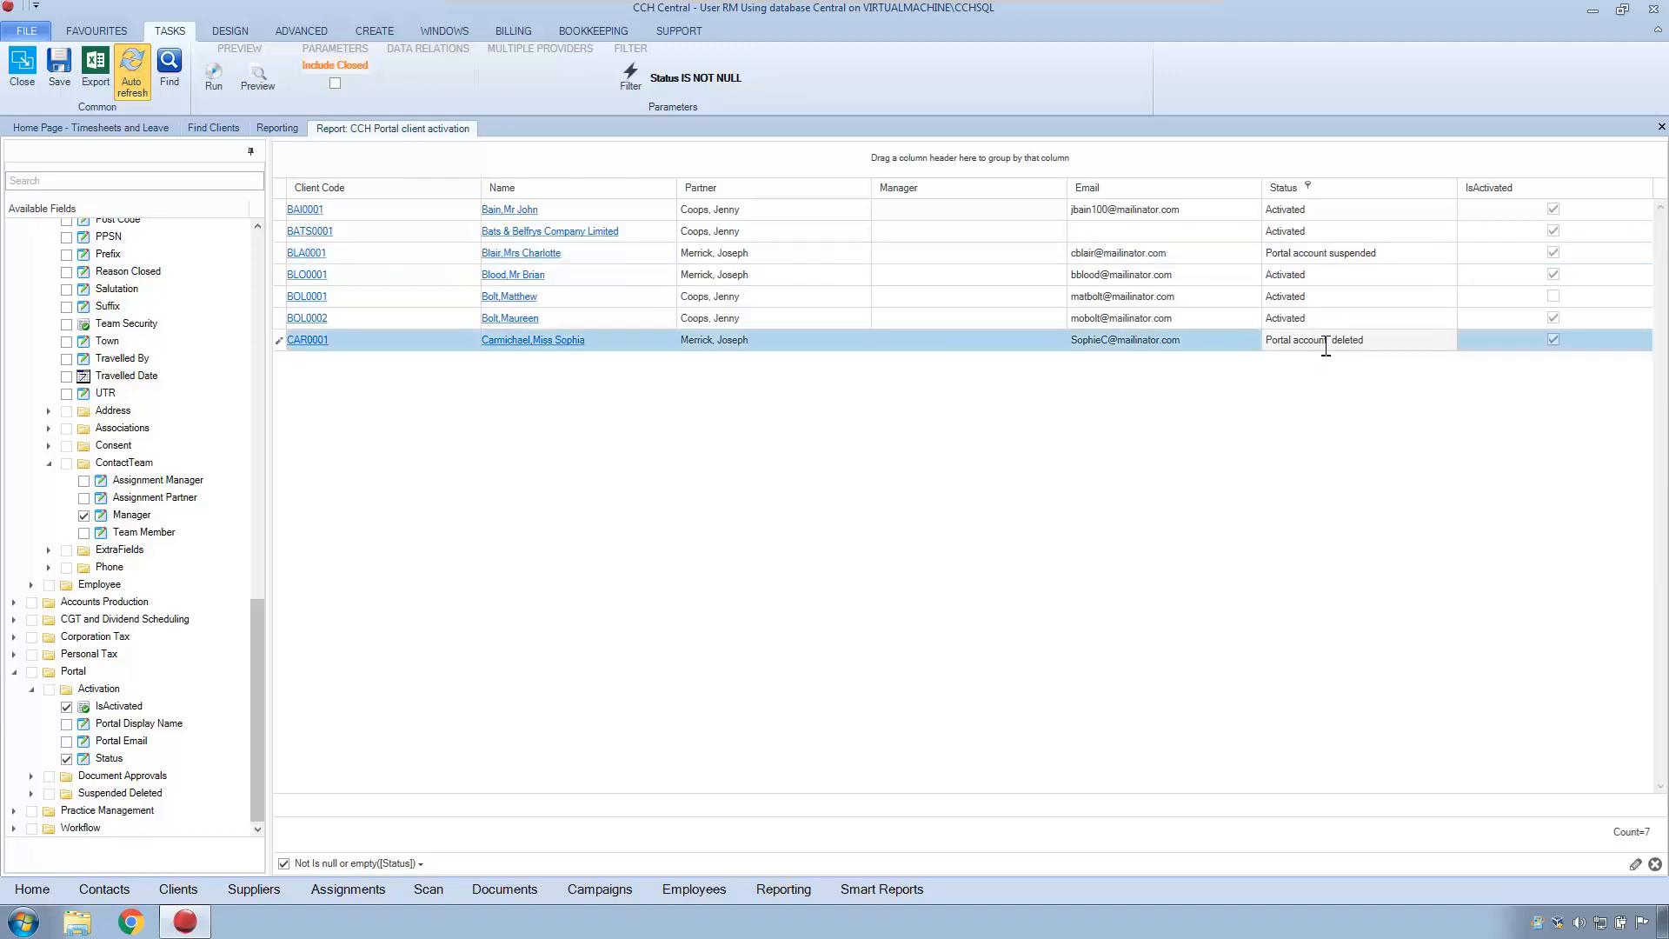
{"action": "mouse_move", "coordinate": [1391, 342]}
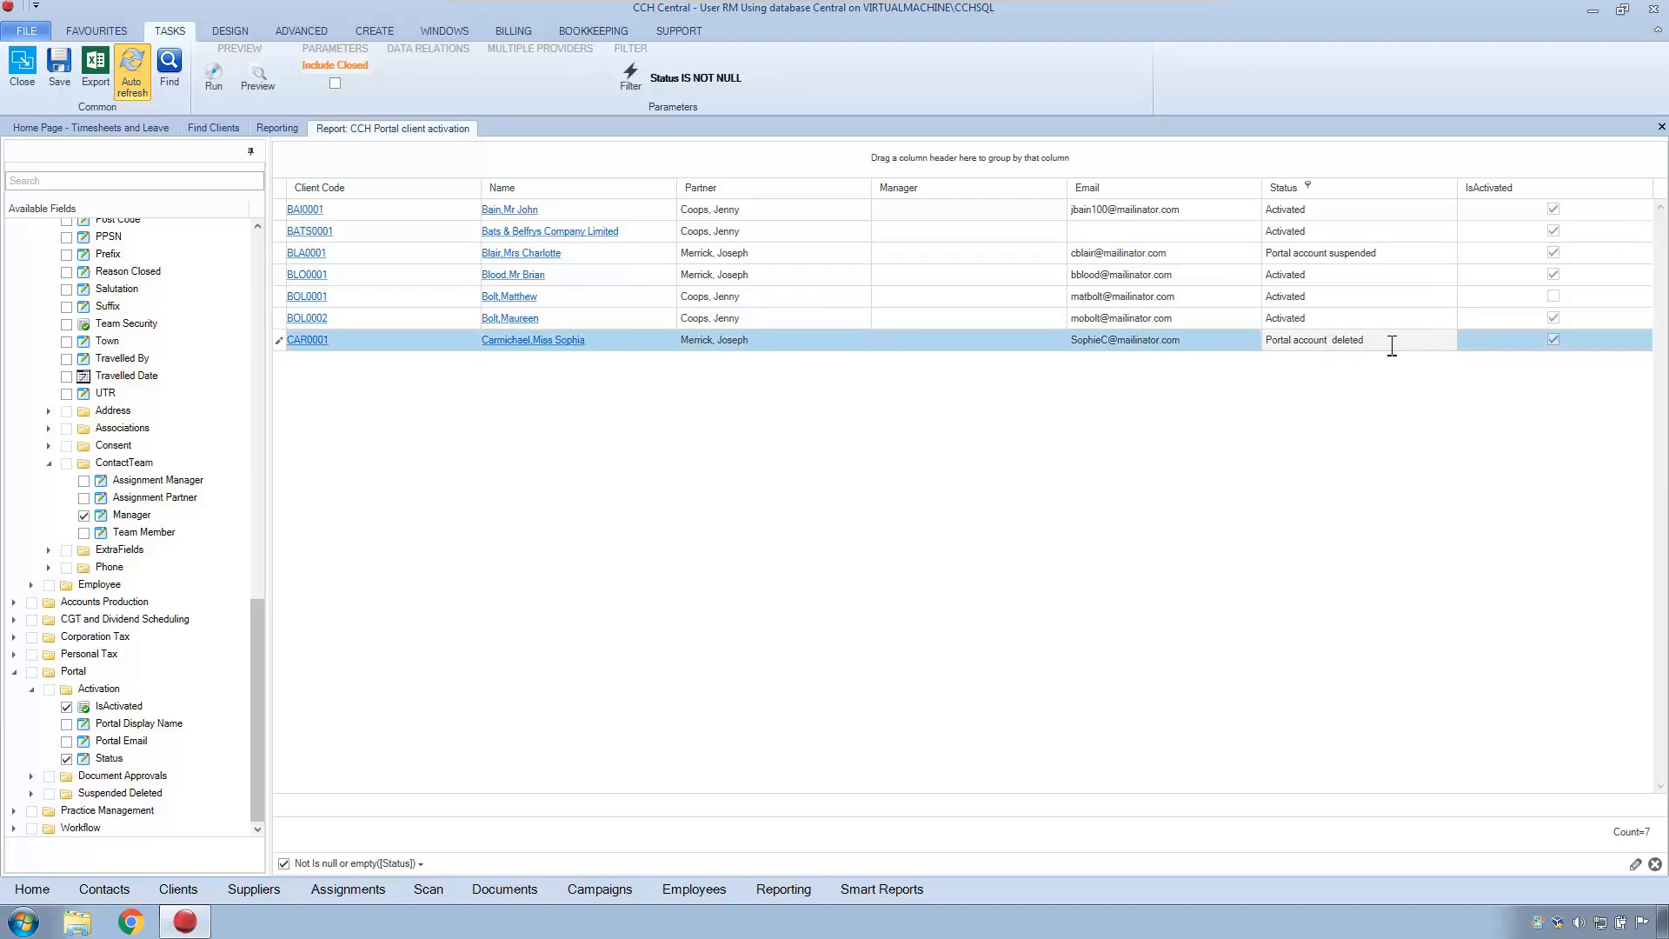
{"action": "mouse_move", "coordinate": [1215, 354]}
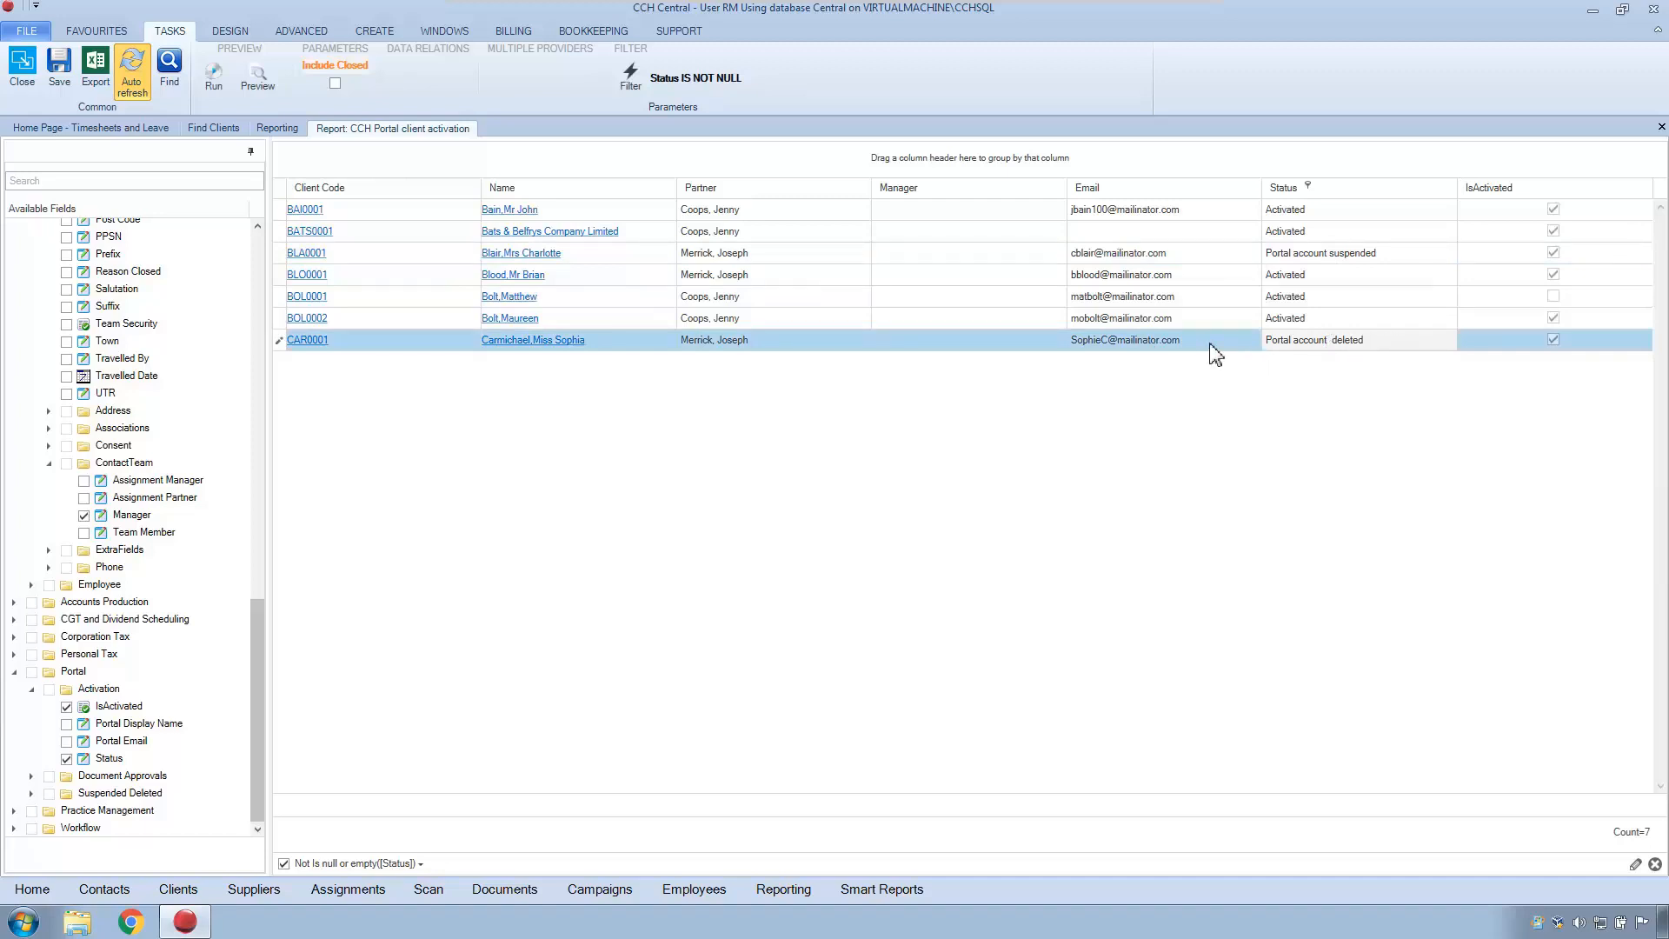
{"action": "mouse_move", "coordinate": [1121, 372]}
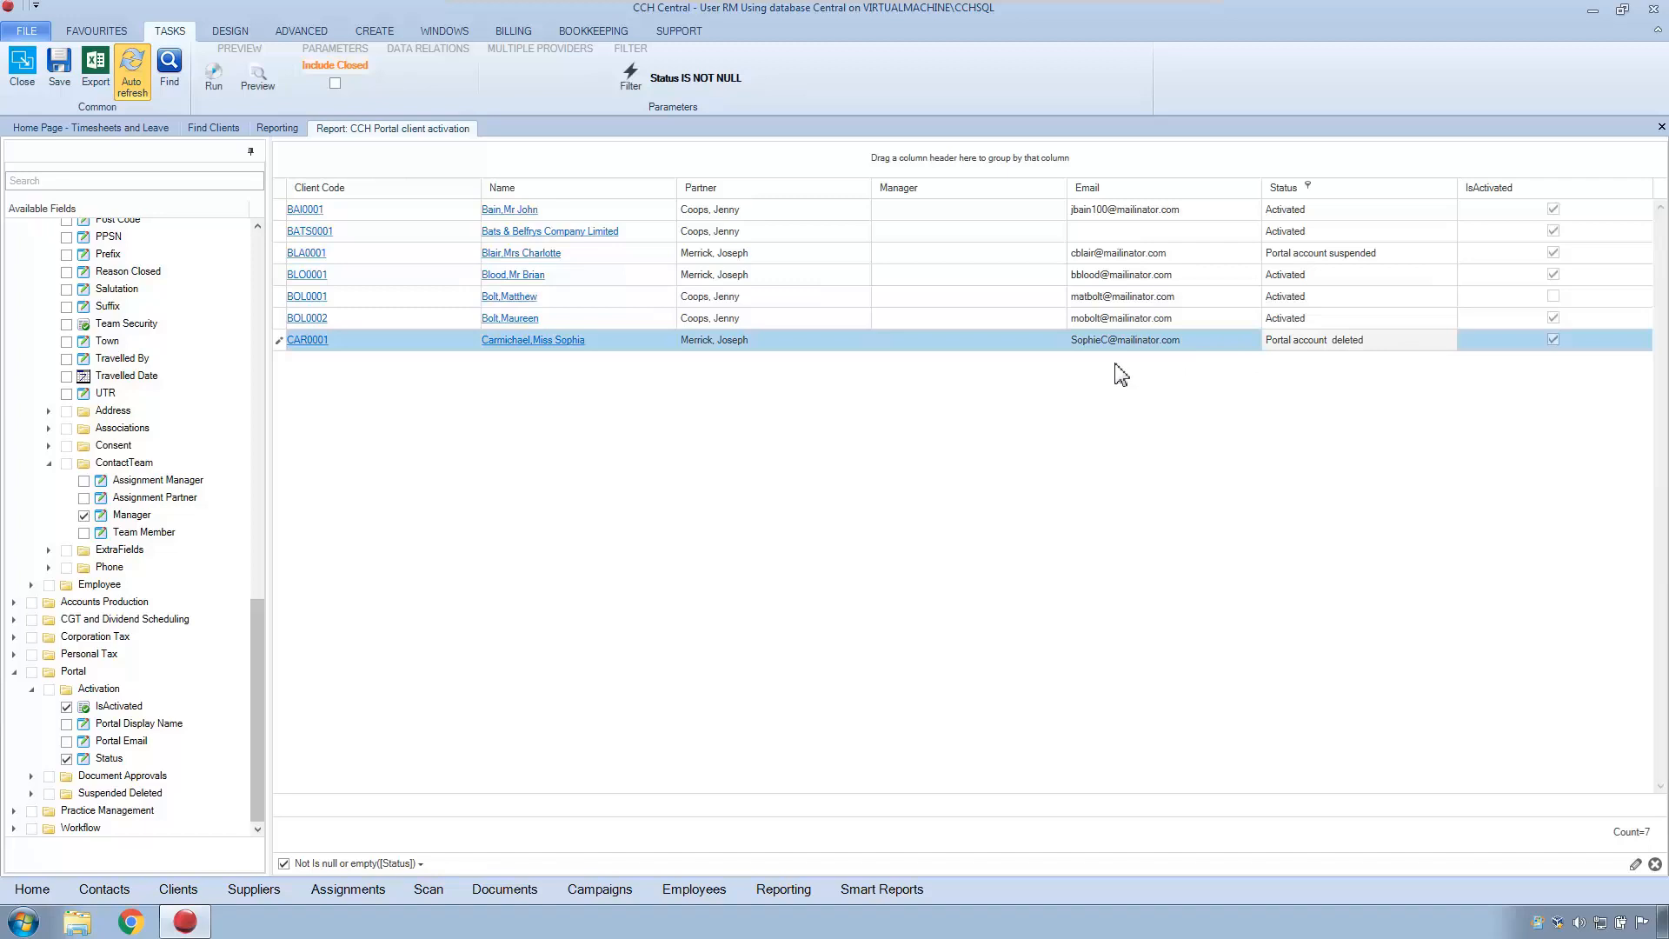
{"action": "mouse_move", "coordinate": [1186, 535]}
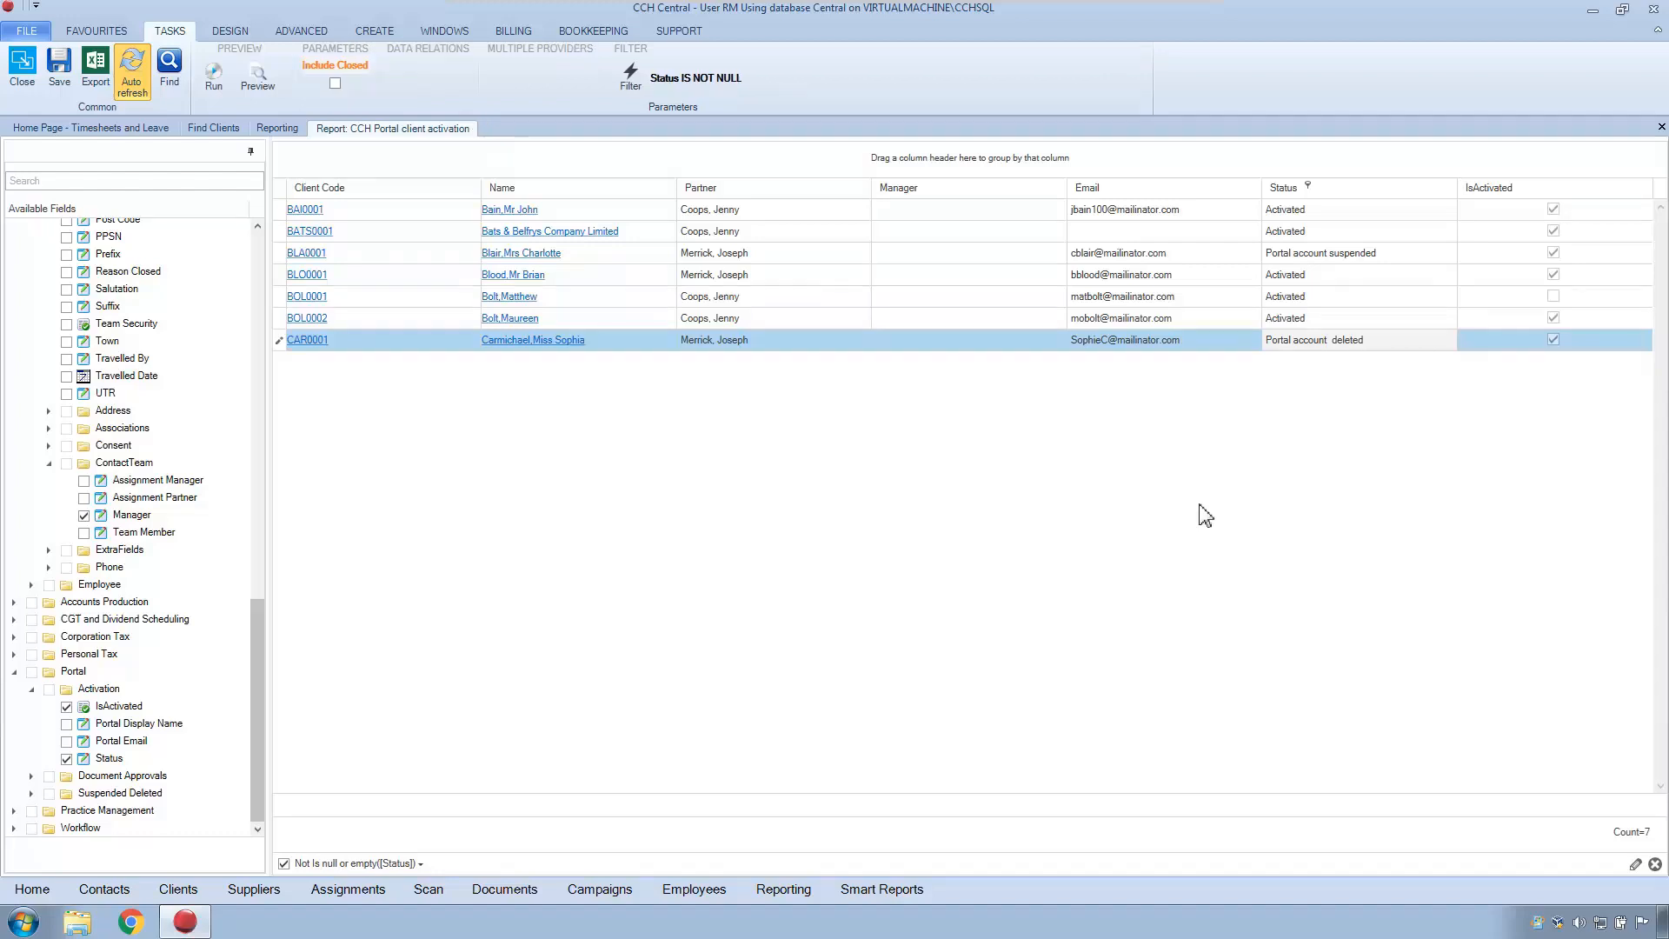
{"action": "mouse_move", "coordinate": [905, 394]}
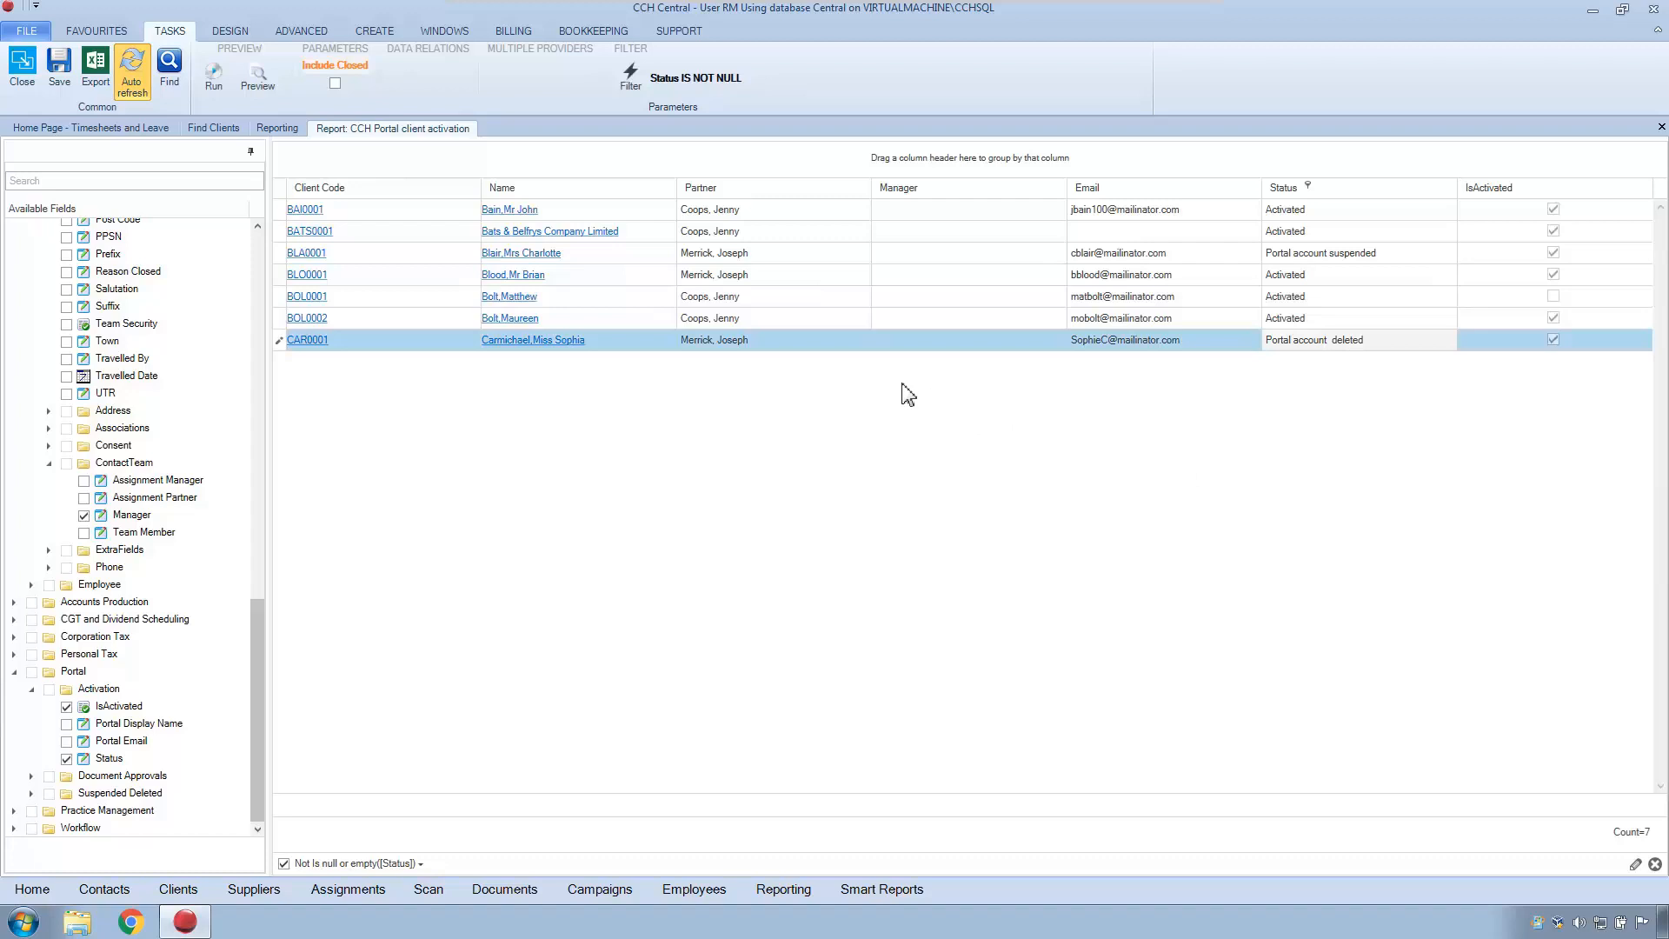
{"action": "mouse_move", "coordinate": [891, 378]}
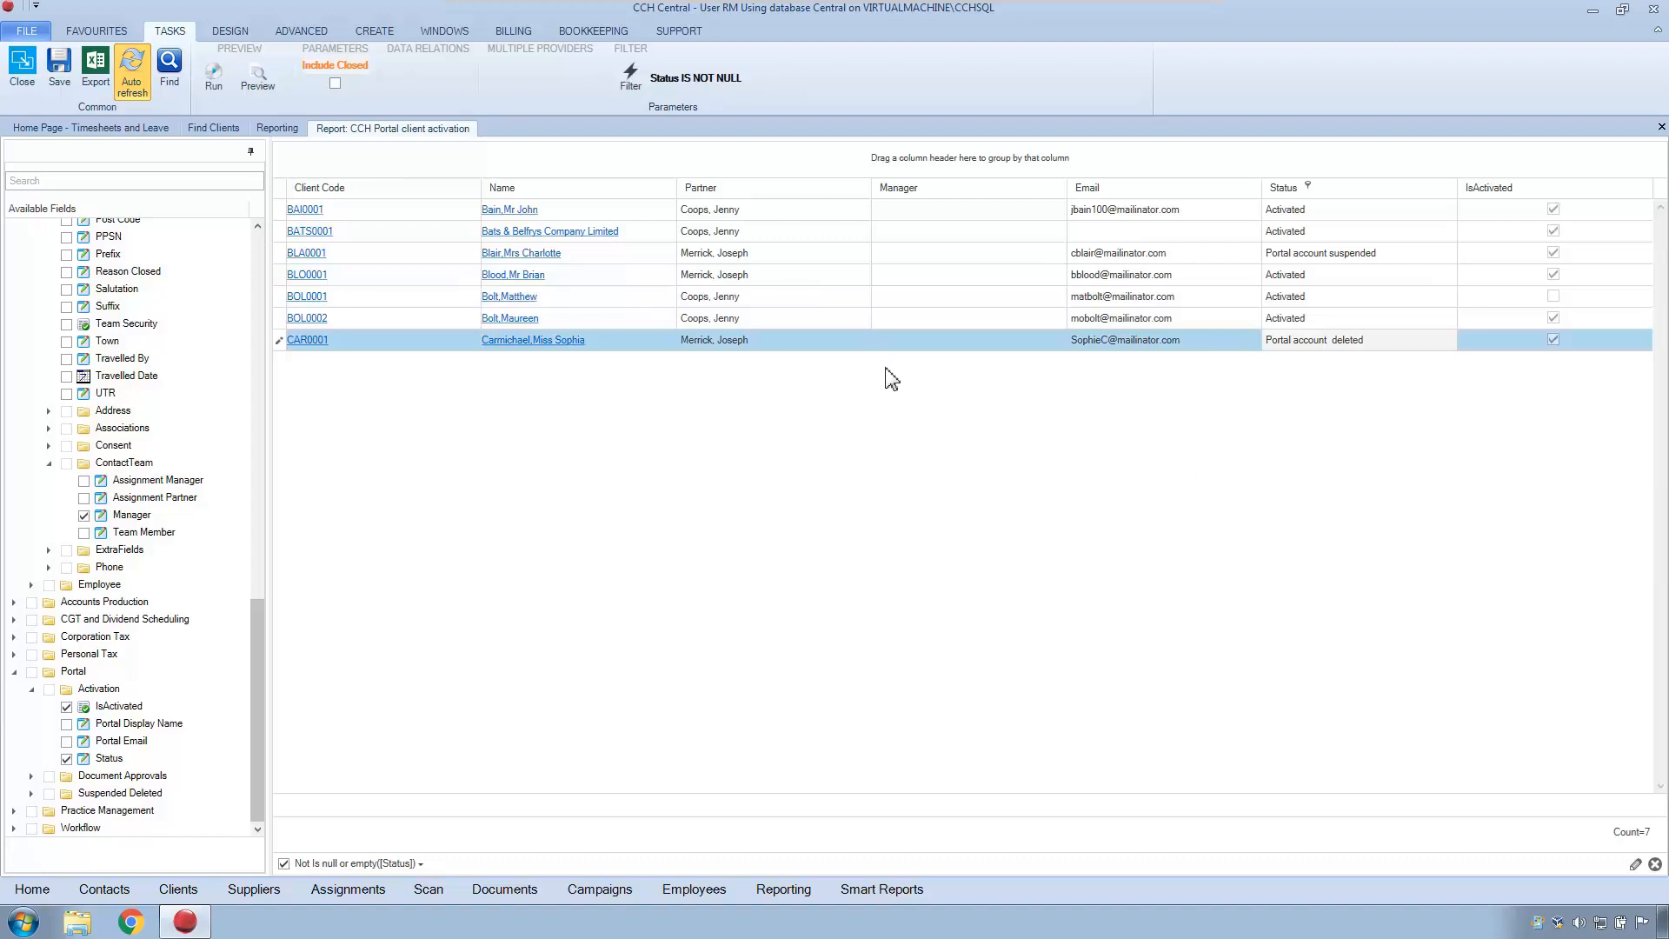
{"action": "mouse_move", "coordinate": [286, 519]}
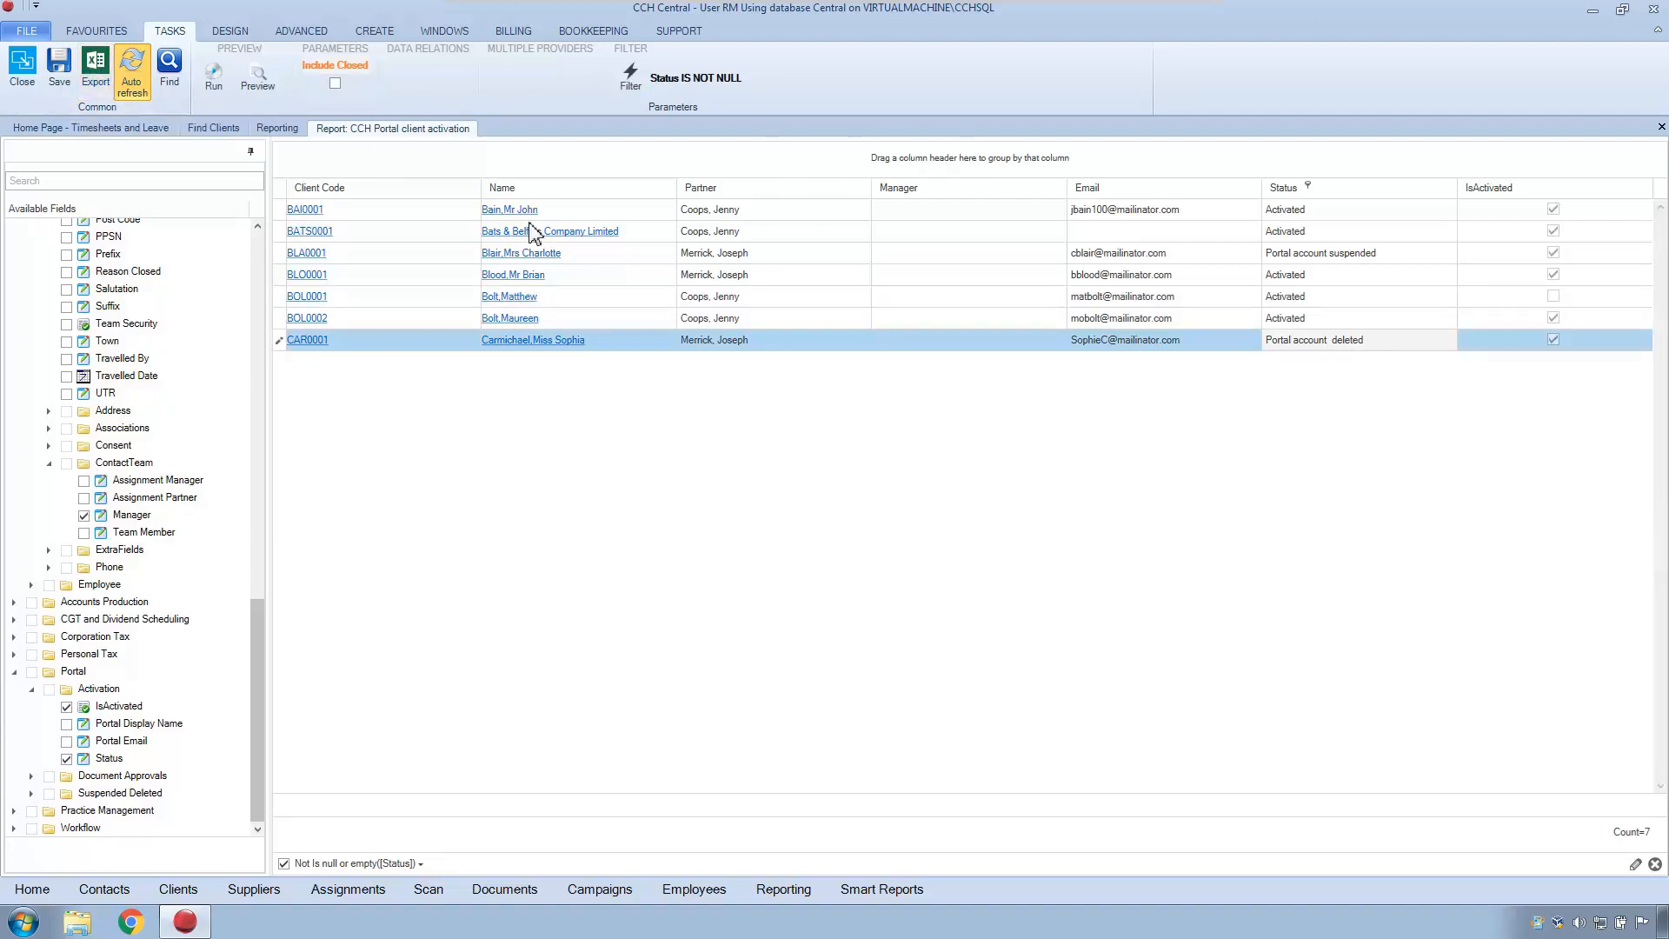
Save as a new report titled 'CCH Portal client activation - with IsActivated'.
{"action": "left_click", "coordinate": [58, 72]}
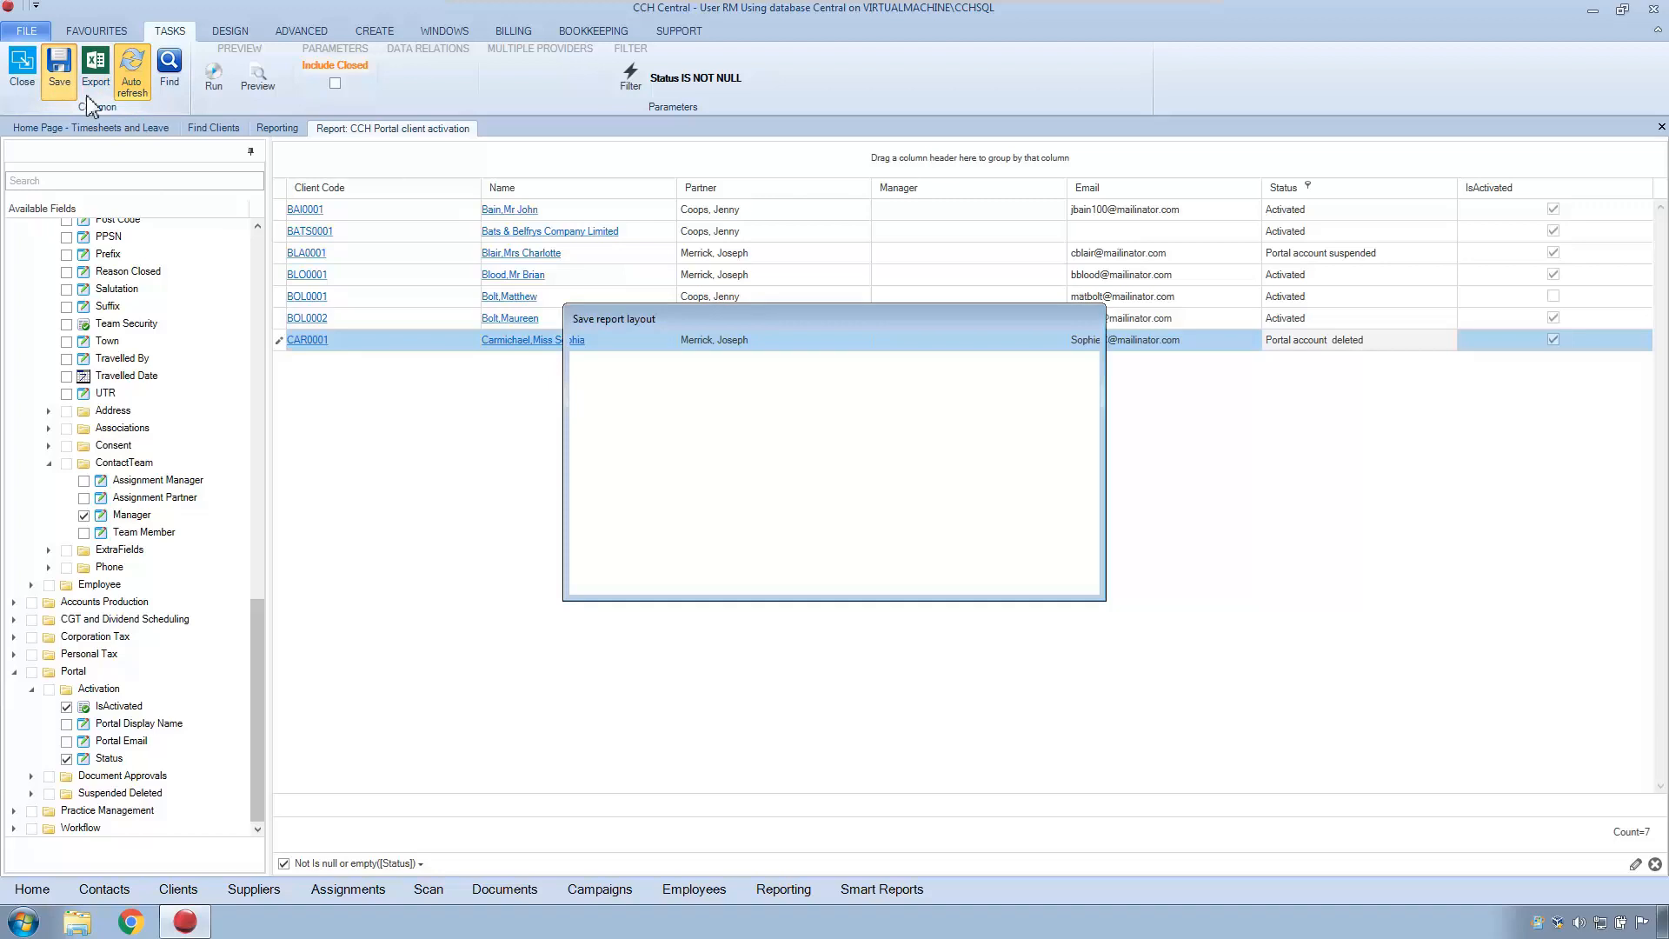
{"action": "left_click", "coordinate": [57, 70]}
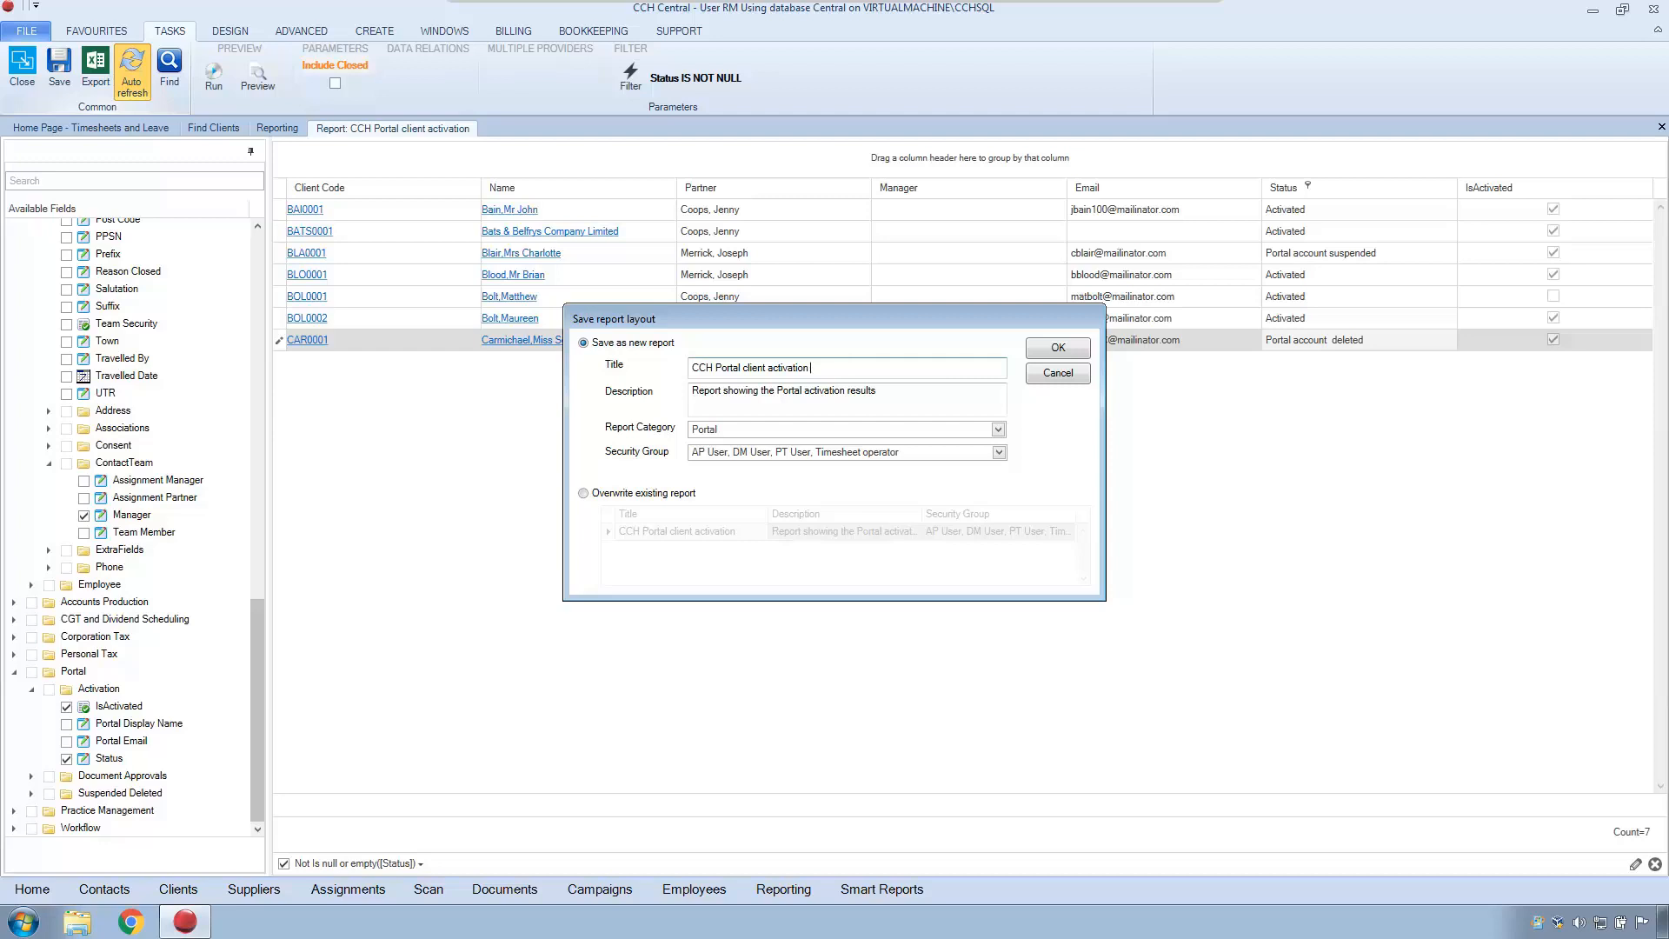
{"action": "type", "text": "- with"}
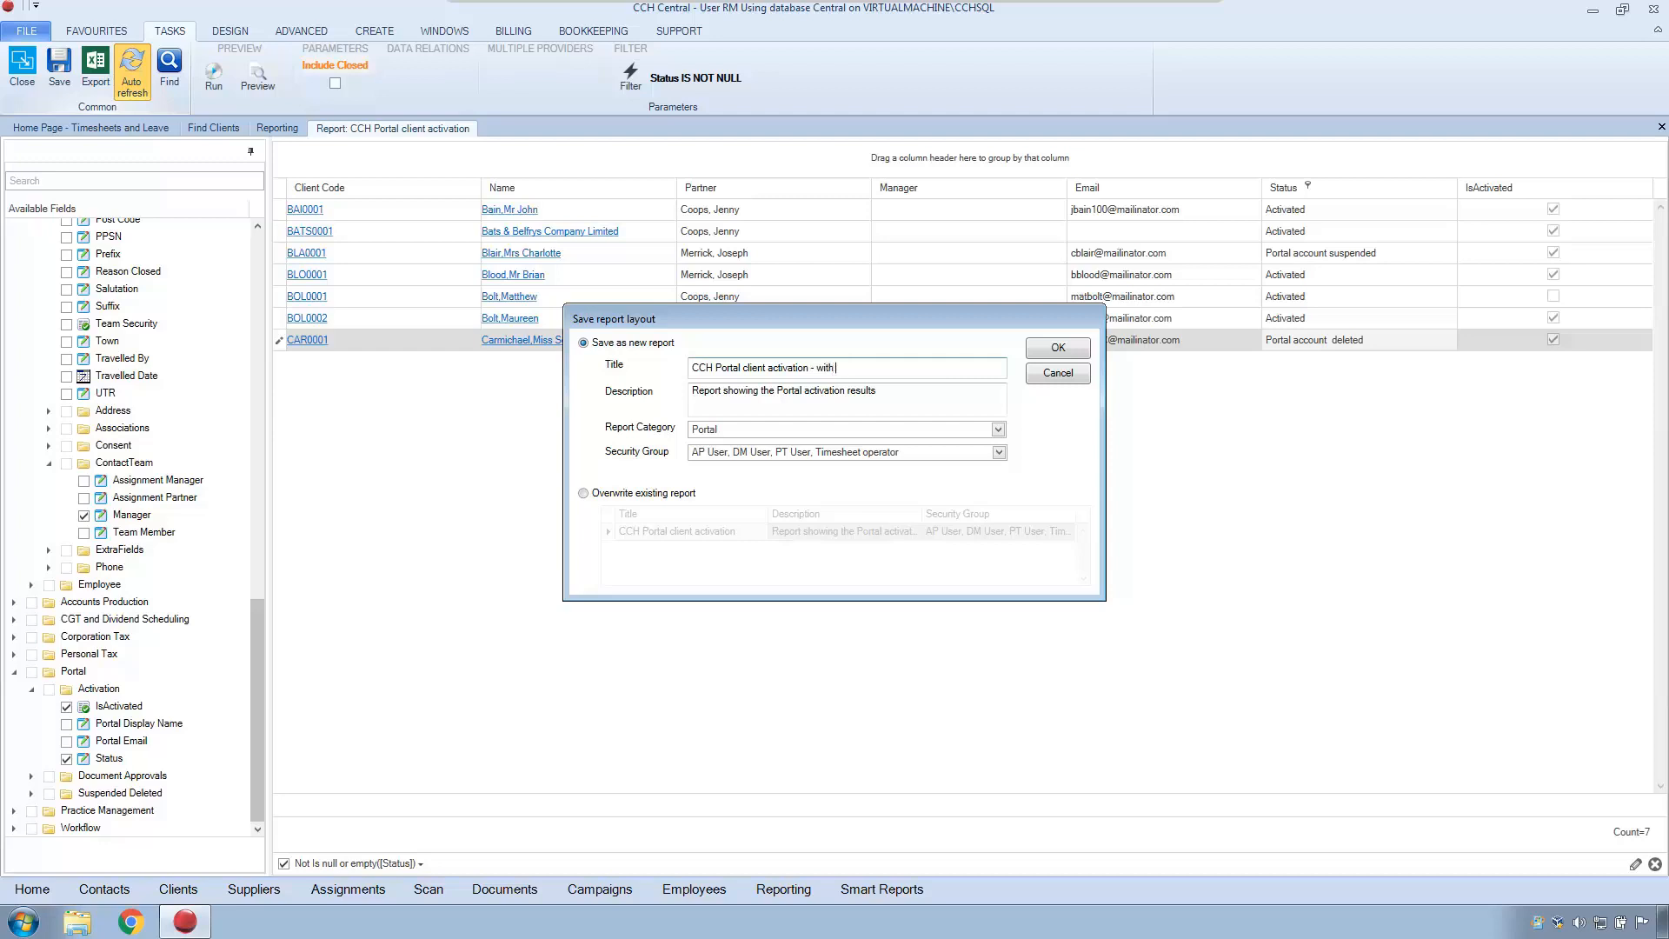
{"action": "type", "text": "IsAct"}
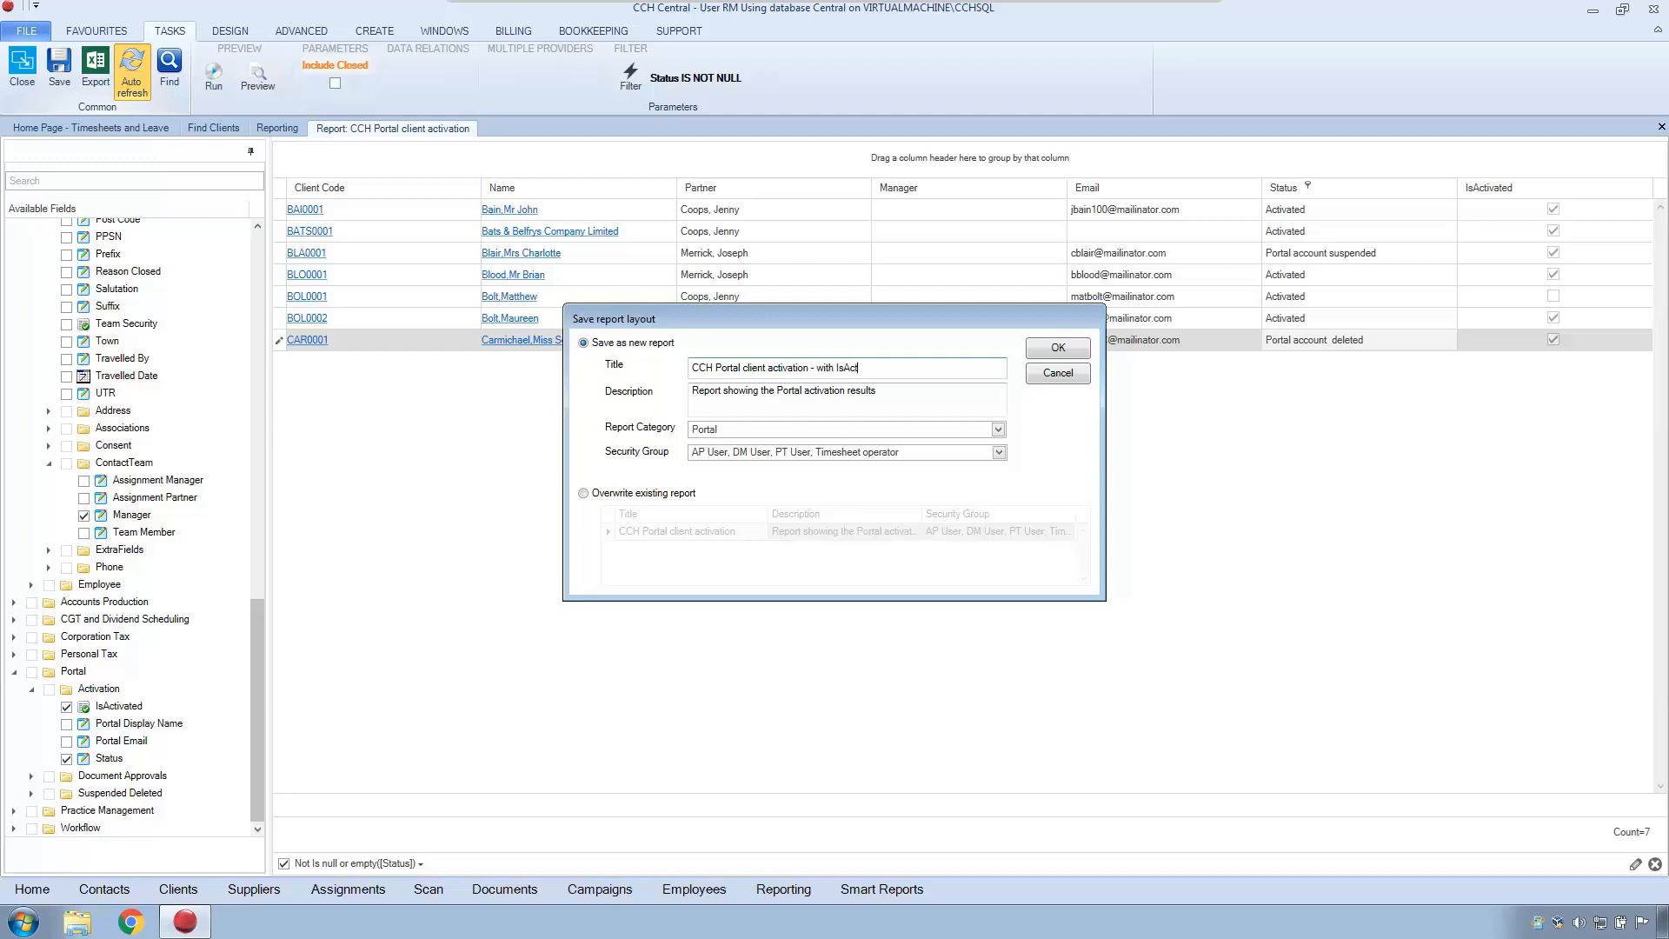
{"action": "type", "text": "tivated"}
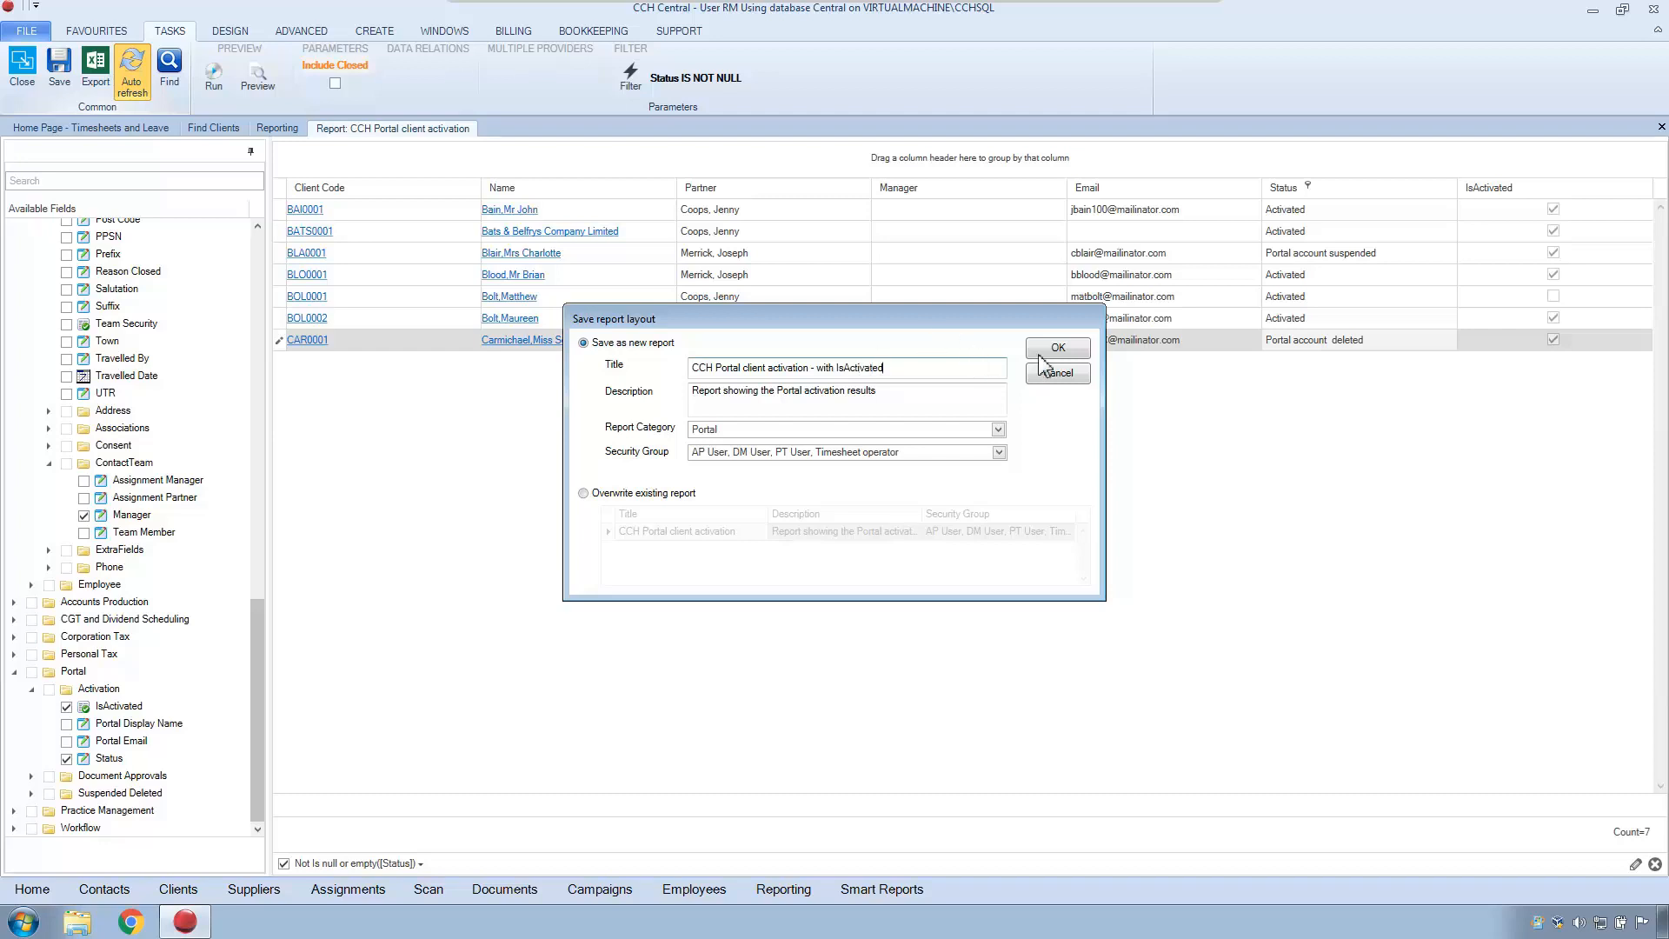
{"action": "mouse_move", "coordinate": [1072, 425]}
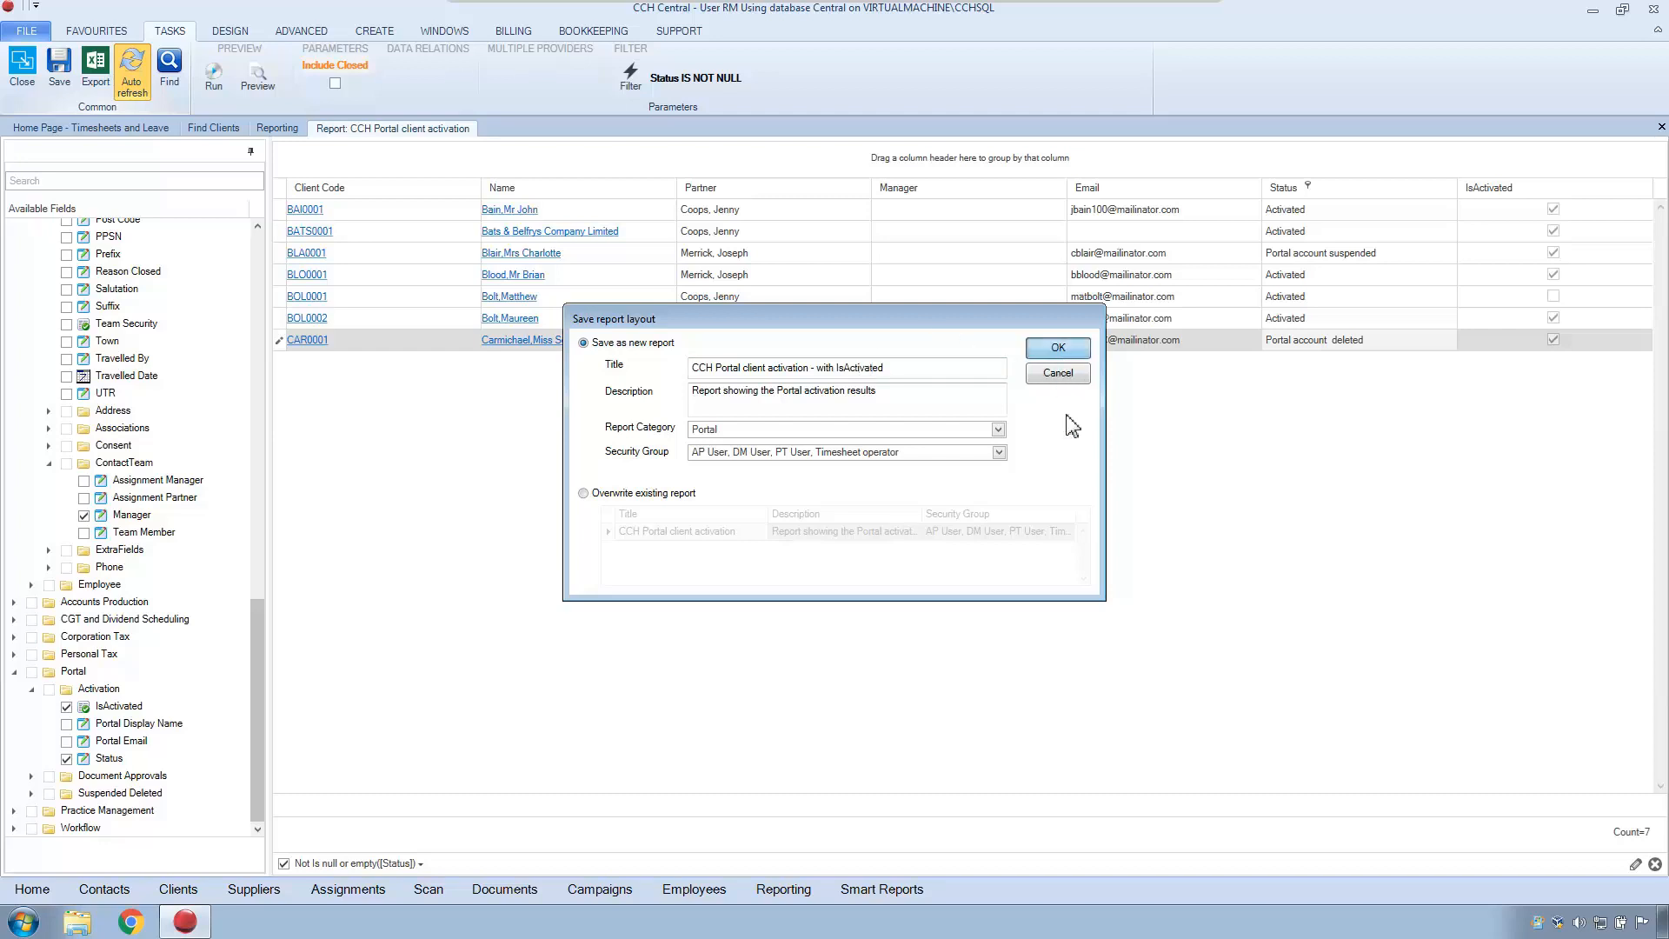
{"action": "left_click", "coordinate": [1056, 347]}
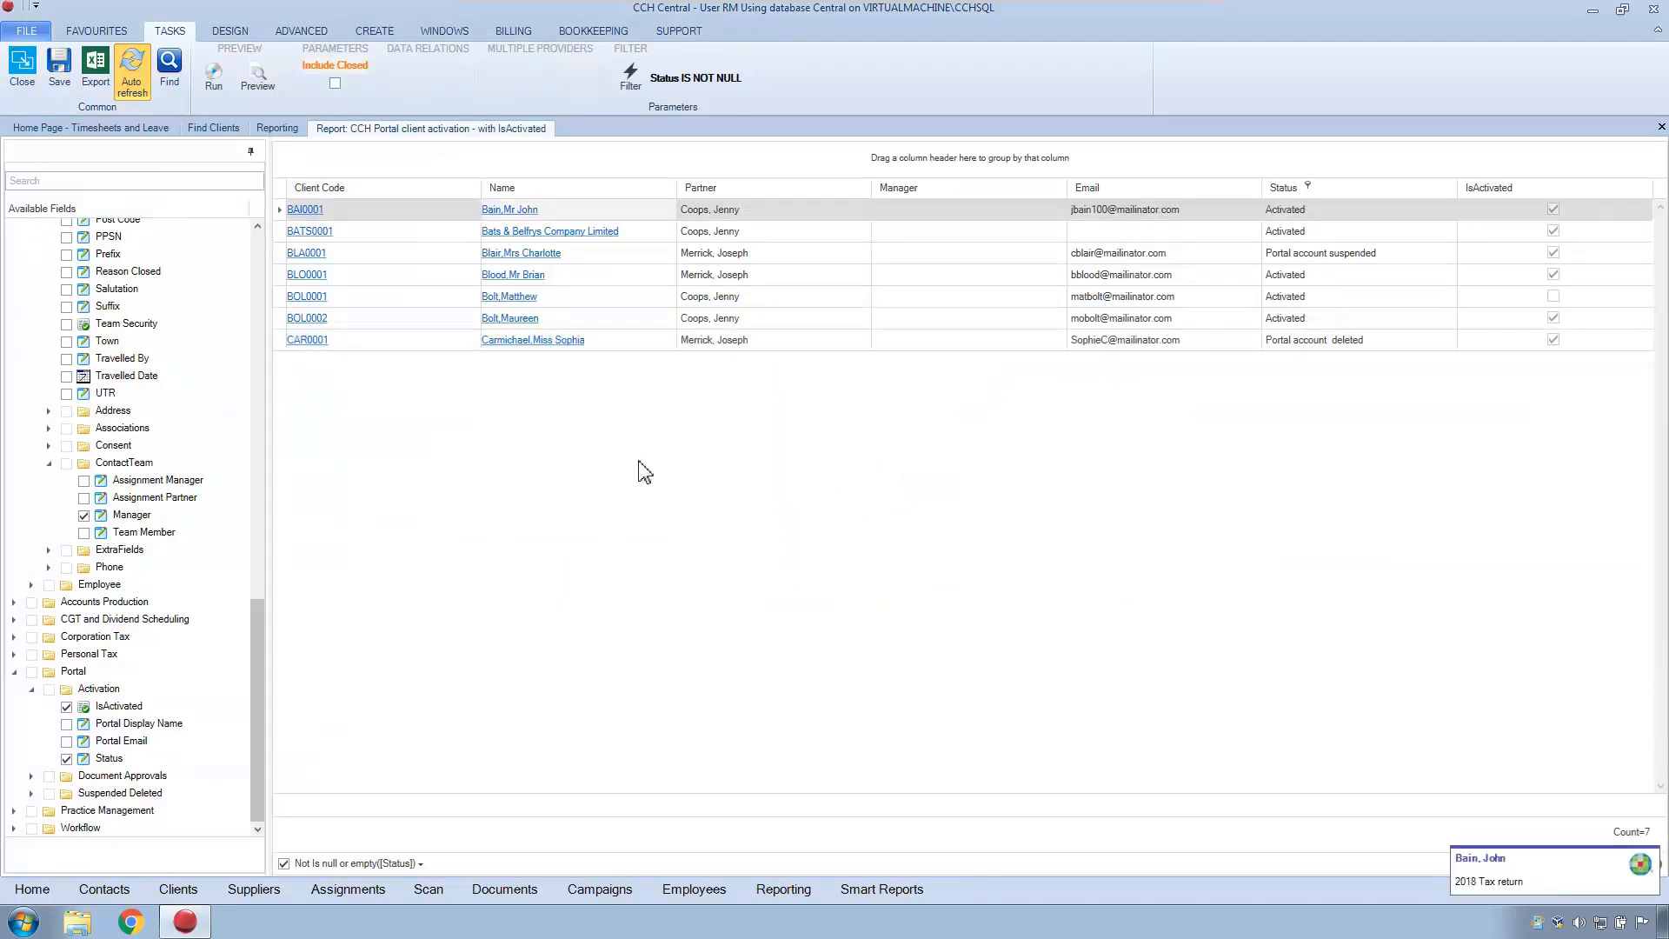
{"action": "mouse_move", "coordinate": [634, 446]}
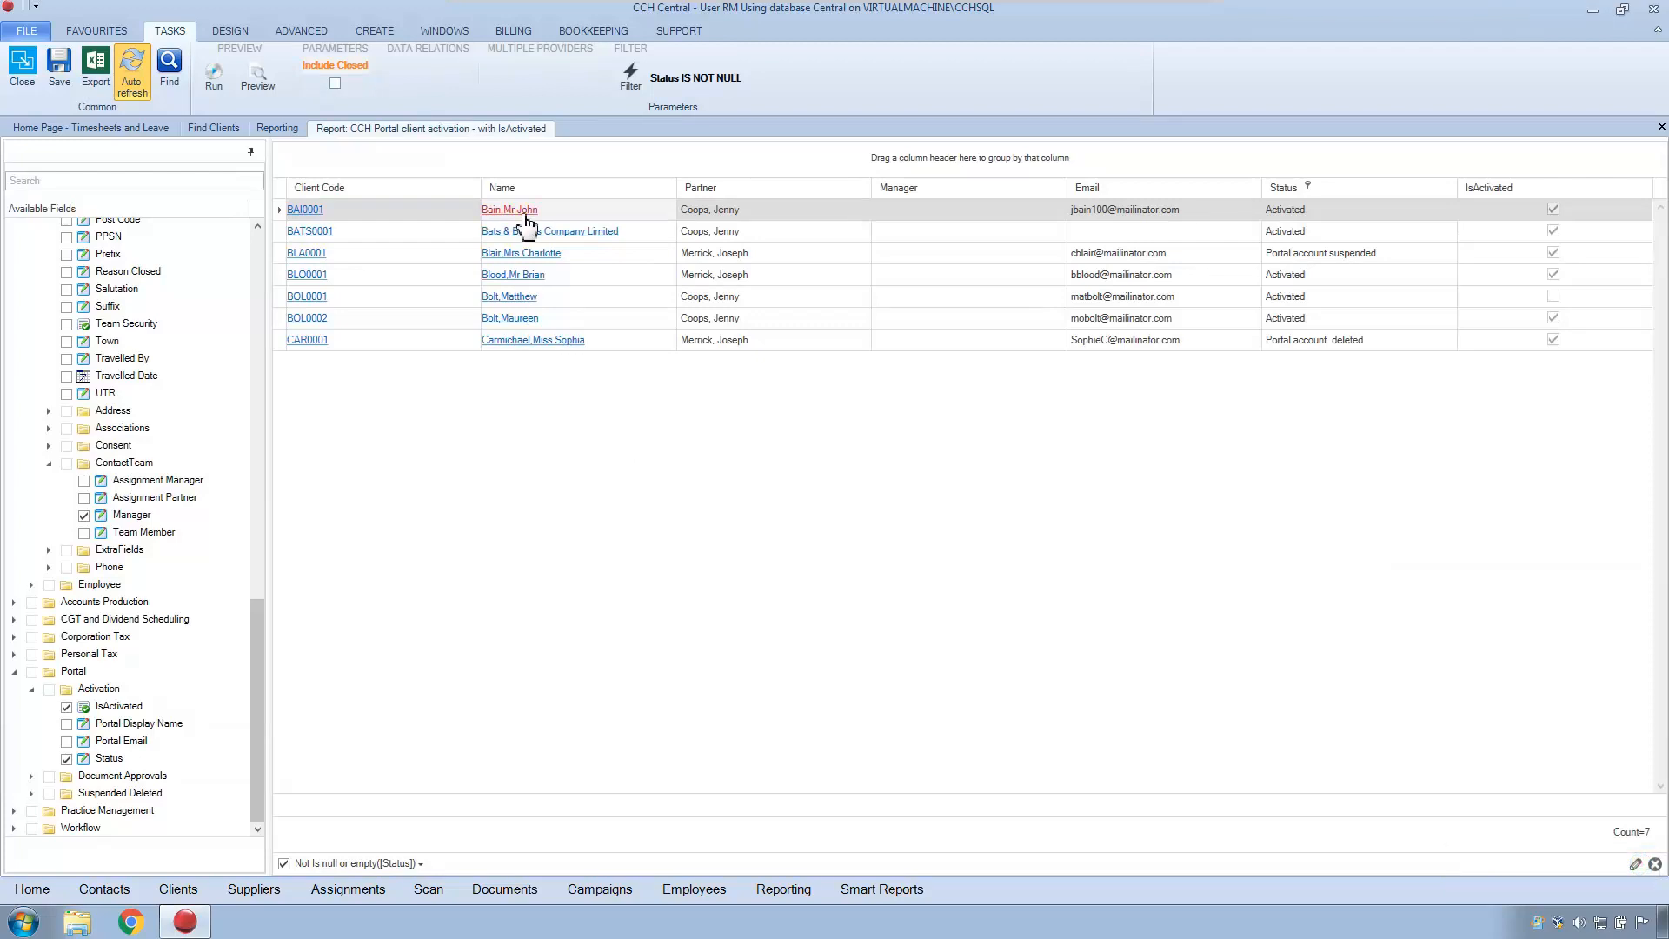
{"action": "left_click", "coordinate": [508, 209]}
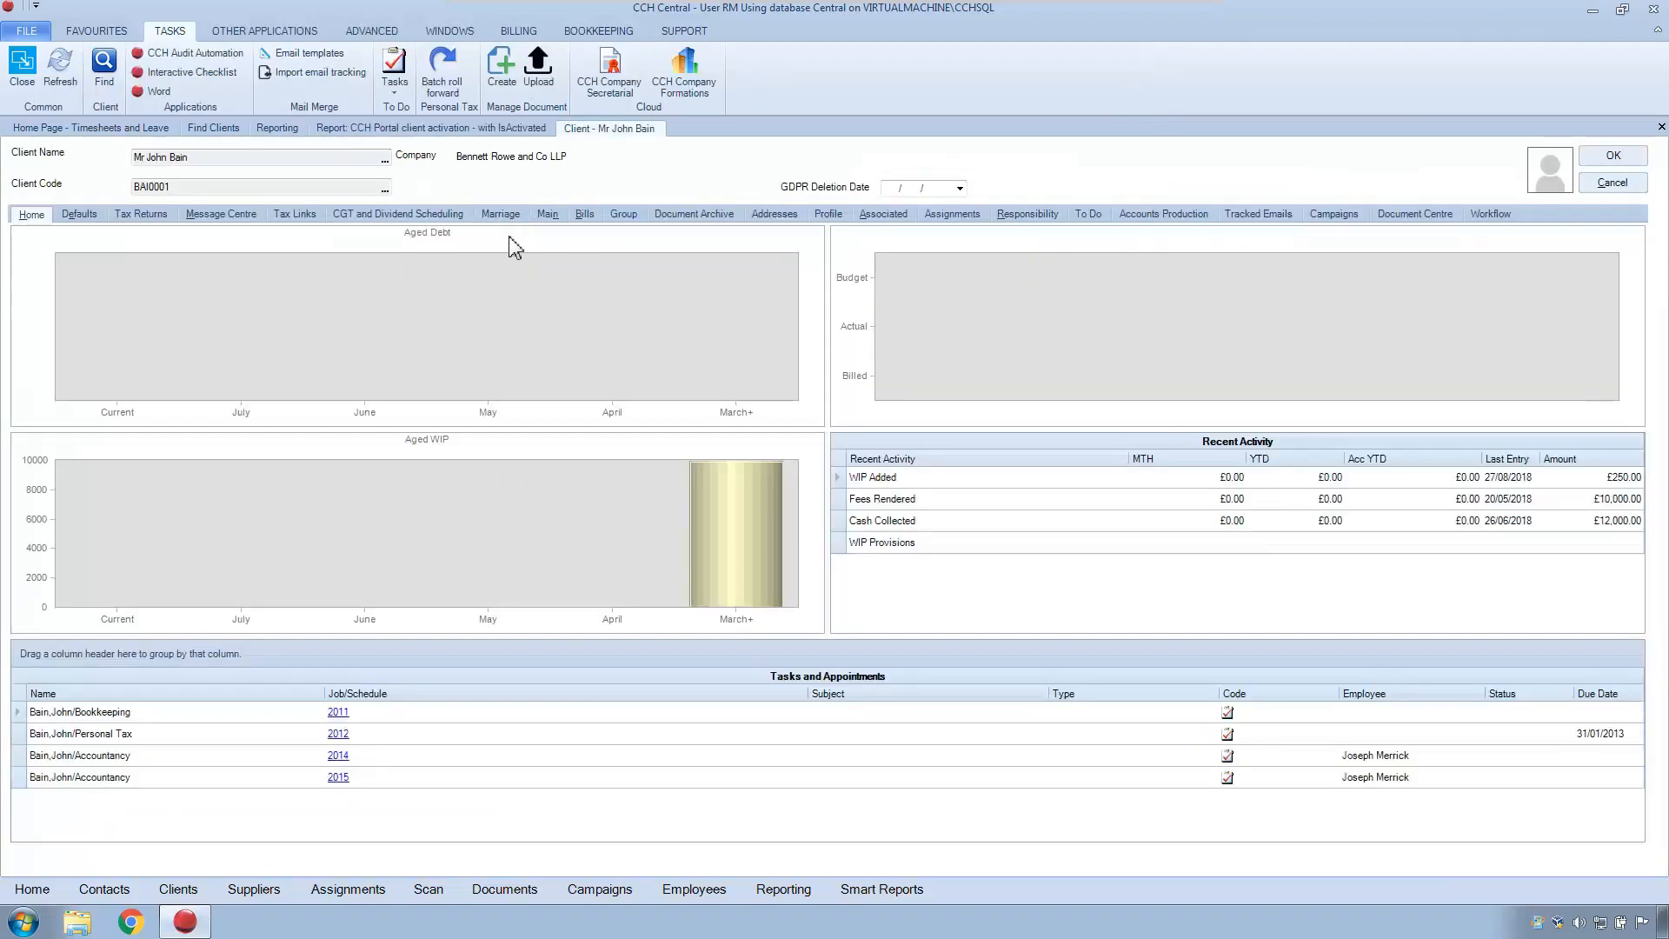
{"action": "left_click", "coordinate": [220, 213]}
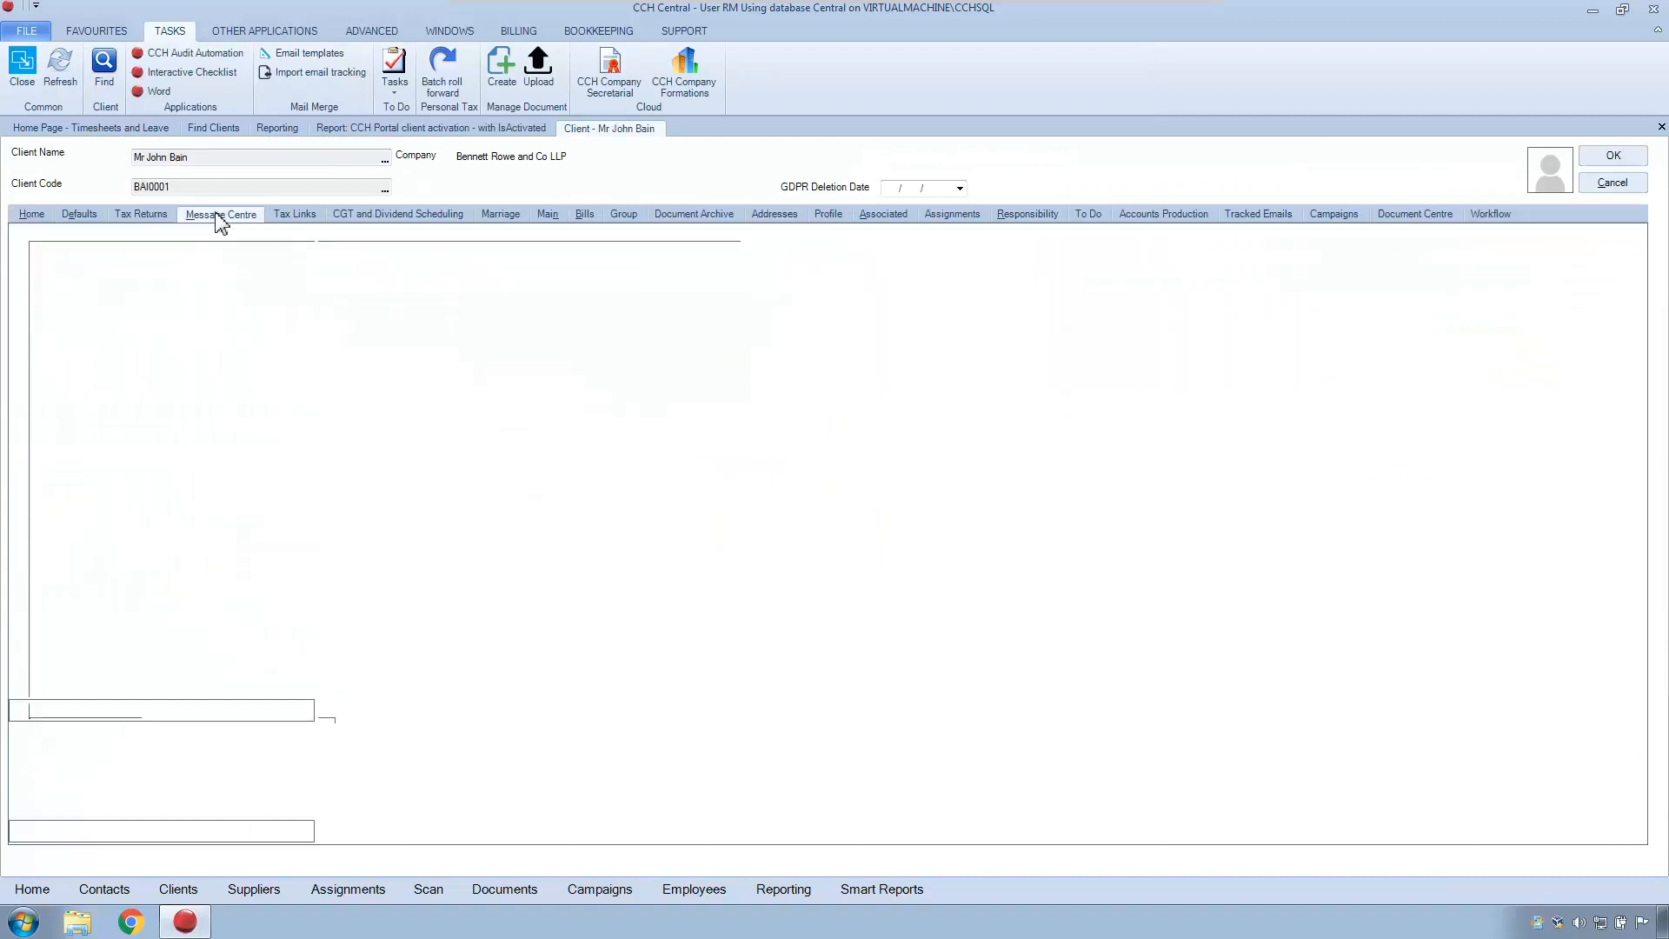
{"action": "left_click", "coordinate": [220, 214]}
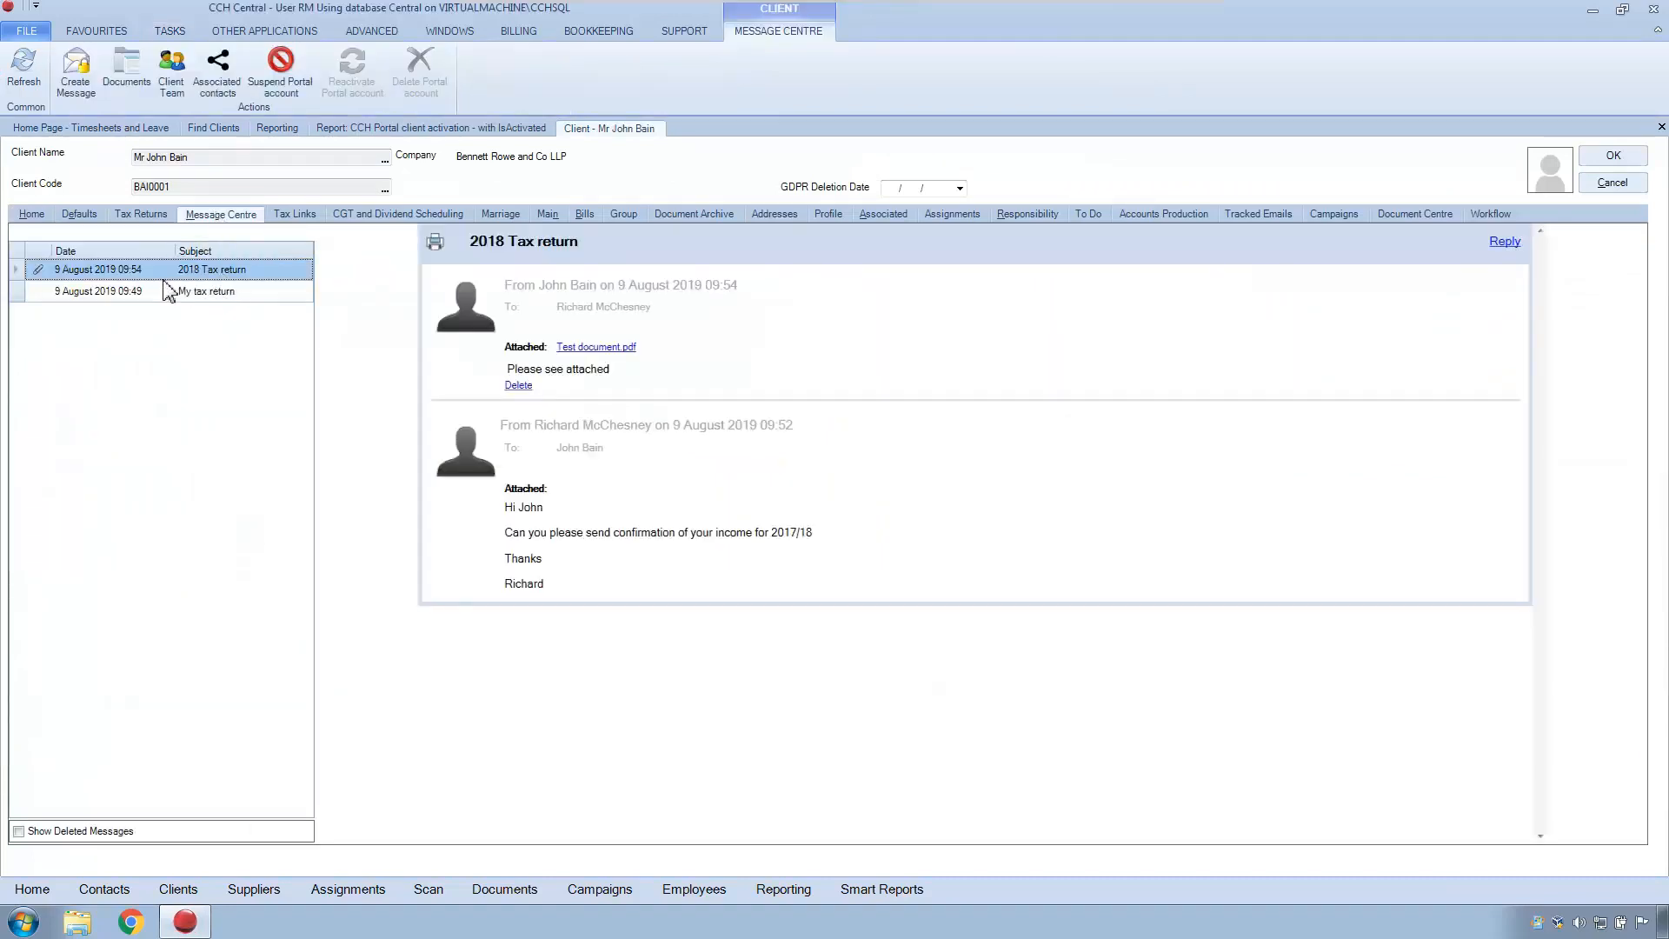
{"action": "left_click", "coordinate": [205, 290]}
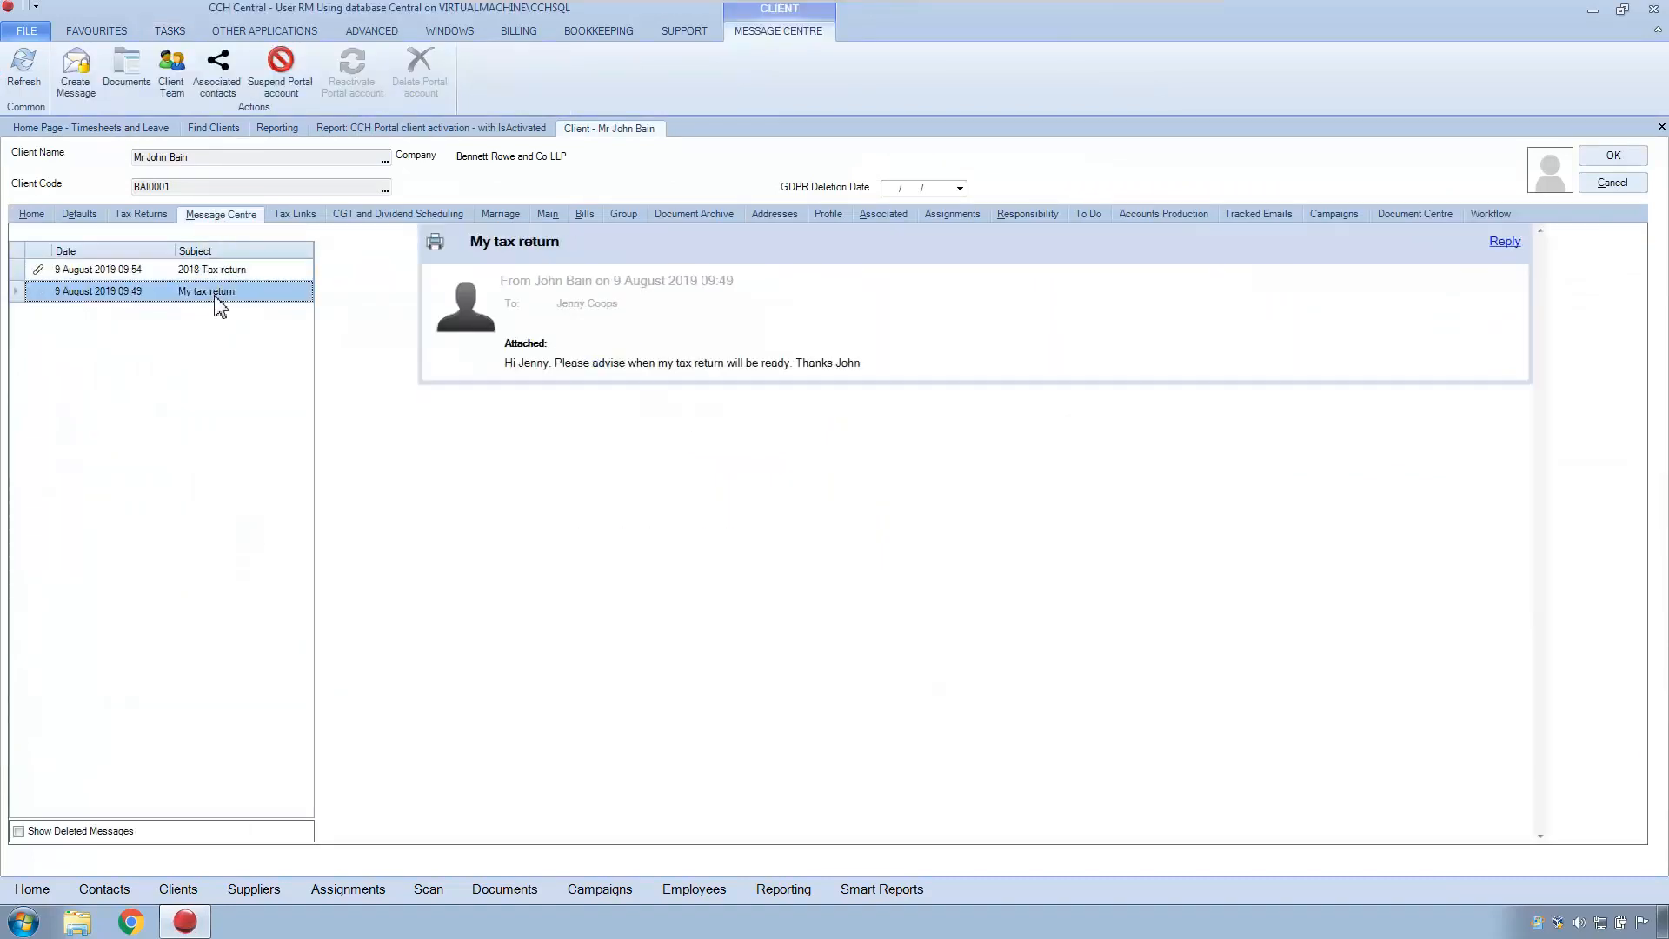
{"action": "left_click", "coordinate": [211, 268]}
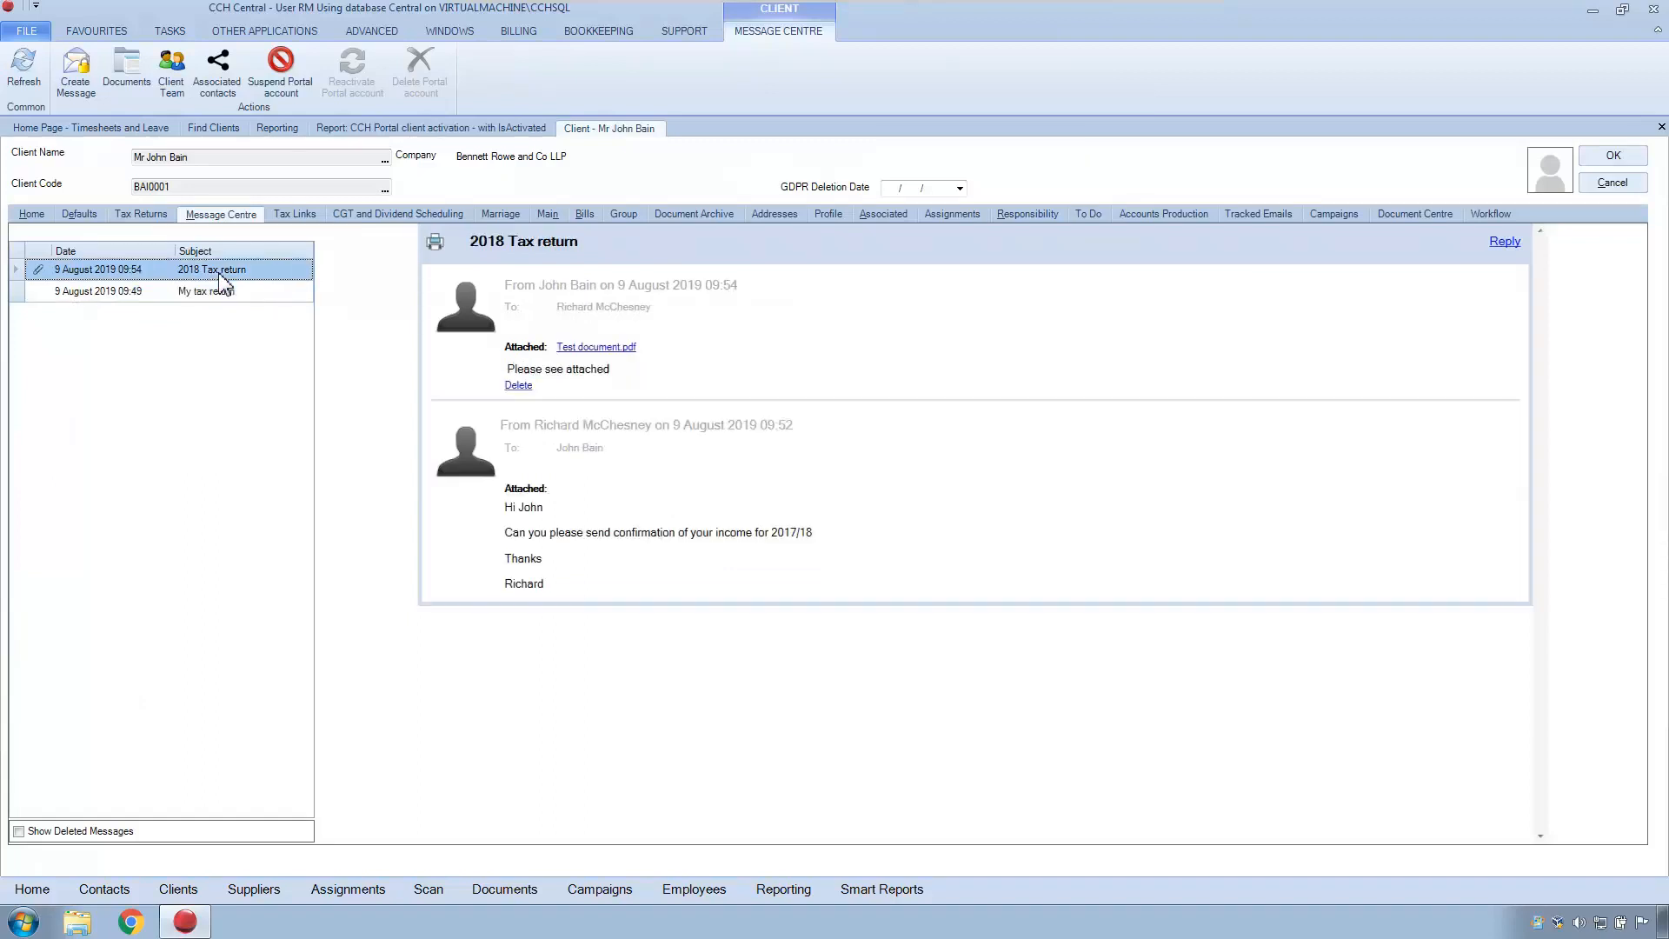
{"action": "mouse_move", "coordinate": [373, 335]}
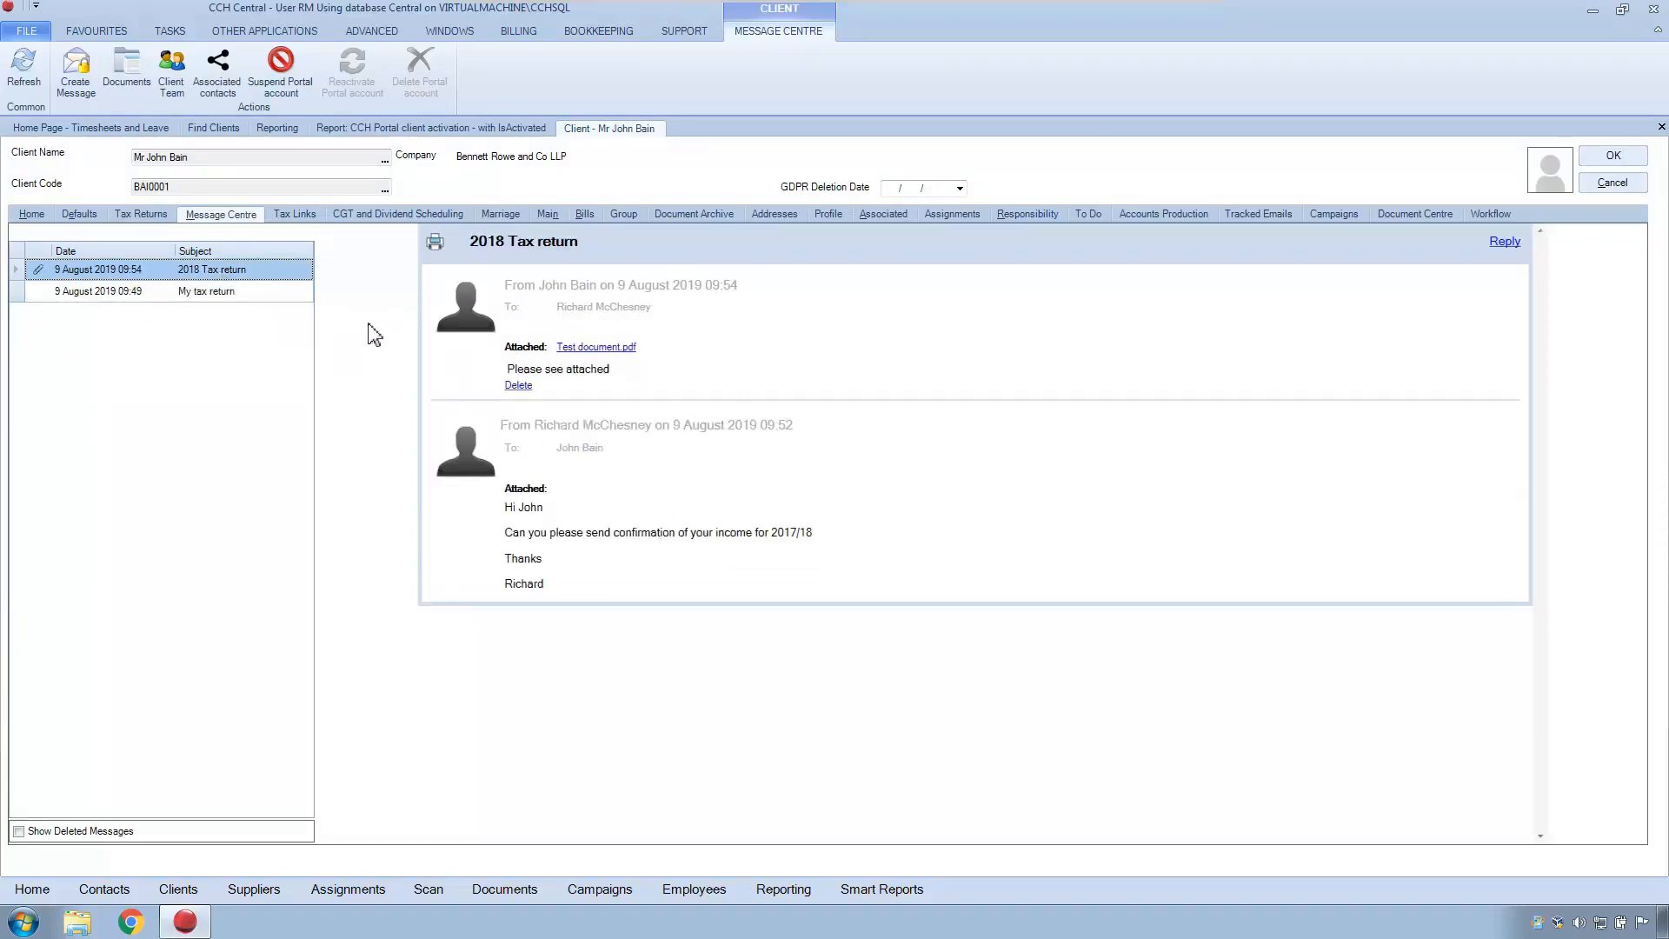
{"action": "mouse_move", "coordinate": [809, 614]}
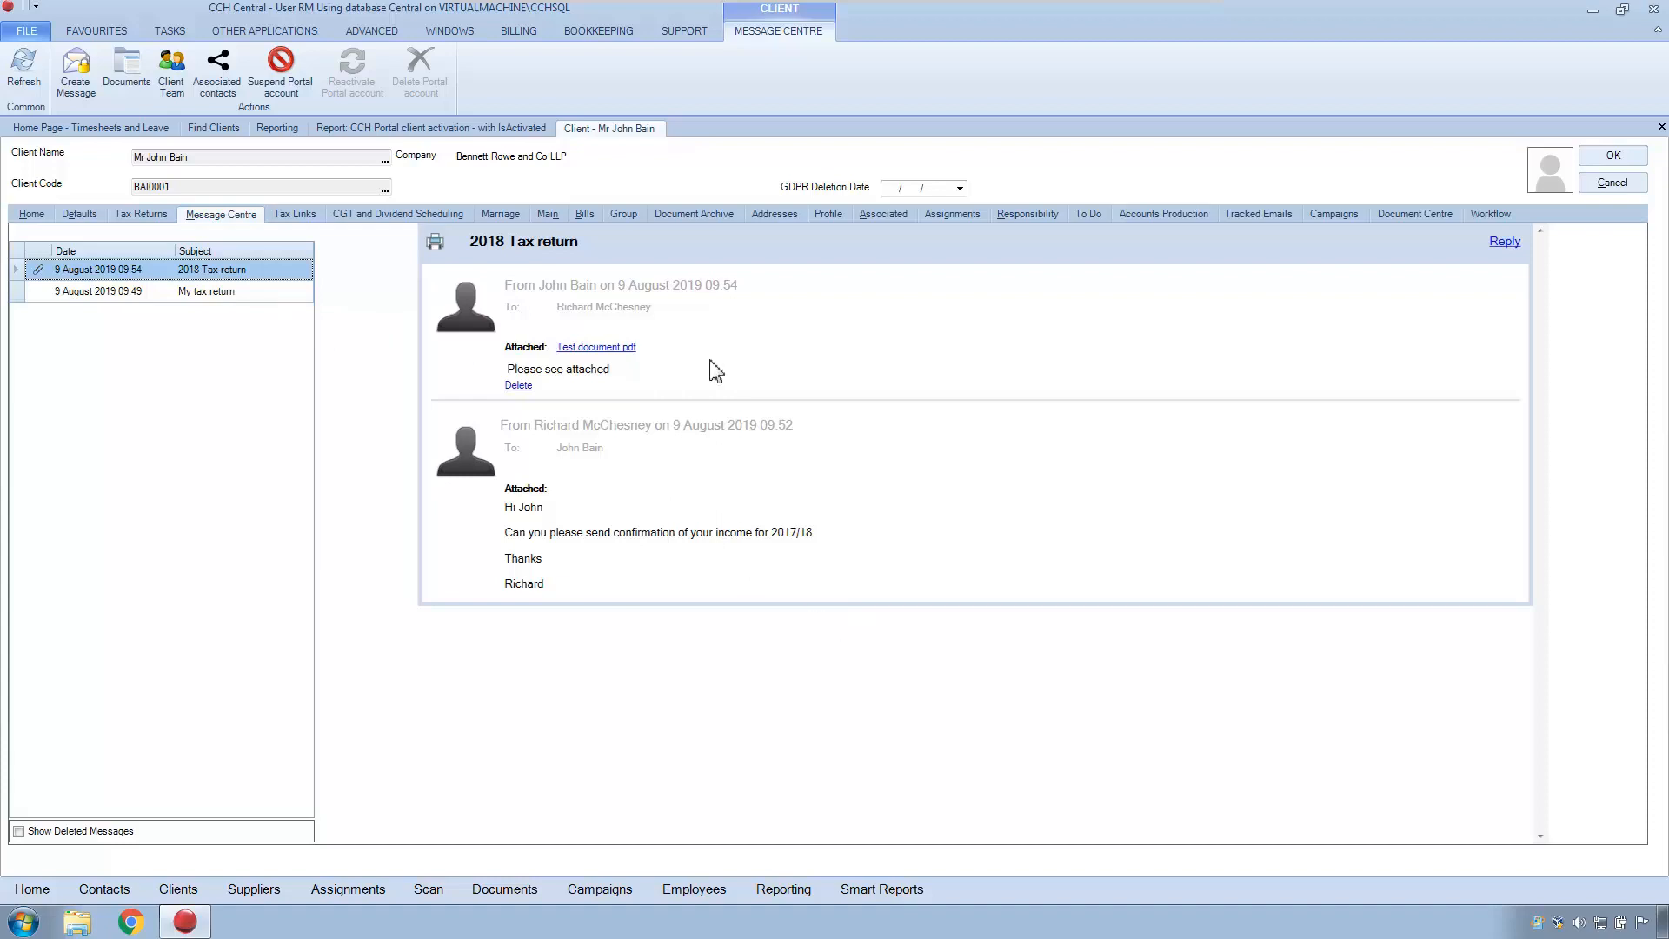
{"action": "mouse_move", "coordinate": [700, 390]}
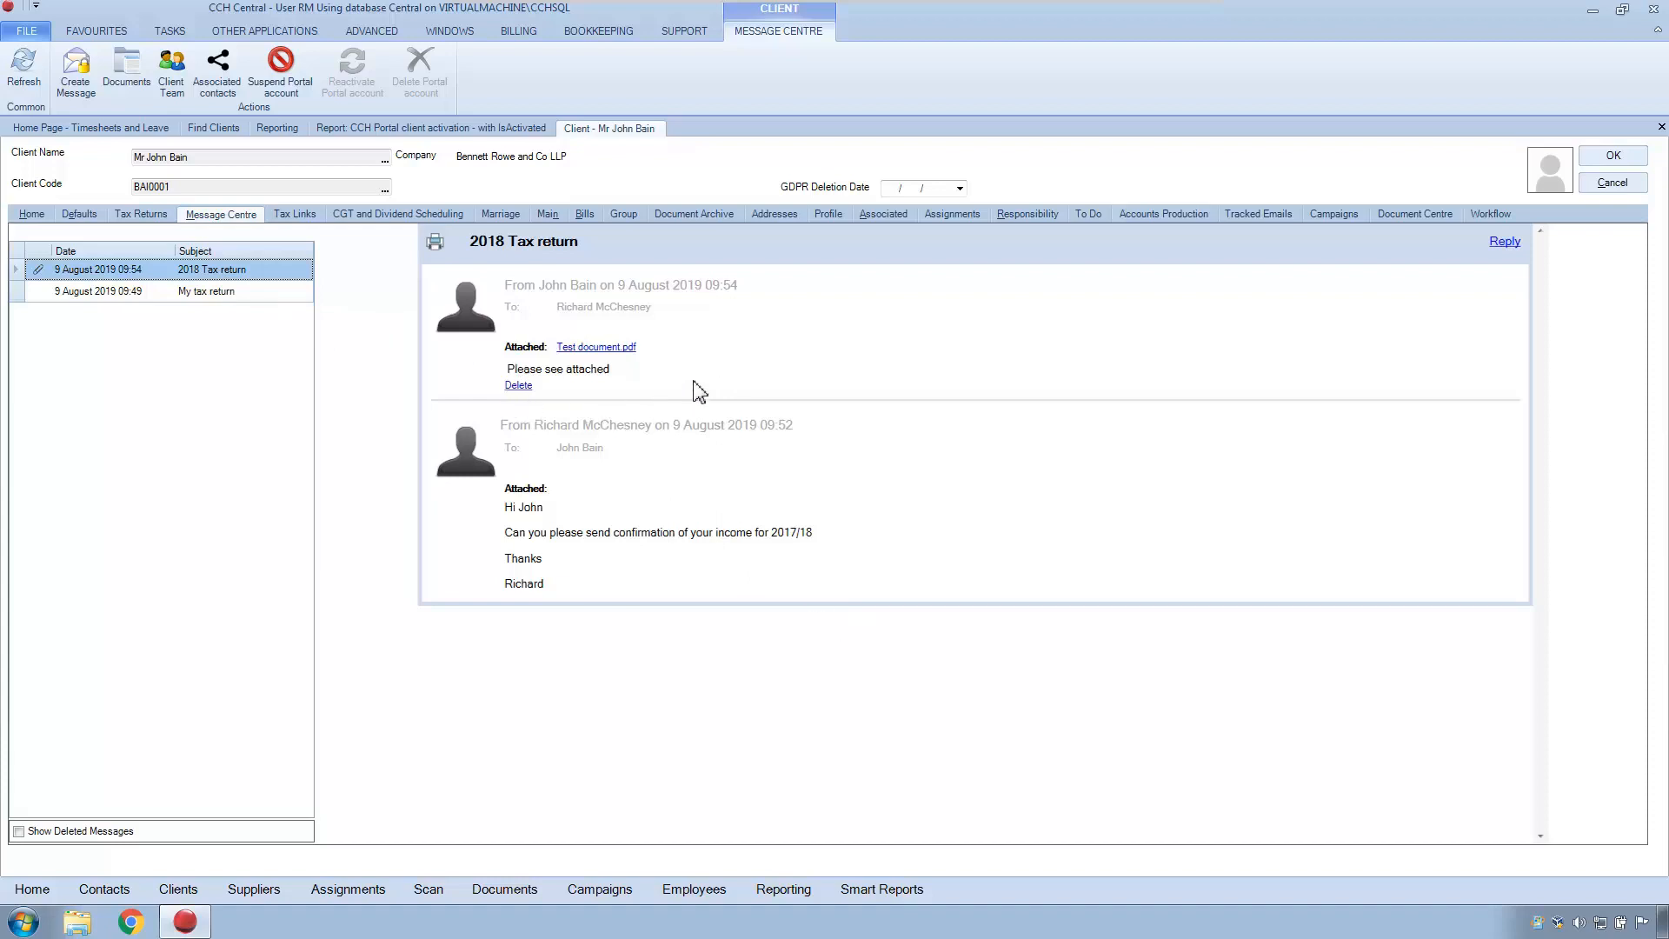
{"action": "mouse_move", "coordinate": [593, 378]}
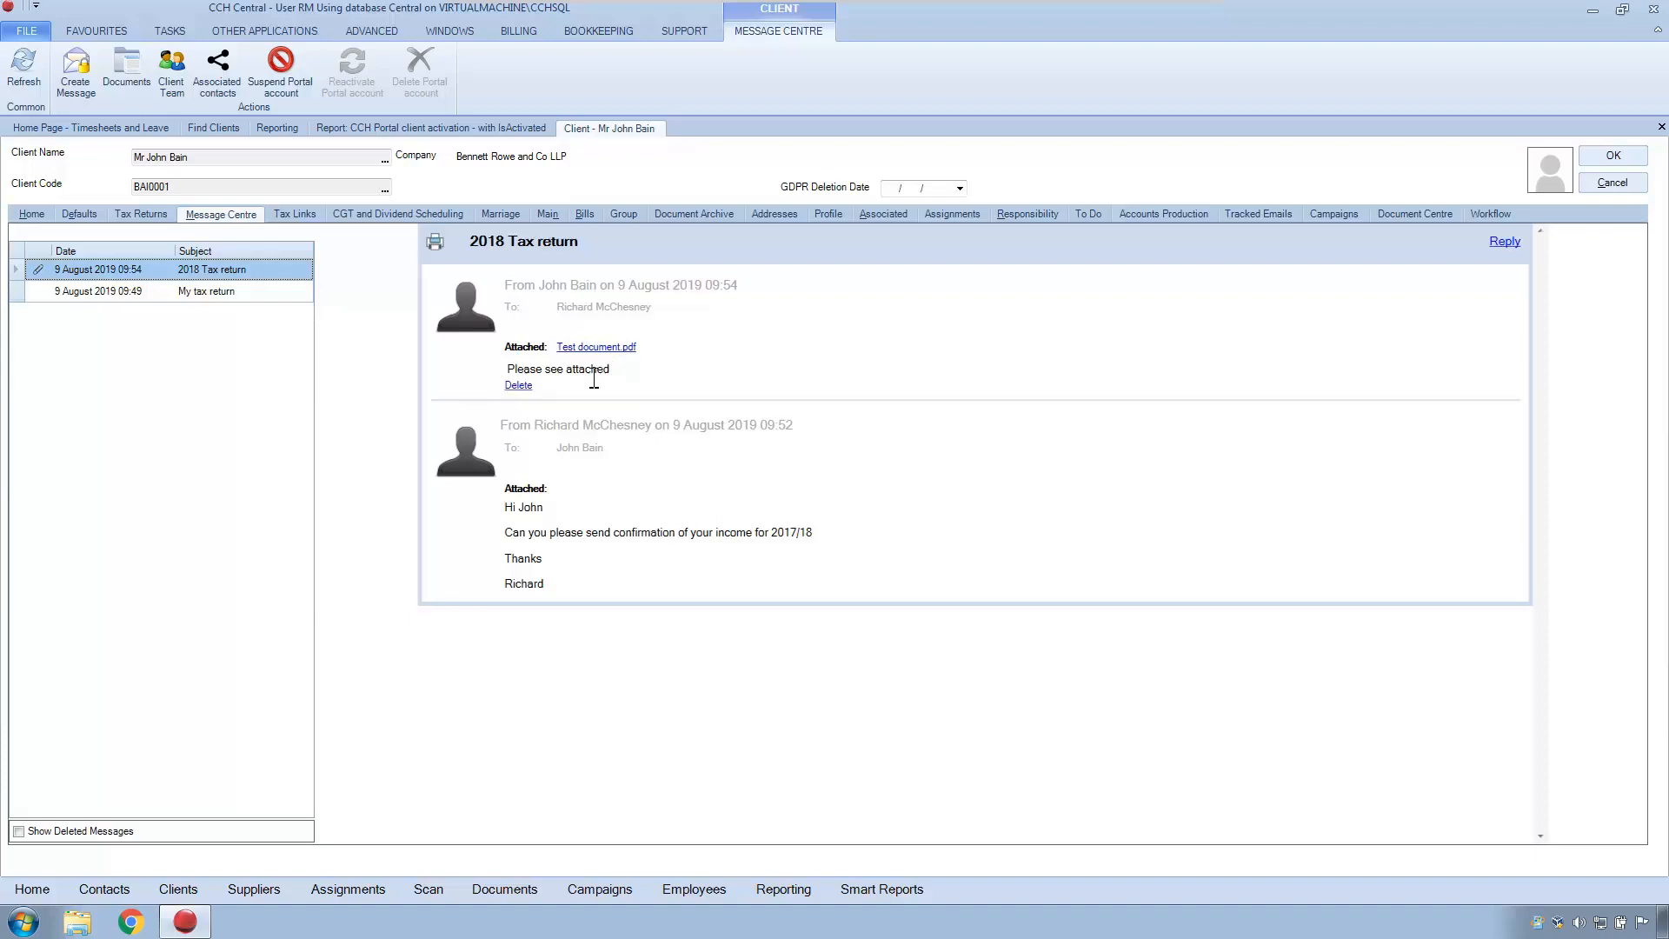
{"action": "mouse_move", "coordinate": [501, 362]}
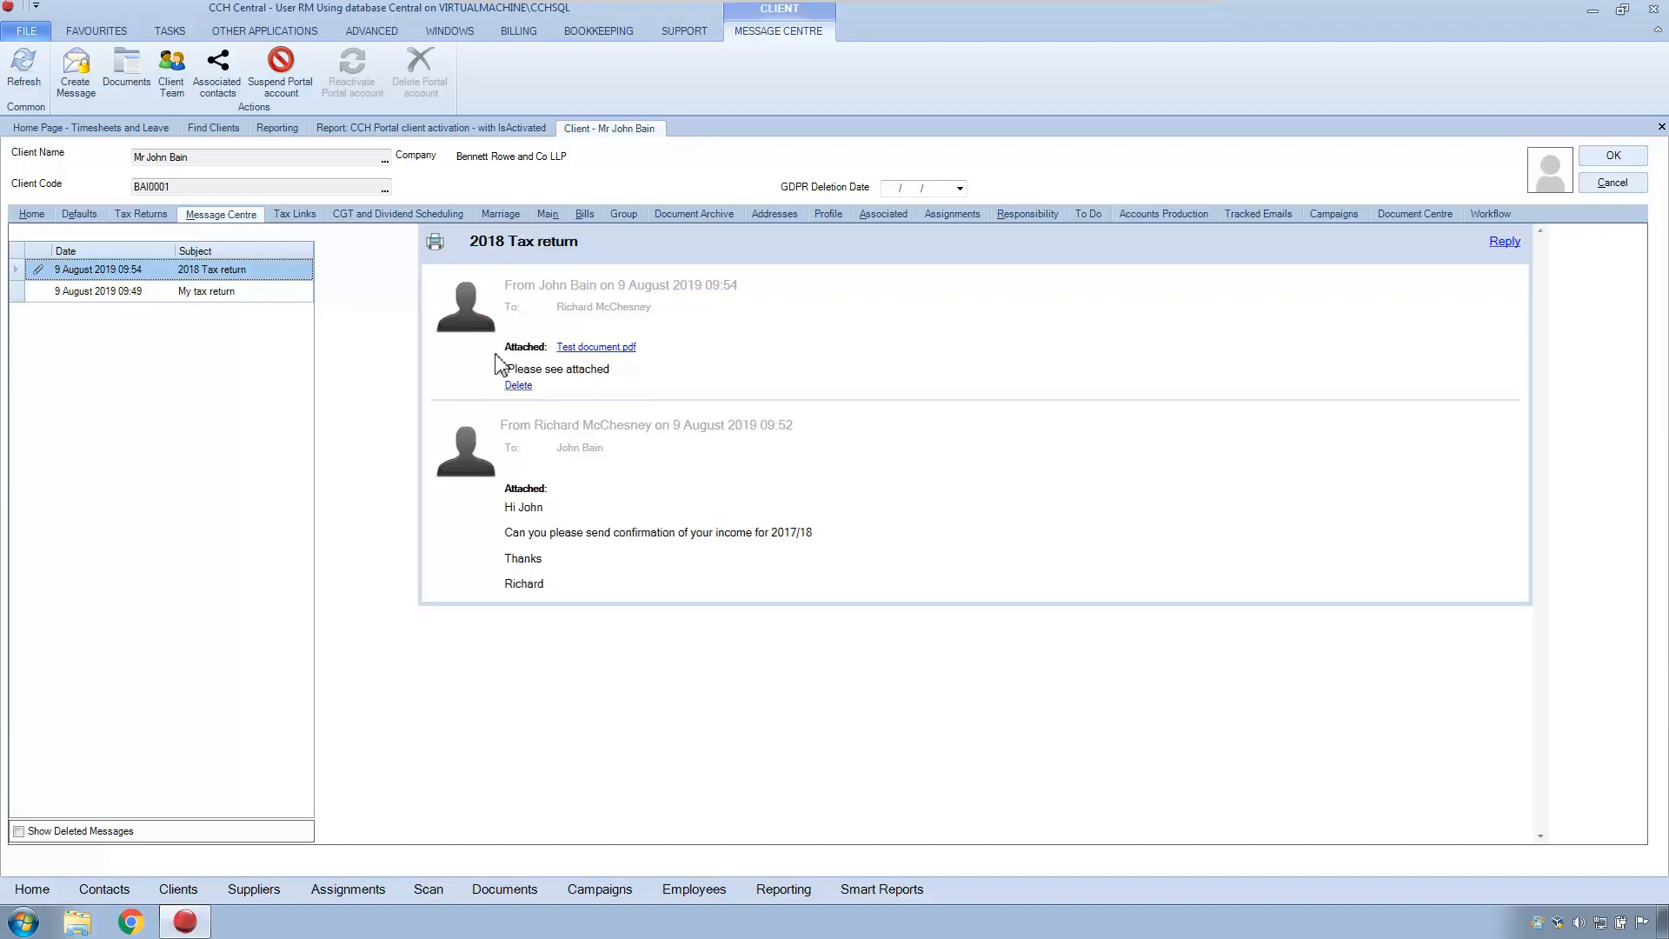
{"action": "mouse_move", "coordinate": [518, 378]}
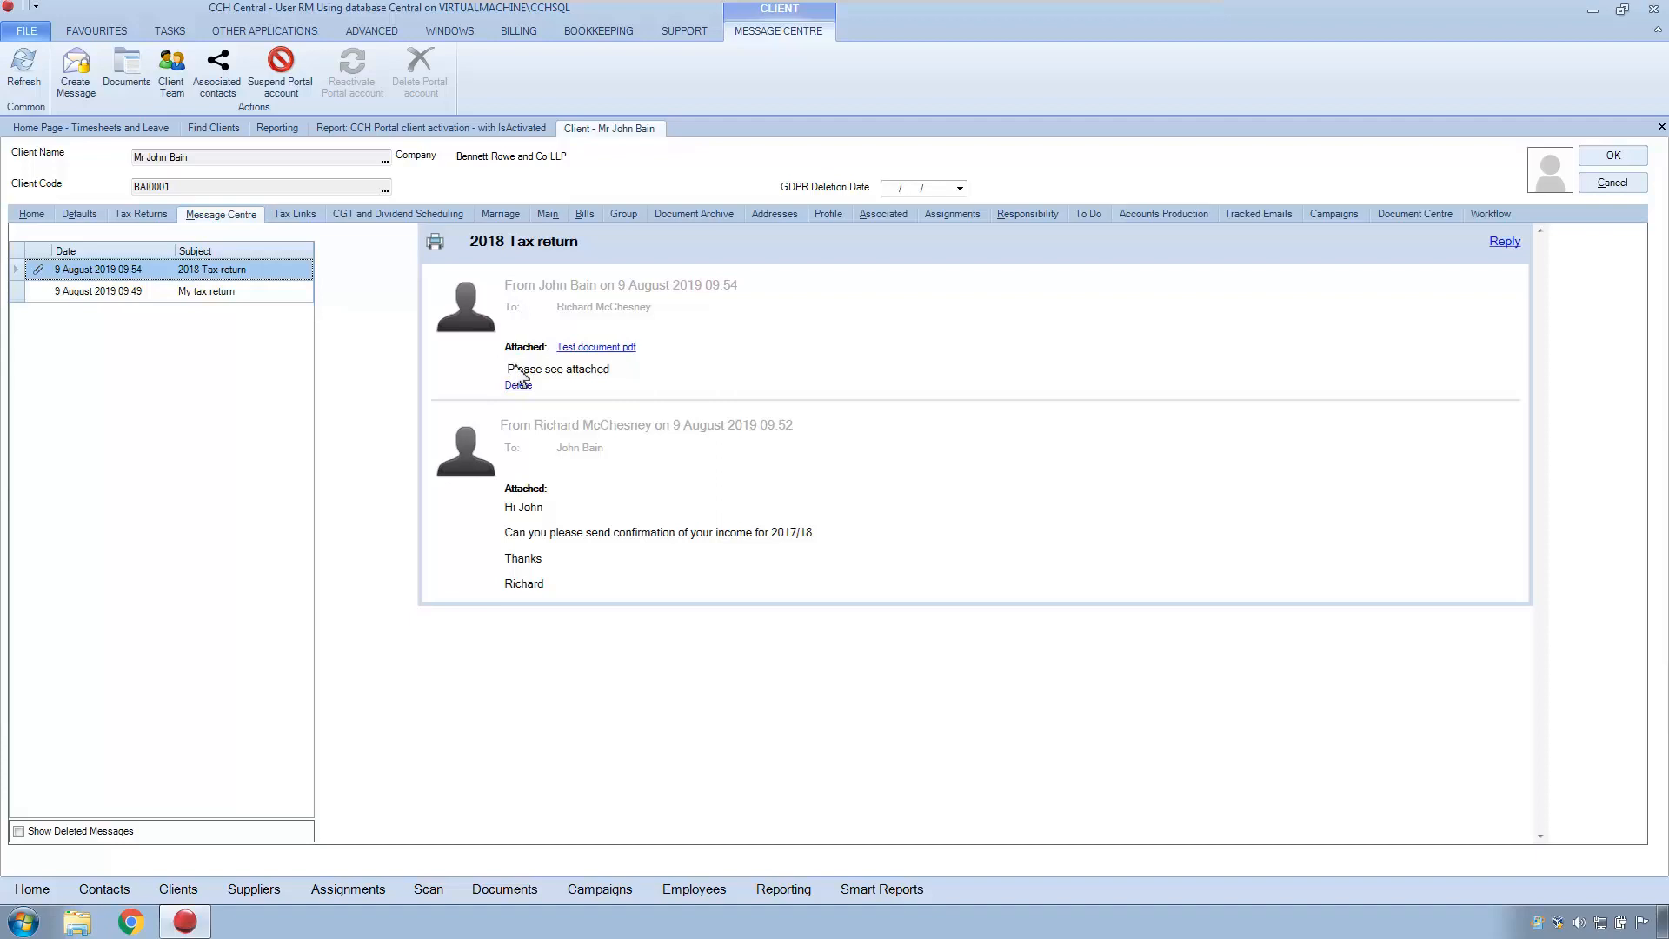
{"action": "mouse_move", "coordinate": [1318, 370]}
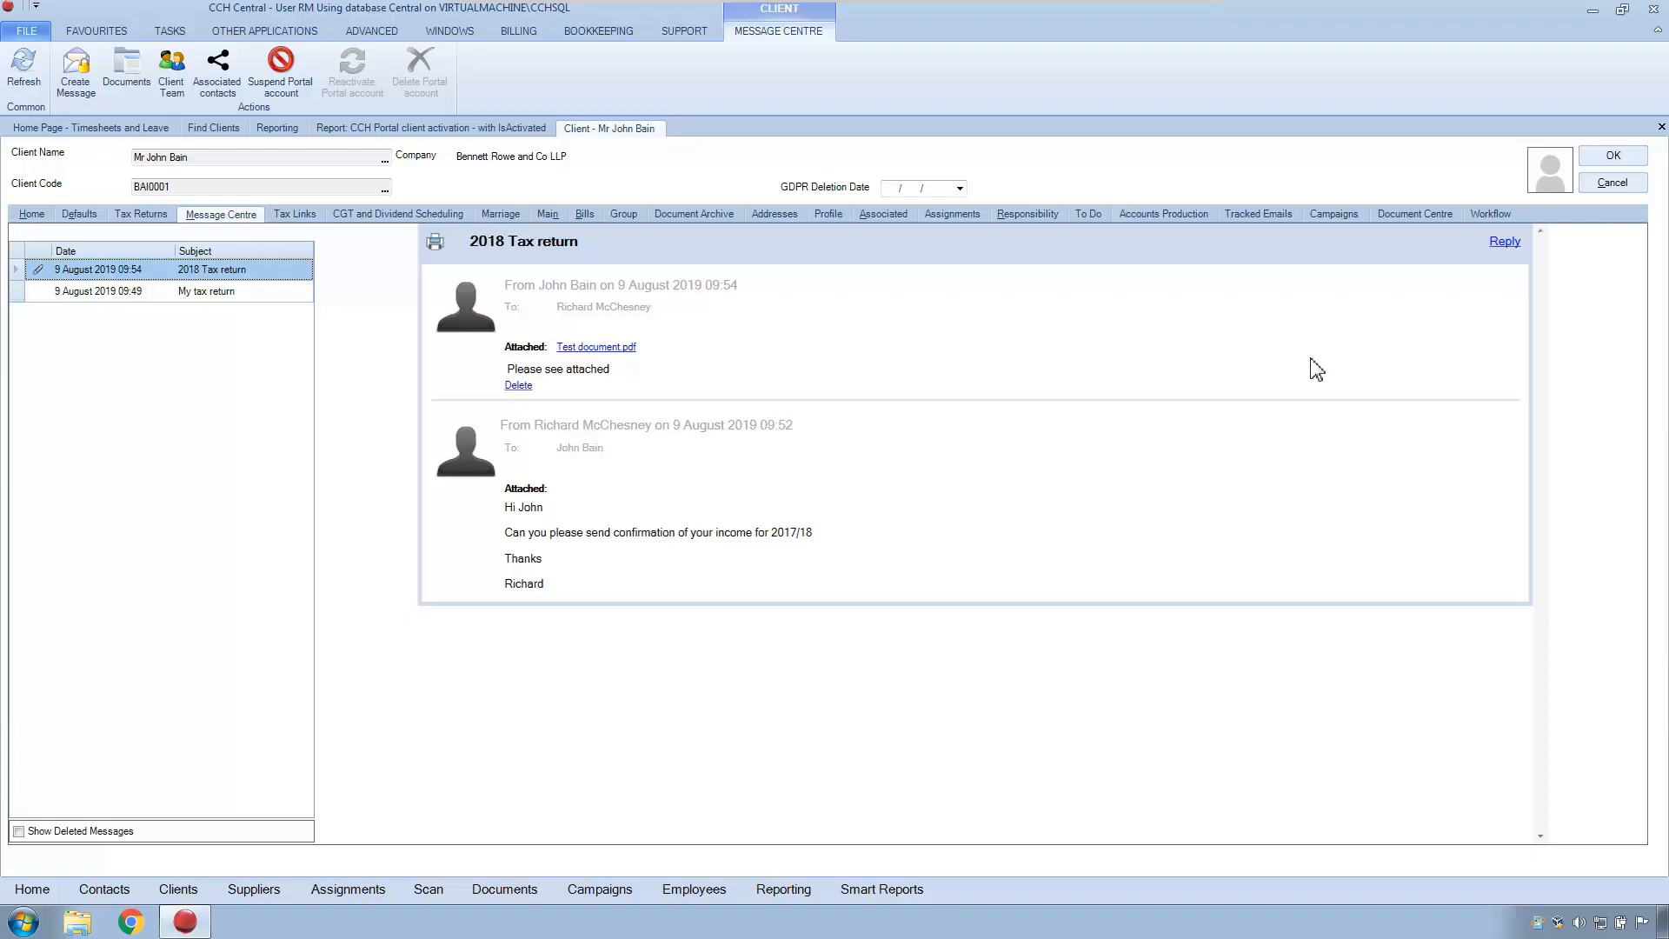
{"action": "mouse_move", "coordinate": [1298, 366]}
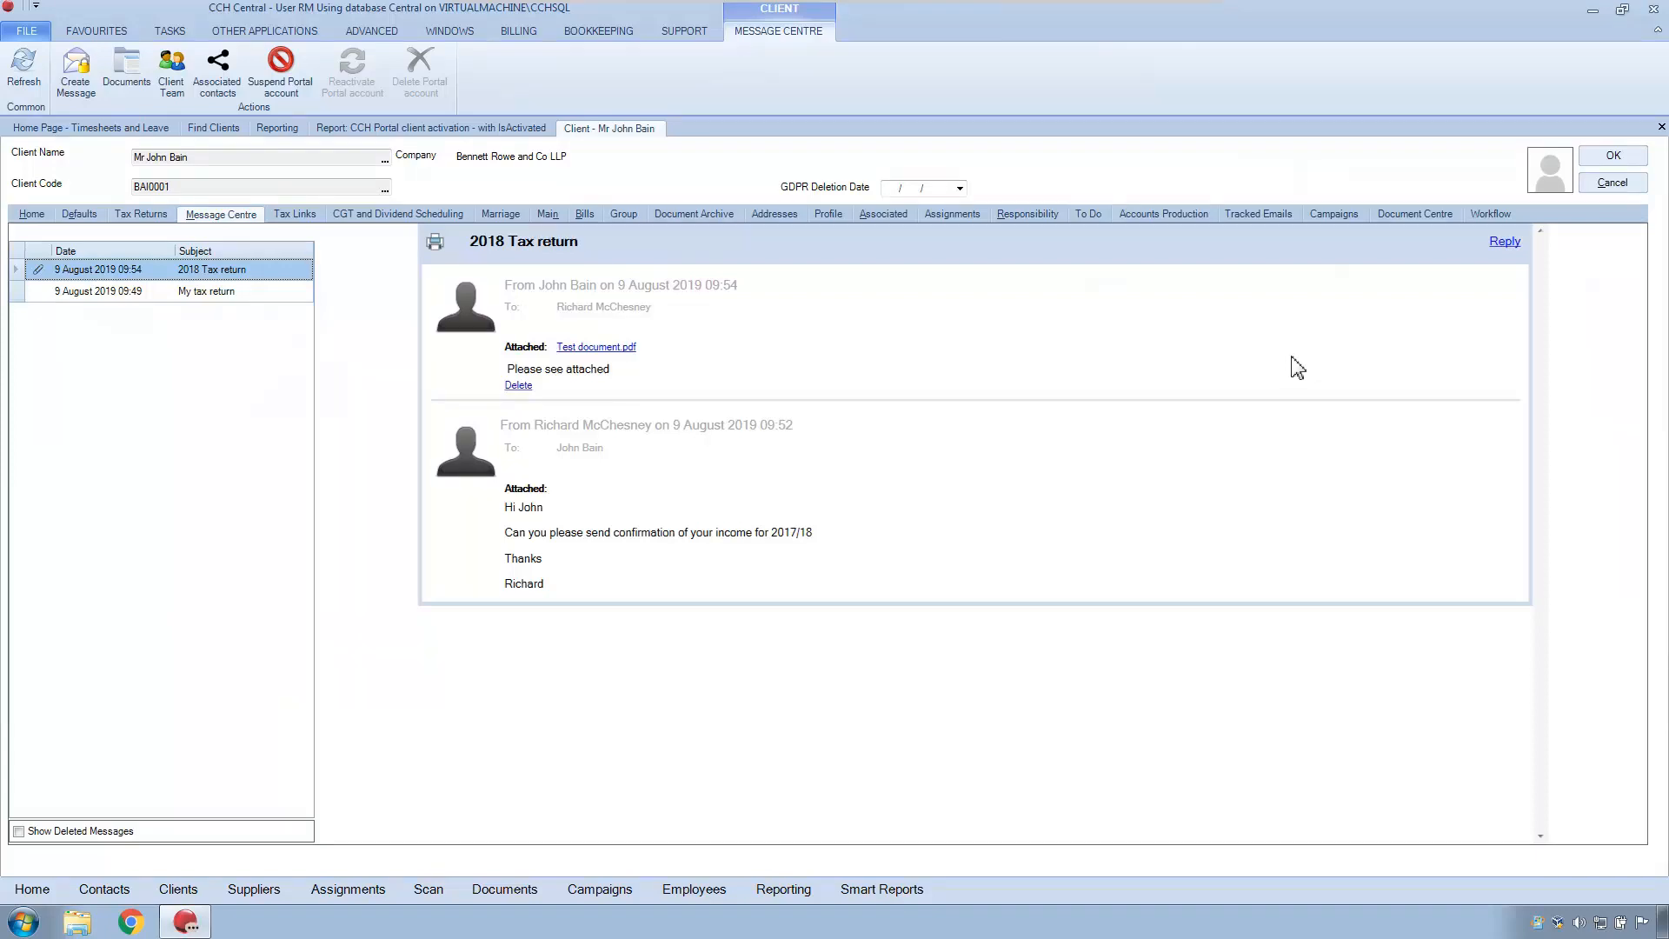